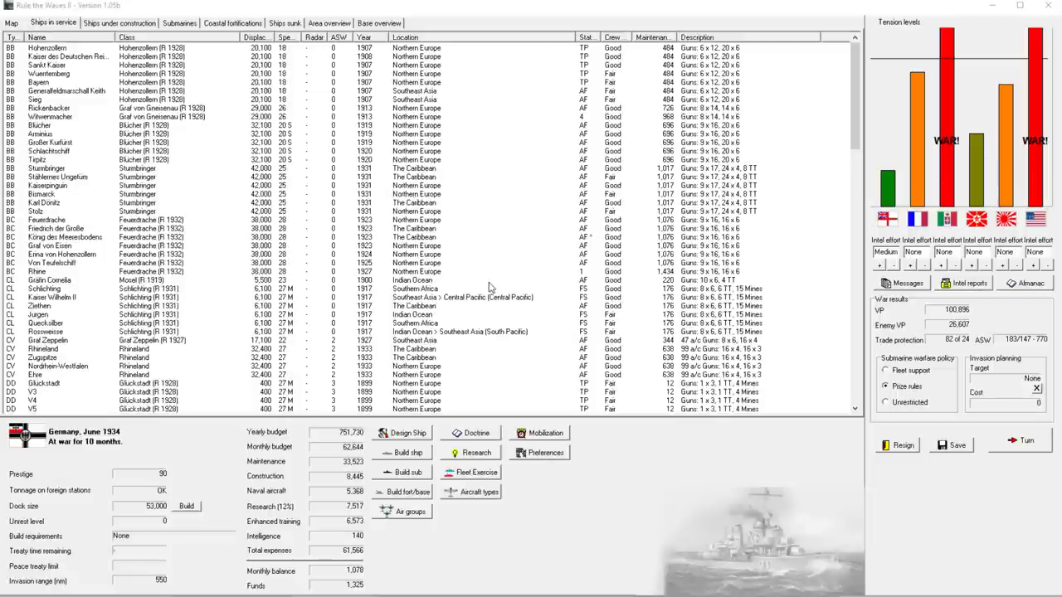
pyautogui.moveTo(477, 258)
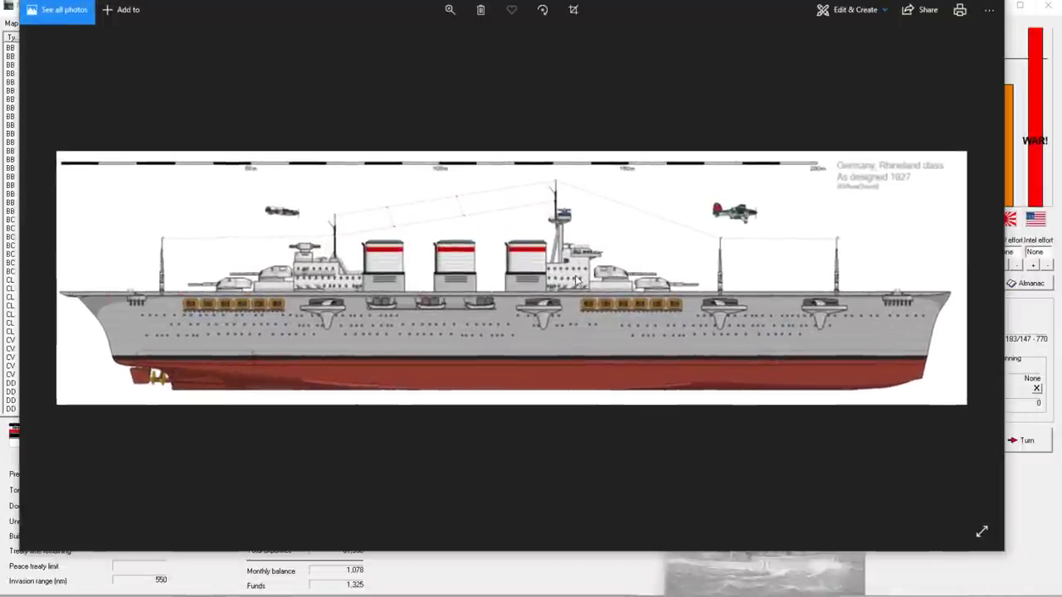
pyautogui.moveTo(566, 278)
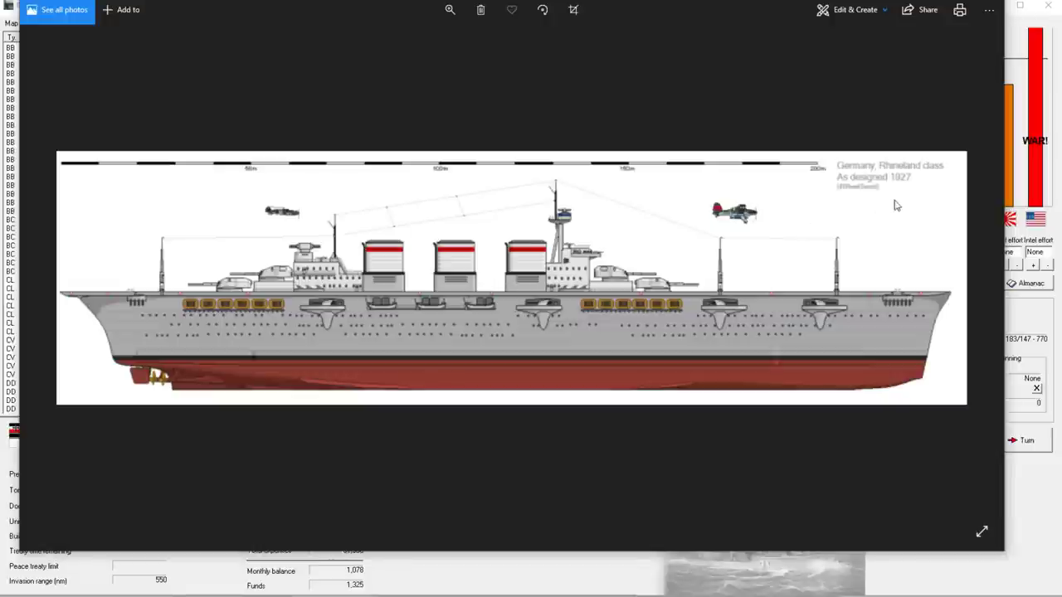
pyautogui.moveTo(778, 207)
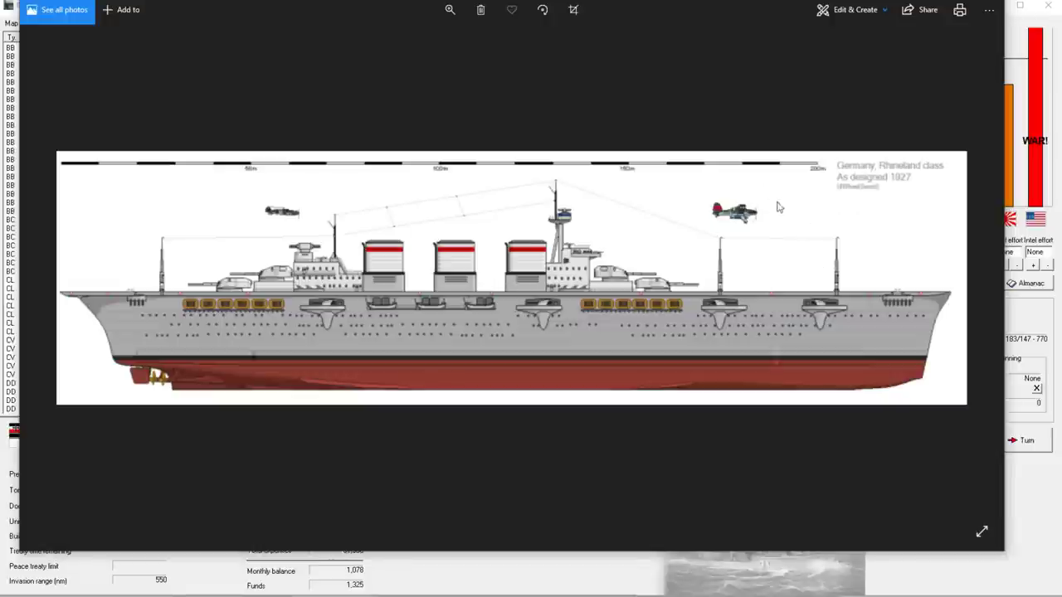
pyautogui.moveTo(608, 390)
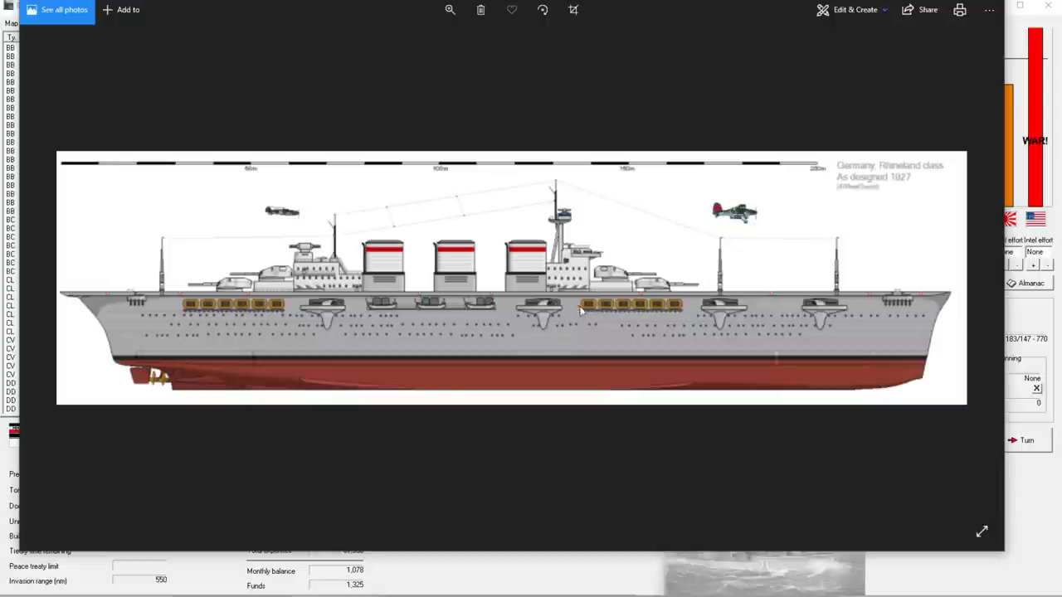
pyautogui.moveTo(784, 208)
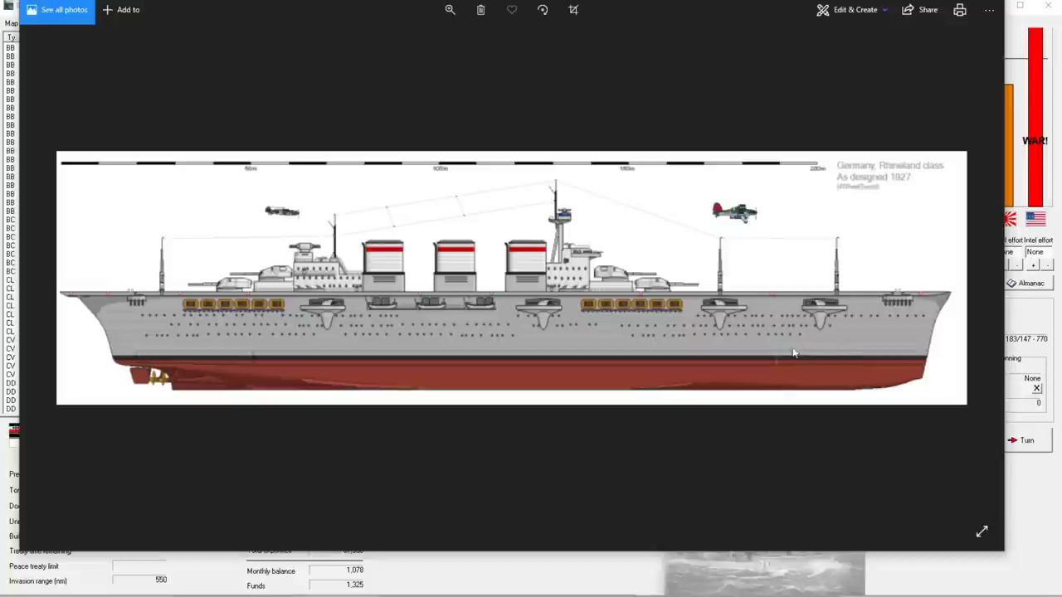
pyautogui.moveTo(648, 174)
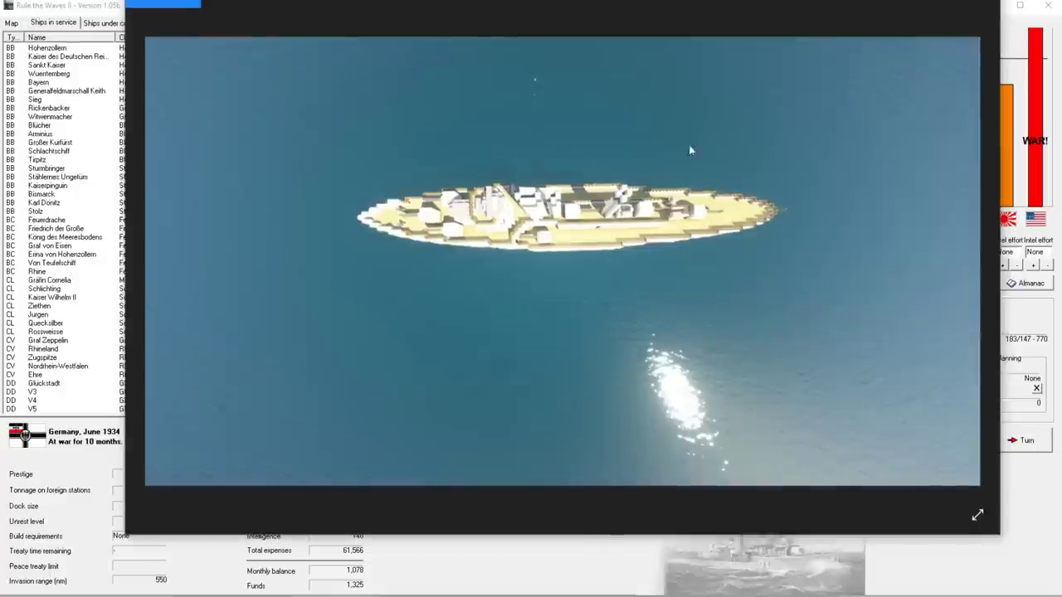
pyautogui.moveTo(642, 272)
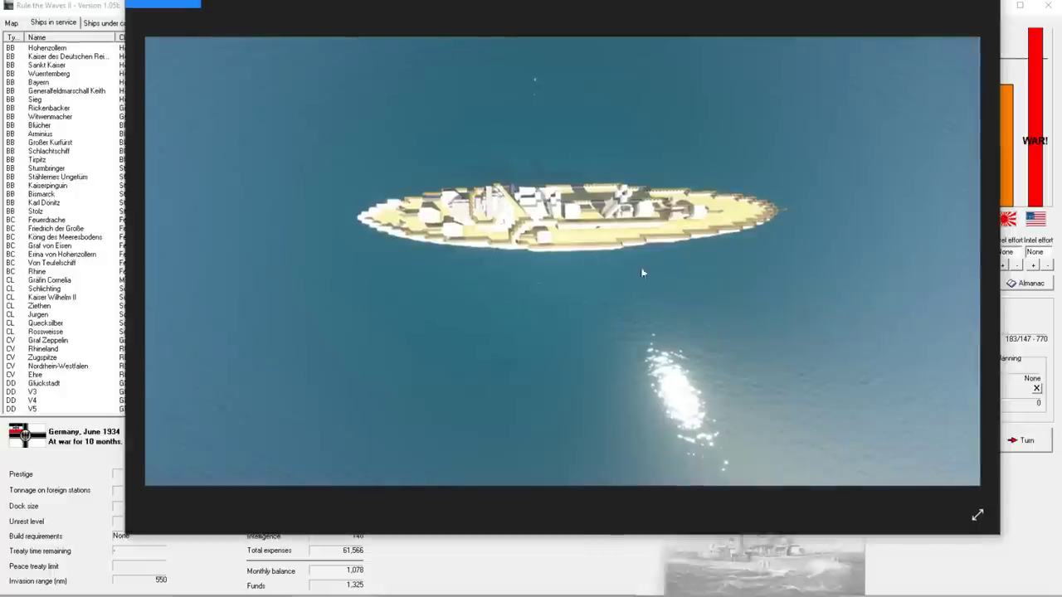
pyautogui.moveTo(657, 215)
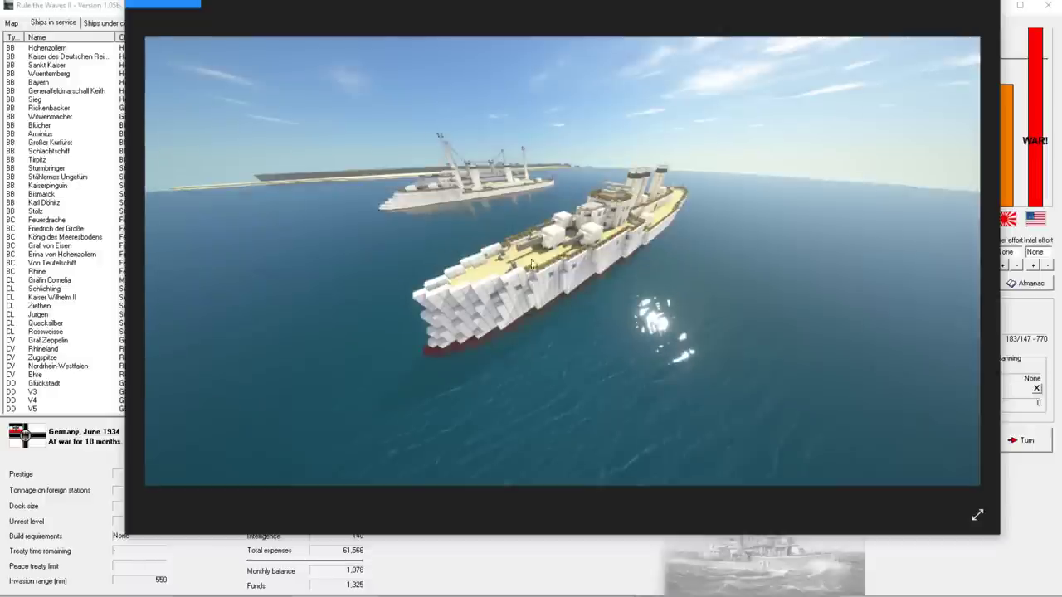
pyautogui.moveTo(643, 202)
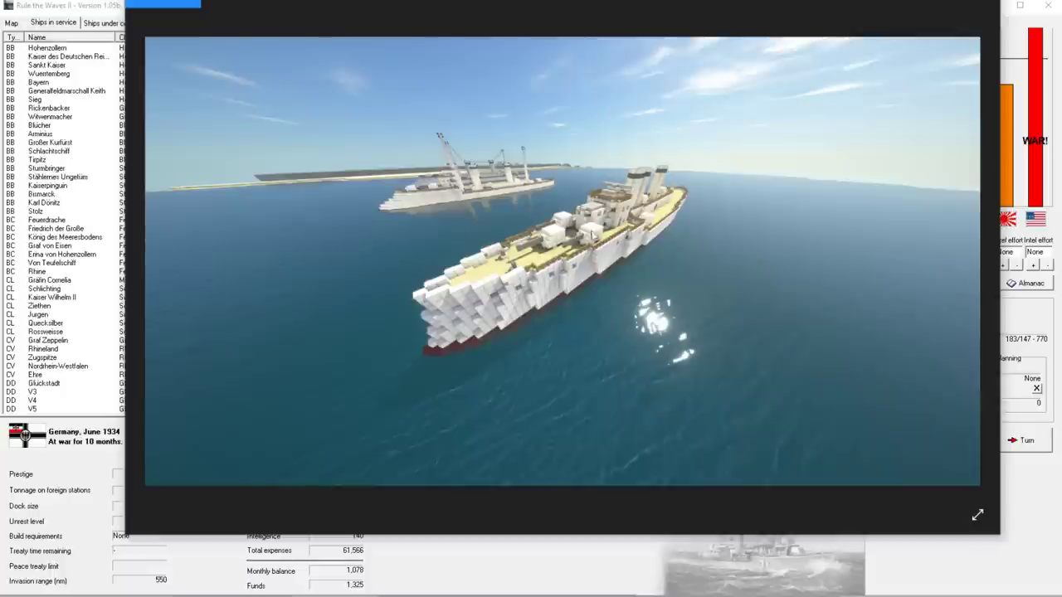
pyautogui.moveTo(554, 257)
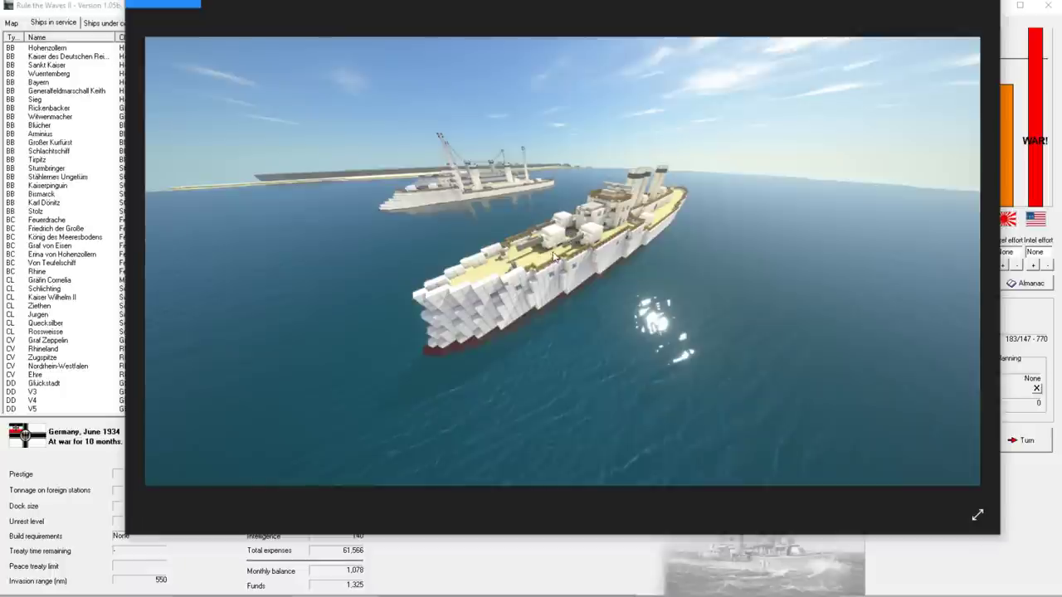
pyautogui.moveTo(590, 242)
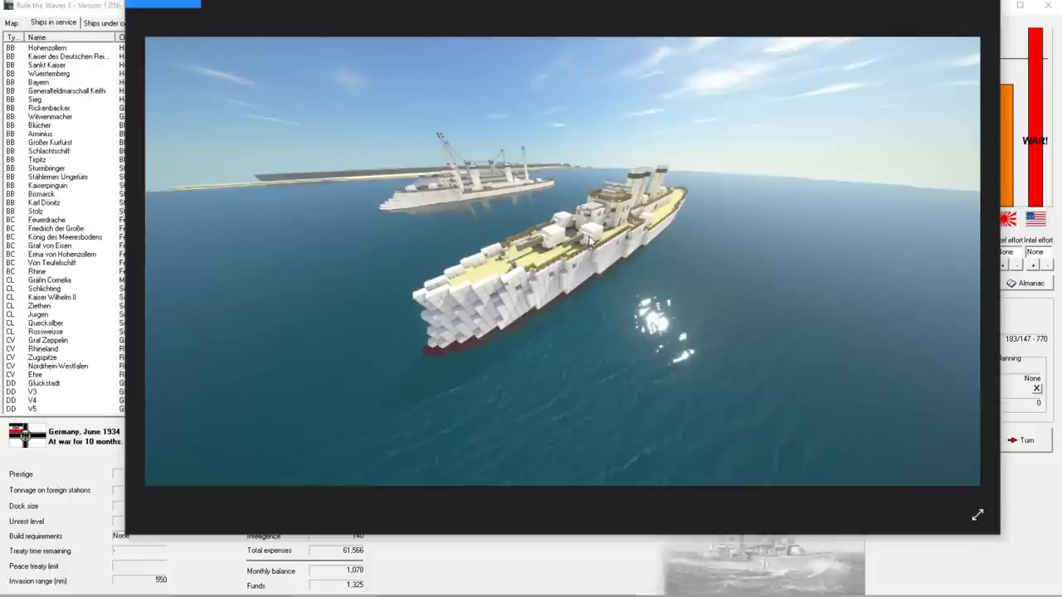
pyautogui.moveTo(568, 241)
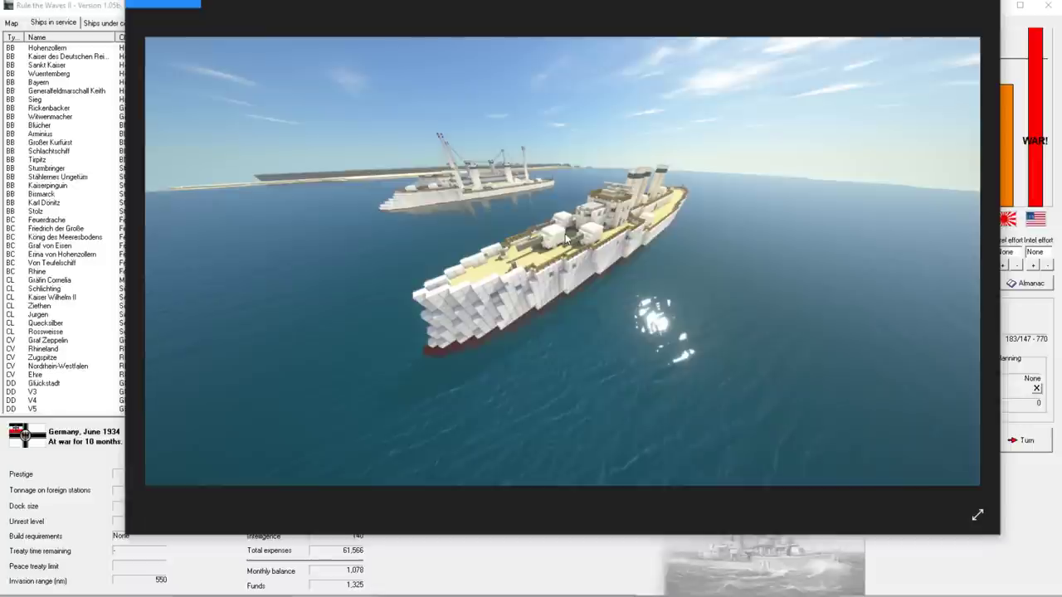
pyautogui.moveTo(606, 241)
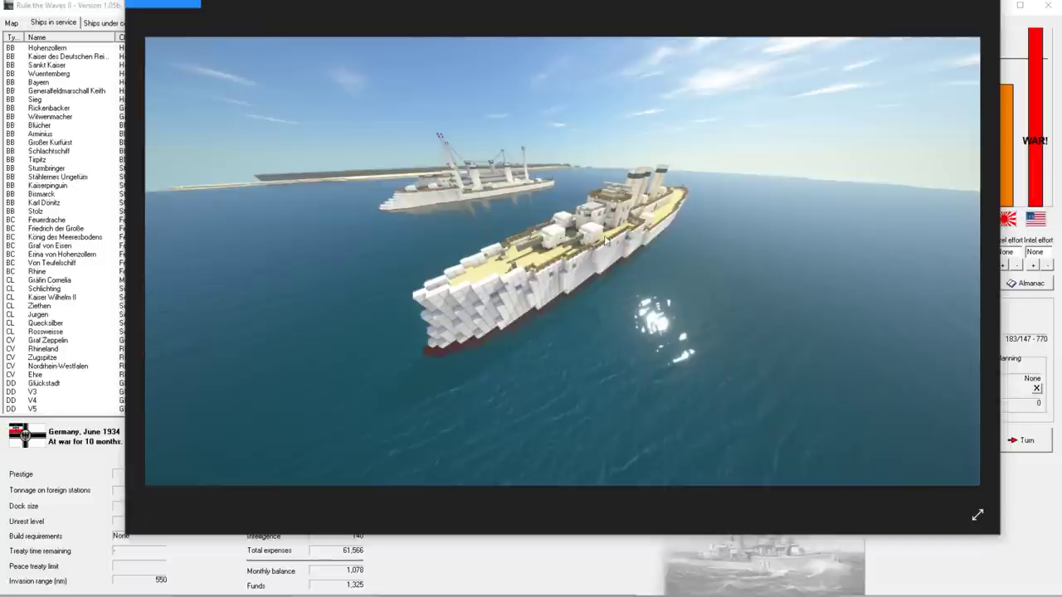
pyautogui.moveTo(608, 236)
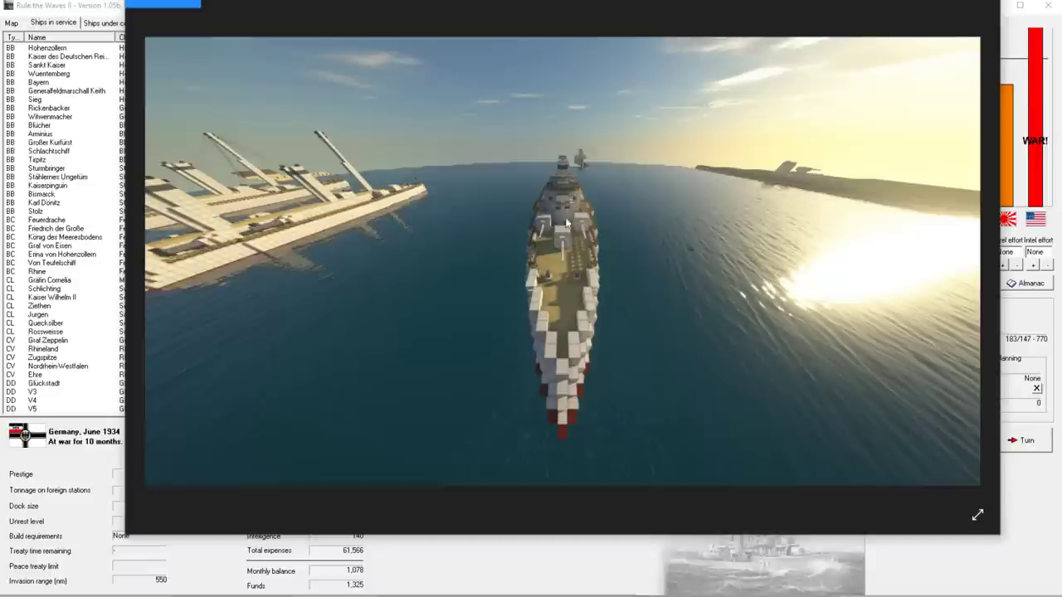
pyautogui.moveTo(580, 314)
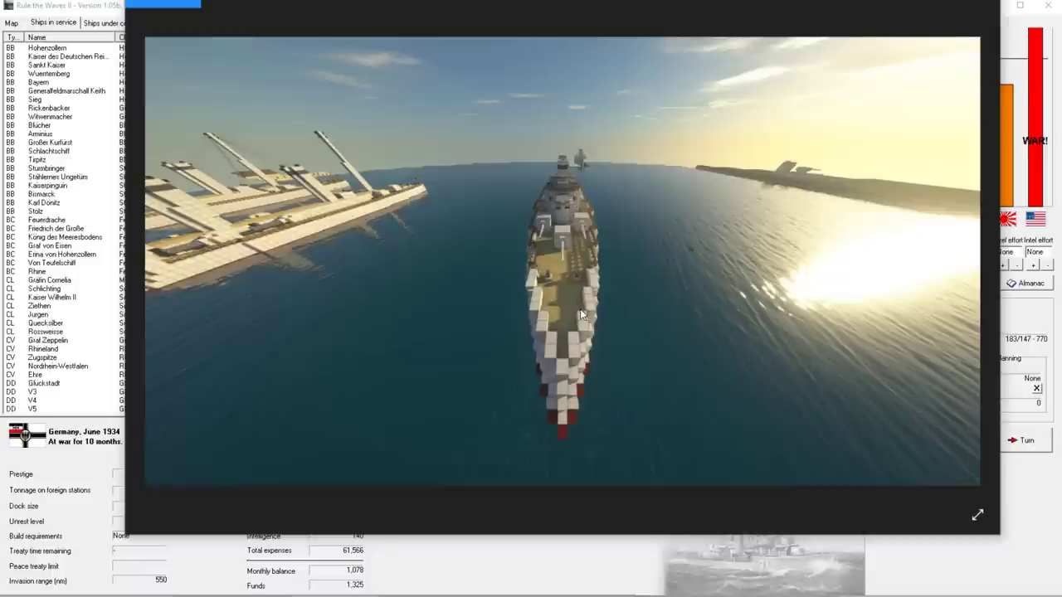
pyautogui.moveTo(598, 272)
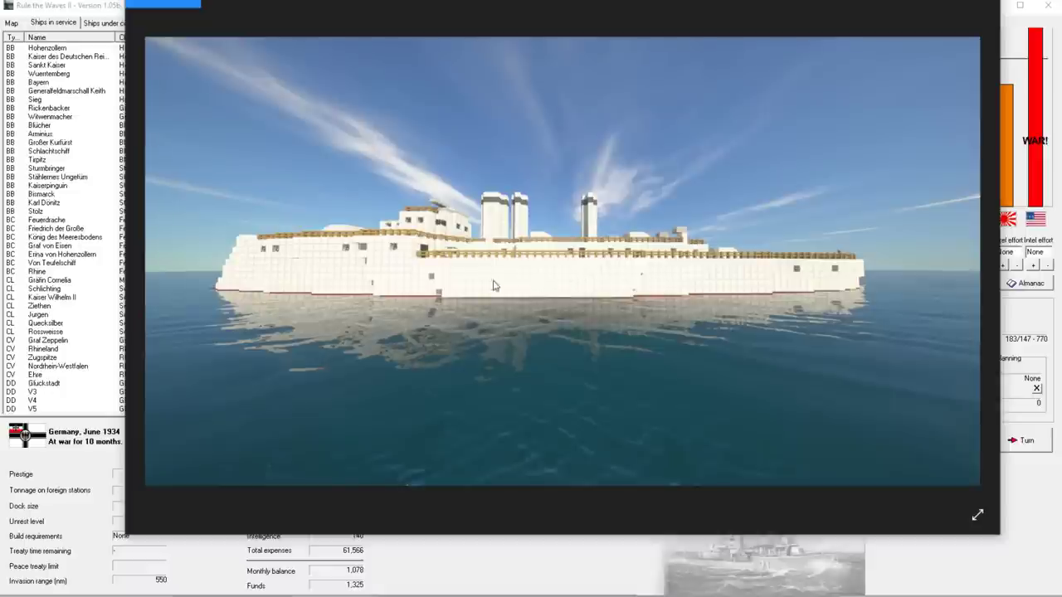
pyautogui.moveTo(506, 291)
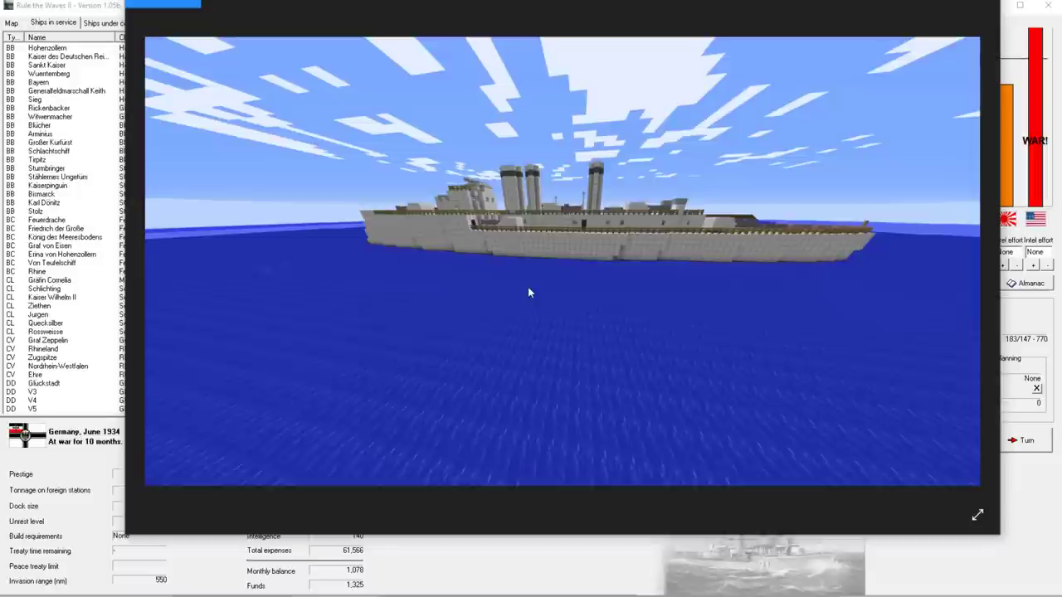
pyautogui.moveTo(576, 228)
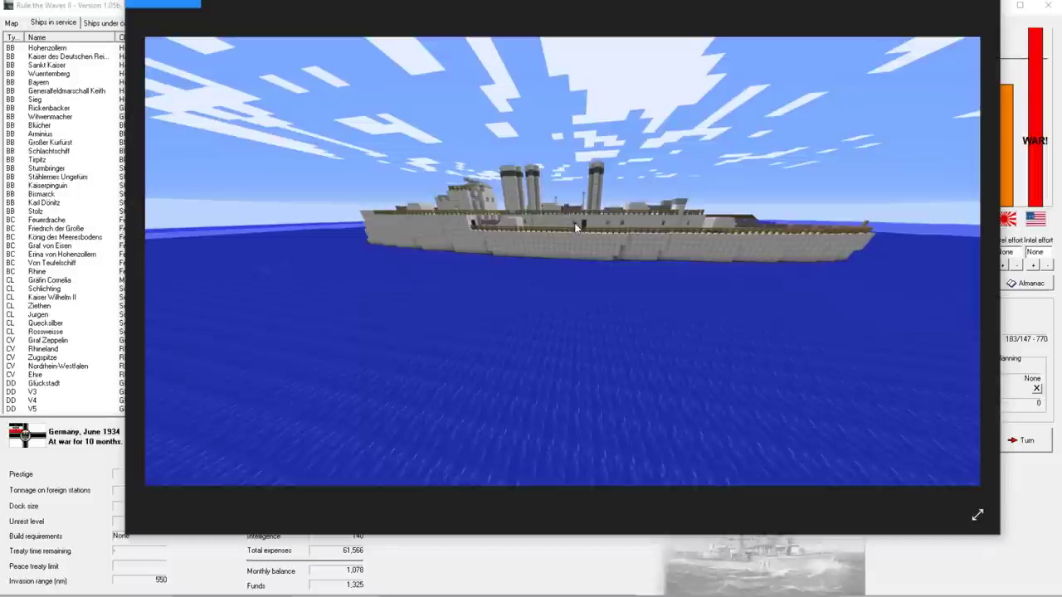
pyautogui.moveTo(570, 228)
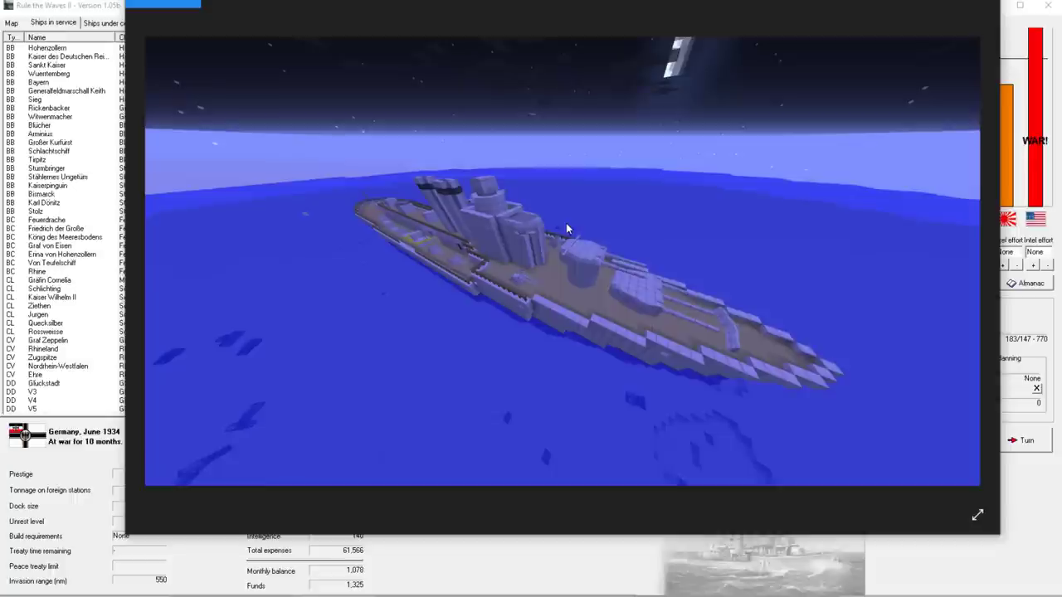
pyautogui.moveTo(634, 285)
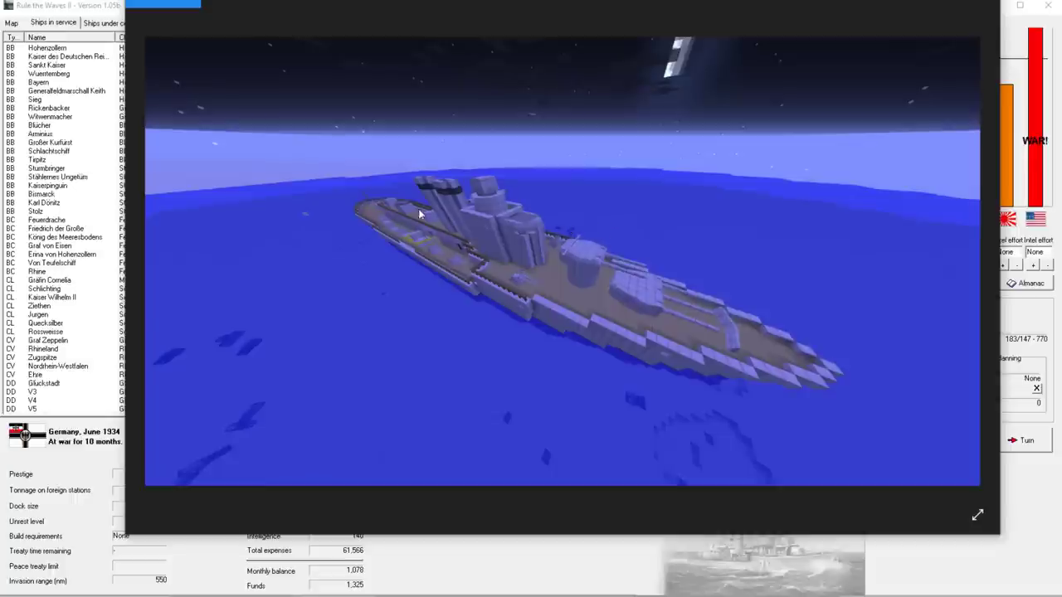
pyautogui.moveTo(757, 341)
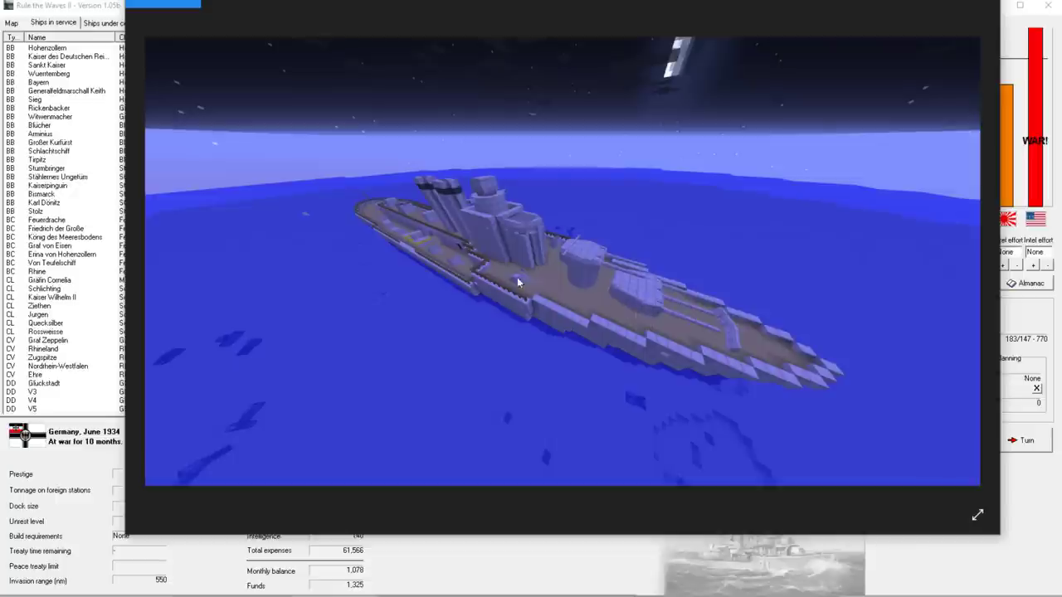
pyautogui.moveTo(377, 231)
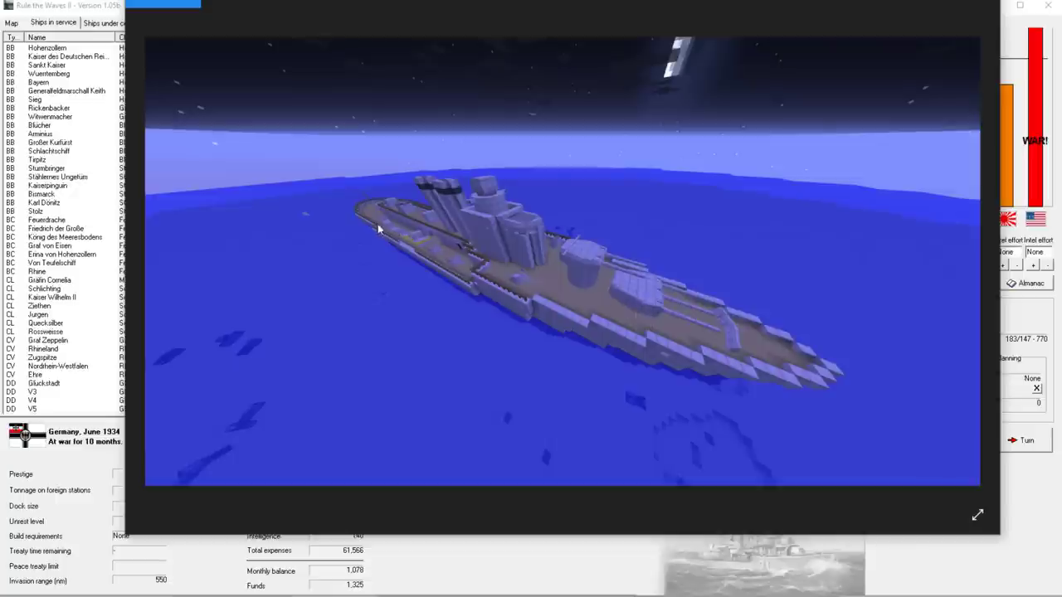
pyautogui.moveTo(519, 283)
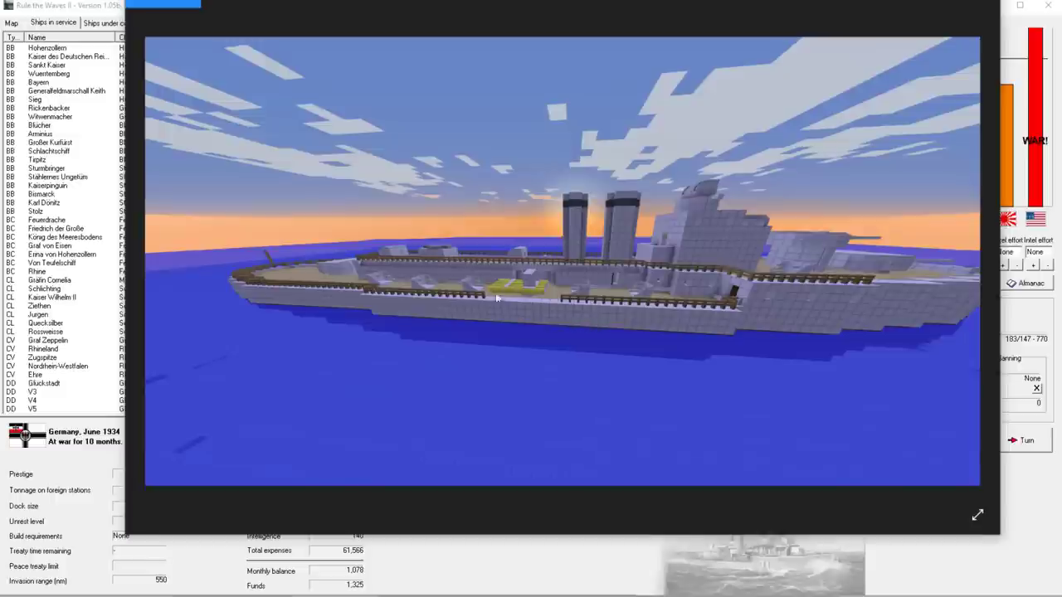
pyautogui.moveTo(516, 296)
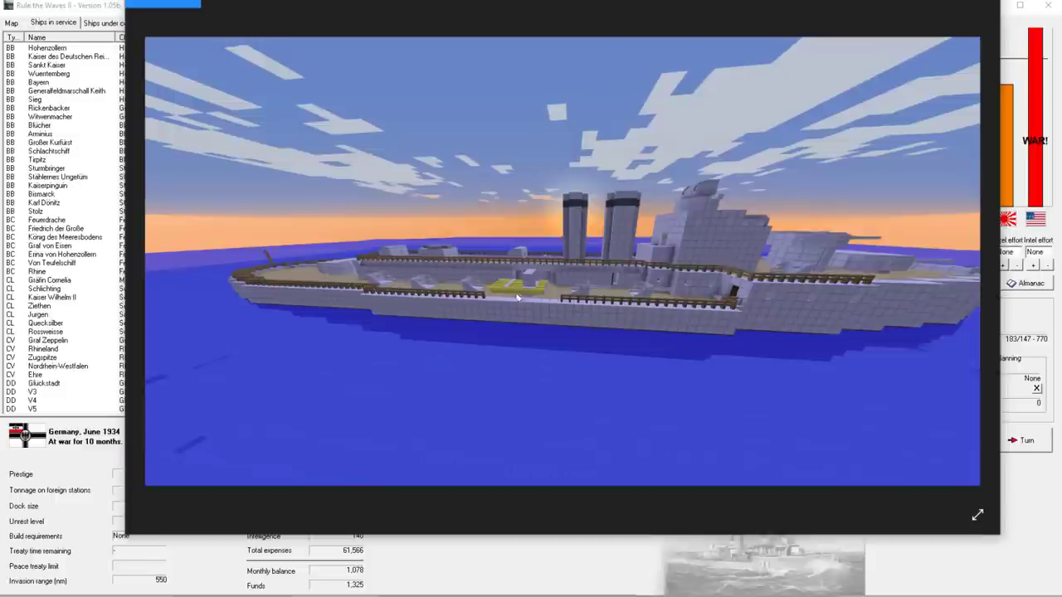
pyautogui.moveTo(524, 315)
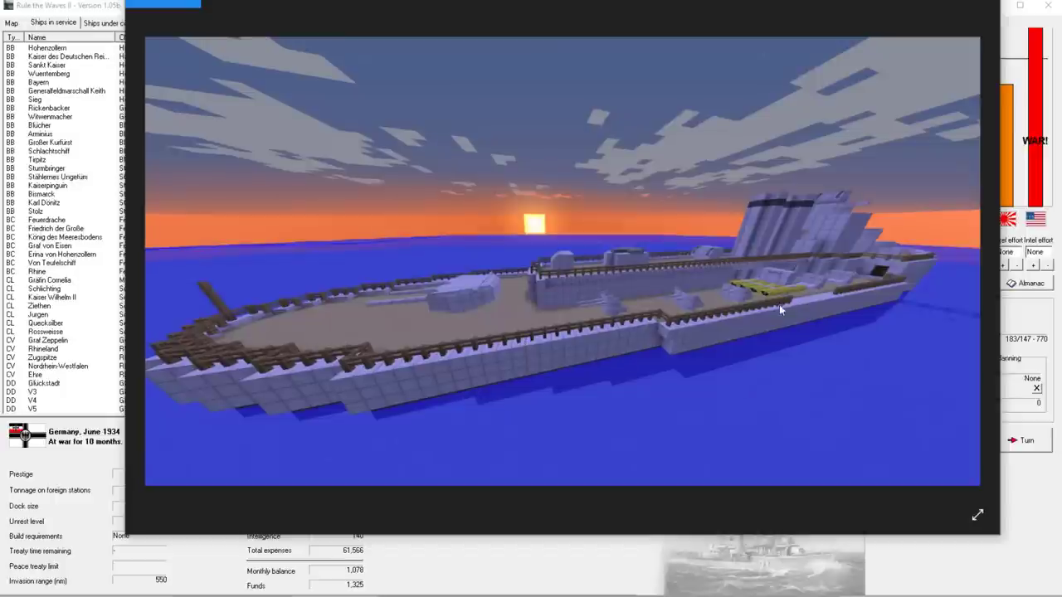
pyautogui.moveTo(448, 313)
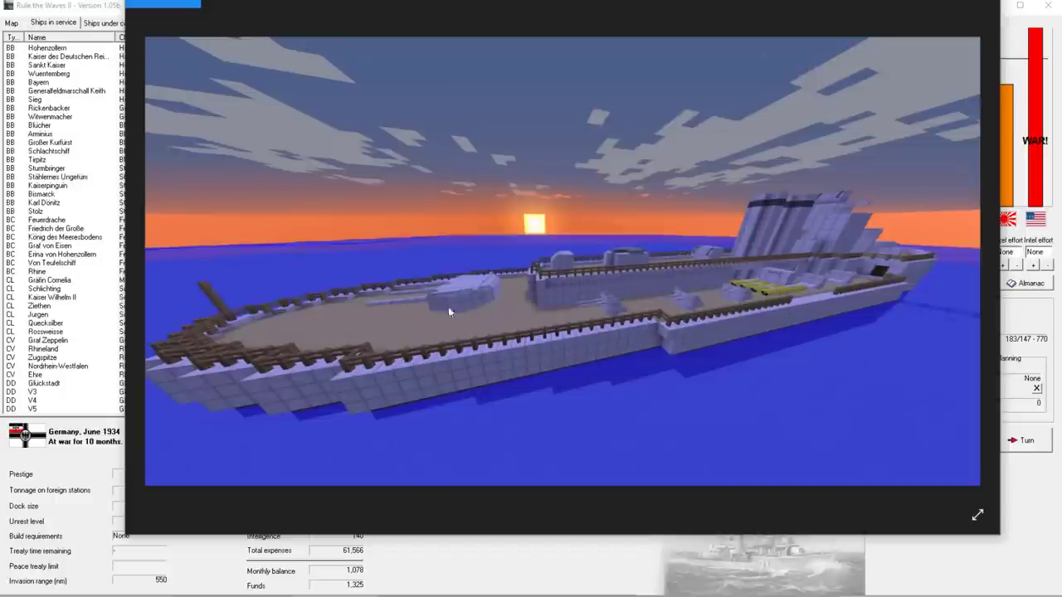
pyautogui.moveTo(578, 311)
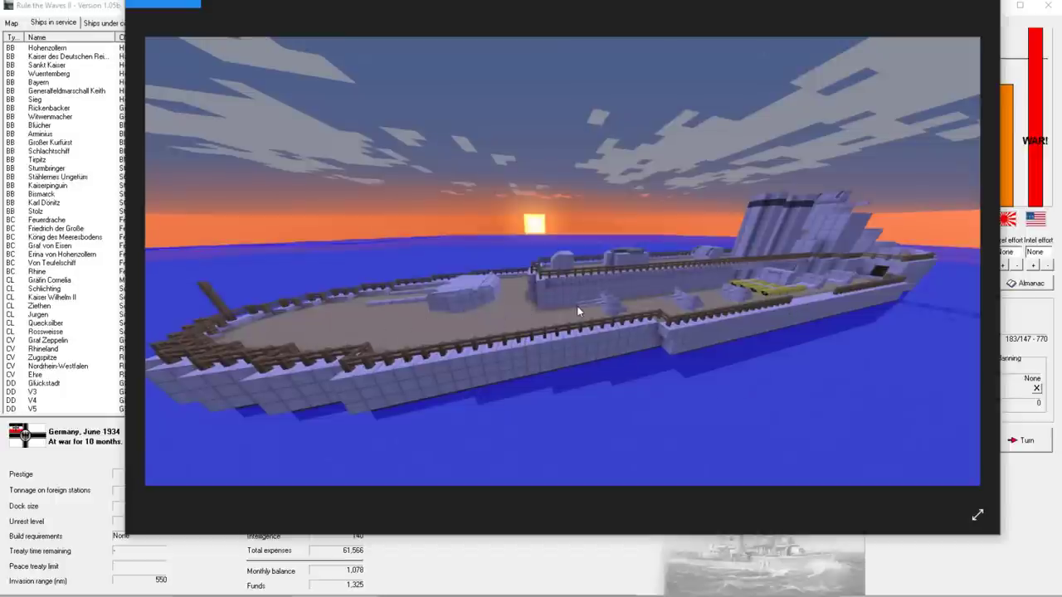
pyautogui.moveTo(638, 301)
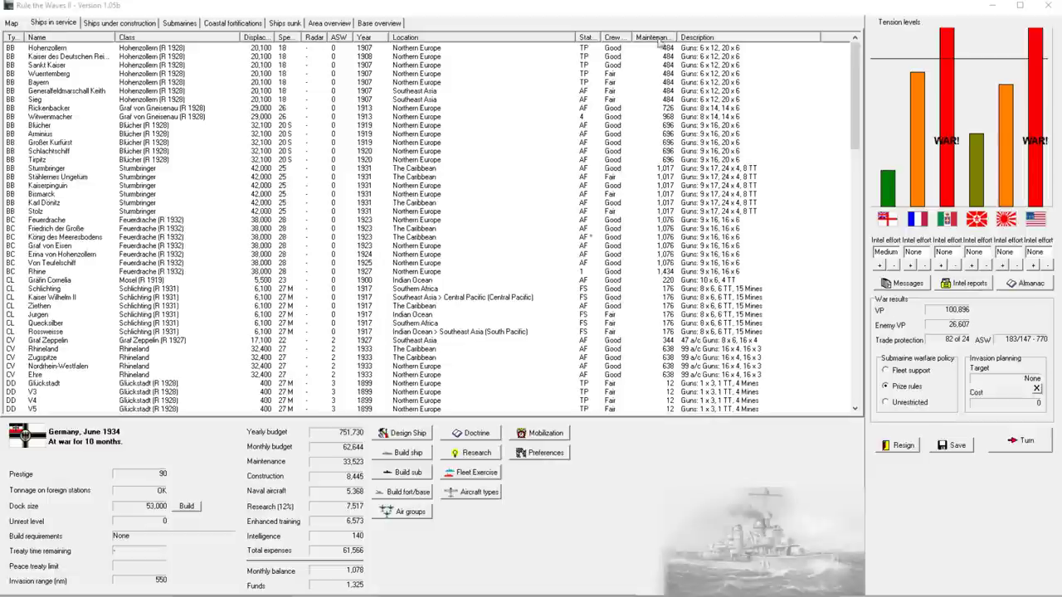
# Select the Sturmbringer-class battleship Karl Dönitz in the ships-in-service list
pyautogui.click(166, 203)
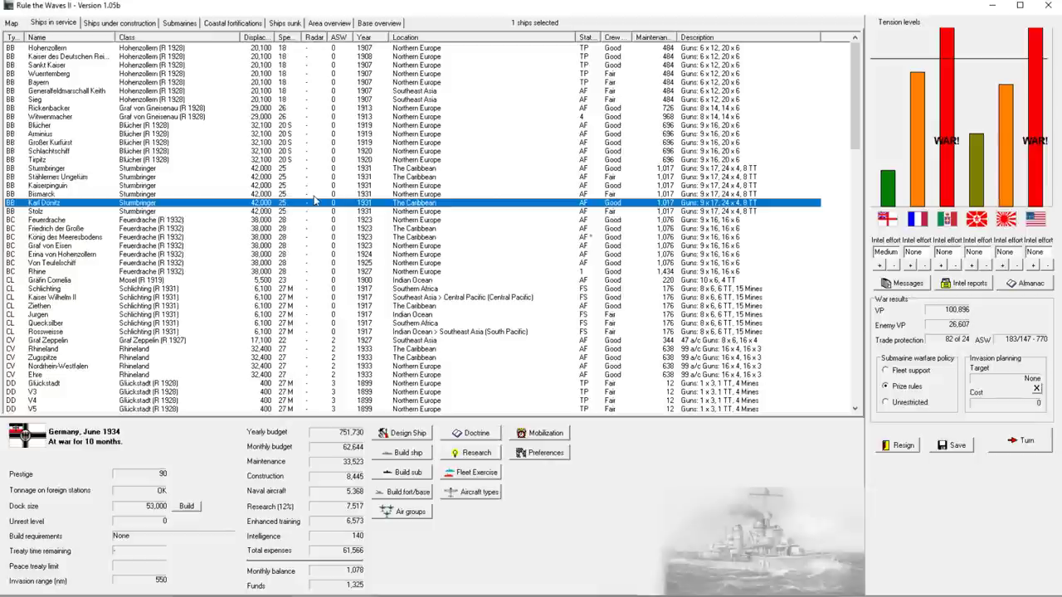
pyautogui.moveTo(339, 172)
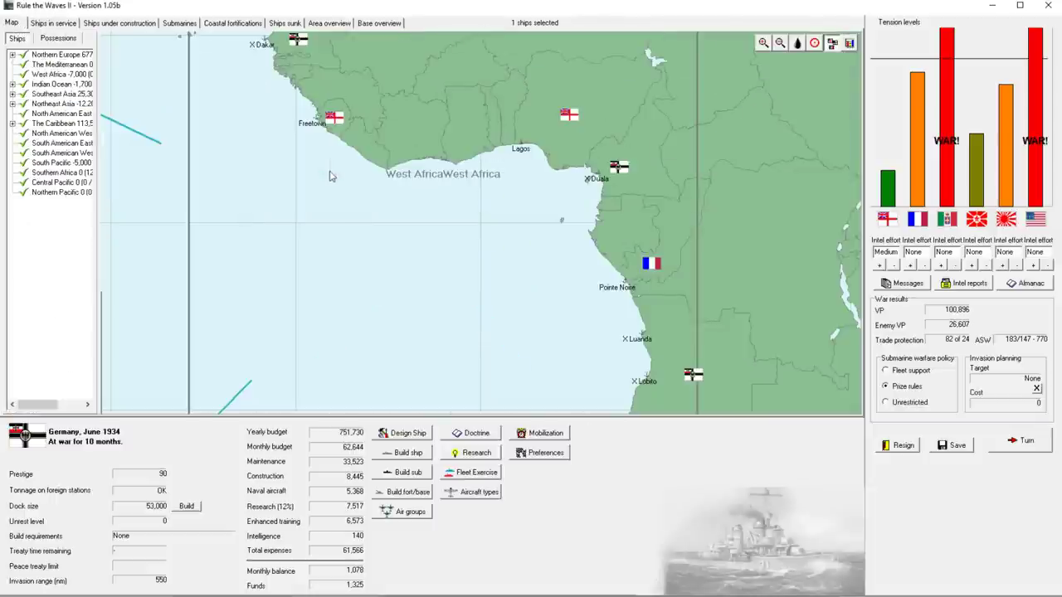
pyautogui.click(778, 42)
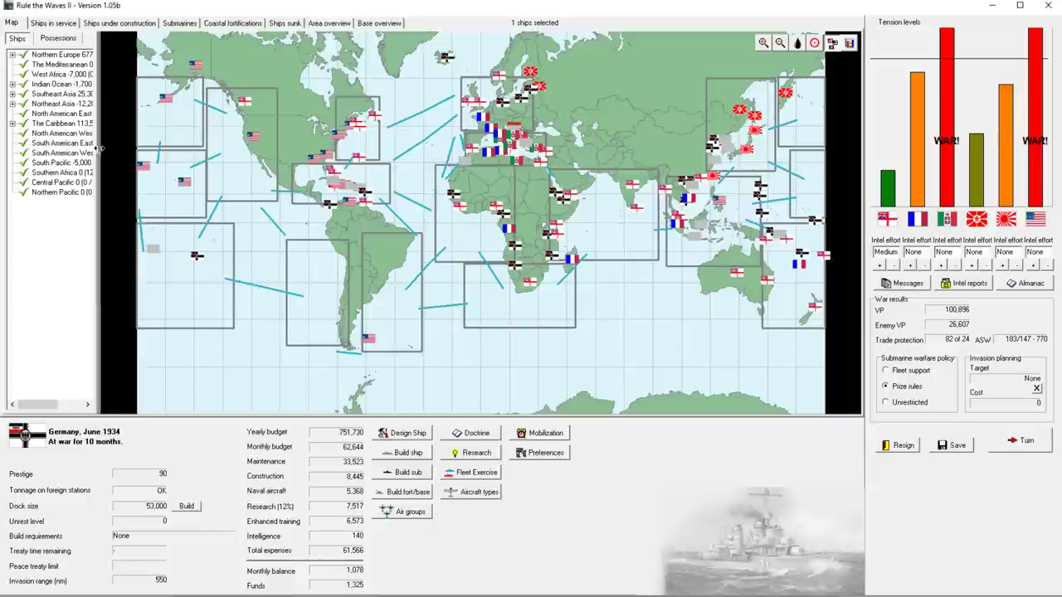
pyautogui.click(778, 42)
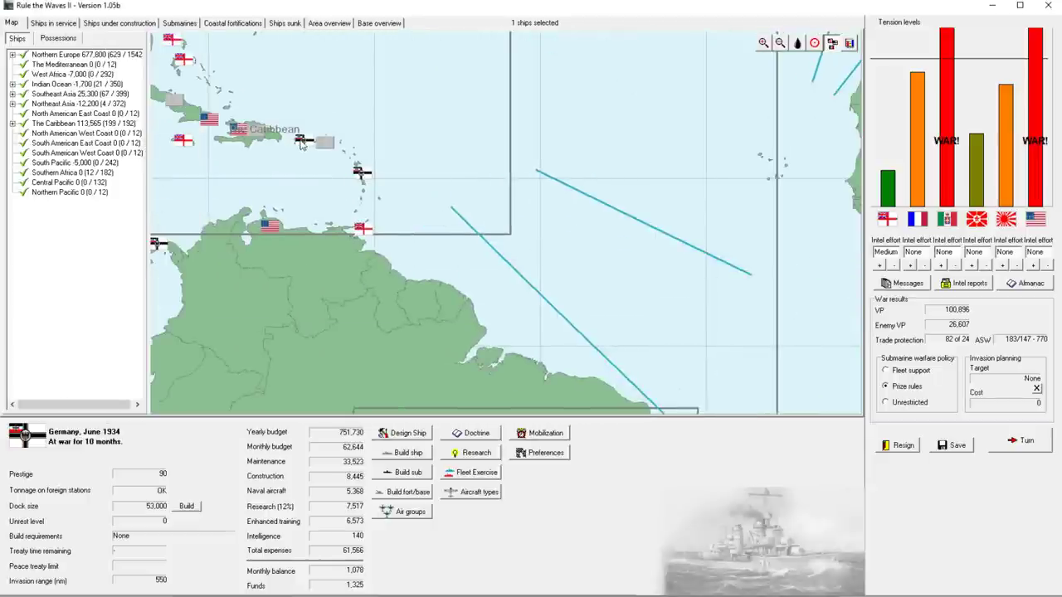
pyautogui.click(301, 139)
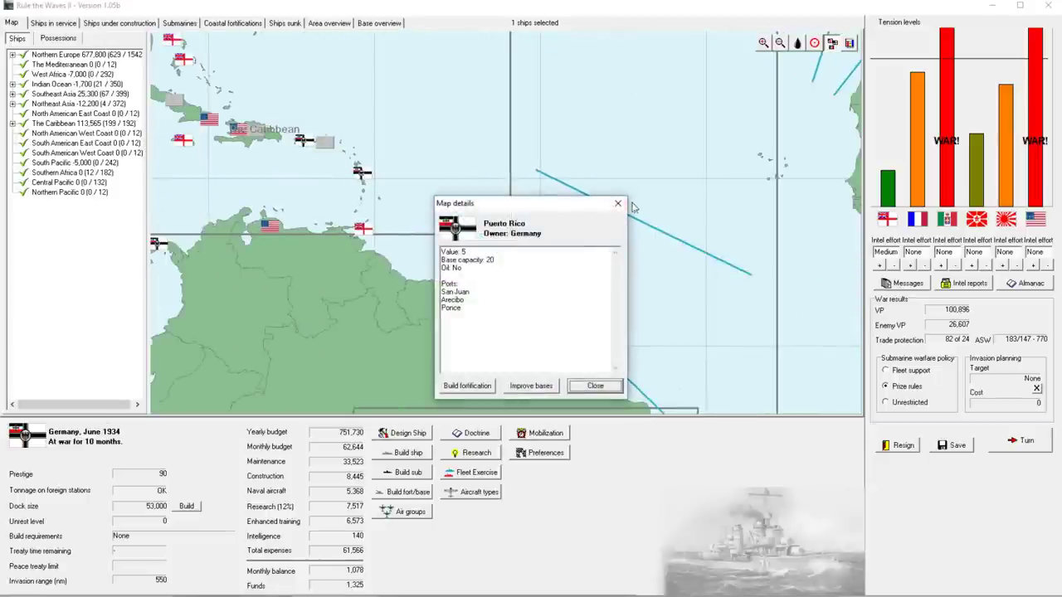
pyautogui.click(594, 386)
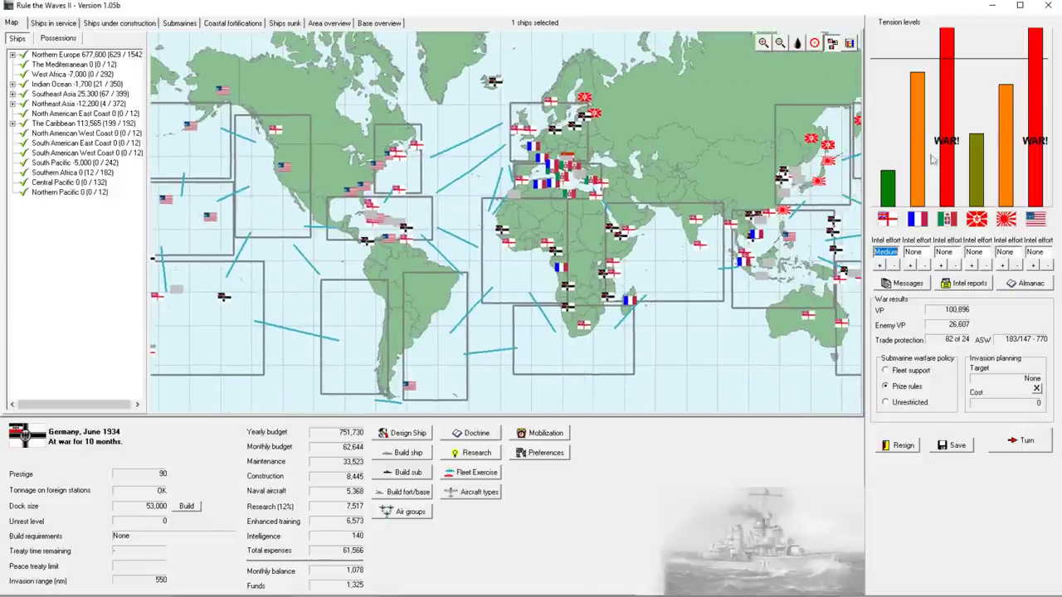
pyautogui.moveTo(918, 150)
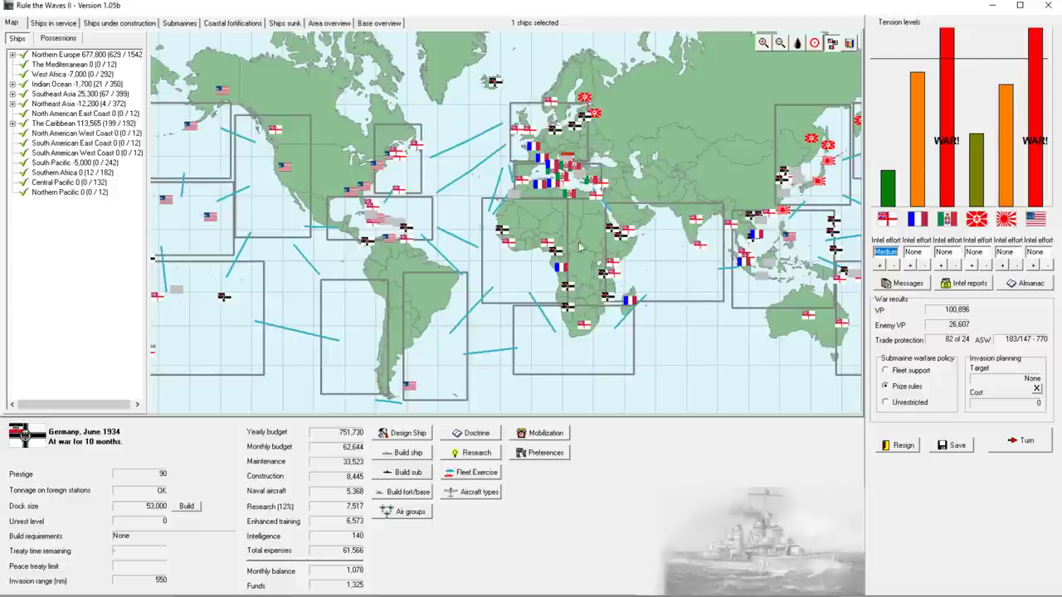
pyautogui.moveTo(460, 203)
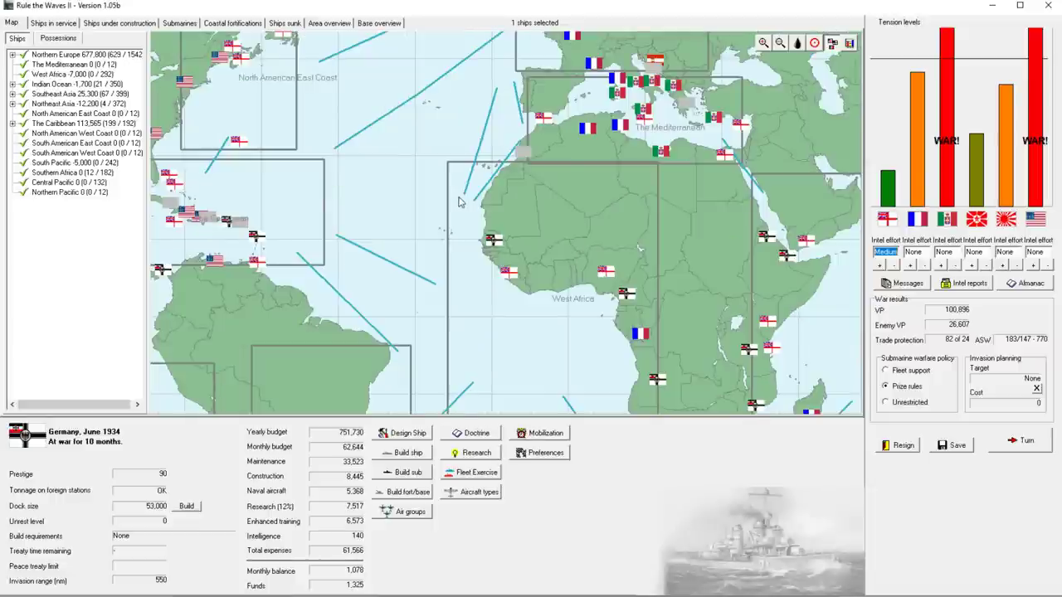
pyautogui.click(778, 42)
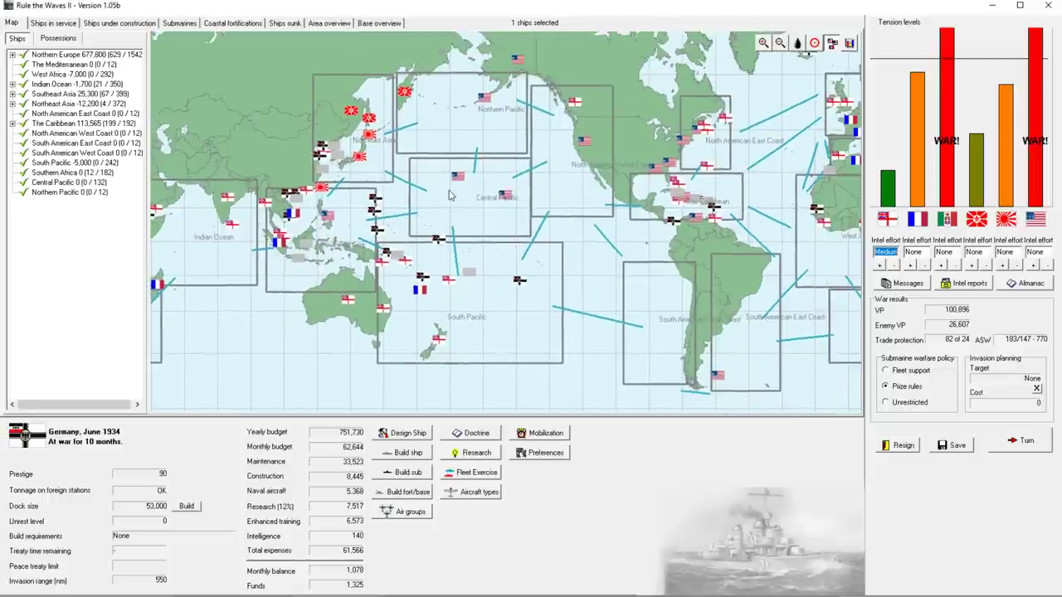
pyautogui.moveTo(456, 179)
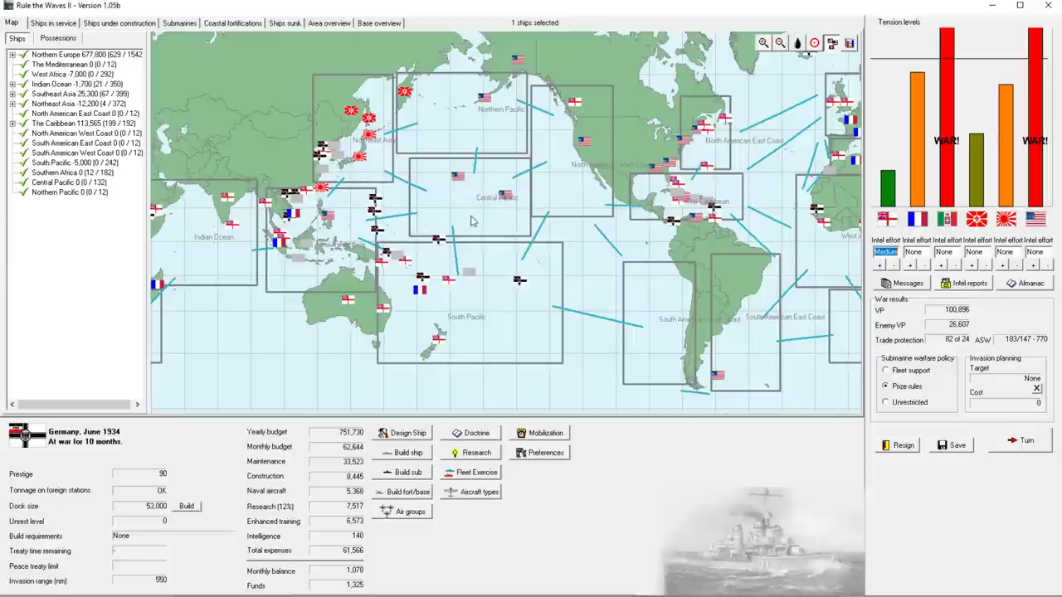
pyautogui.moveTo(460, 181)
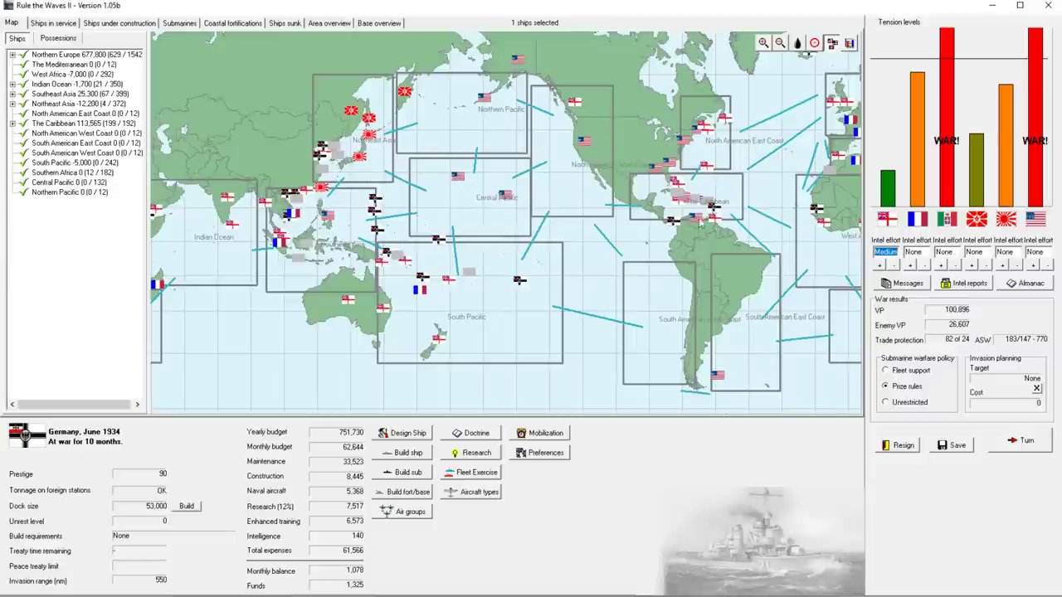
pyautogui.moveTo(506, 199)
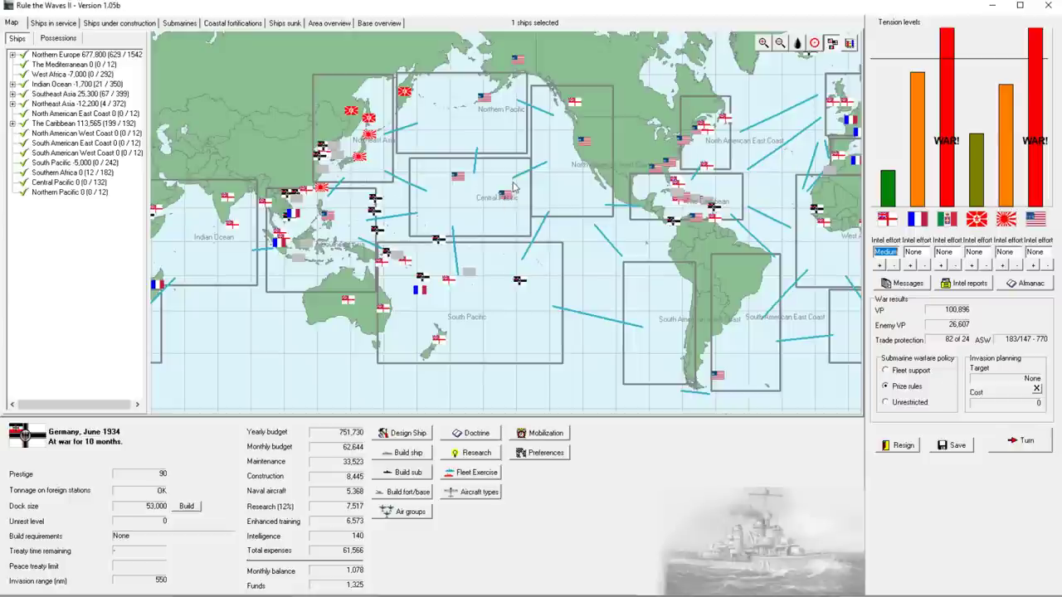
pyautogui.moveTo(670, 279)
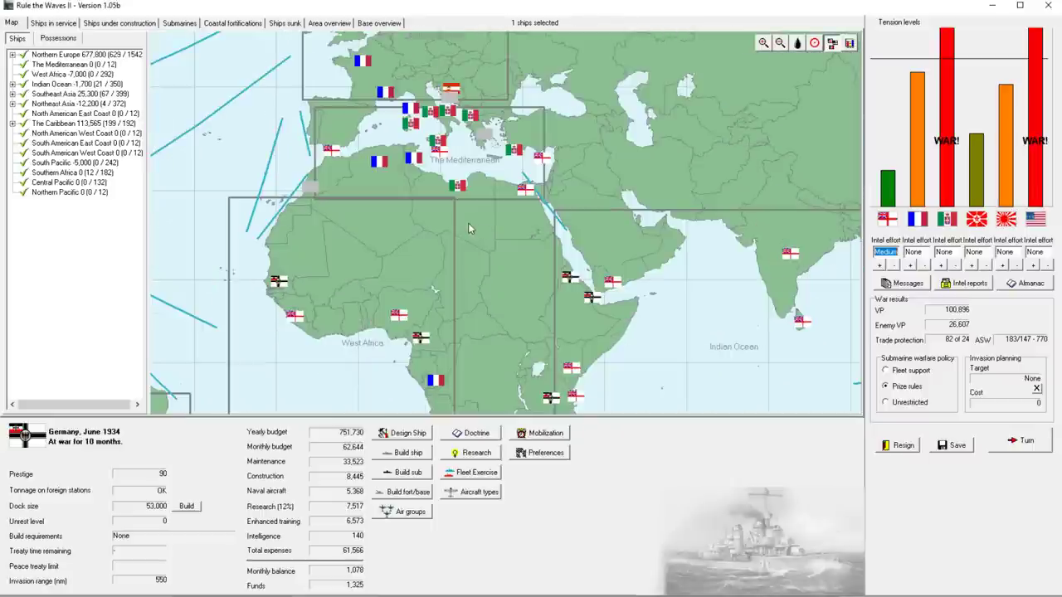
pyautogui.moveTo(386, 144)
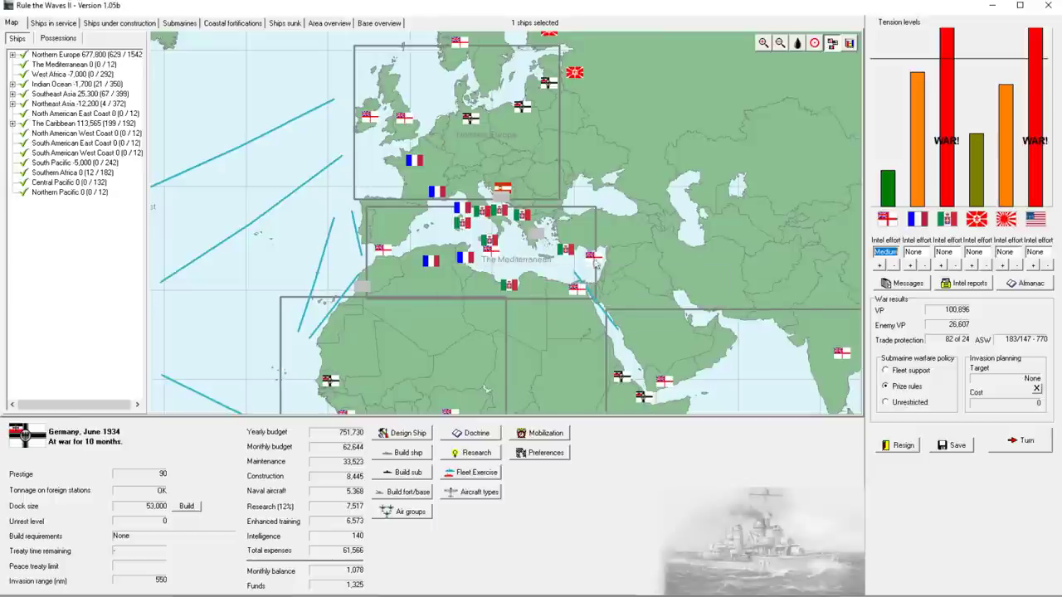
pyautogui.moveTo(448, 246)
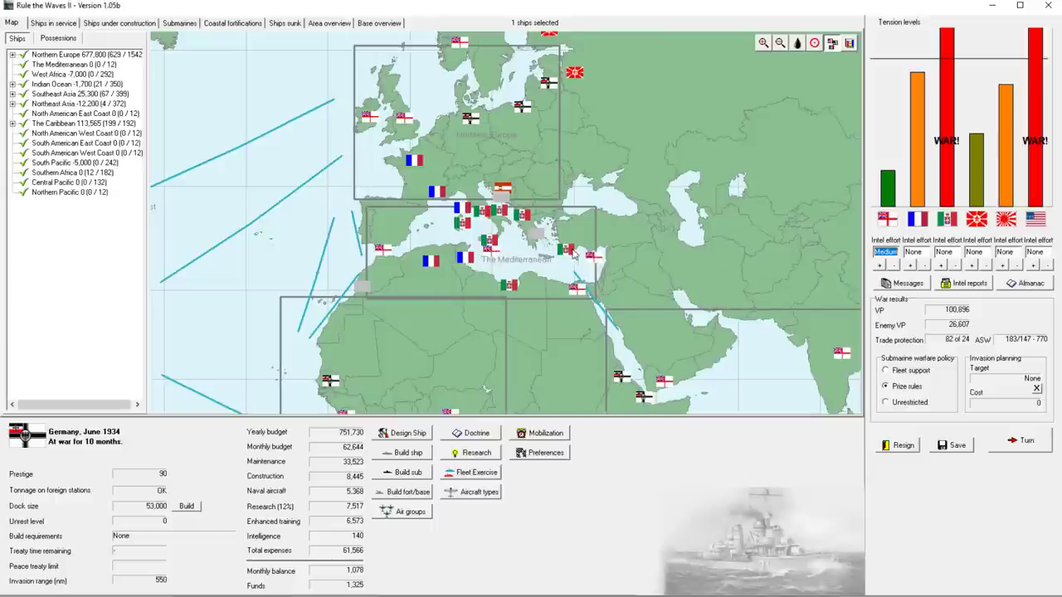
pyautogui.click(778, 42)
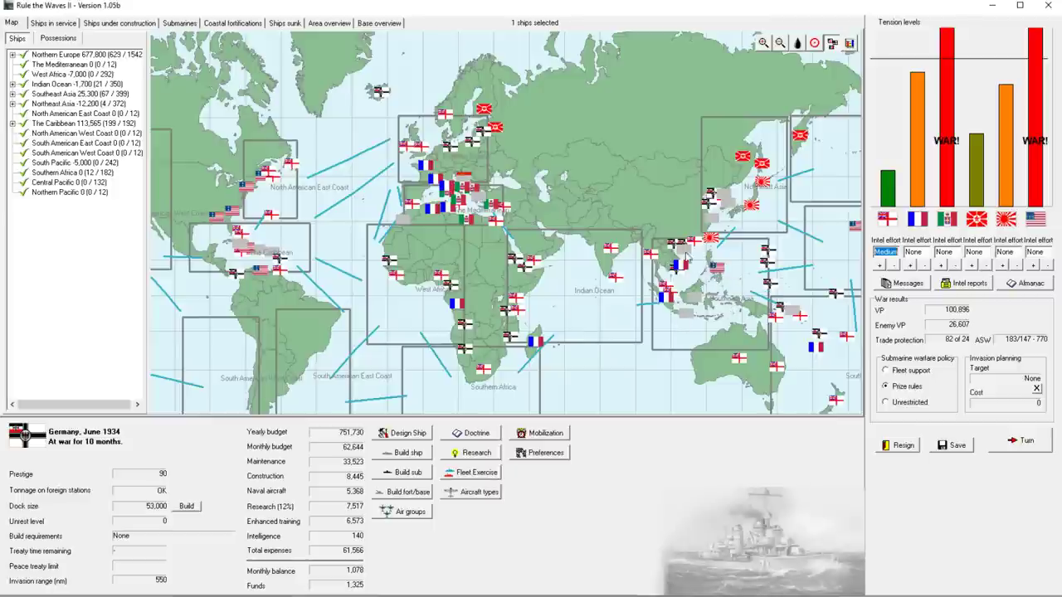
pyautogui.moveTo(537, 308)
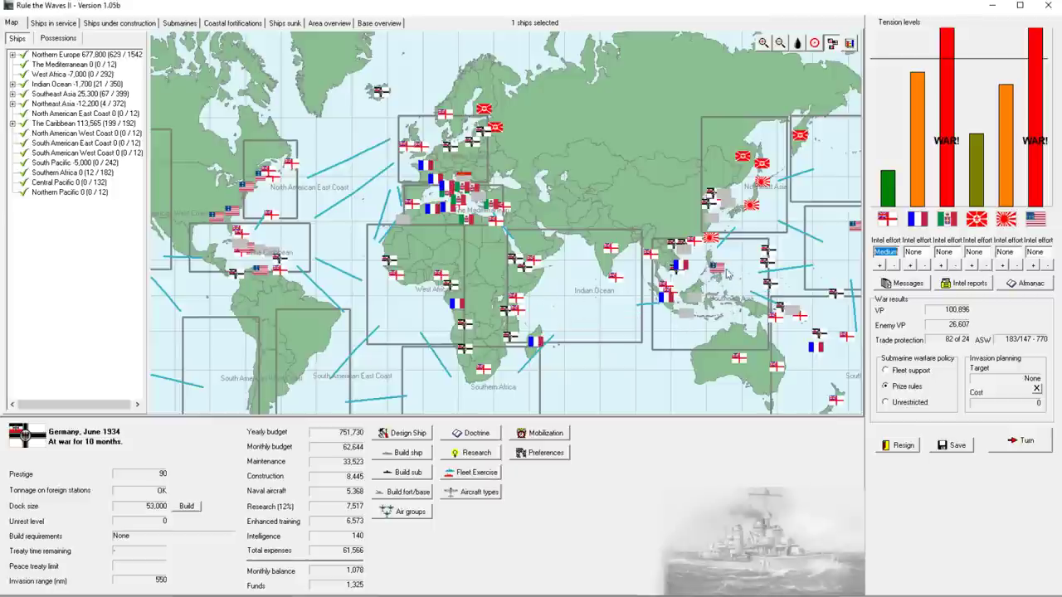
pyautogui.moveTo(711, 285)
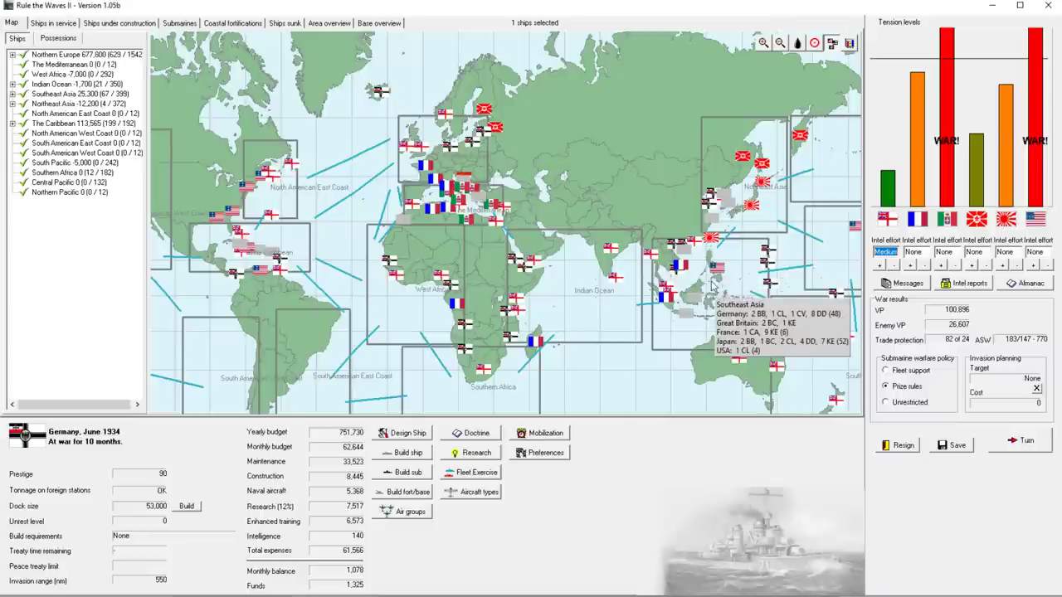
pyautogui.moveTo(456, 166)
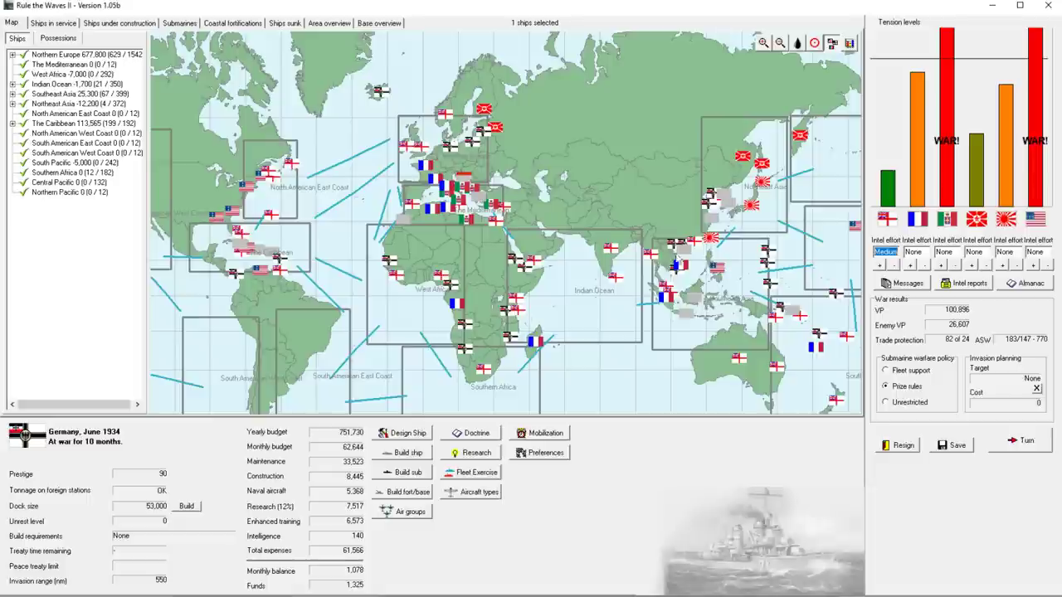
pyautogui.click(762, 43)
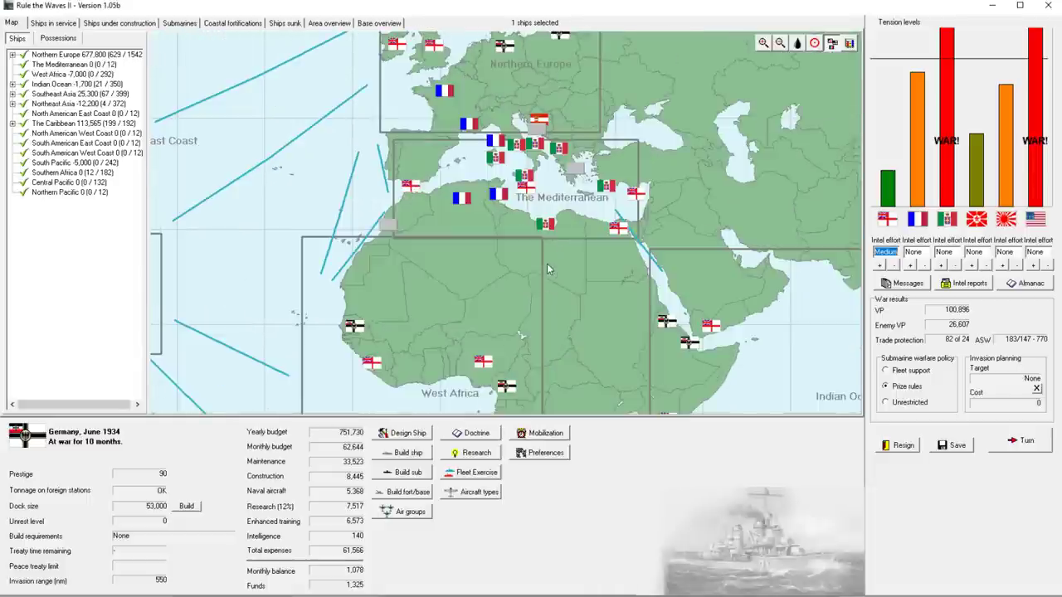
pyautogui.moveTo(587, 284)
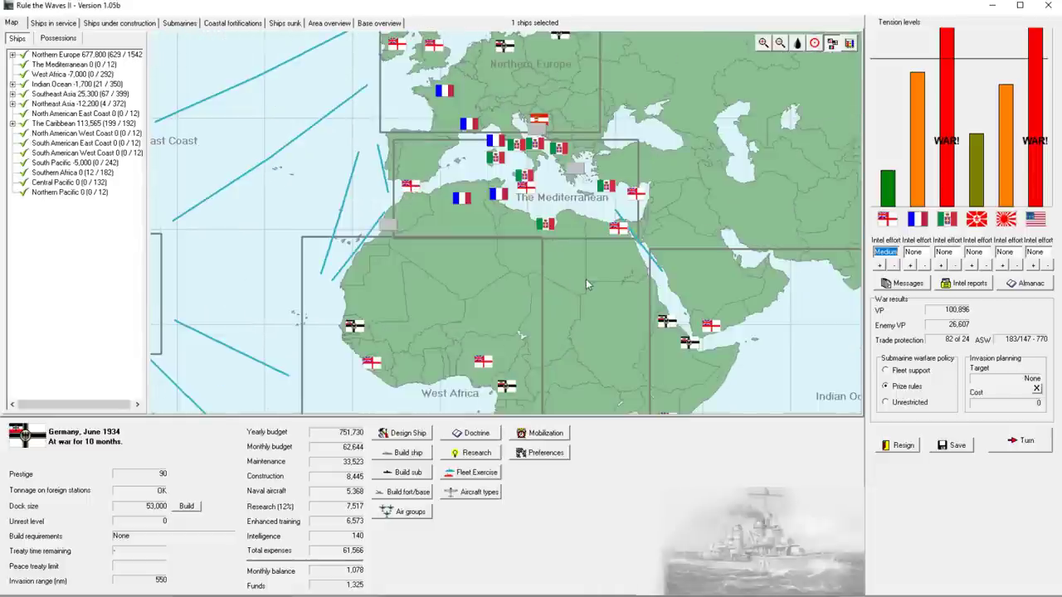
pyautogui.moveTo(527, 279)
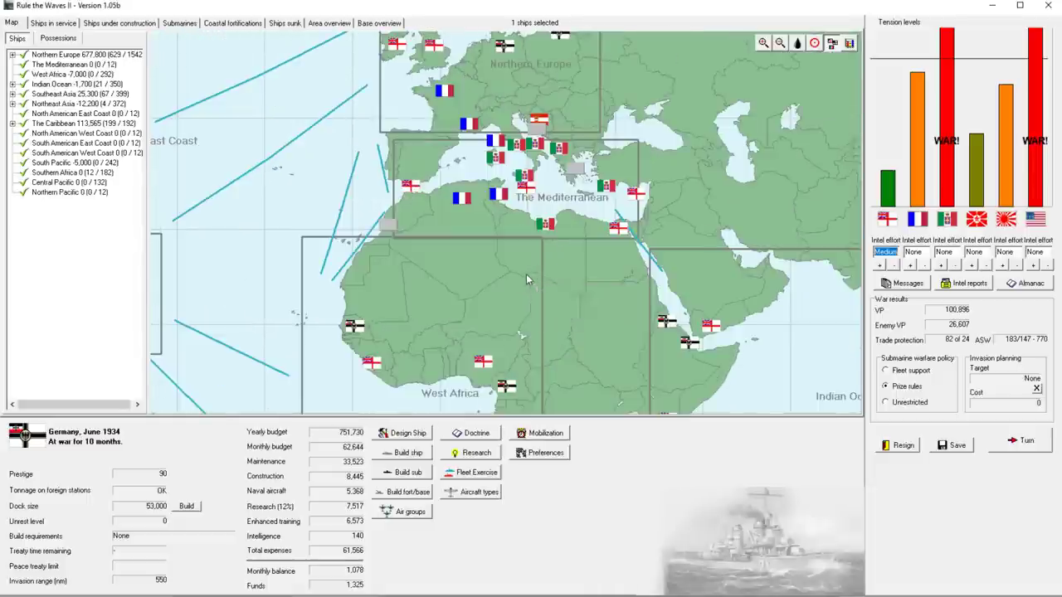
pyautogui.click(778, 42)
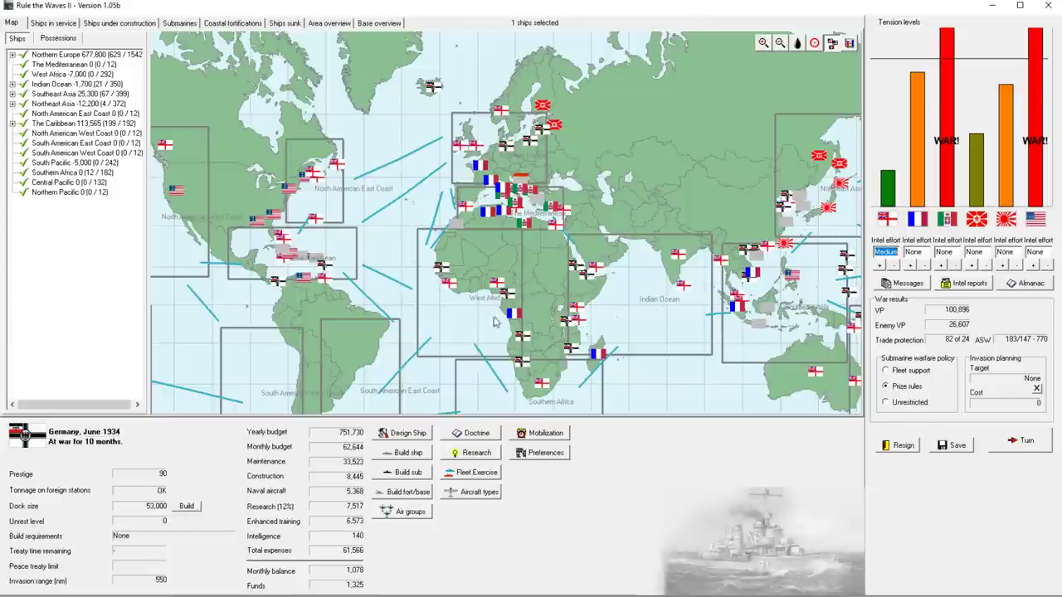
pyautogui.moveTo(477, 317)
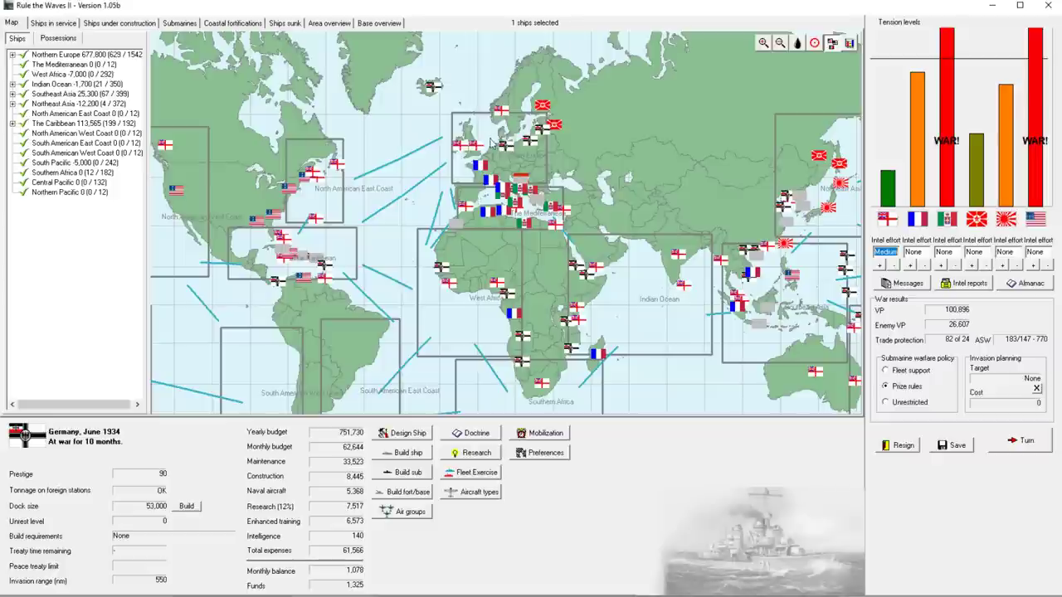
pyautogui.moveTo(489, 154)
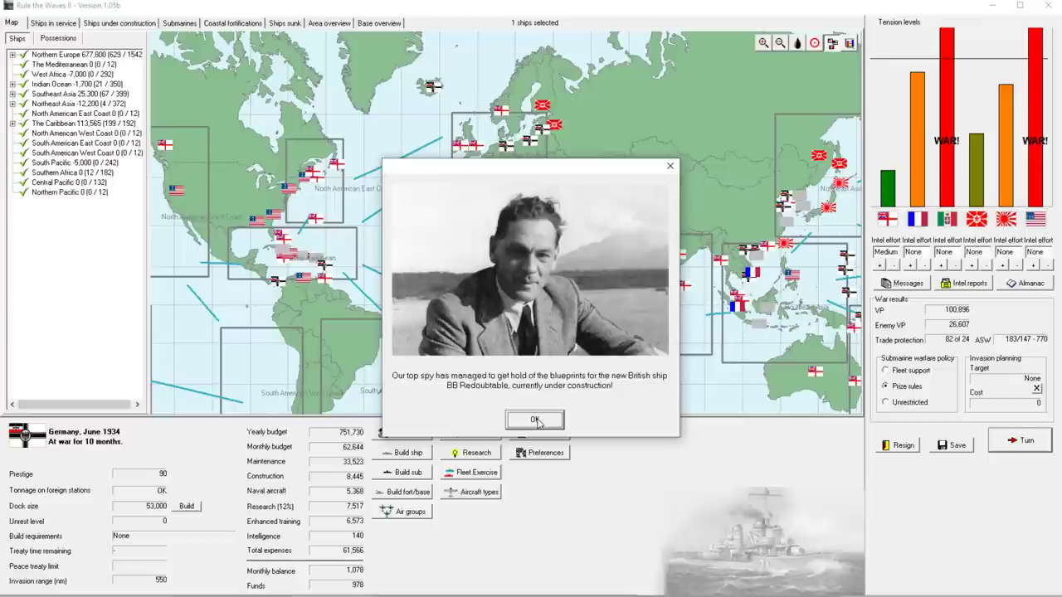
# Dismiss the spy blueprint report, close Redoubtable's details, and clear the bomber and U-175 messages
pyautogui.click(534, 420)
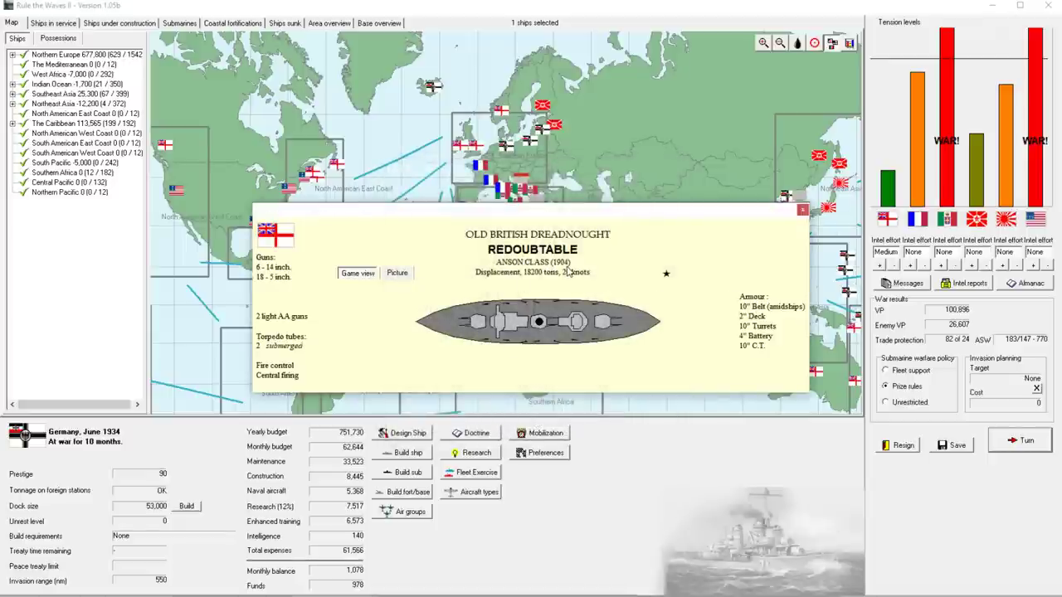
pyautogui.moveTo(470, 240)
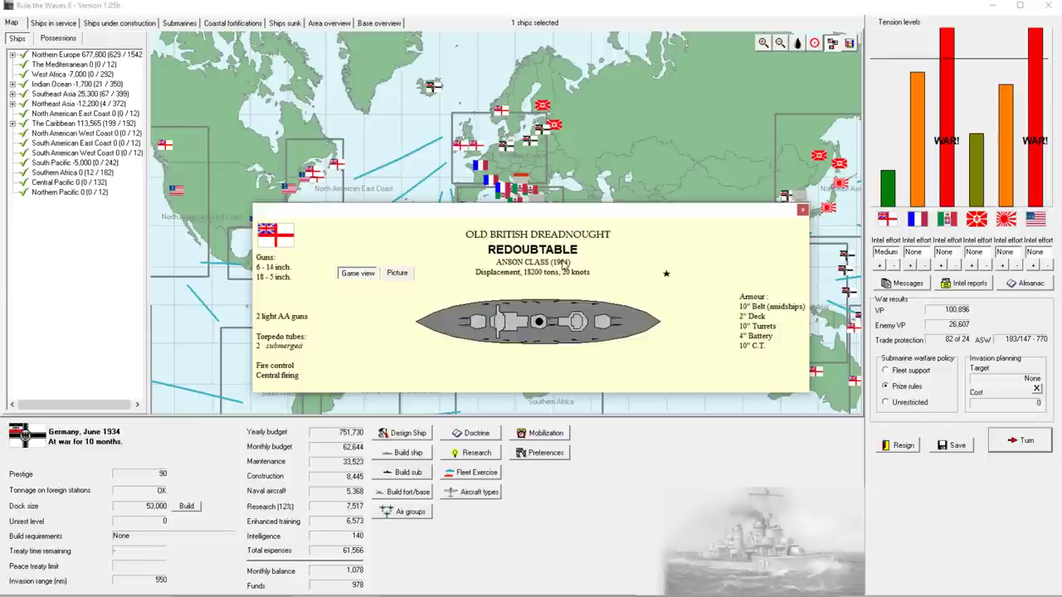
pyautogui.moveTo(648, 273)
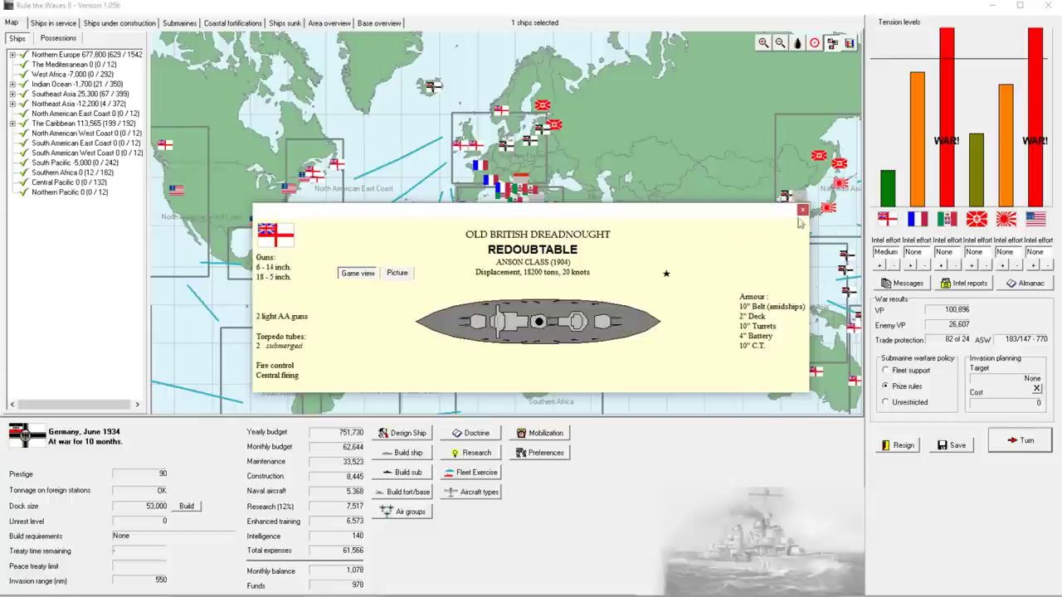
pyautogui.click(801, 210)
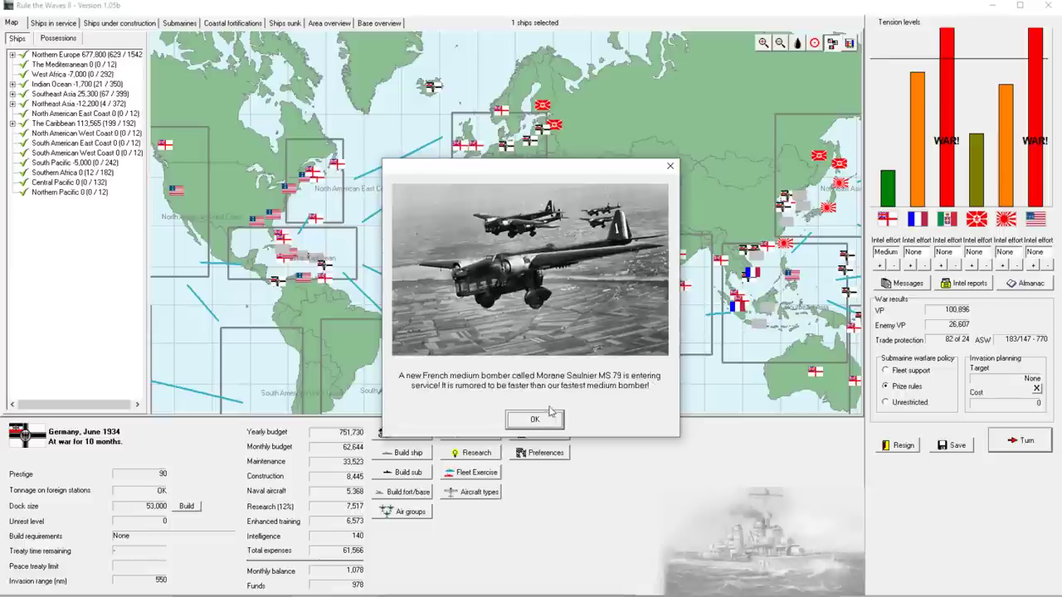
pyautogui.click(534, 418)
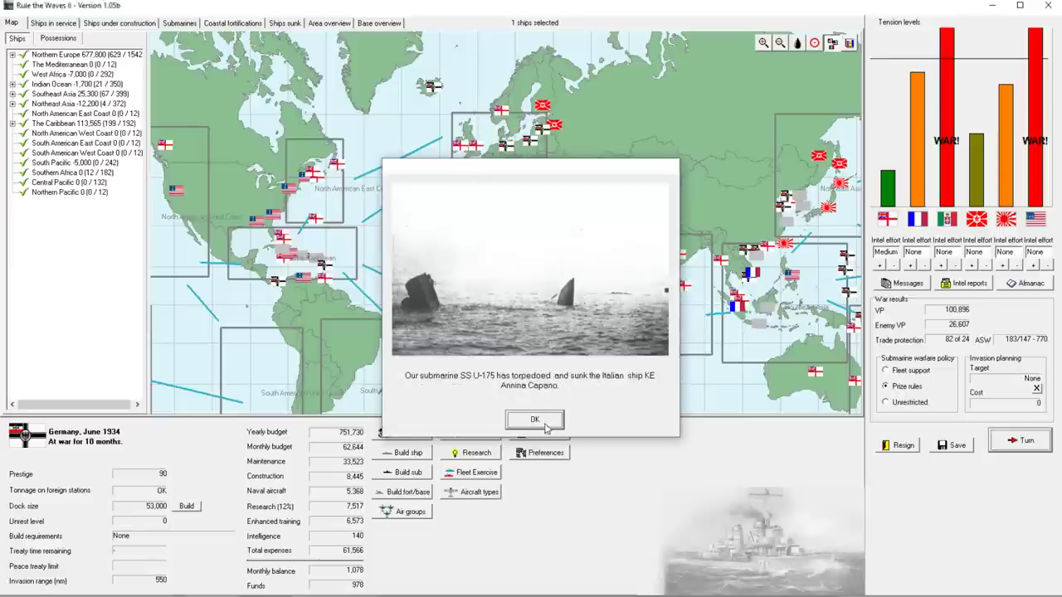
pyautogui.click(534, 419)
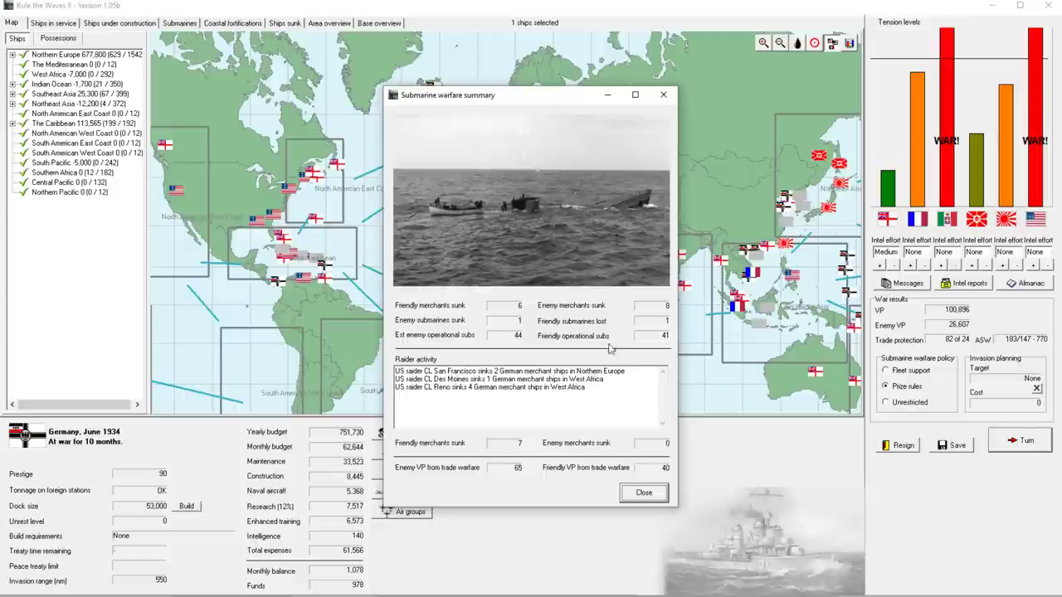
pyautogui.moveTo(531, 348)
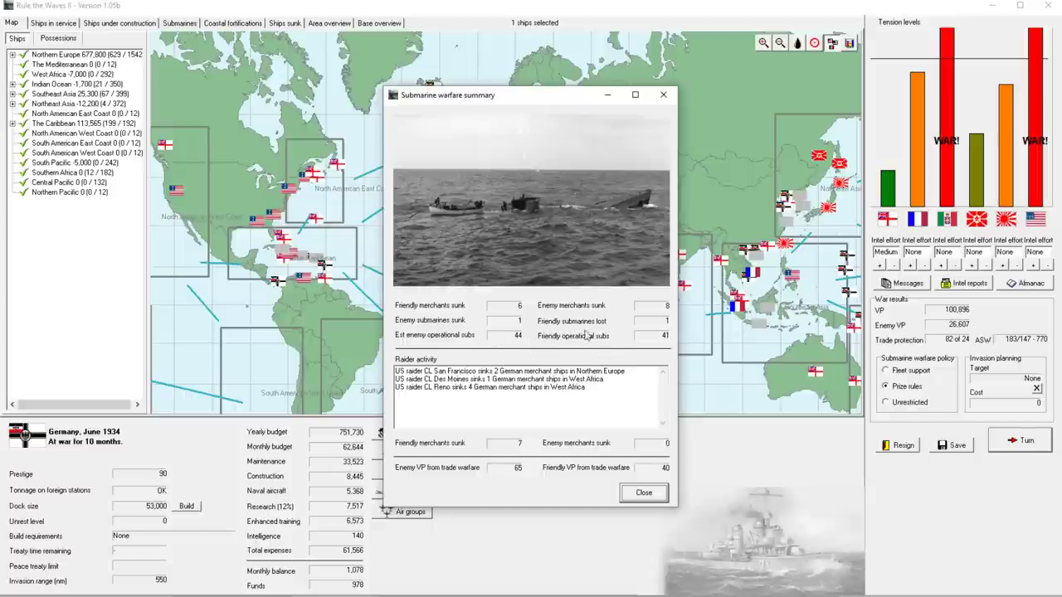
pyautogui.moveTo(605, 348)
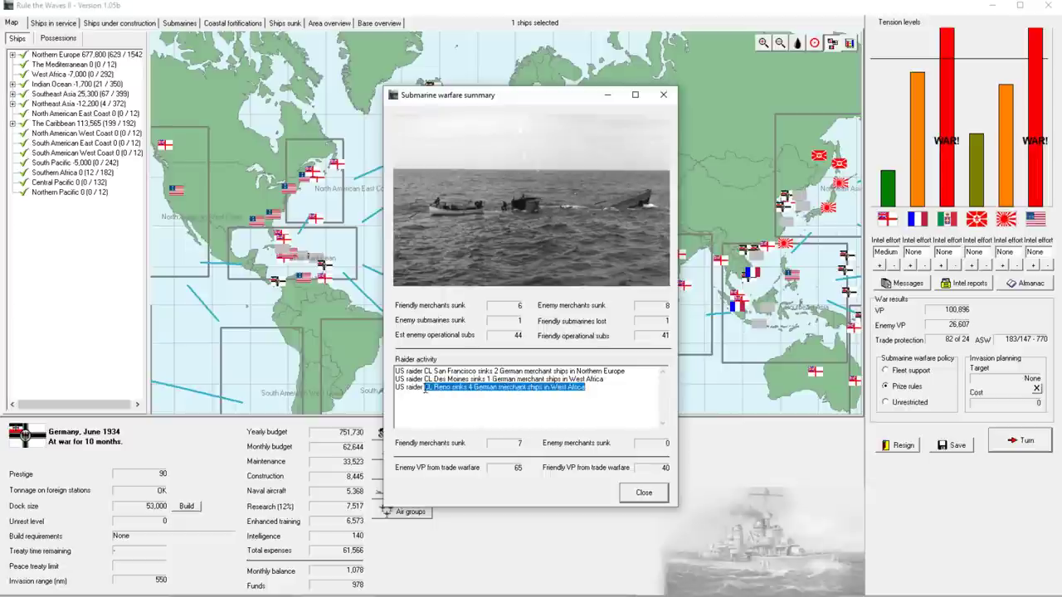
# Close the June 1934 submarine warfare summary
pyautogui.click(502, 387)
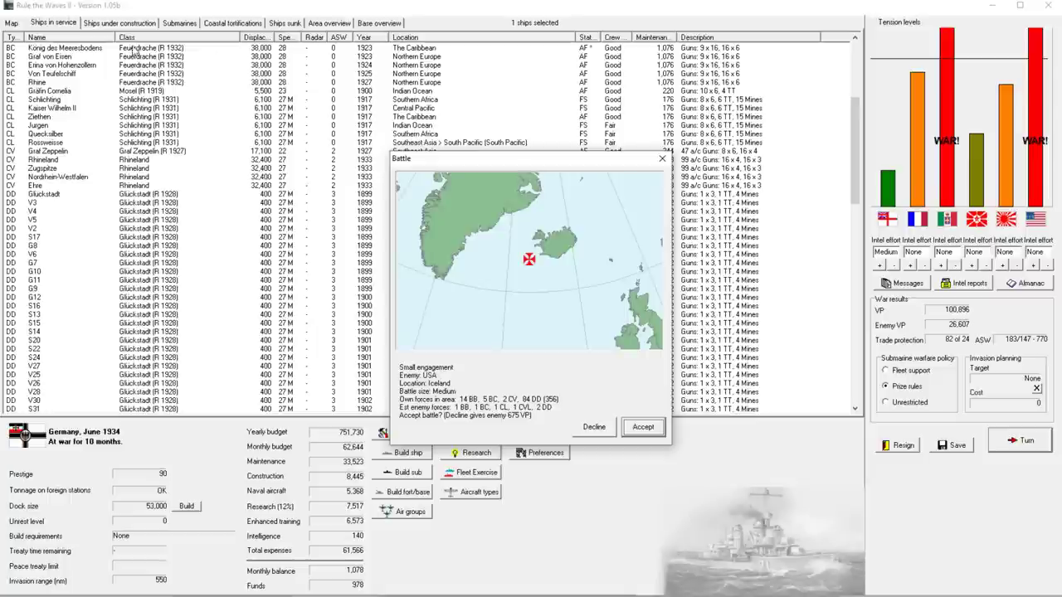
pyautogui.moveTo(367, 260)
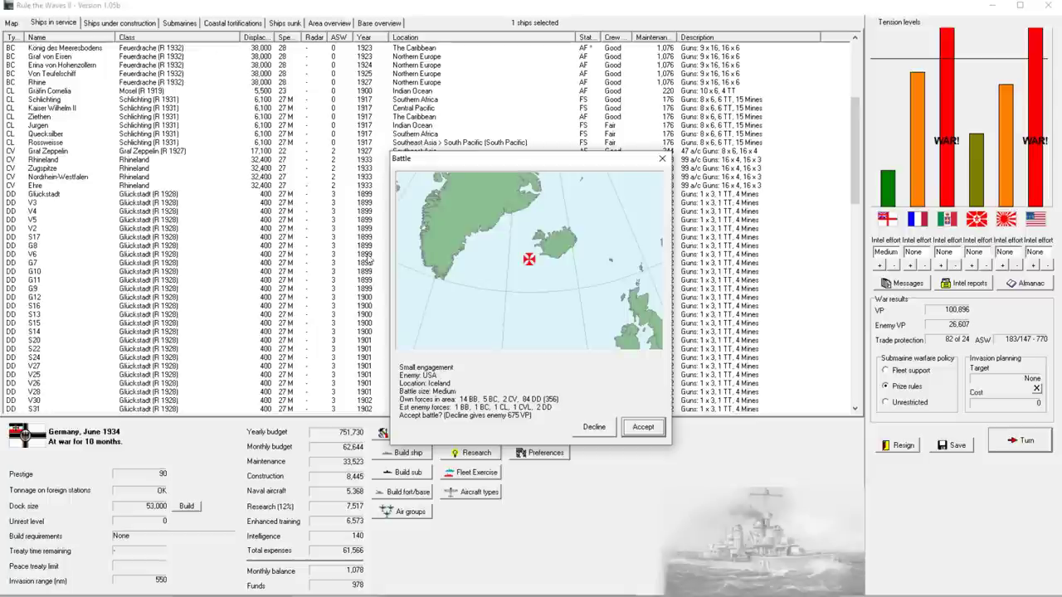
pyautogui.moveTo(384, 249)
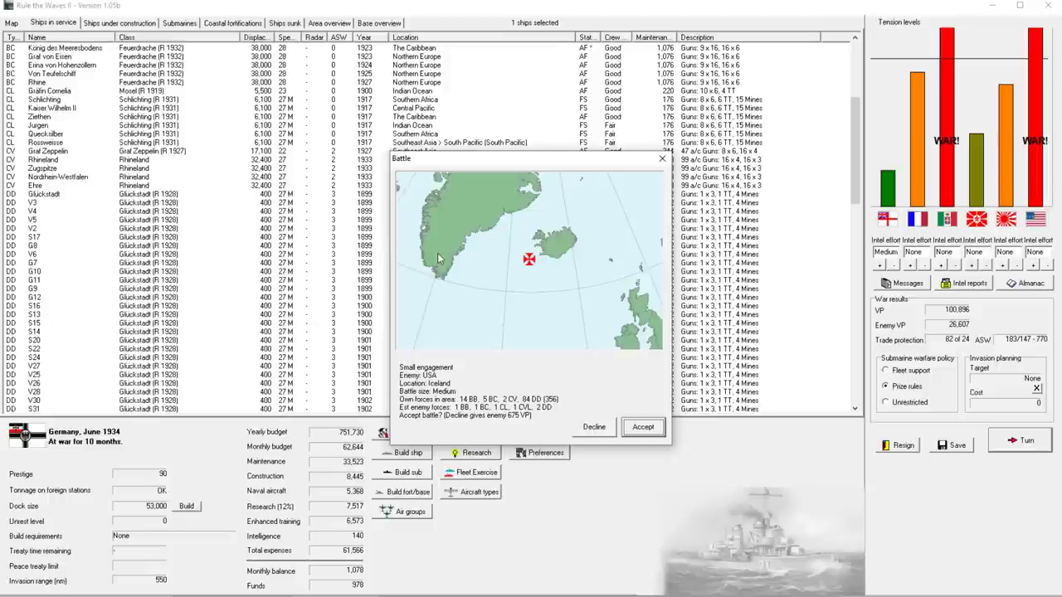
pyautogui.moveTo(582, 371)
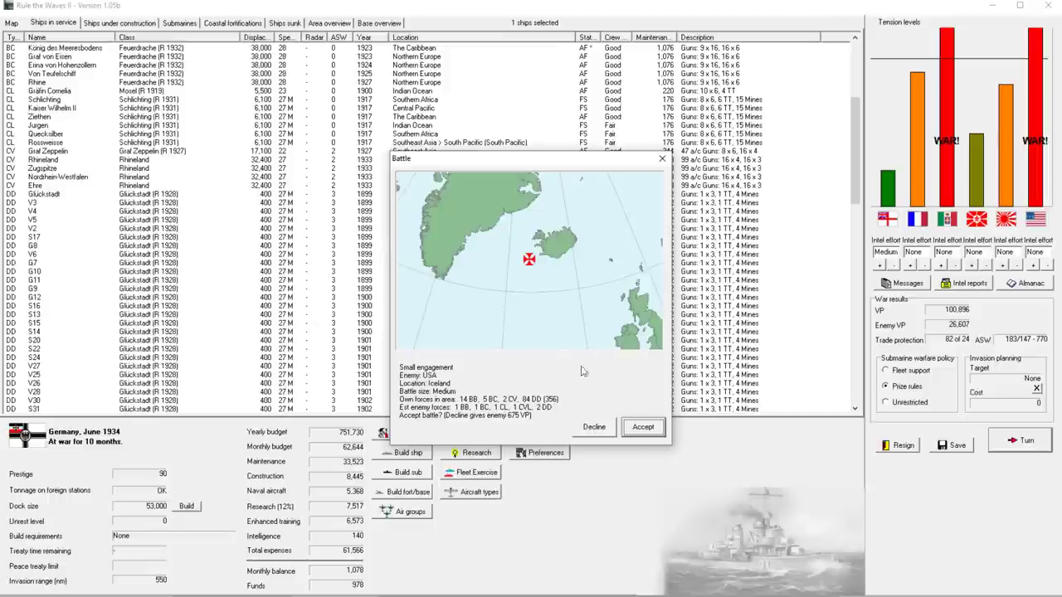
pyautogui.moveTo(461, 415)
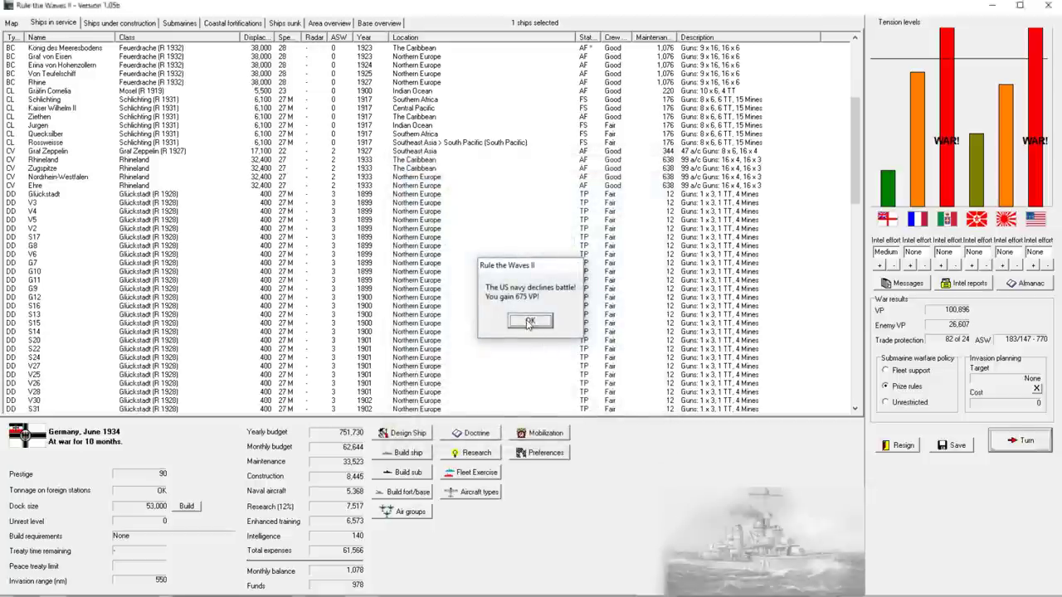
# Acknowledge the US navy declining the Iceland battle, awarding 675 VP
pyautogui.click(529, 321)
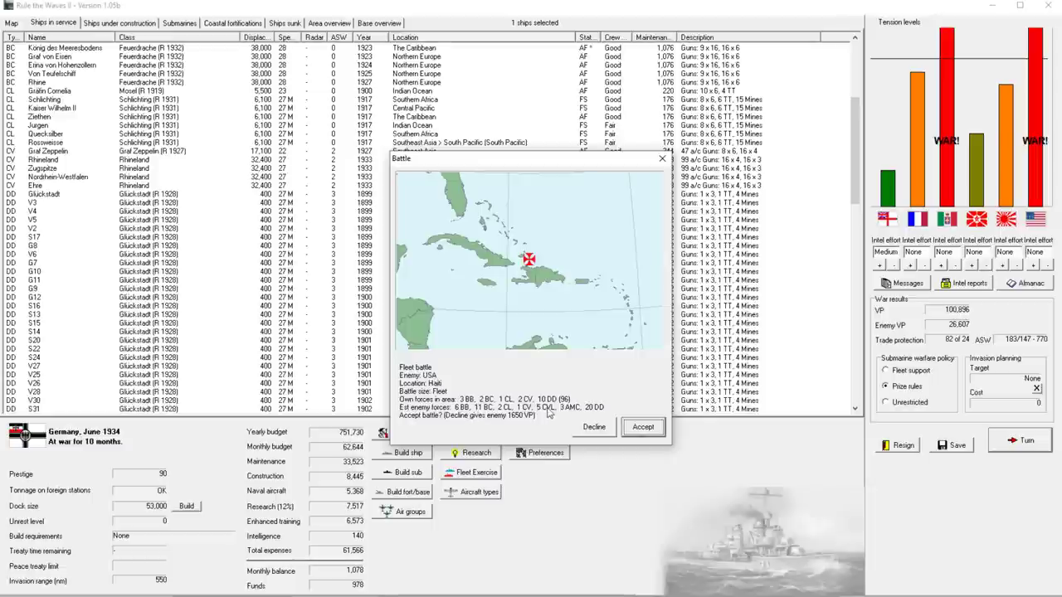
pyautogui.moveTo(578, 423)
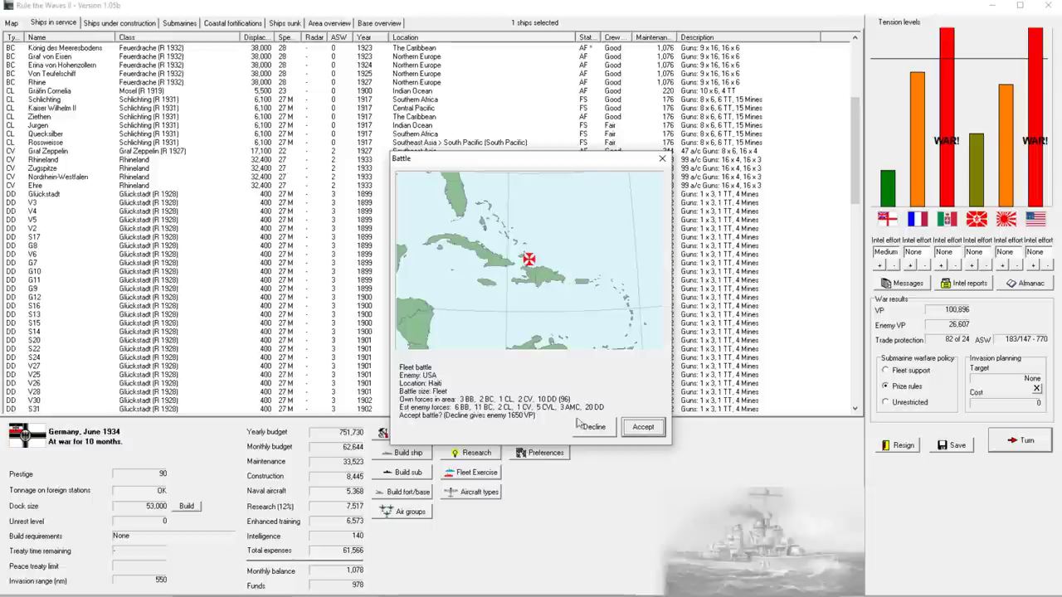
# Accept the Haiti fleet battle against the USA, keeping 'Attack enemy ships in general'
pyautogui.click(643, 426)
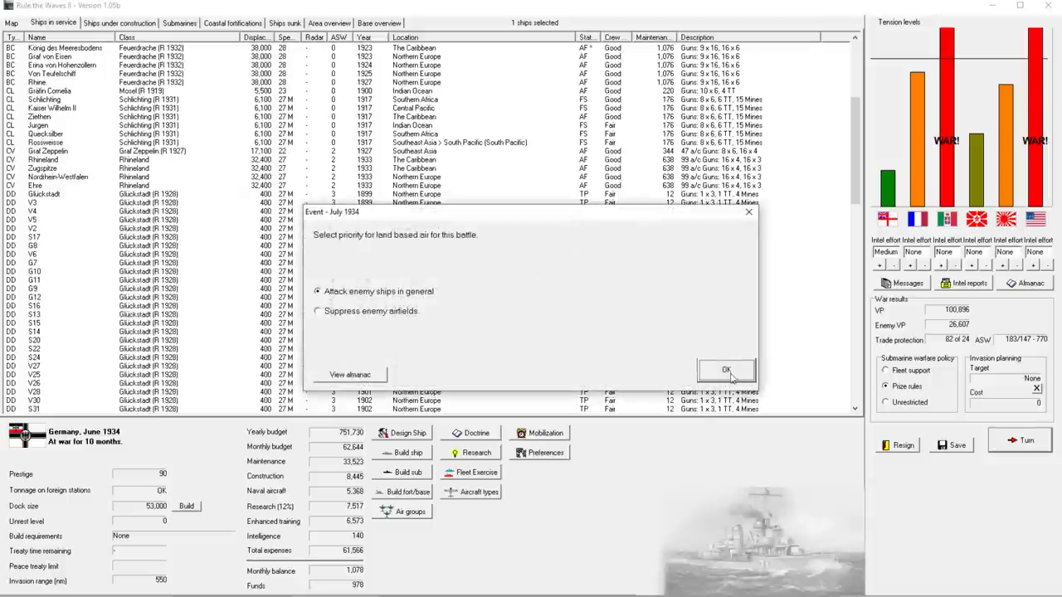
pyautogui.click(725, 369)
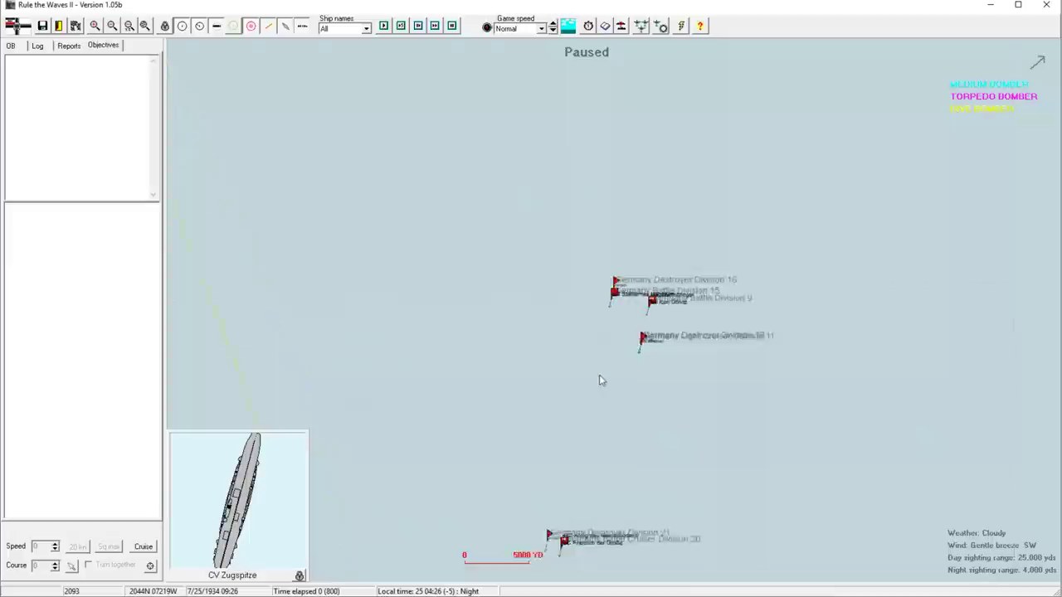
pyautogui.click(614, 294)
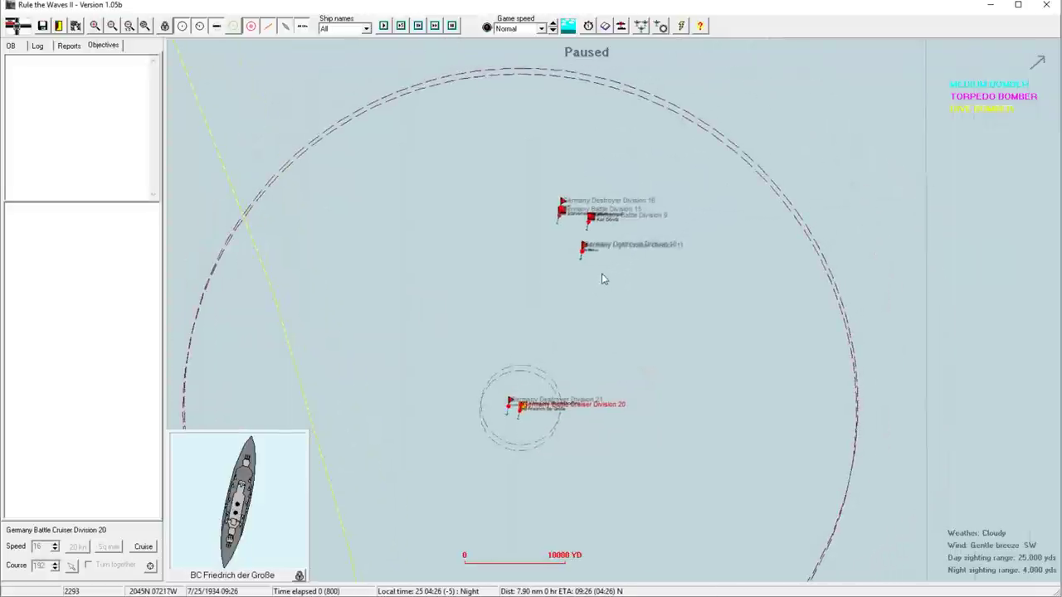
pyautogui.click(111, 26)
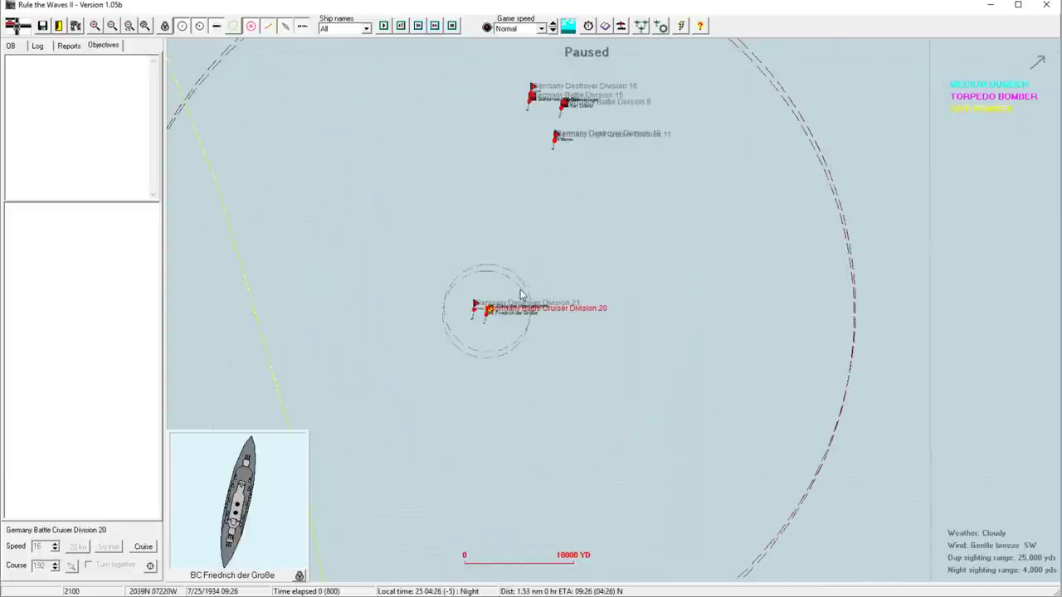
pyautogui.click(95, 26)
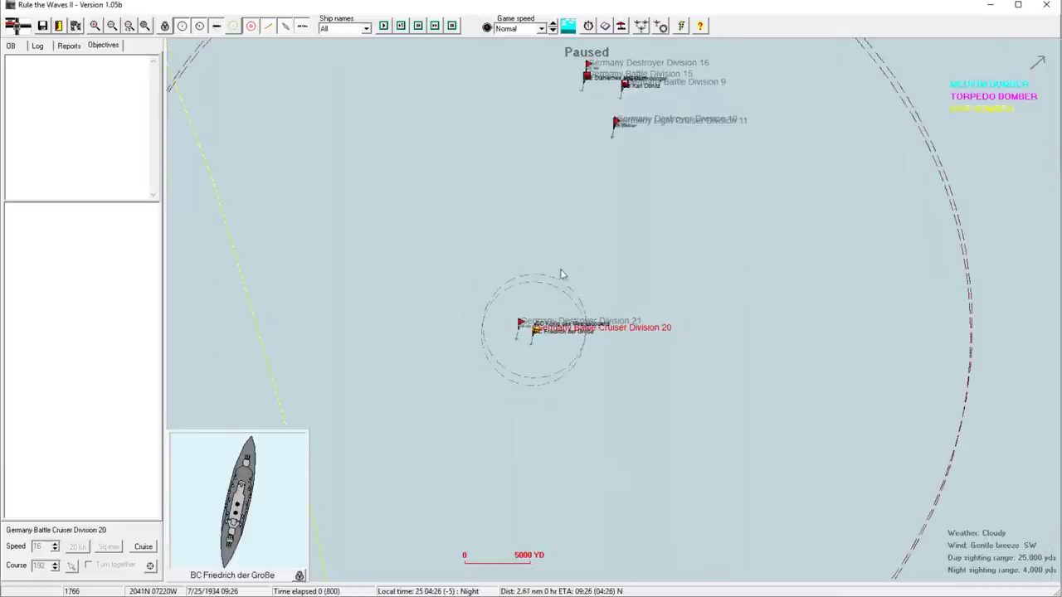
pyautogui.moveTo(532, 303)
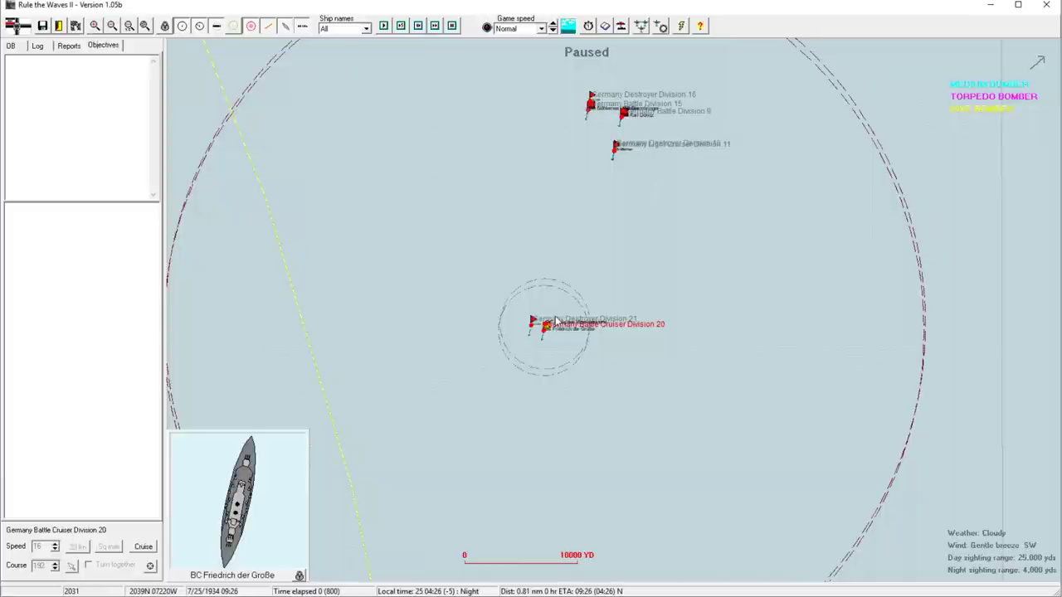
pyautogui.moveTo(655, 293)
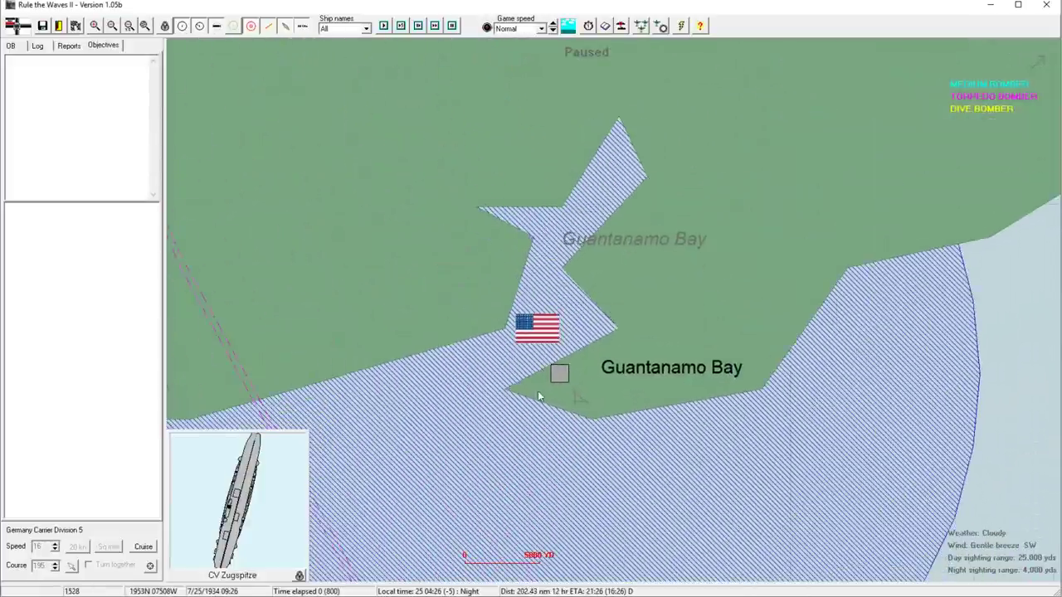
pyautogui.scroll(-3)
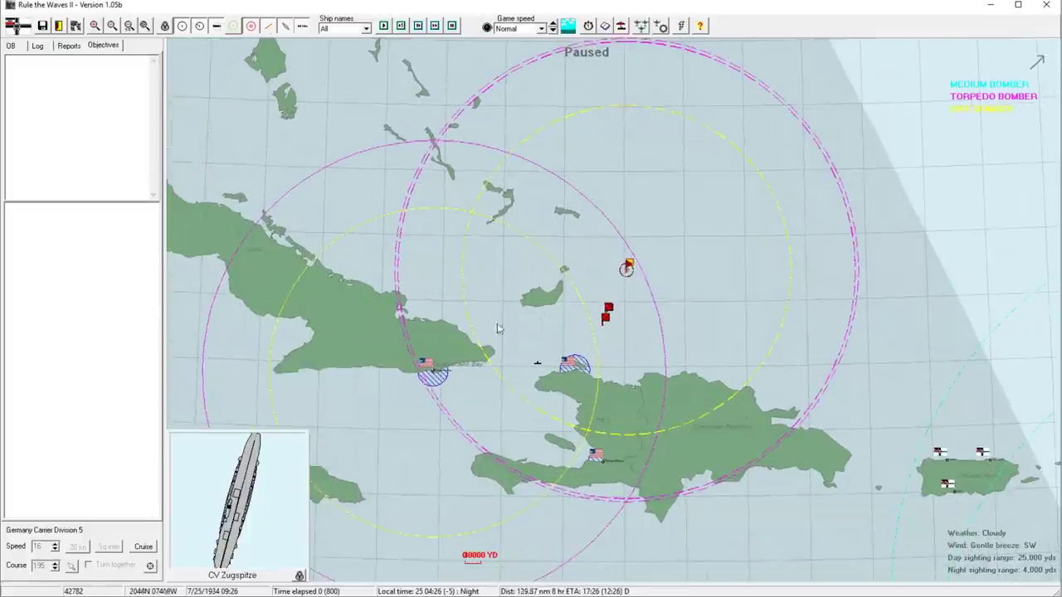
pyautogui.moveTo(532, 342)
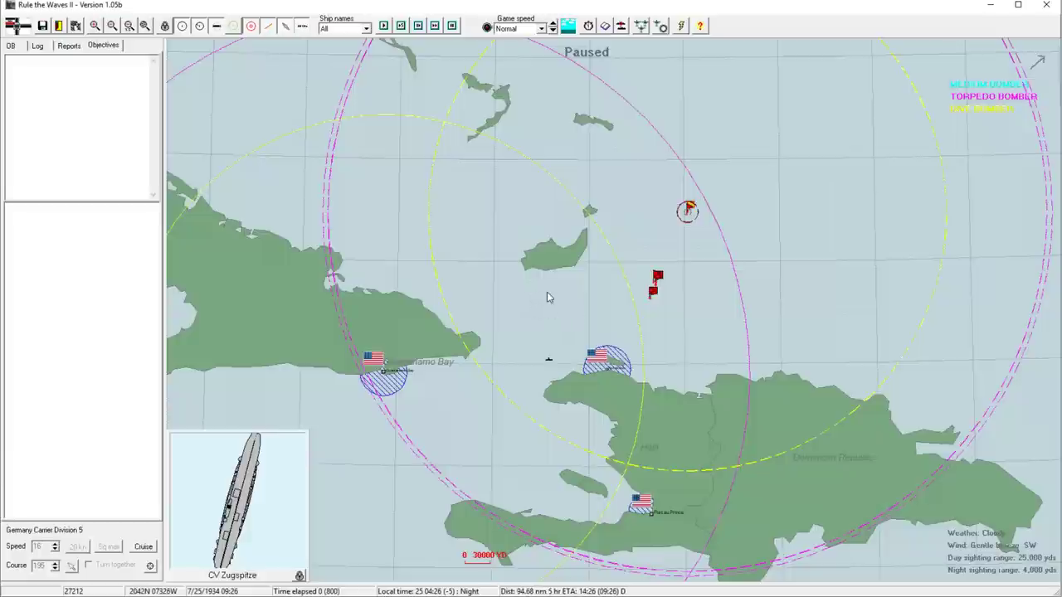
pyautogui.moveTo(372, 365)
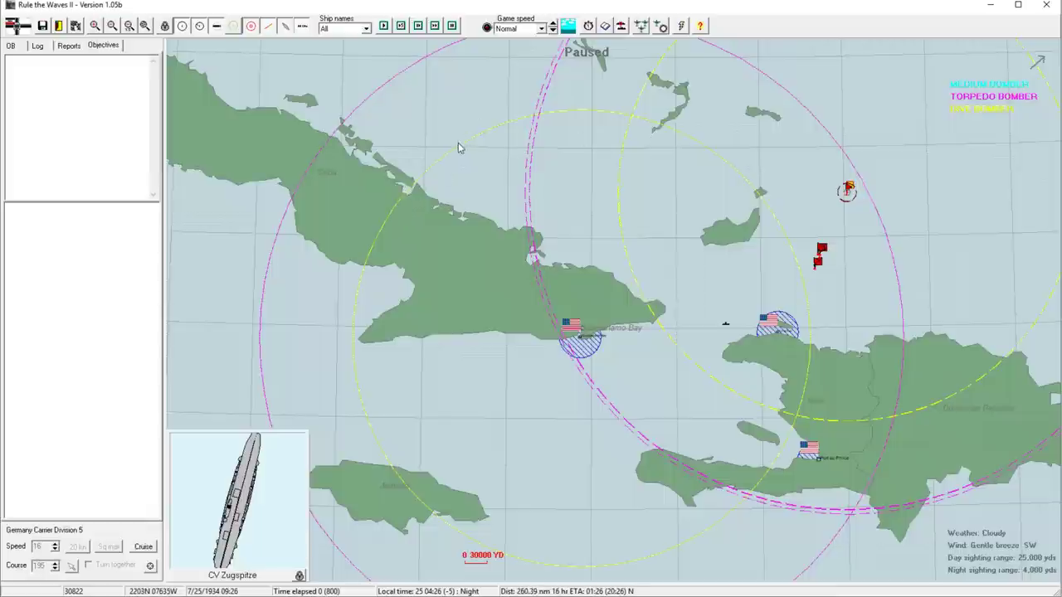
pyautogui.moveTo(446, 98)
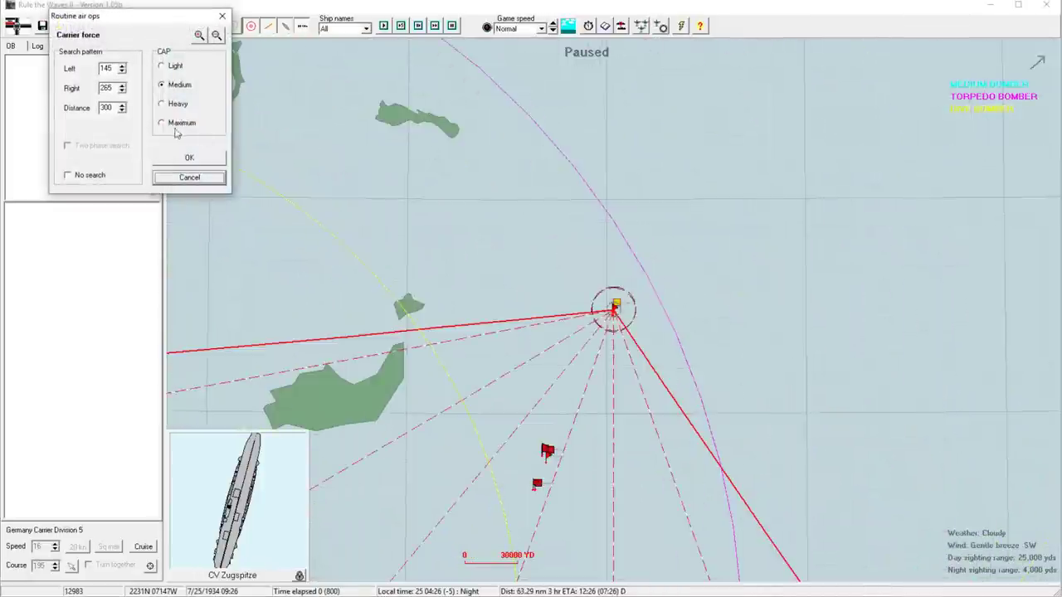
# Give Carrier Division 5 heavy CAP and a 150–255° search sector to distance 120
pyautogui.click(162, 103)
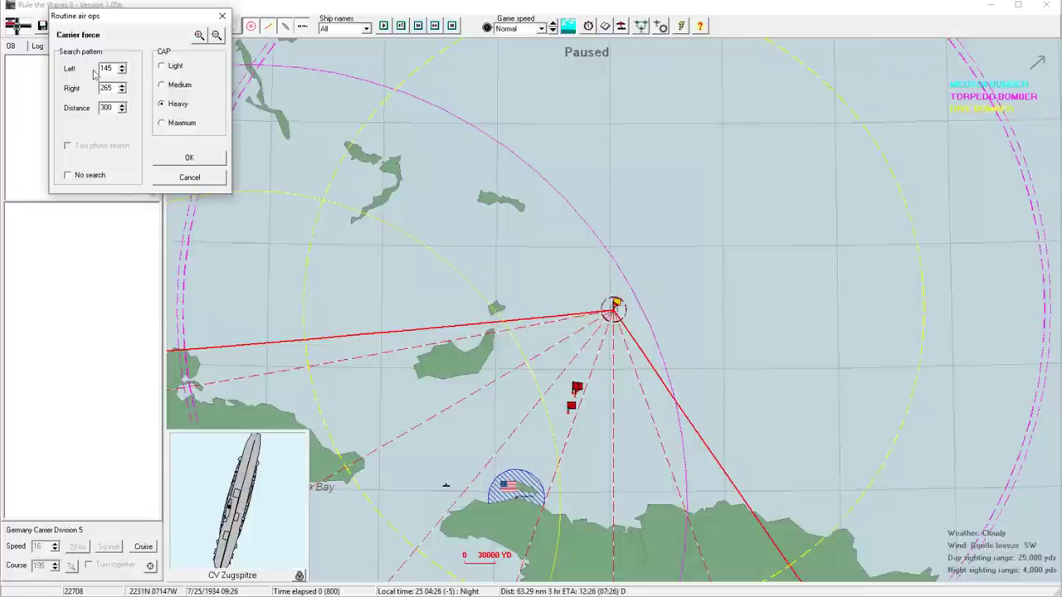
pyautogui.click(122, 91)
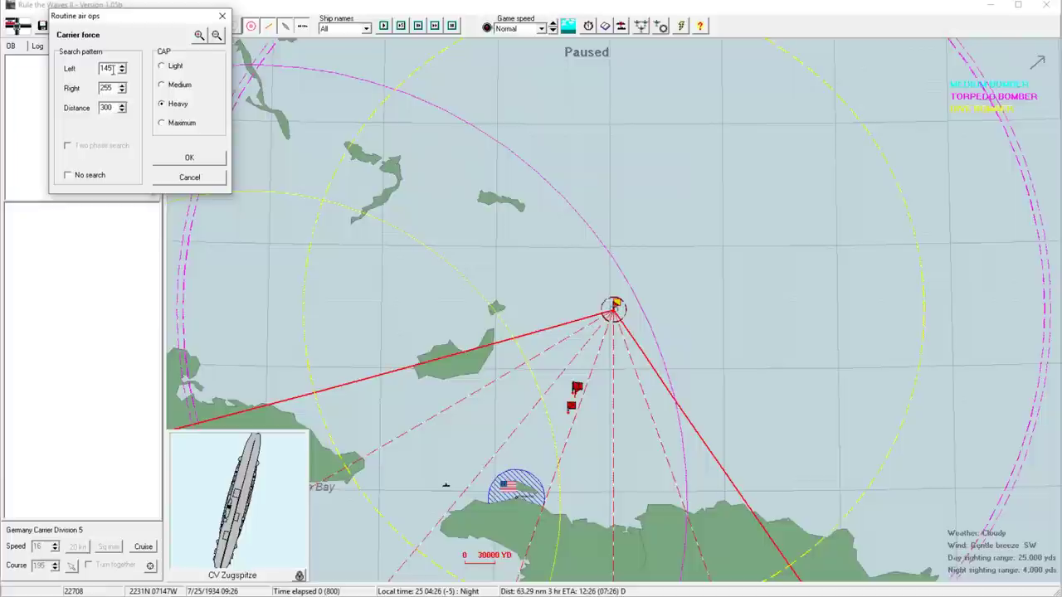
pyautogui.moveTo(204, 79)
pyautogui.write('110')
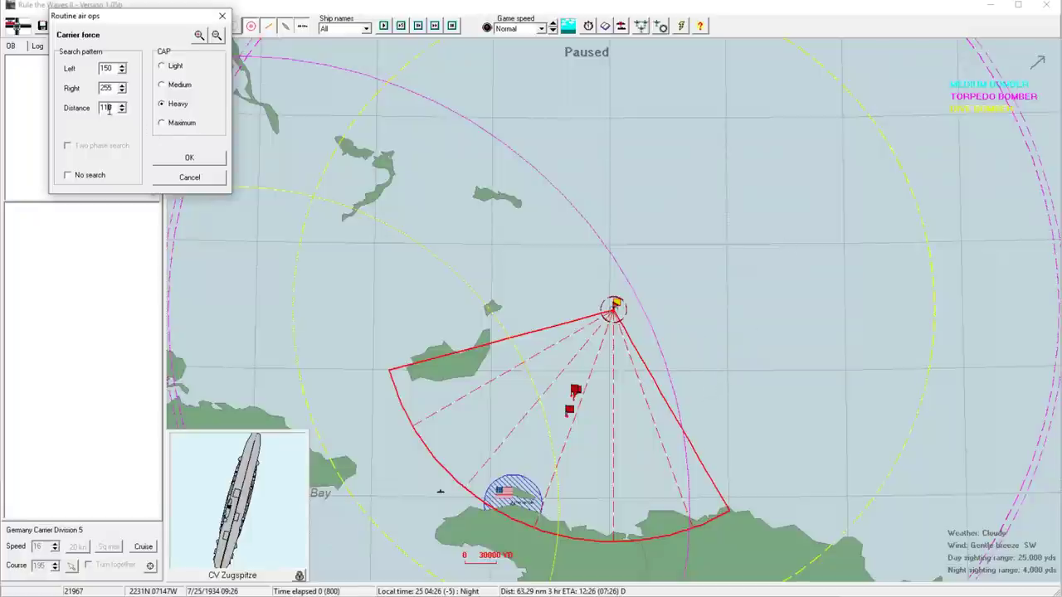
pyautogui.click(121, 104)
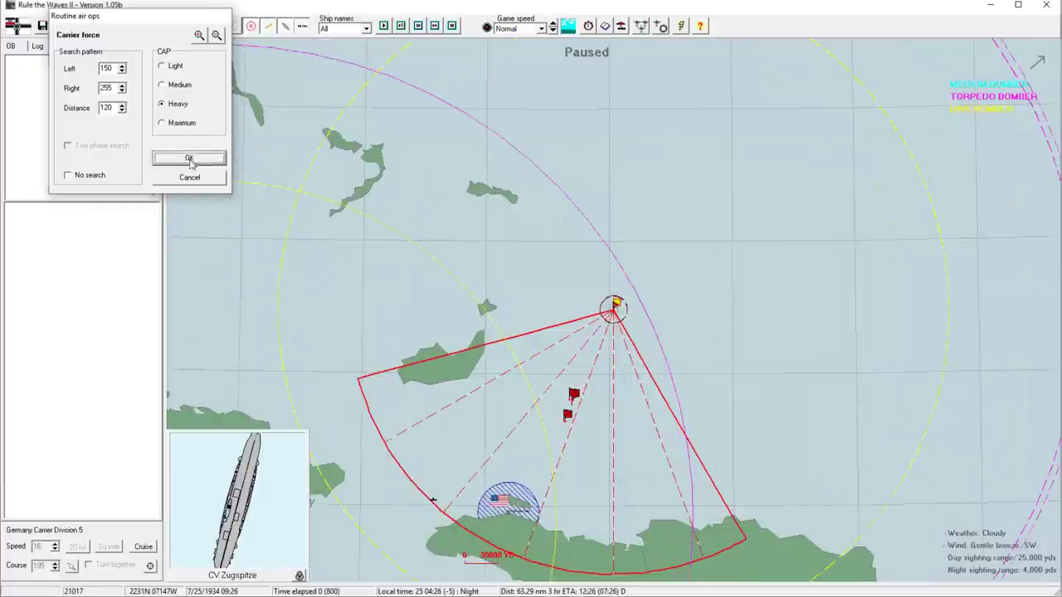
pyautogui.click(189, 159)
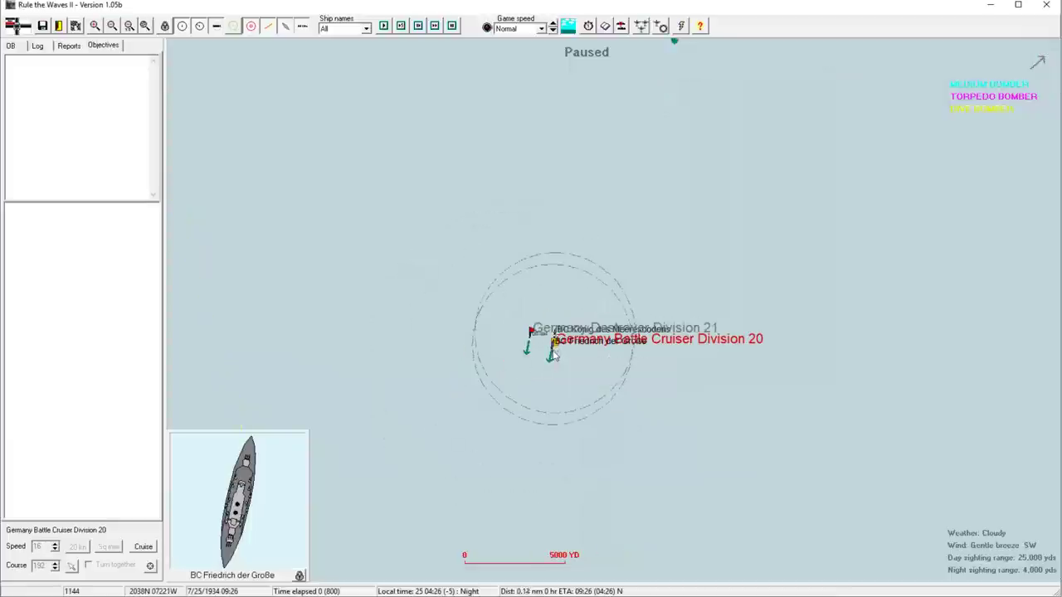
pyautogui.click(111, 26)
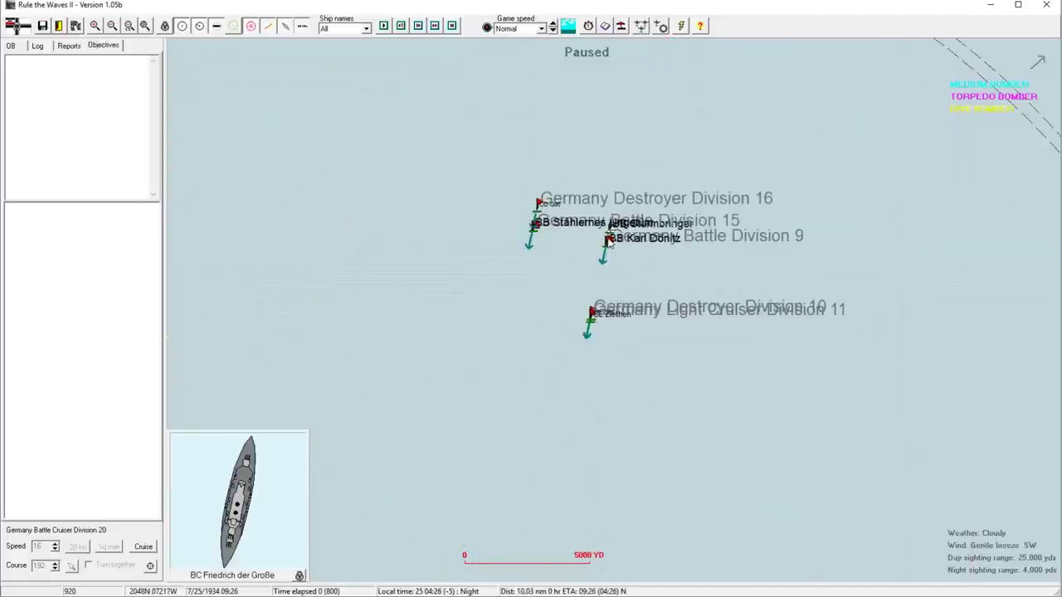
pyautogui.click(612, 240)
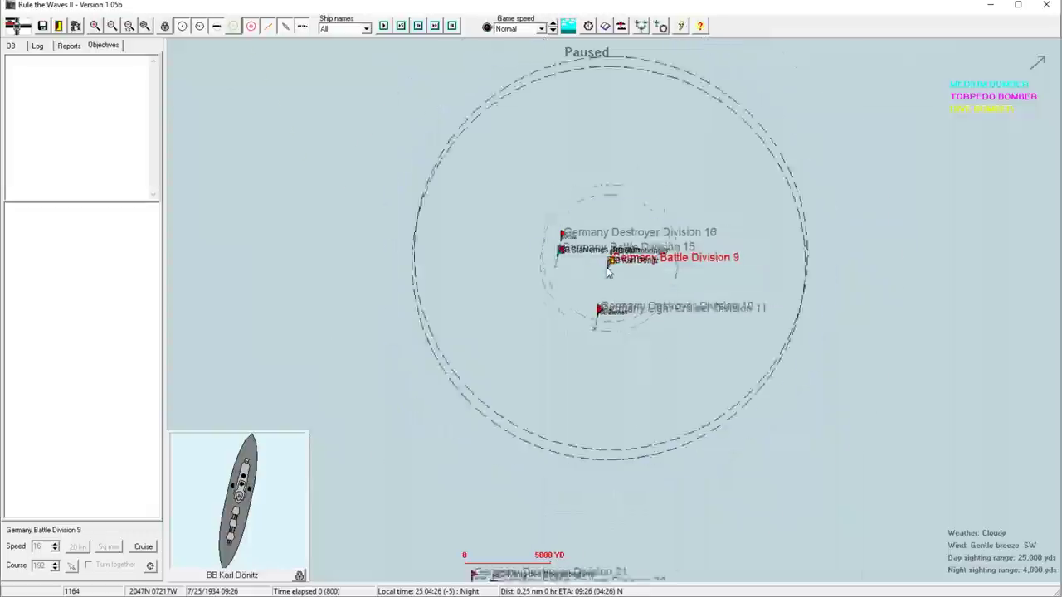
pyautogui.click(111, 26)
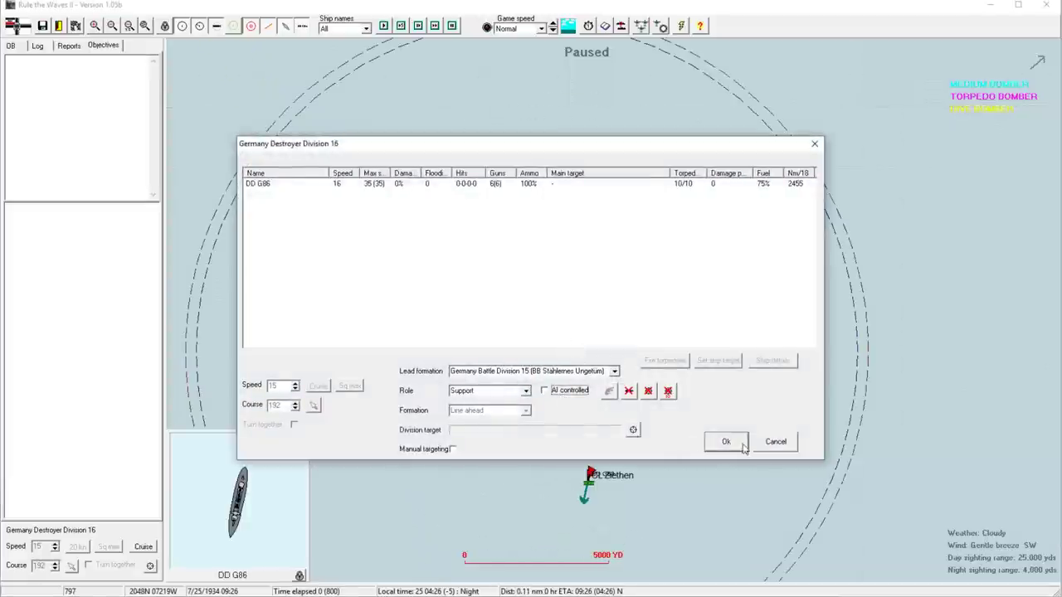
pyautogui.click(725, 442)
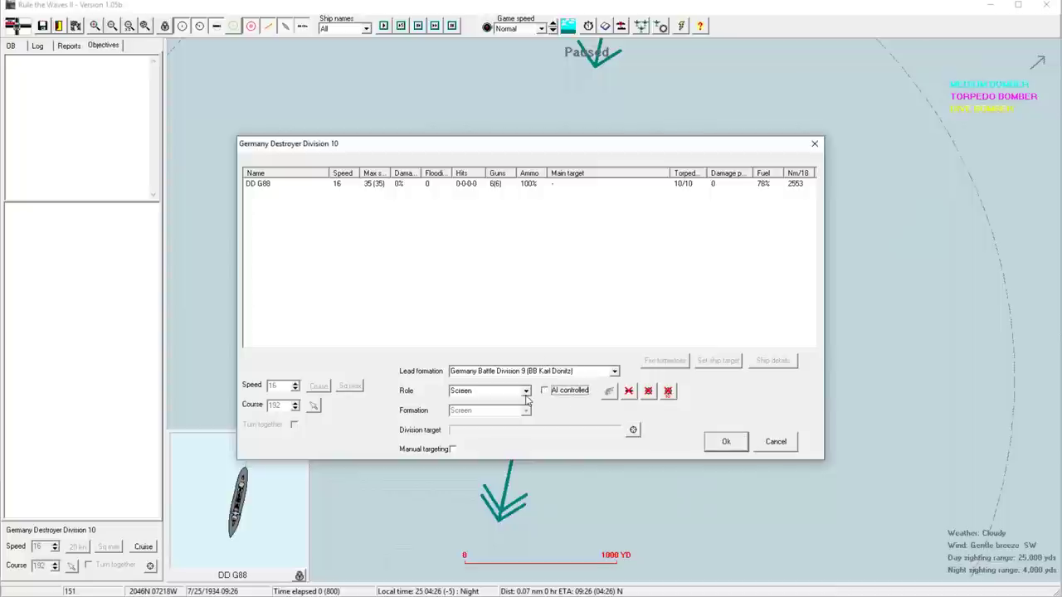
pyautogui.click(725, 442)
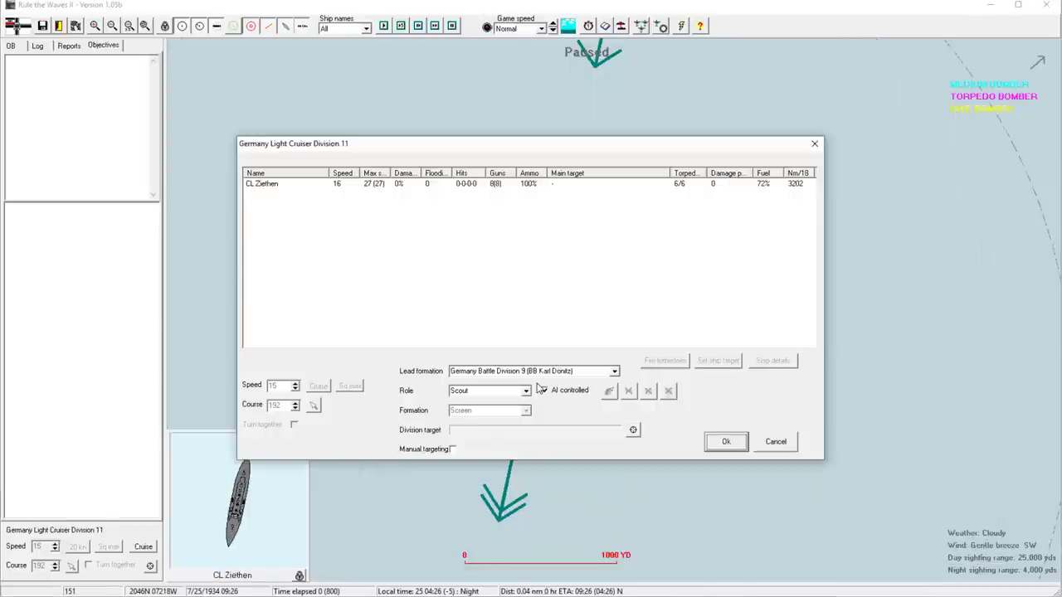
pyautogui.click(725, 440)
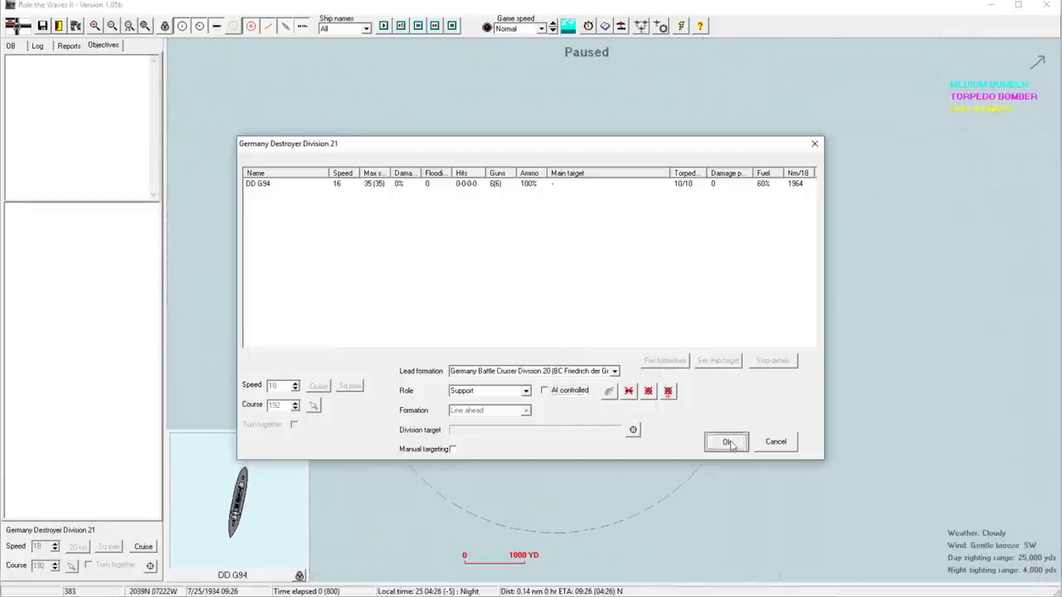
pyautogui.click(726, 441)
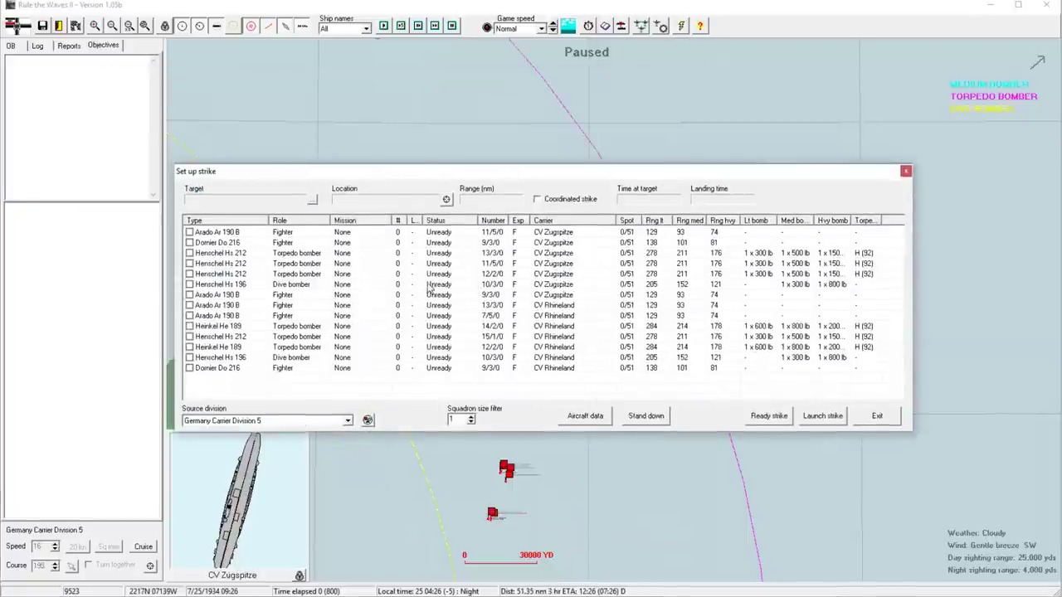
pyautogui.moveTo(431, 290)
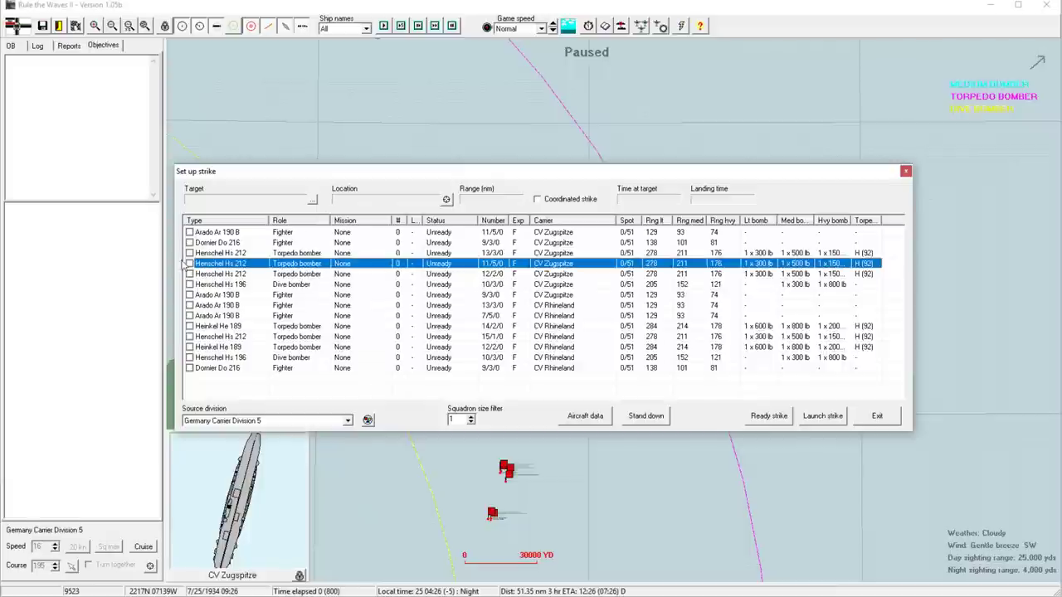
pyautogui.moveTo(399, 264)
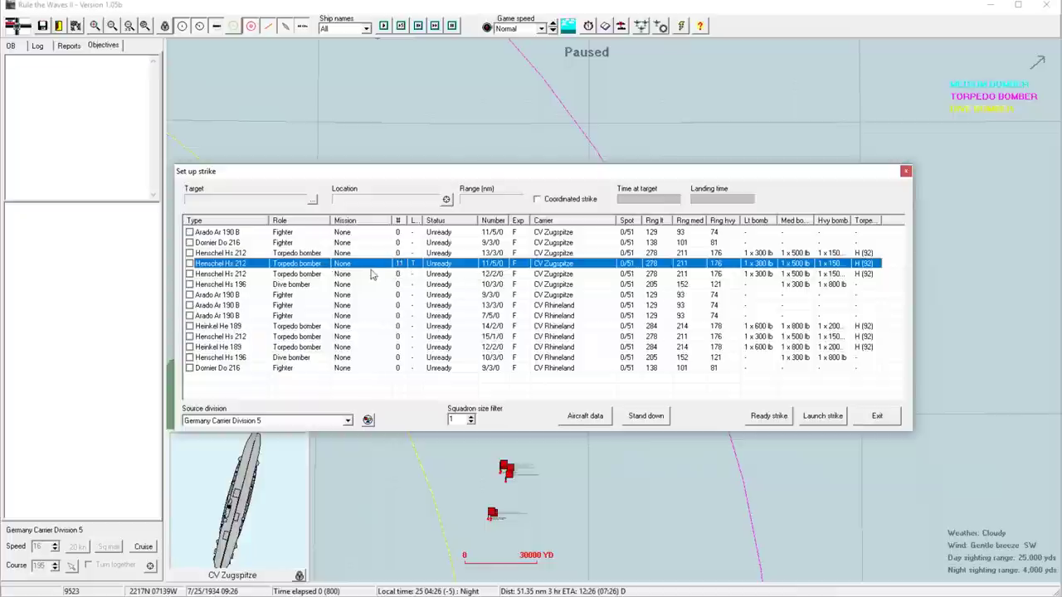
pyautogui.moveTo(295, 234)
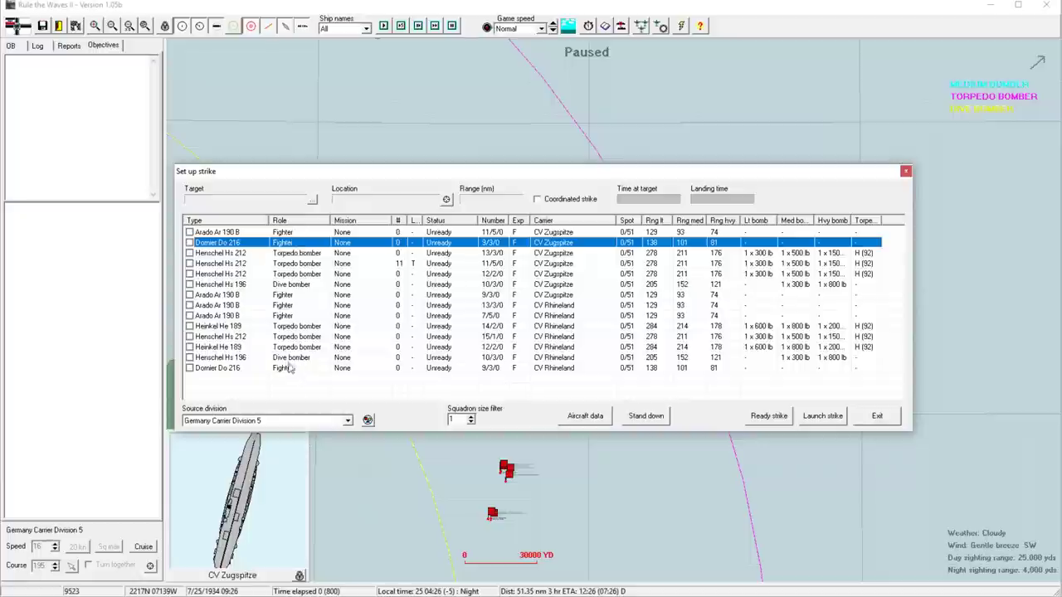
pyautogui.moveTo(866, 197)
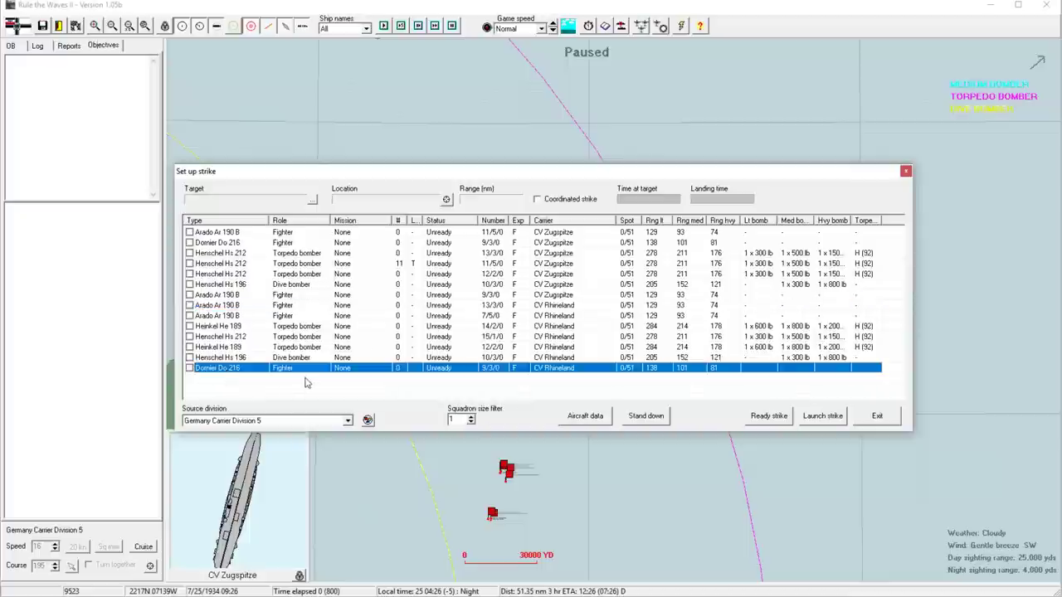
pyautogui.moveTo(228, 308)
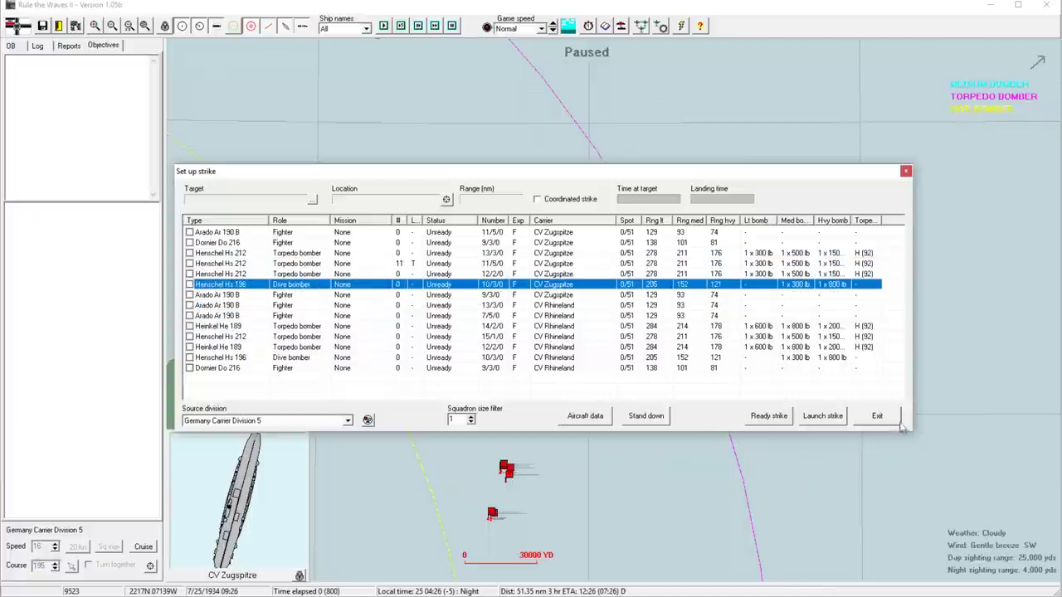
pyautogui.moveTo(809, 398)
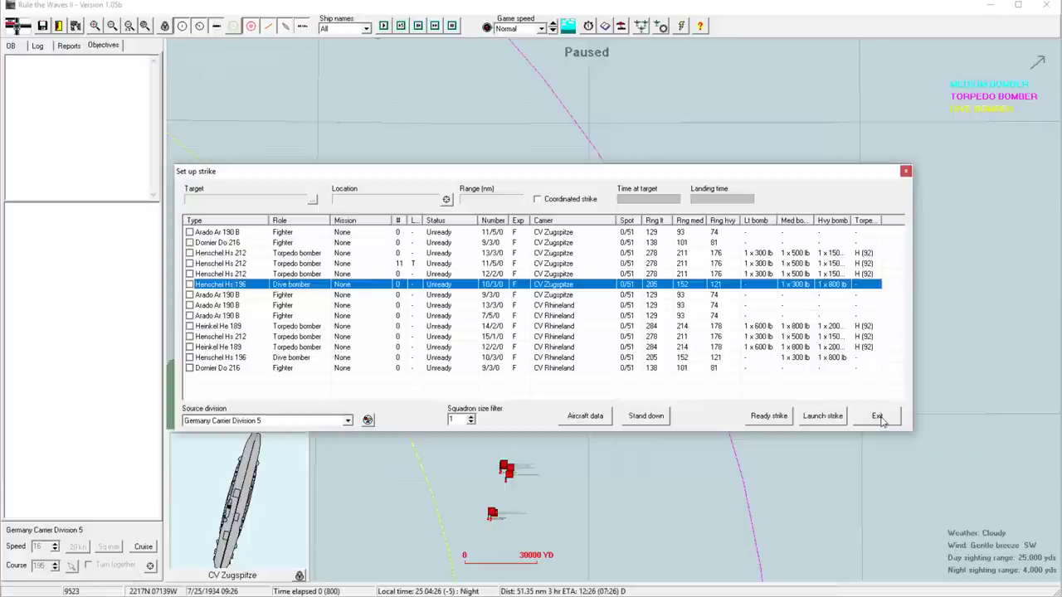
# Exit the strike setup with 11 torpedo-armed Hs 212s, letting the battle reach 09:27
pyautogui.click(878, 415)
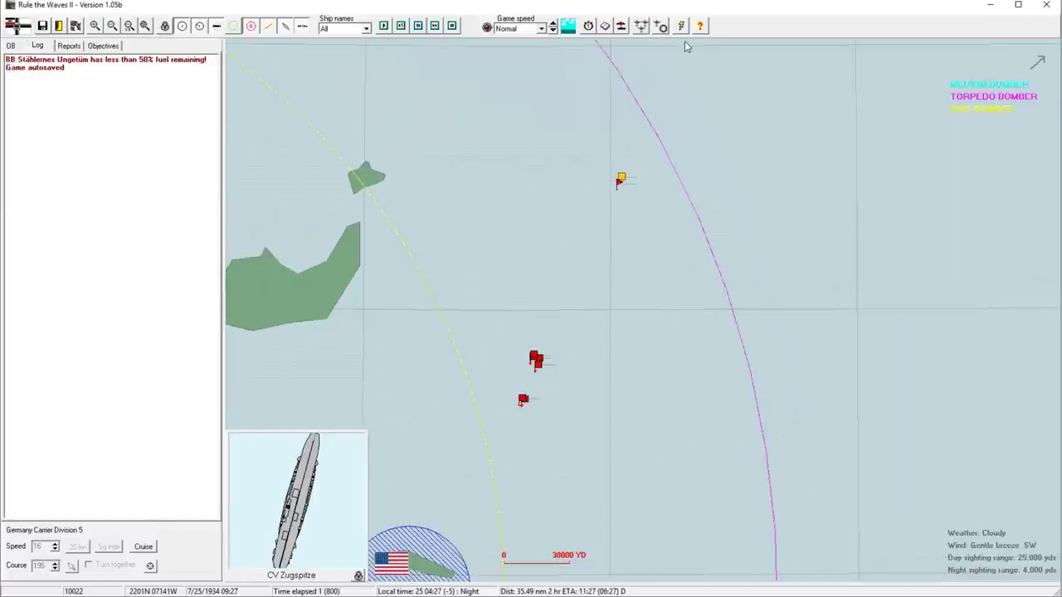
# Reopen Set up strike for Carrier Division 5
pyautogui.click(680, 26)
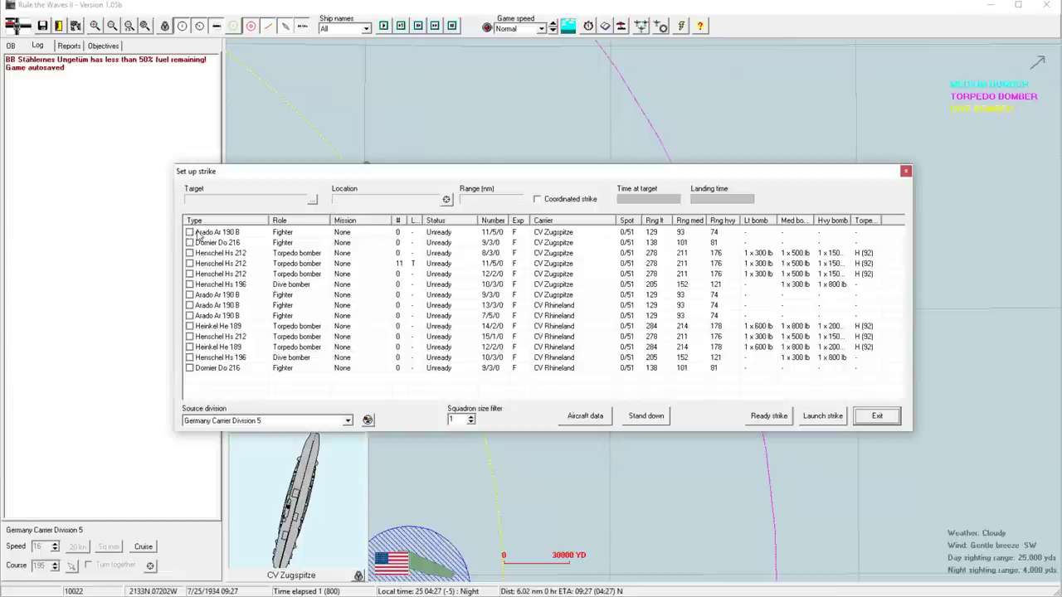
# Add Hs 196 dive bombers on naval strike with heavy bombs, plus the second He 189 squadron
pyautogui.click(877, 416)
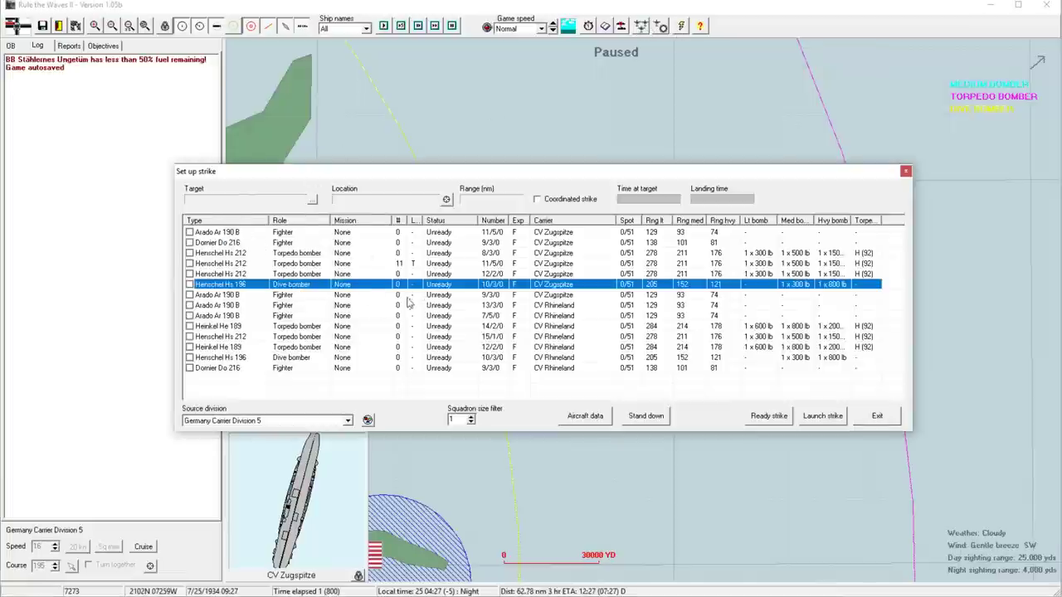
pyautogui.click(190, 284)
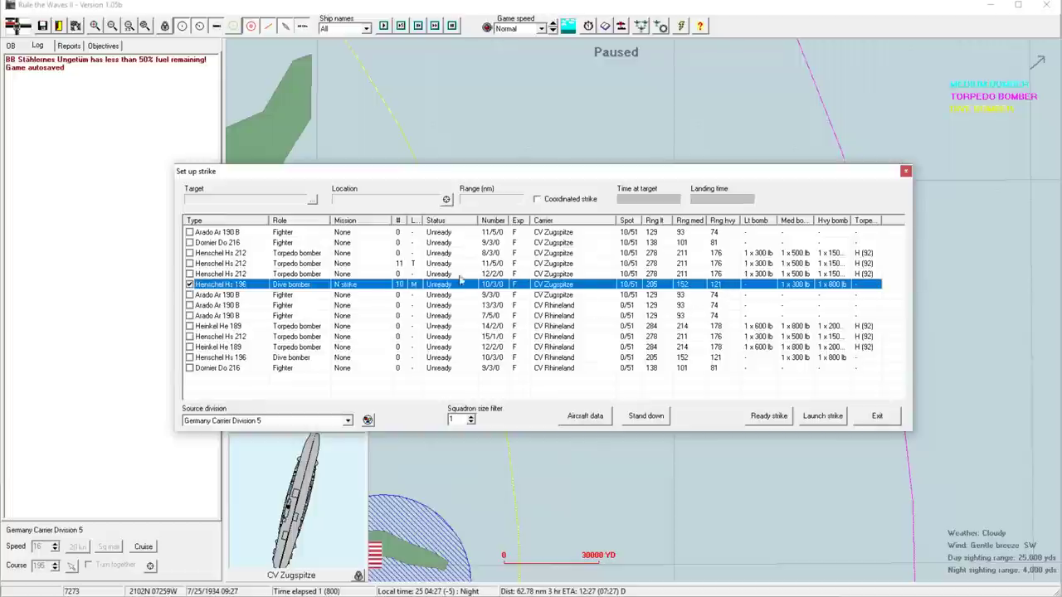
pyautogui.click(344, 284)
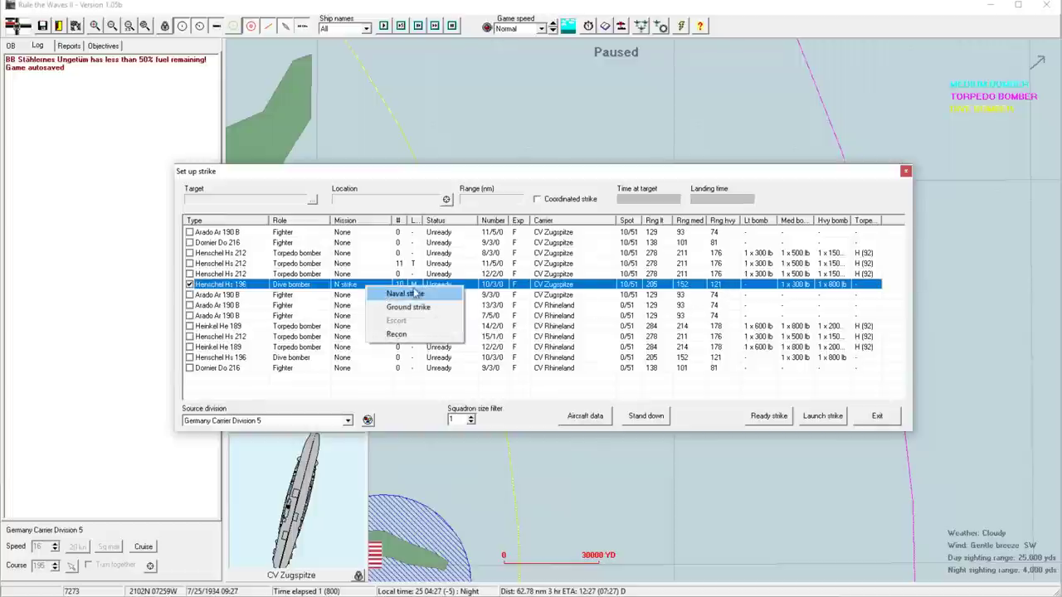
pyautogui.click(405, 293)
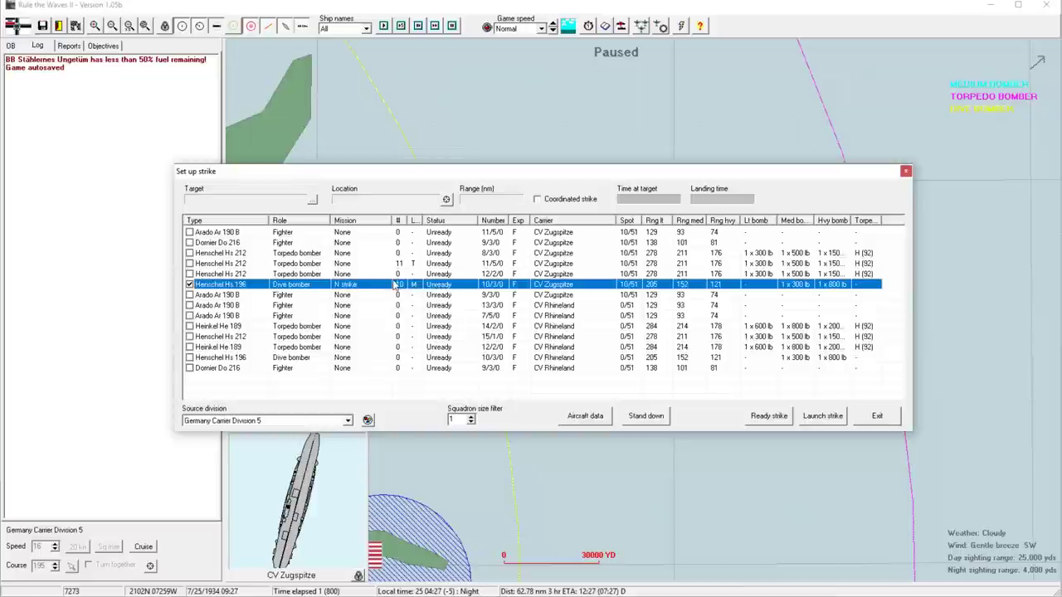
pyautogui.click(403, 283)
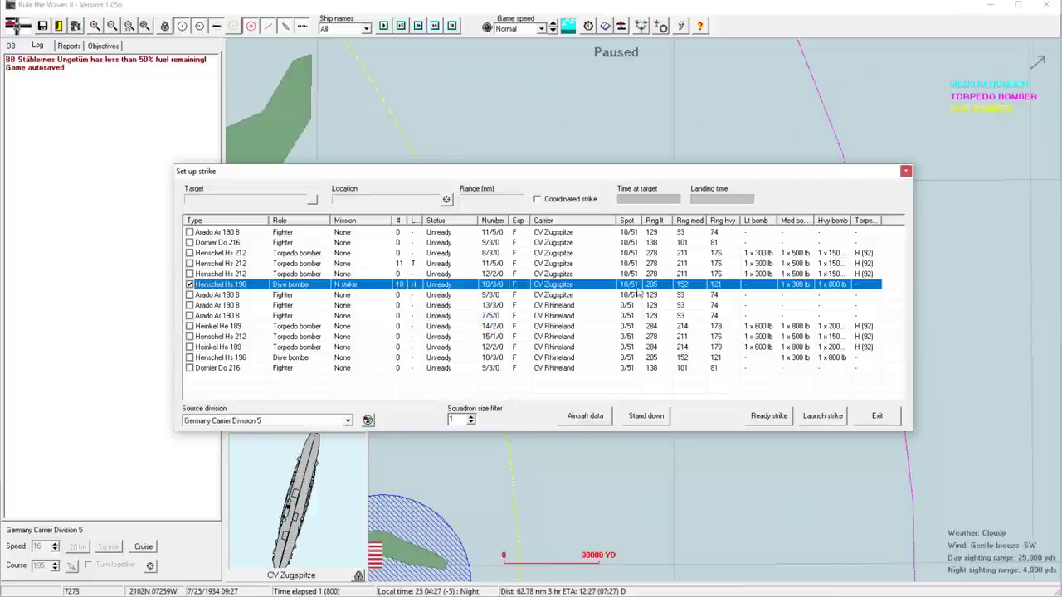
pyautogui.moveTo(419, 301)
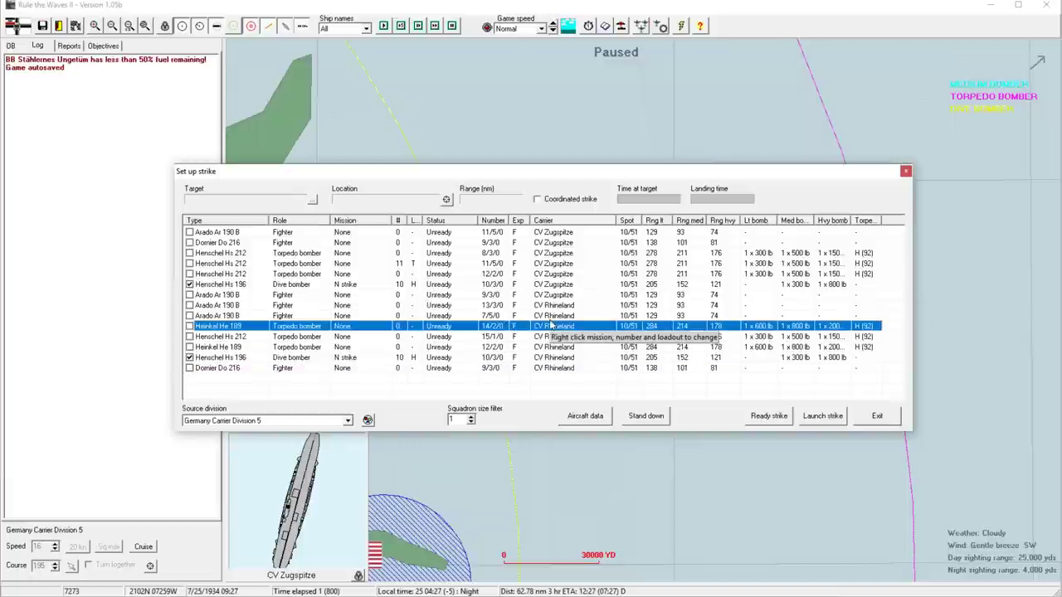
pyautogui.moveTo(848, 219)
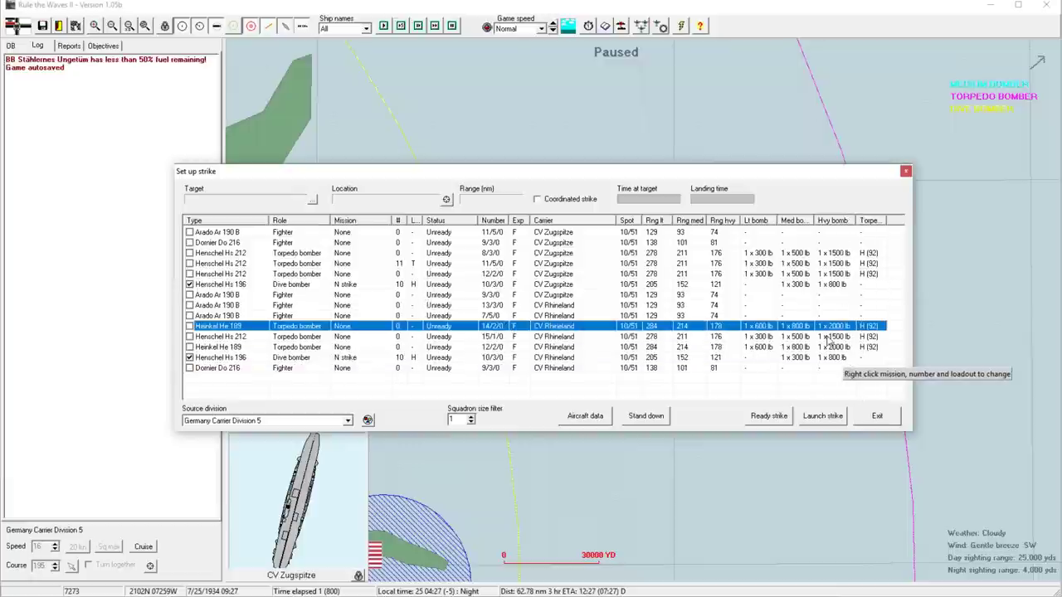
pyautogui.click(240, 336)
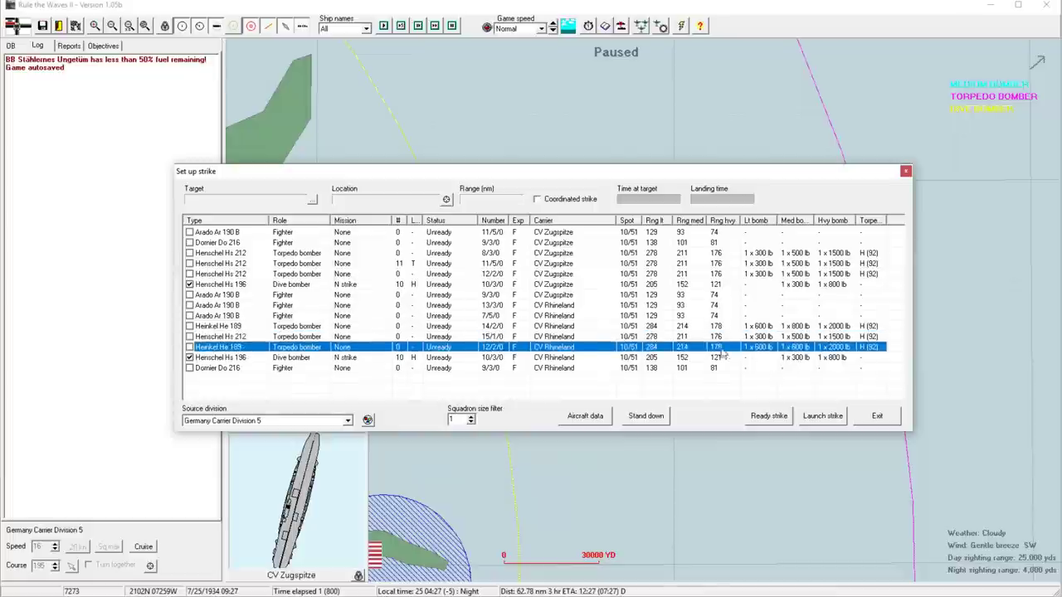
pyautogui.click(220, 336)
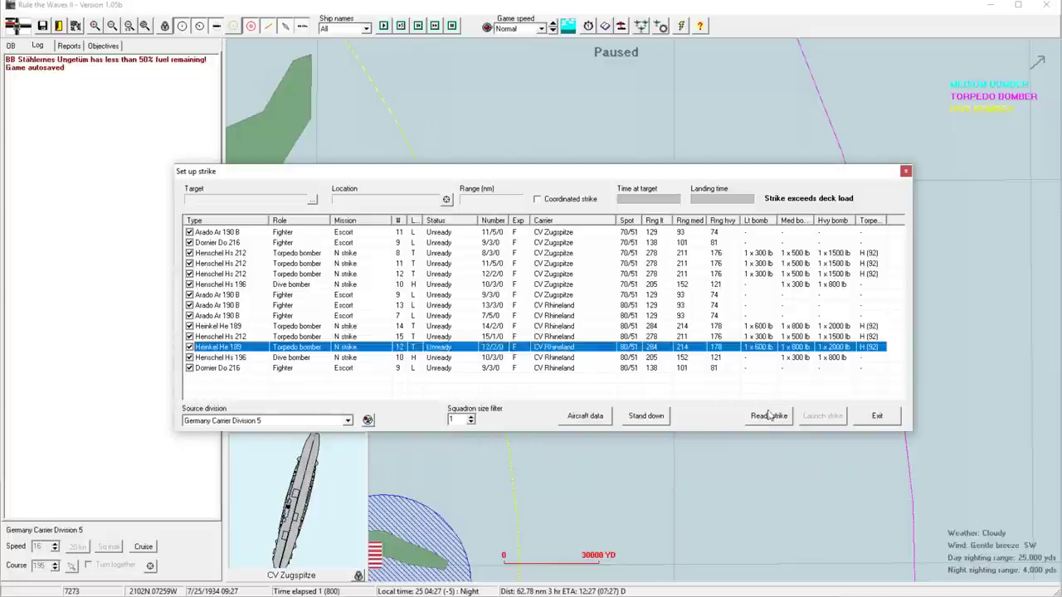
# Ready the carrier strike and acknowledge the unknown ship sighted at 09:28
pyautogui.click(876, 416)
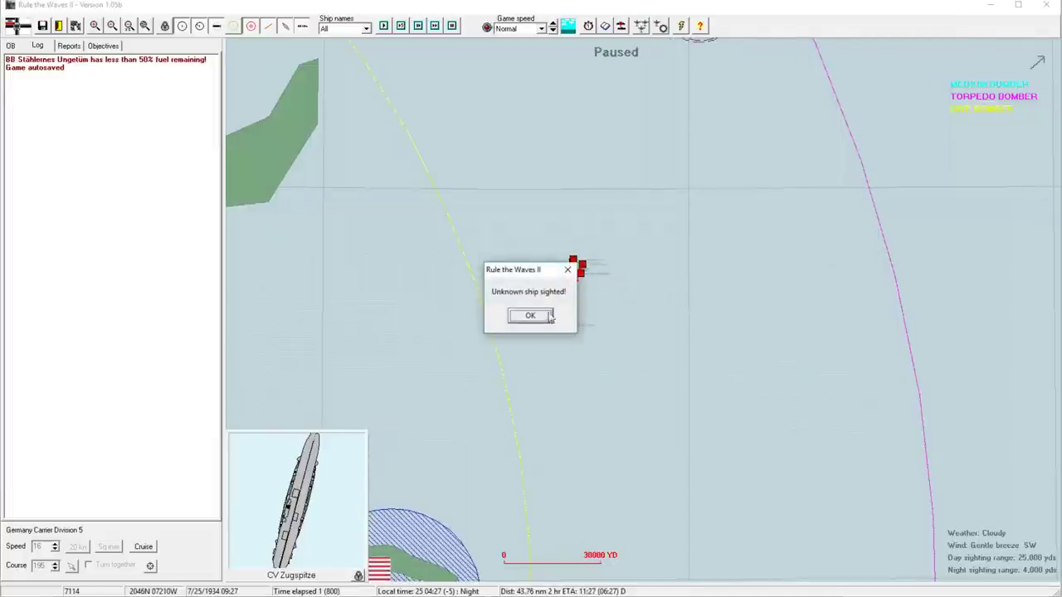
pyautogui.click(530, 315)
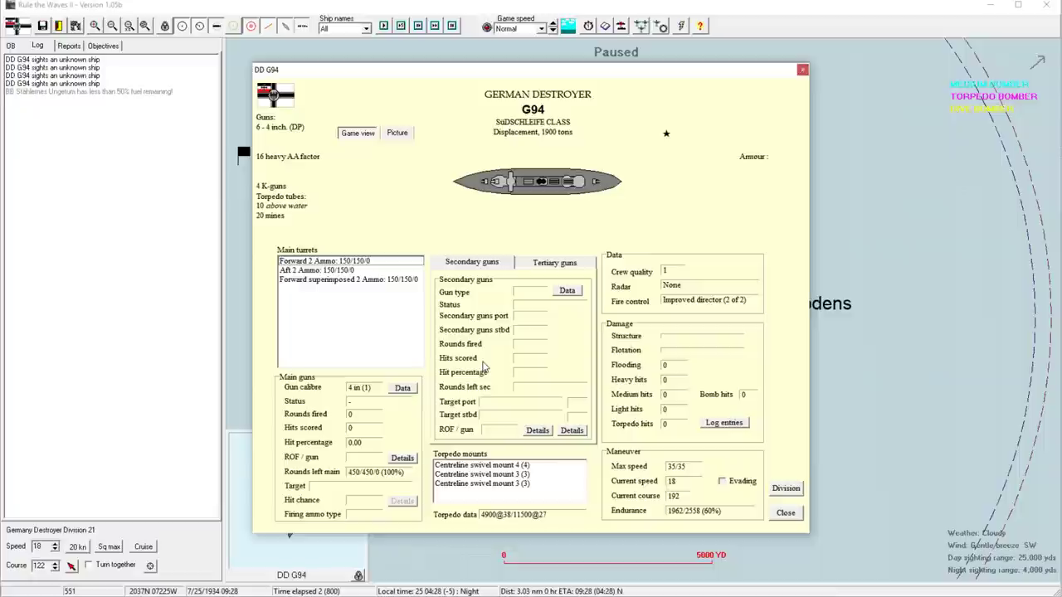
pyautogui.moveTo(773, 90)
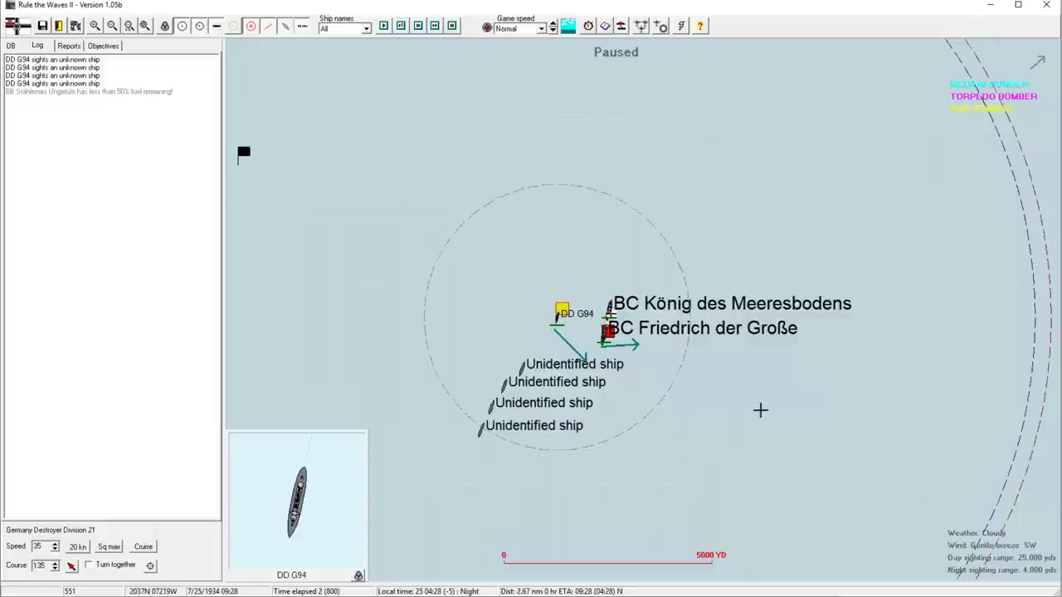
# Move across the map to the destroyers and select destroyer G94 near the battlecruisers
pyautogui.click(605, 329)
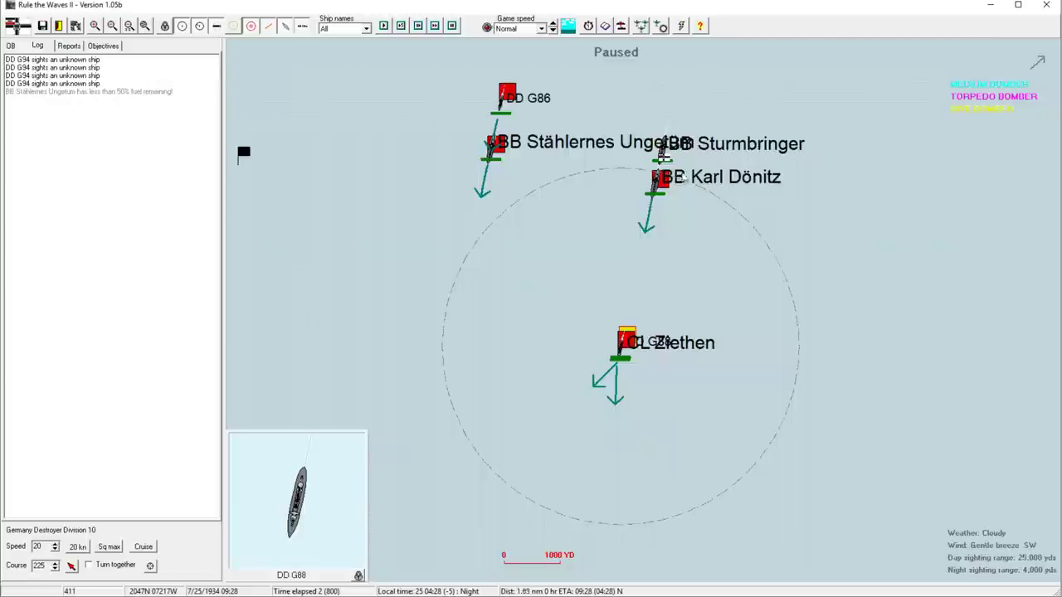
pyautogui.click(657, 178)
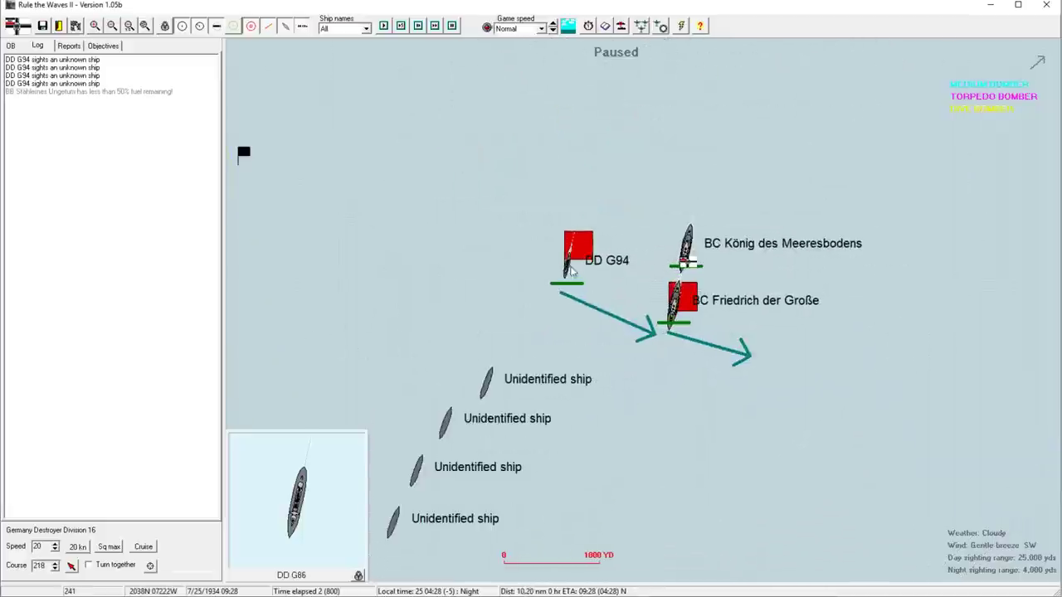
pyautogui.click(681, 301)
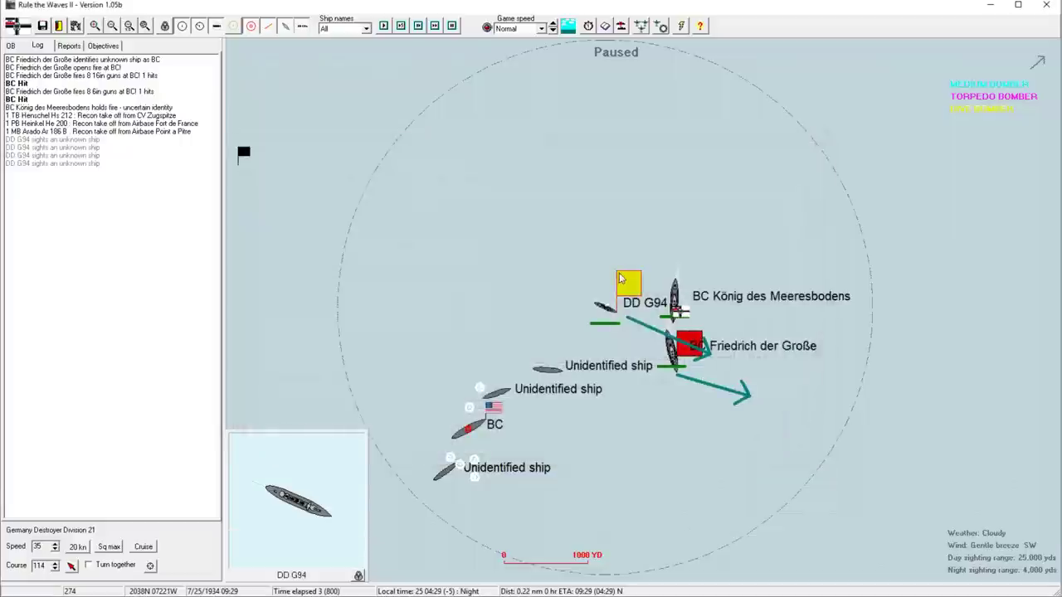
# Check the battleship division's position, then return to destroyer G94's division
pyautogui.click(688, 344)
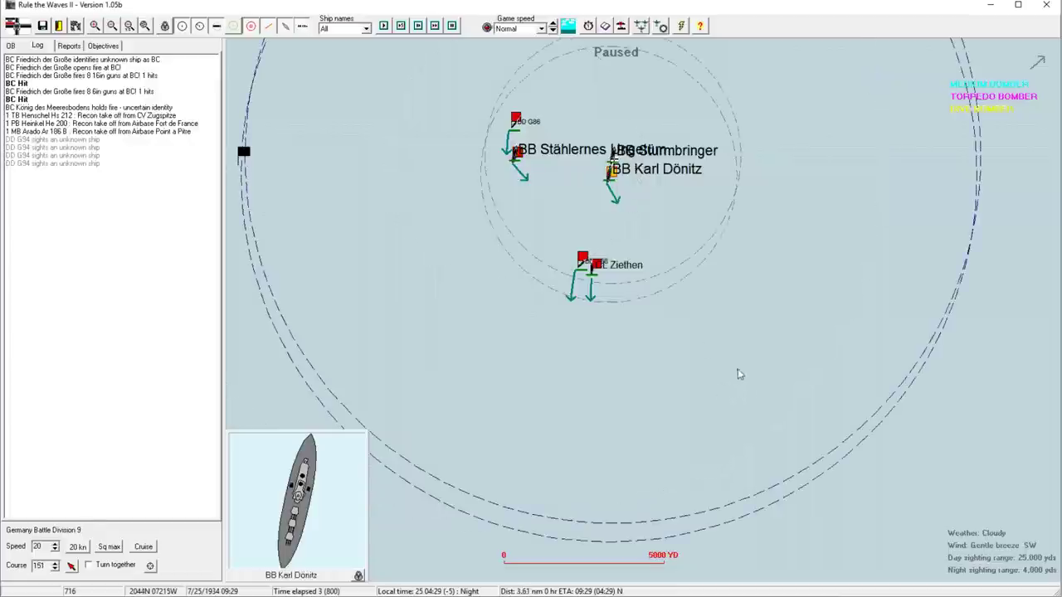
pyautogui.click(54, 543)
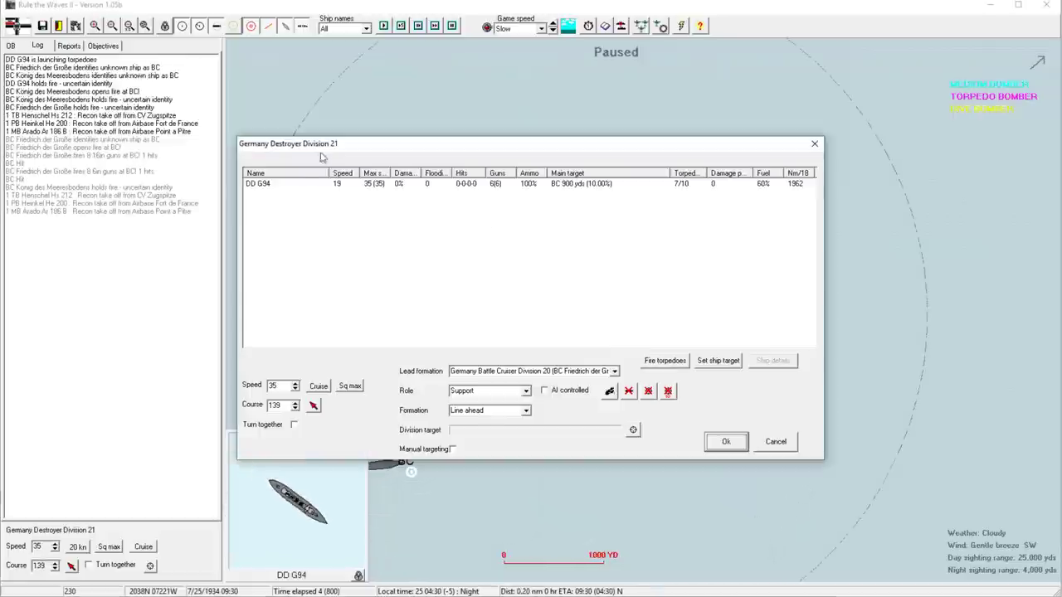
# Try G94's torpedo targets: battlecruisers at 900, 2000 and 2500 yards
pyautogui.click(664, 360)
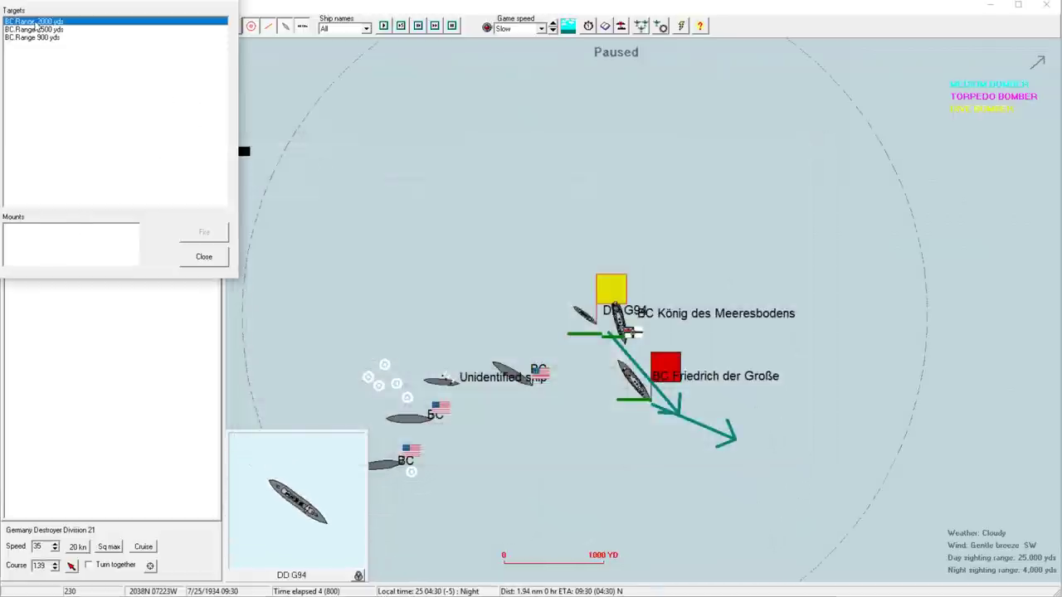
pyautogui.click(32, 37)
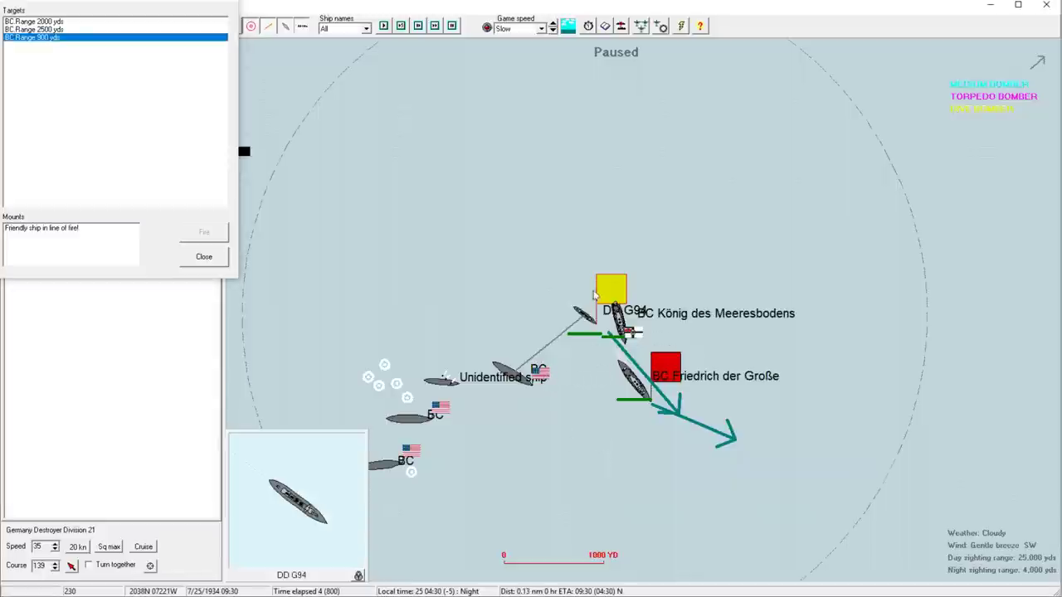
pyautogui.click(34, 21)
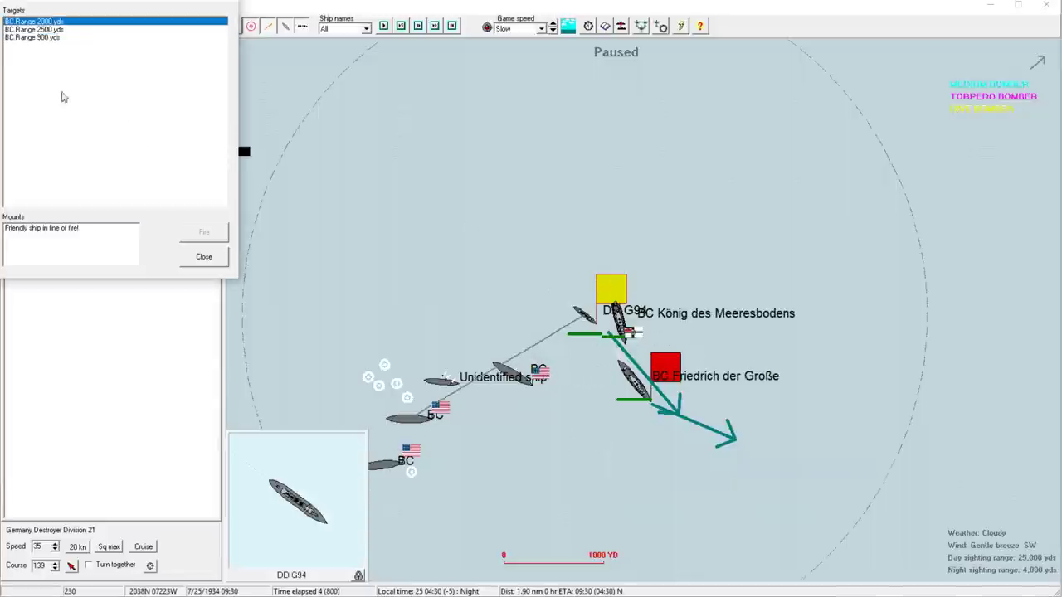
pyautogui.click(35, 29)
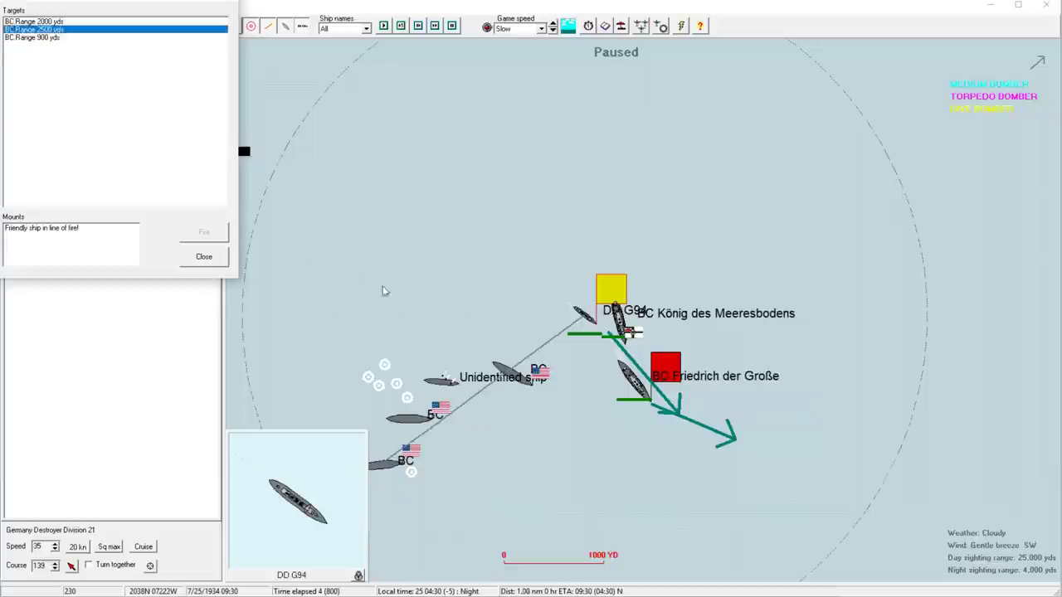
pyautogui.click(117, 37)
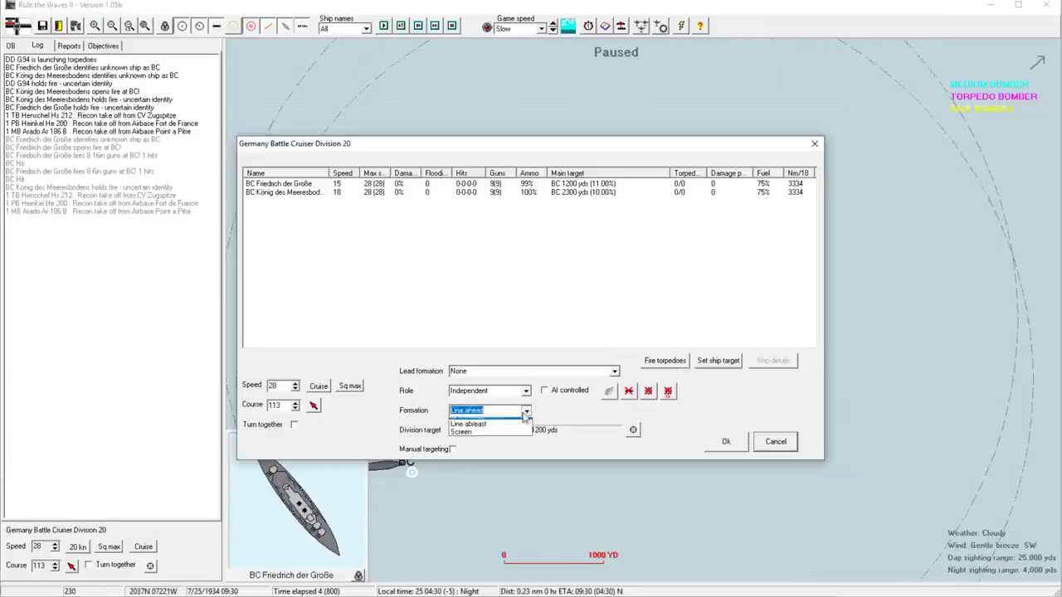
# Switch Battle Cruiser Division 20 to line abreast, turning together
pyautogui.click(468, 424)
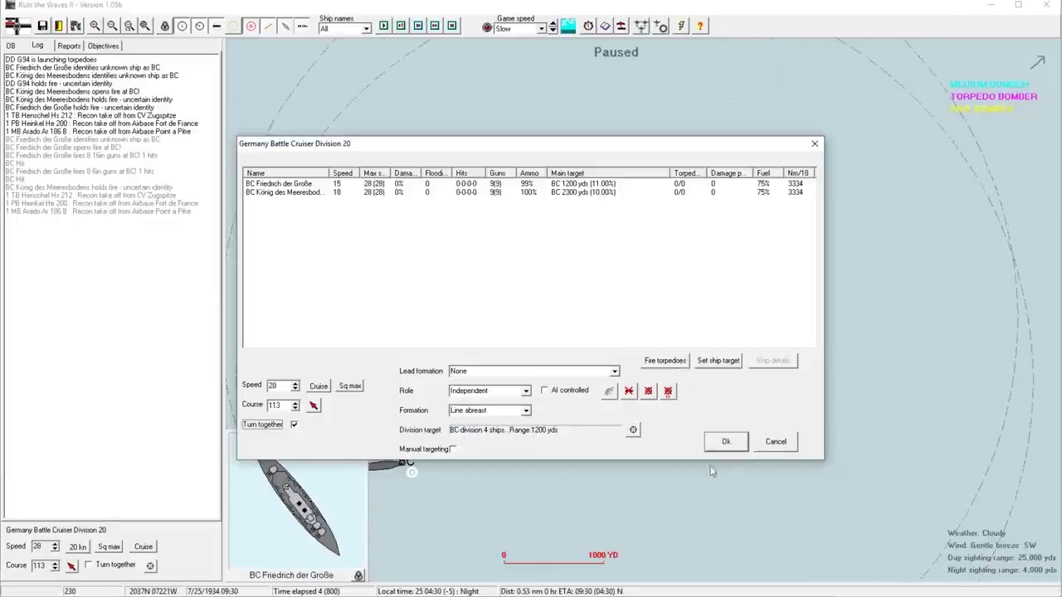
pyautogui.click(726, 441)
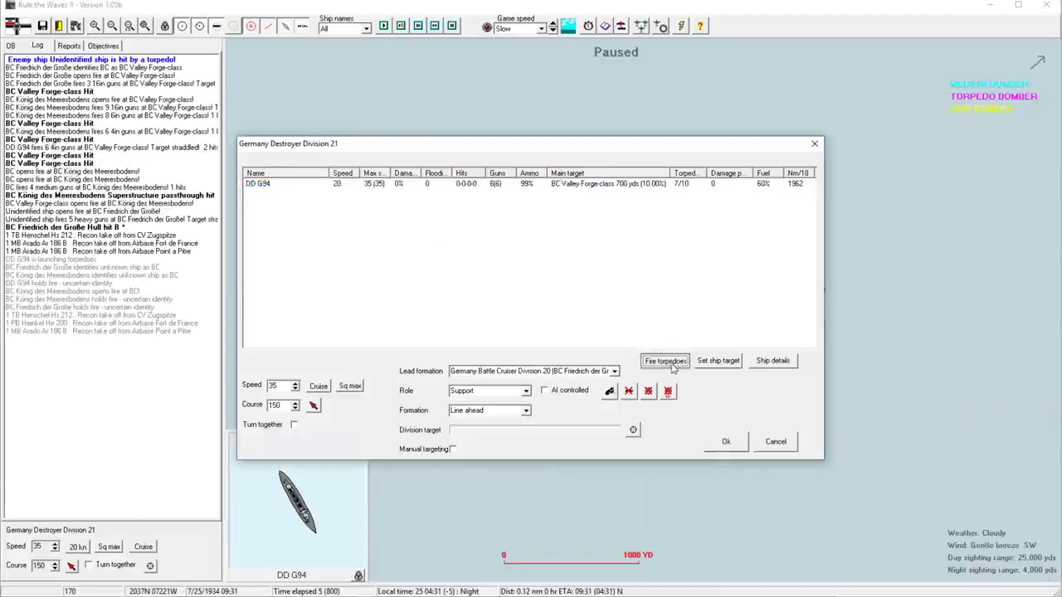
# Try a torpedo target for G94, then cancel Destroyer Division 21's orders
pyautogui.click(664, 361)
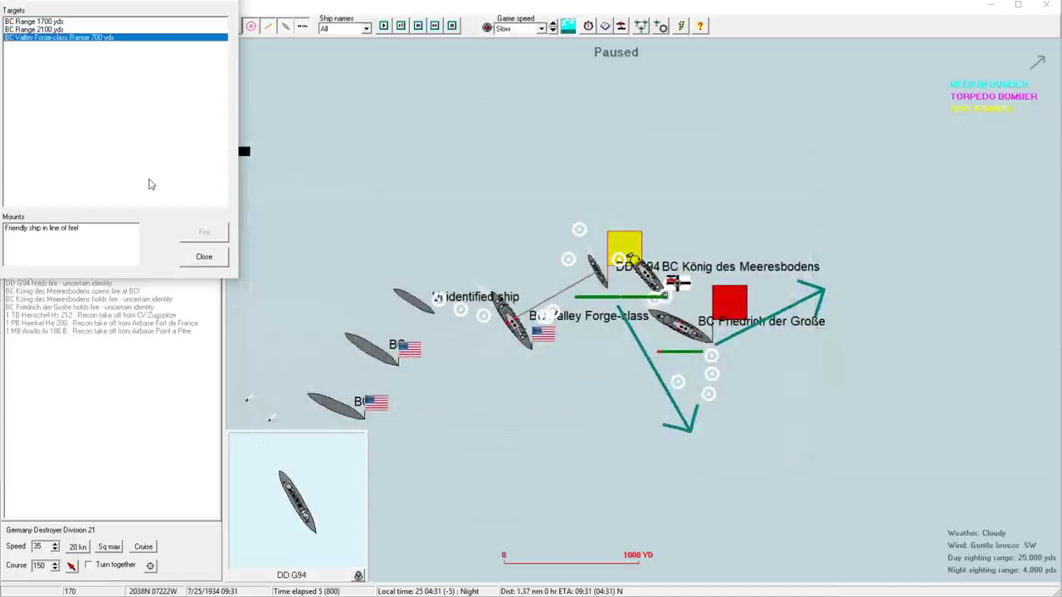
pyautogui.moveTo(622, 351)
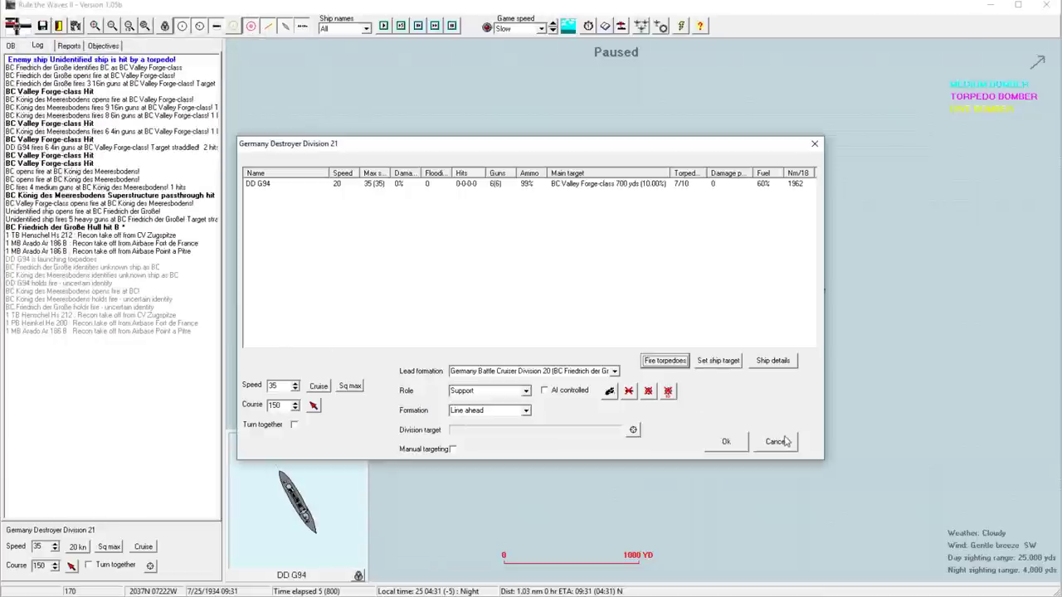
pyautogui.click(775, 440)
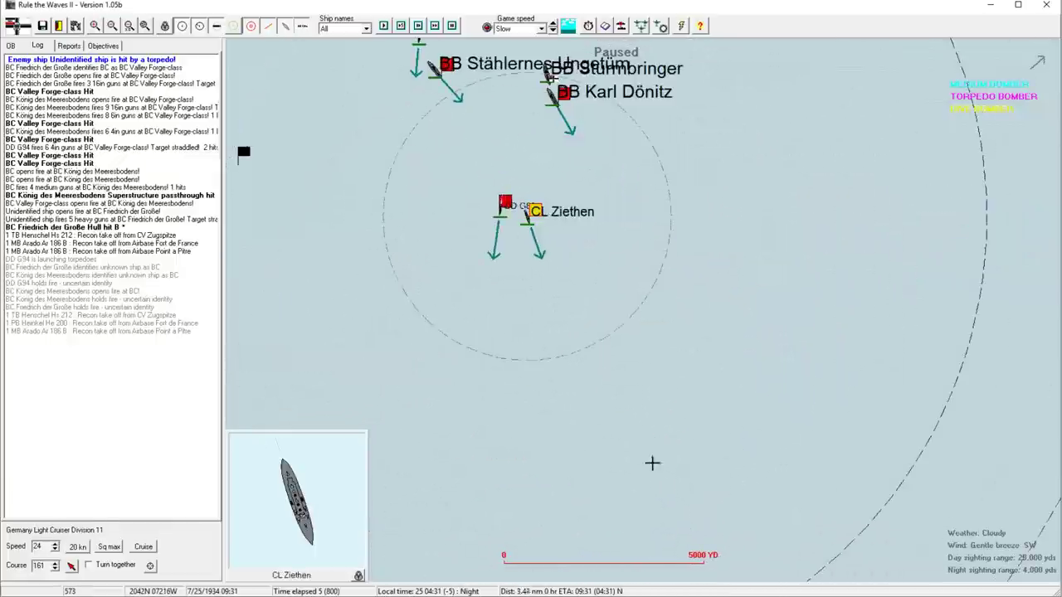
pyautogui.click(507, 206)
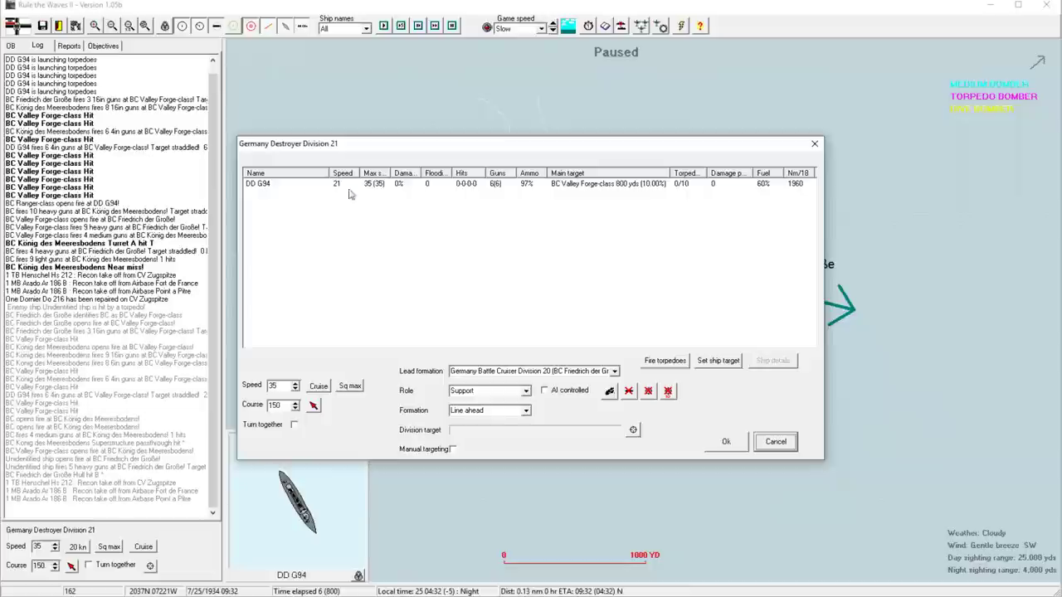
# Close G94's orders and confirm Division 20 targeting the Valley Forge-class division
pyautogui.click(663, 360)
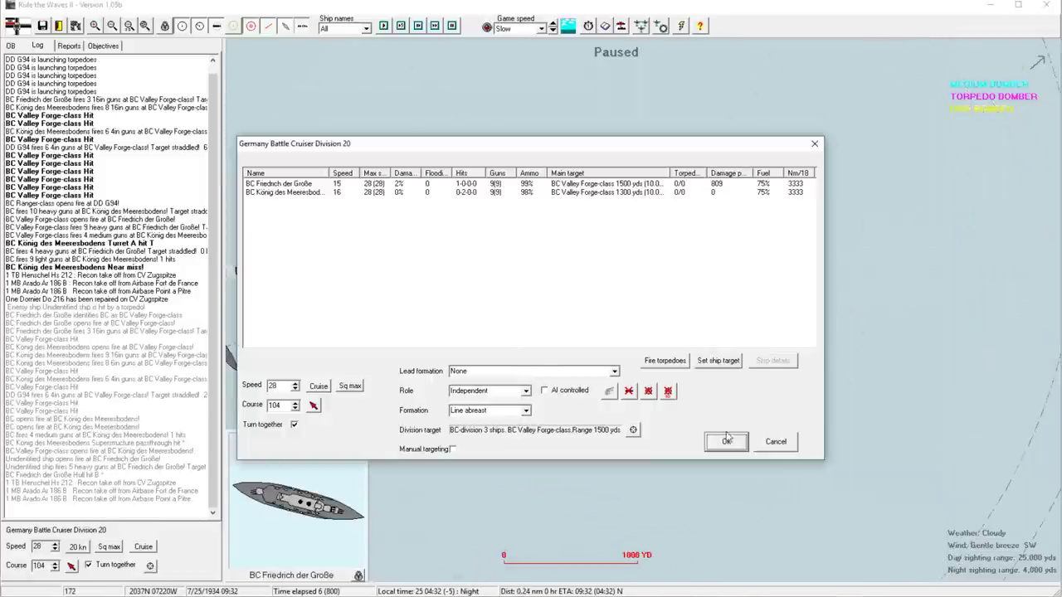
pyautogui.click(725, 440)
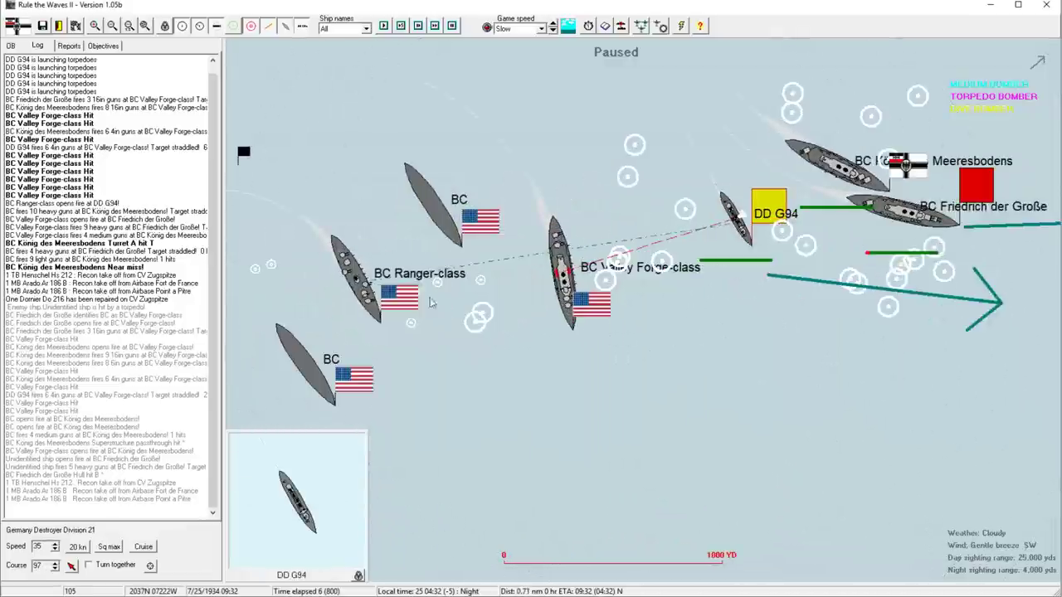
# View the Ranger-class battlecruiser's data sheet, then dismiss it
pyautogui.click(419, 274)
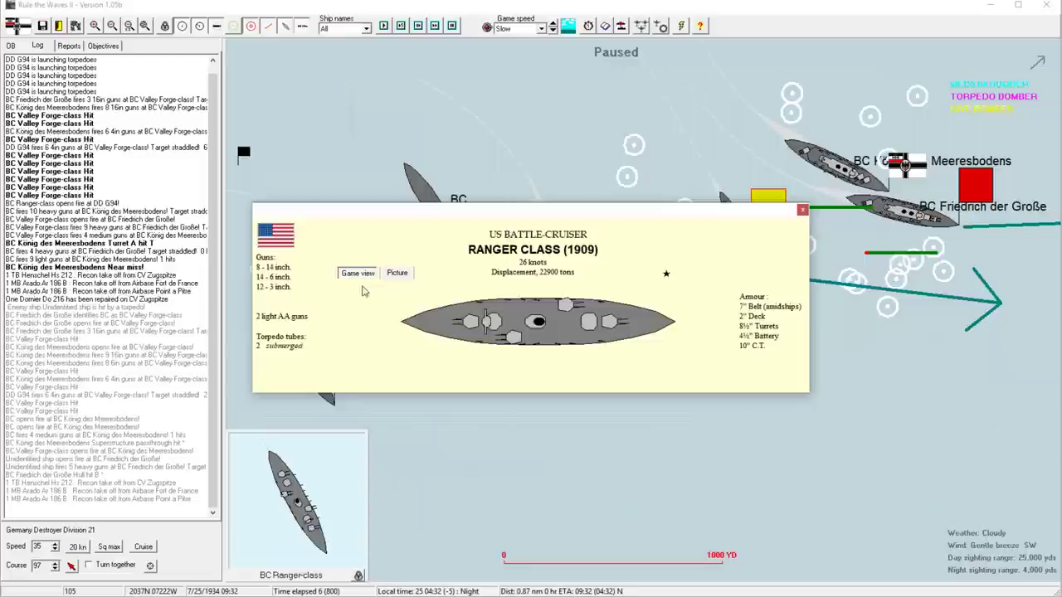
pyautogui.moveTo(545, 287)
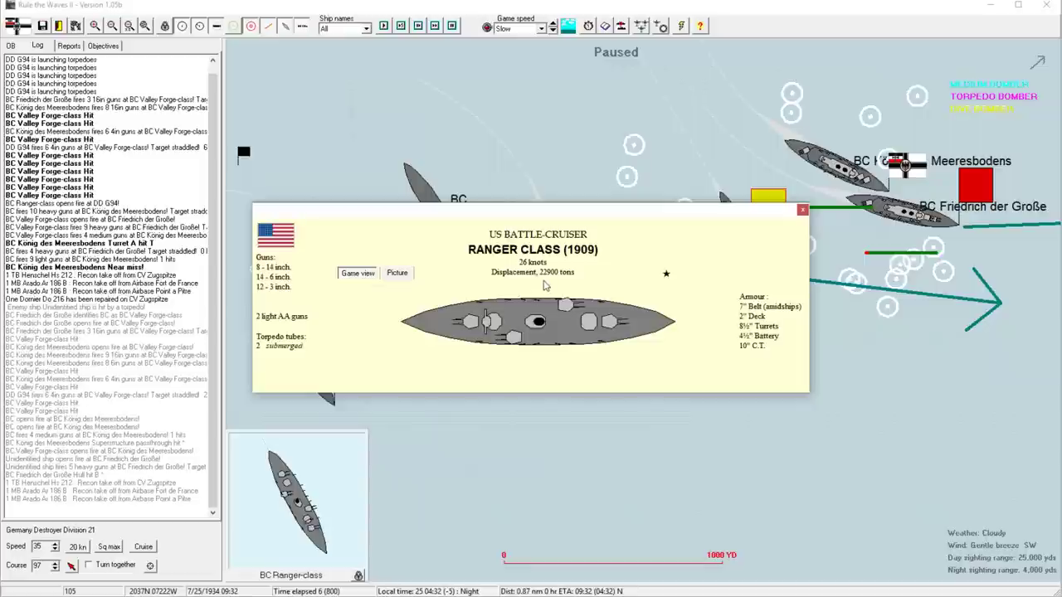
pyautogui.click(801, 209)
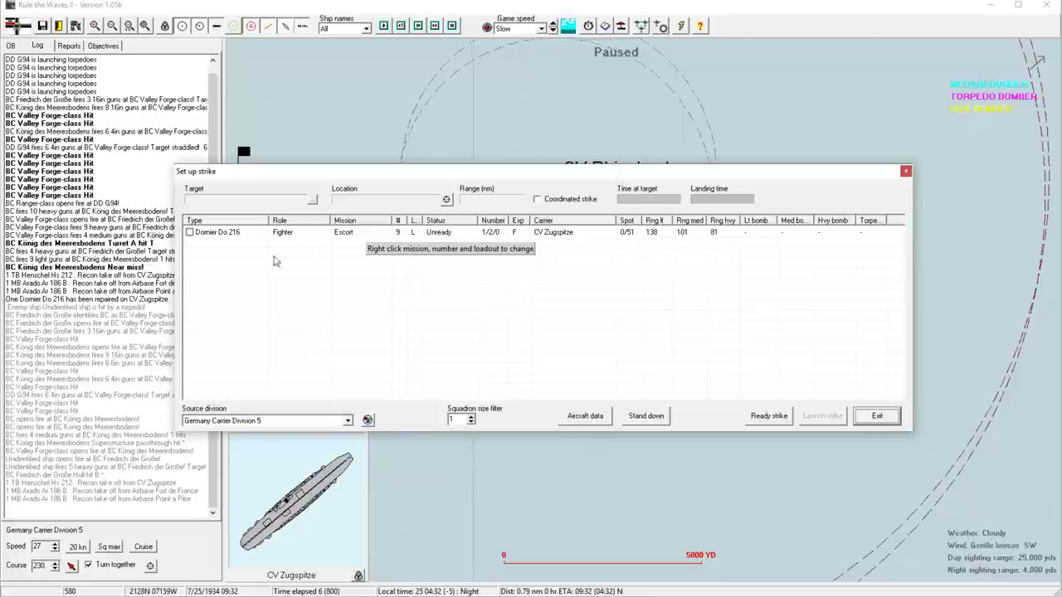
pyautogui.moveTo(221, 239)
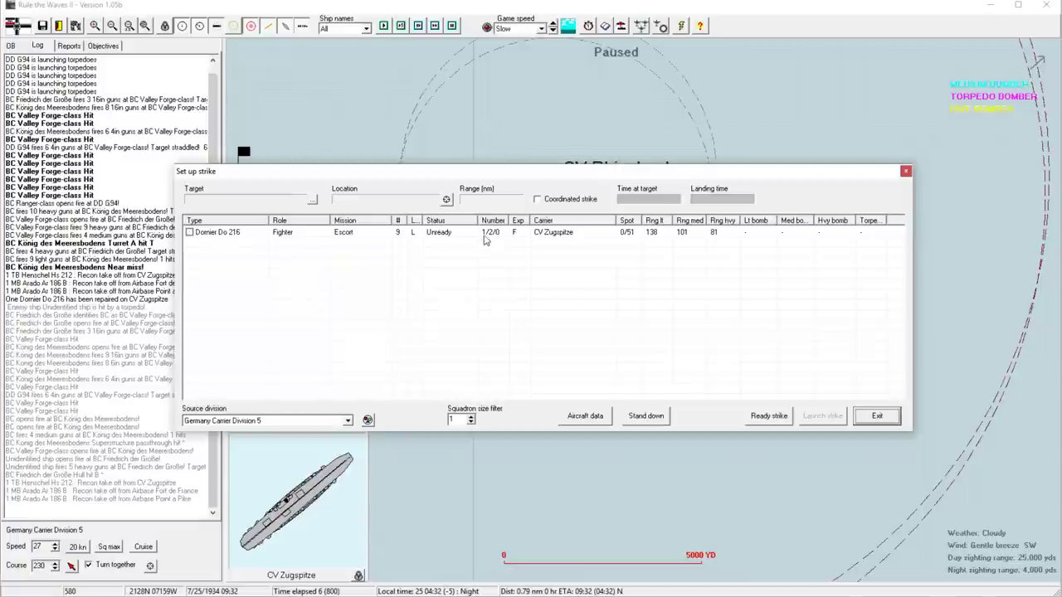
# Set the Dornier Do 216 fighters' mission to None and exit strike setup
pyautogui.click(189, 232)
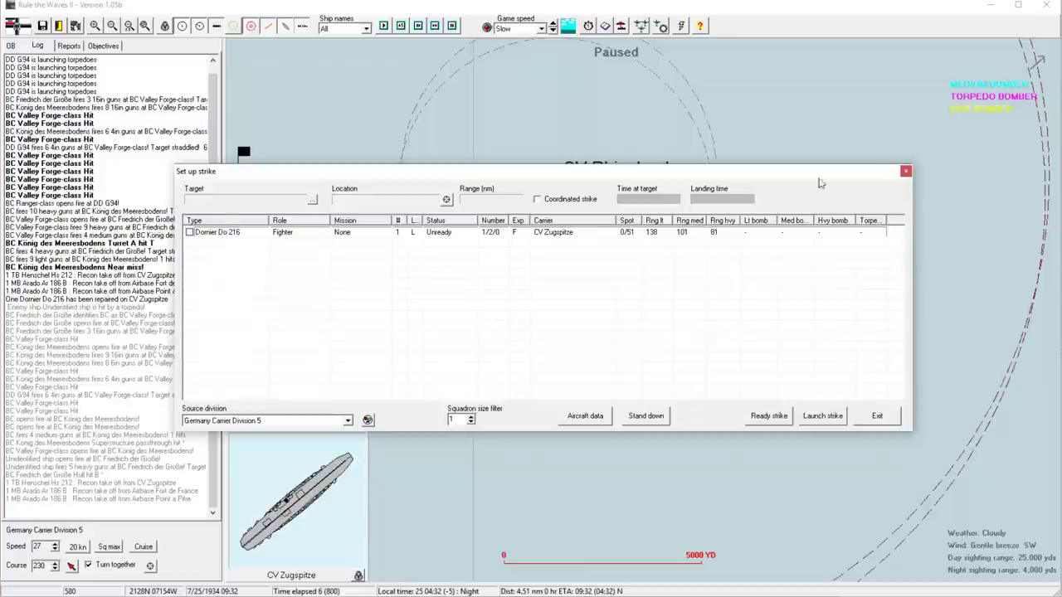
pyautogui.click(876, 416)
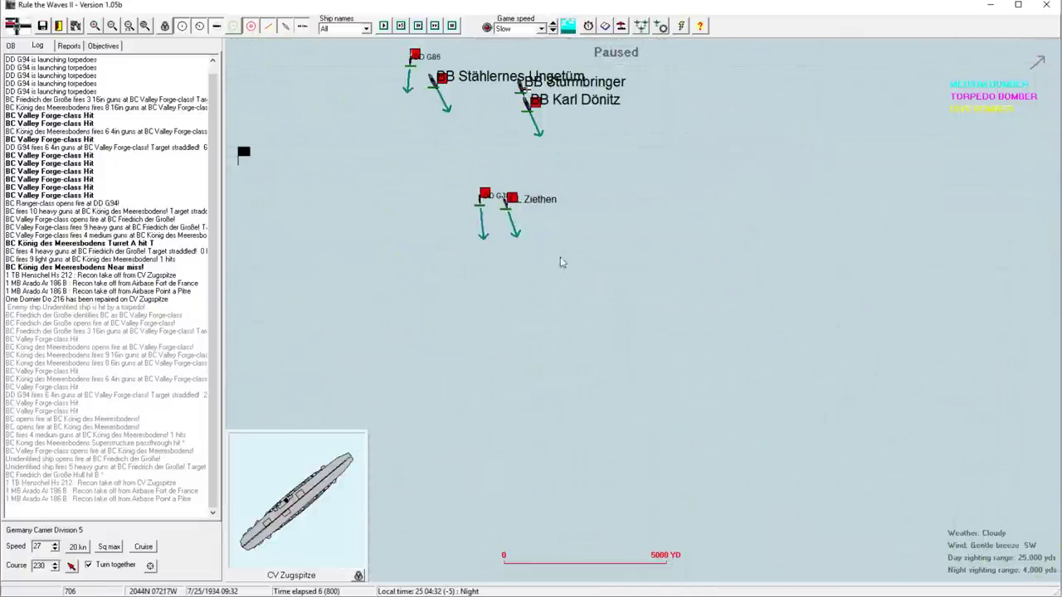
# Re-centre on destroyer G94 fighting the enemy battlecruisers
pyautogui.click(487, 199)
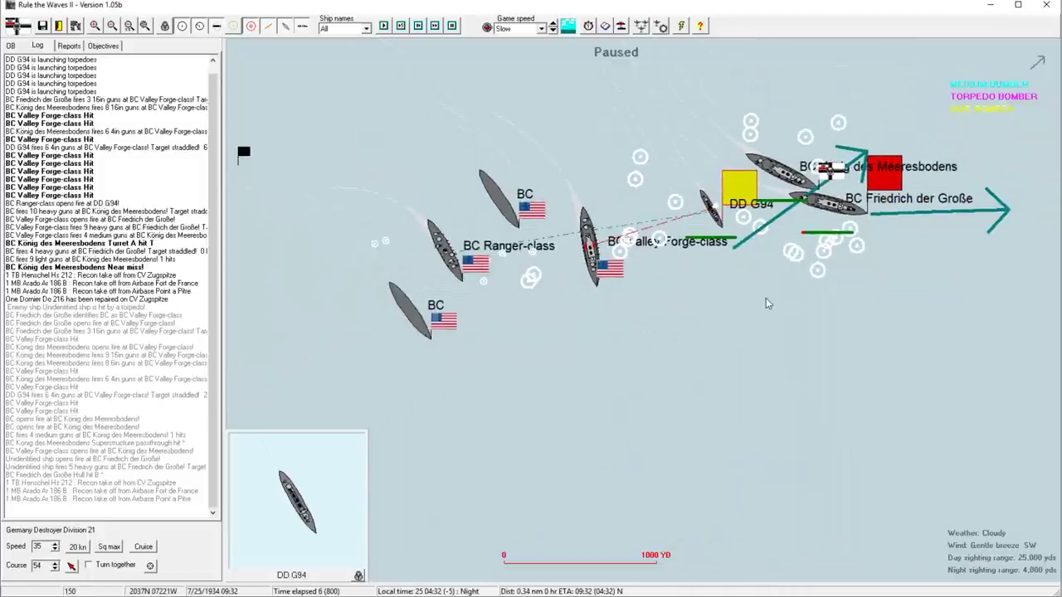
pyautogui.moveTo(638, 284)
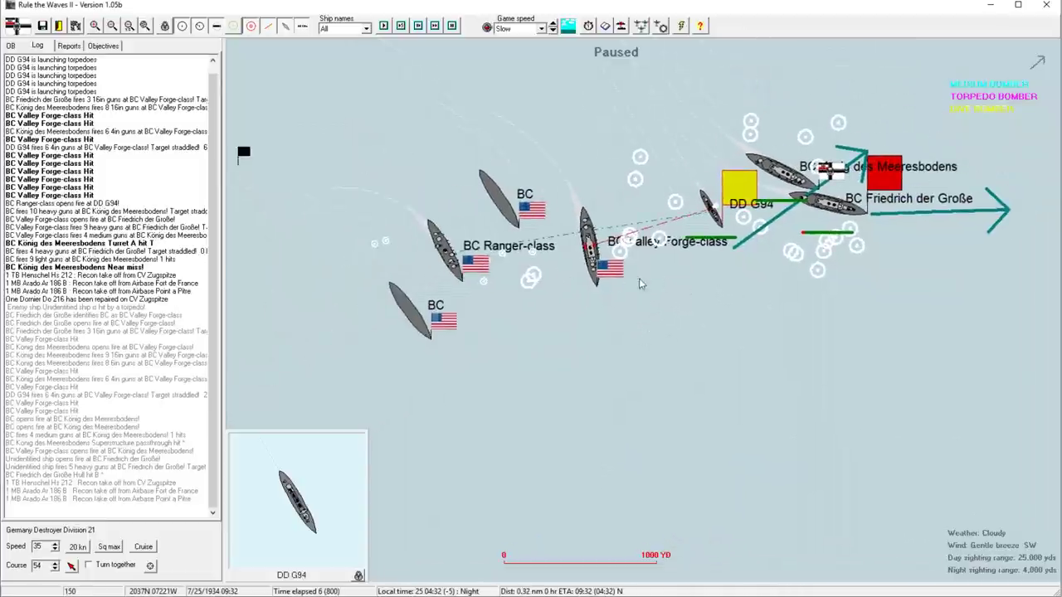
pyautogui.moveTo(677, 273)
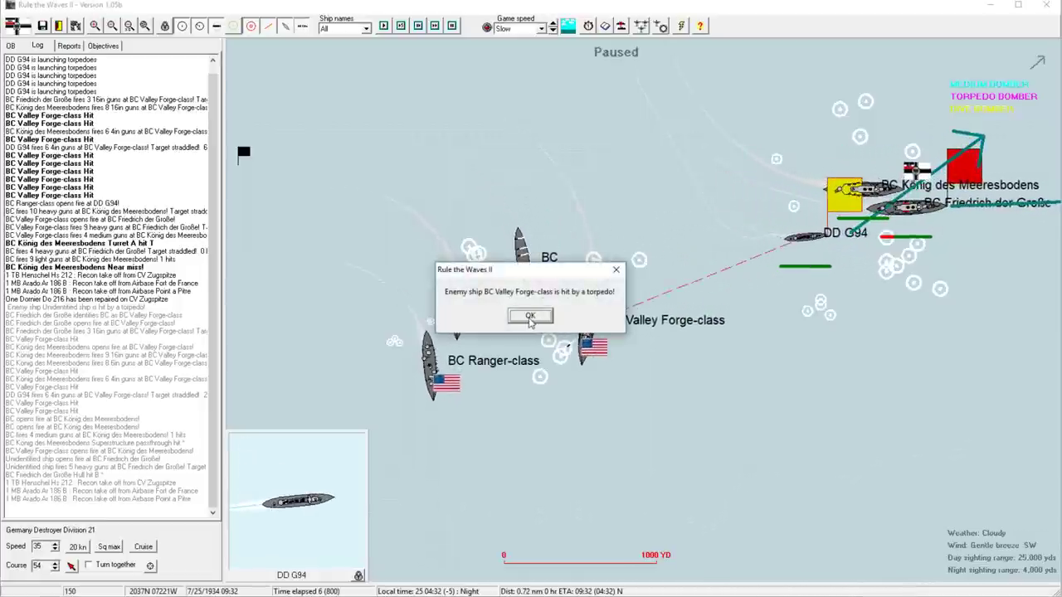
# Acknowledge the torpedo hit report and close the Valley Forge-class data sheet
pyautogui.click(530, 316)
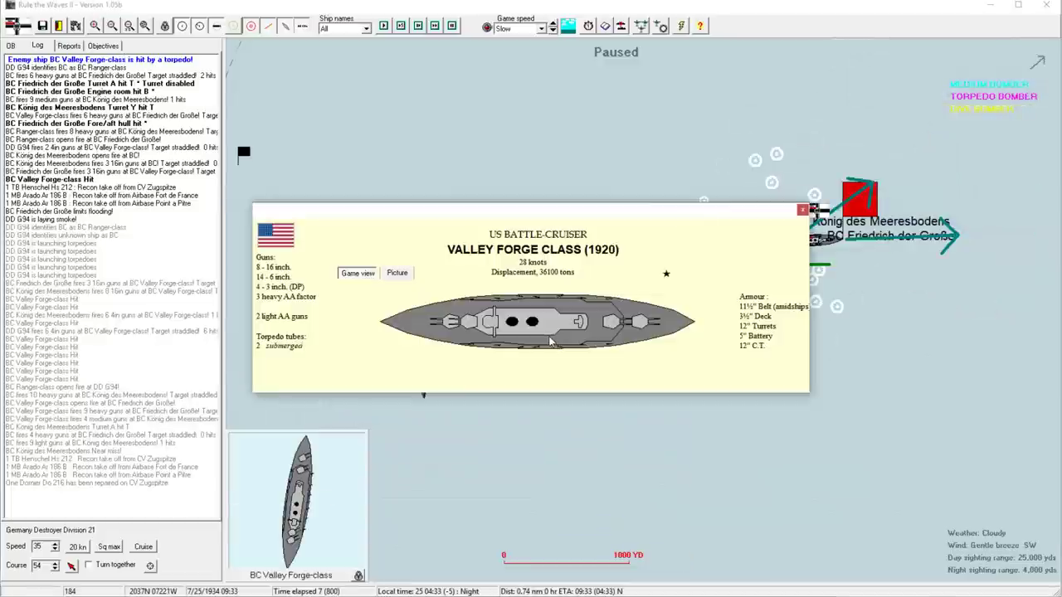
pyautogui.click(802, 209)
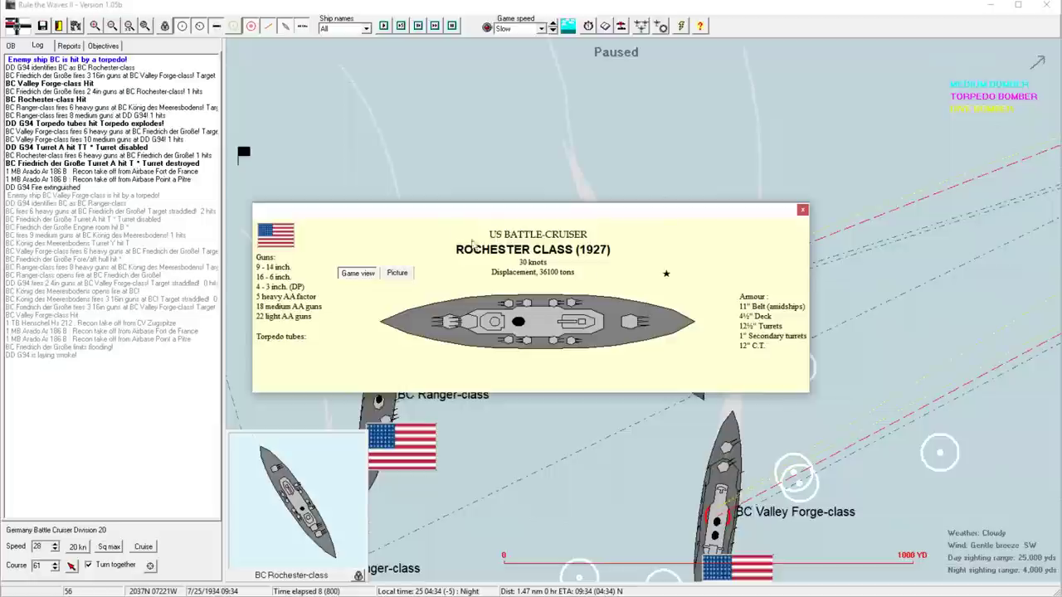
pyautogui.moveTo(319, 280)
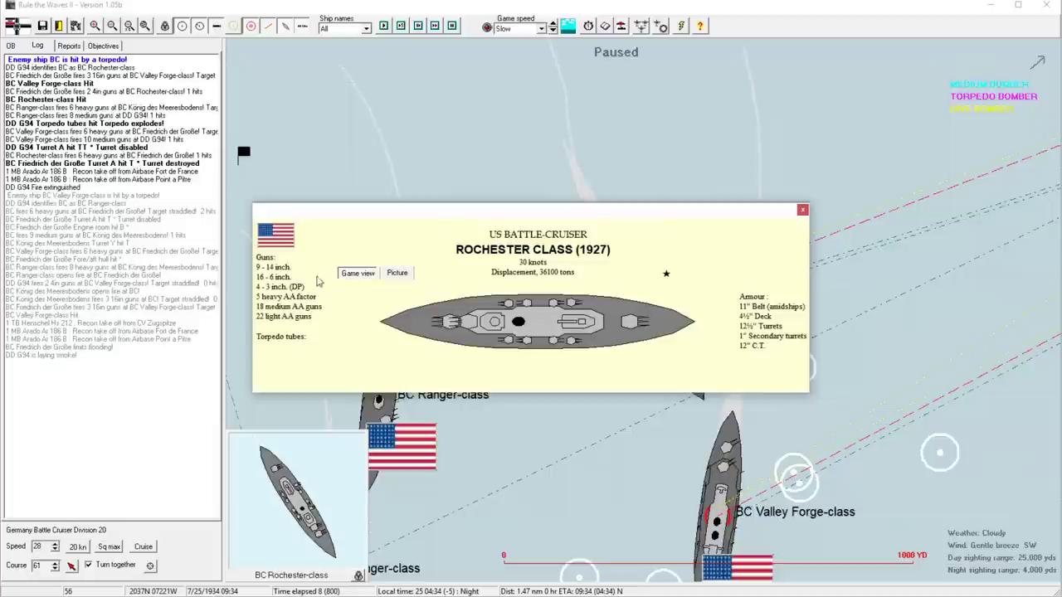
pyautogui.moveTo(703, 311)
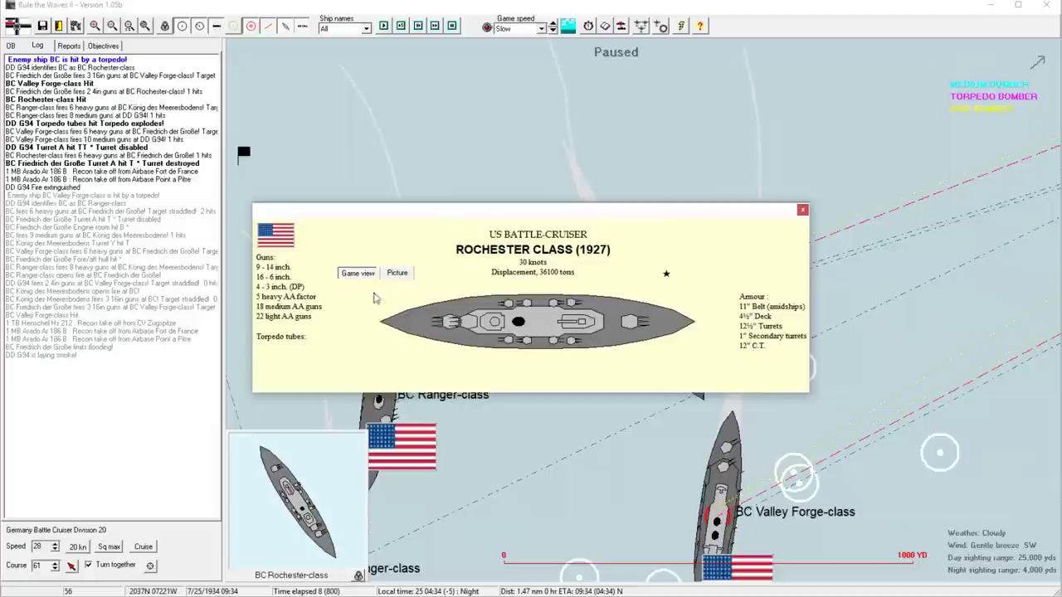
pyautogui.moveTo(729, 230)
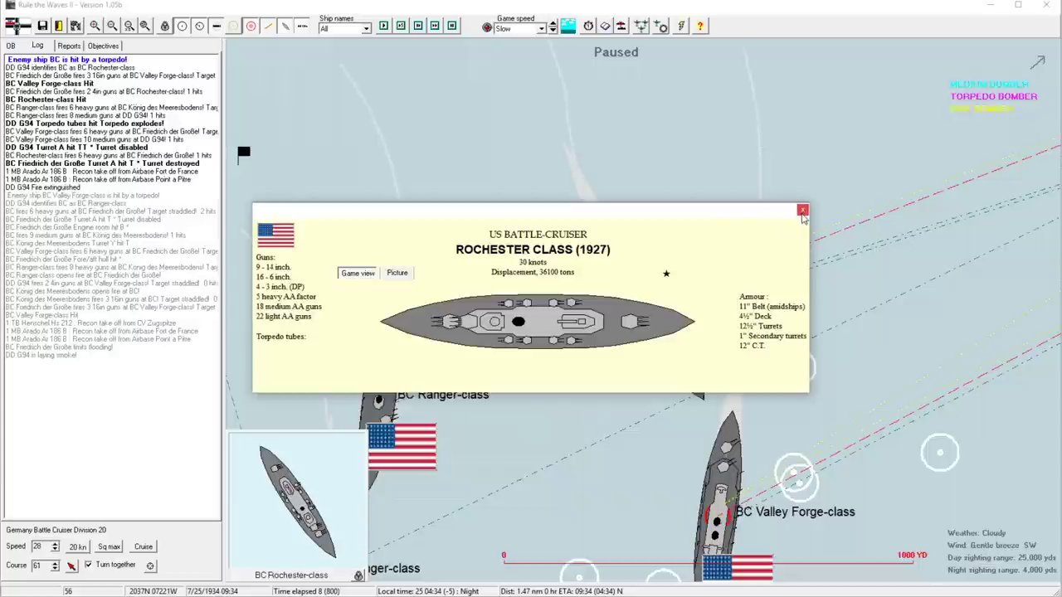
pyautogui.moveTo(801, 210)
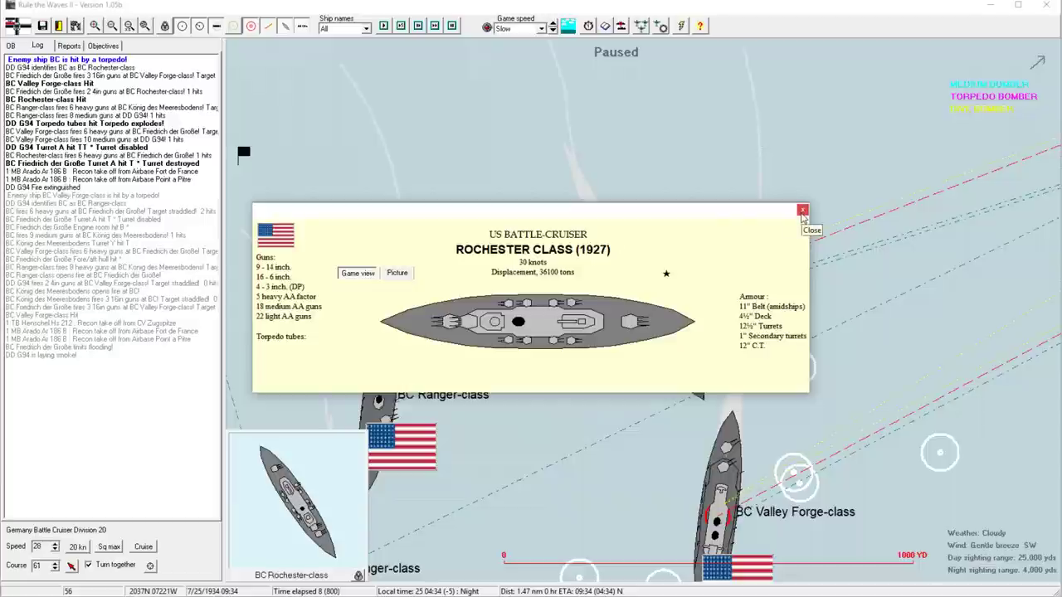
# Close the Rochester Class battle-cruiser info panel to get back to the battle map
pyautogui.click(810, 230)
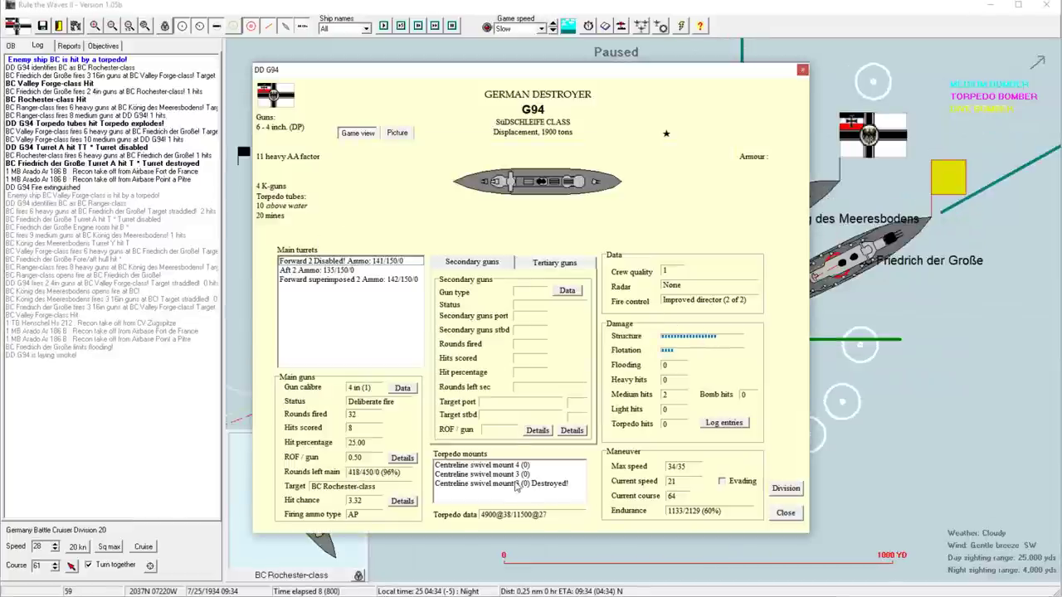
pyautogui.click(784, 512)
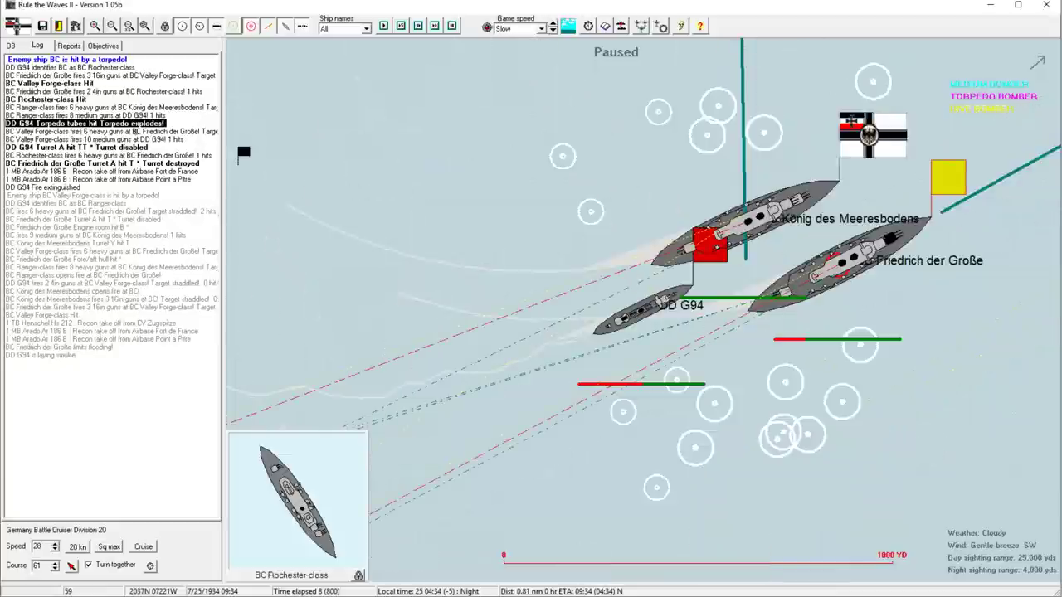
pyautogui.moveTo(699, 300)
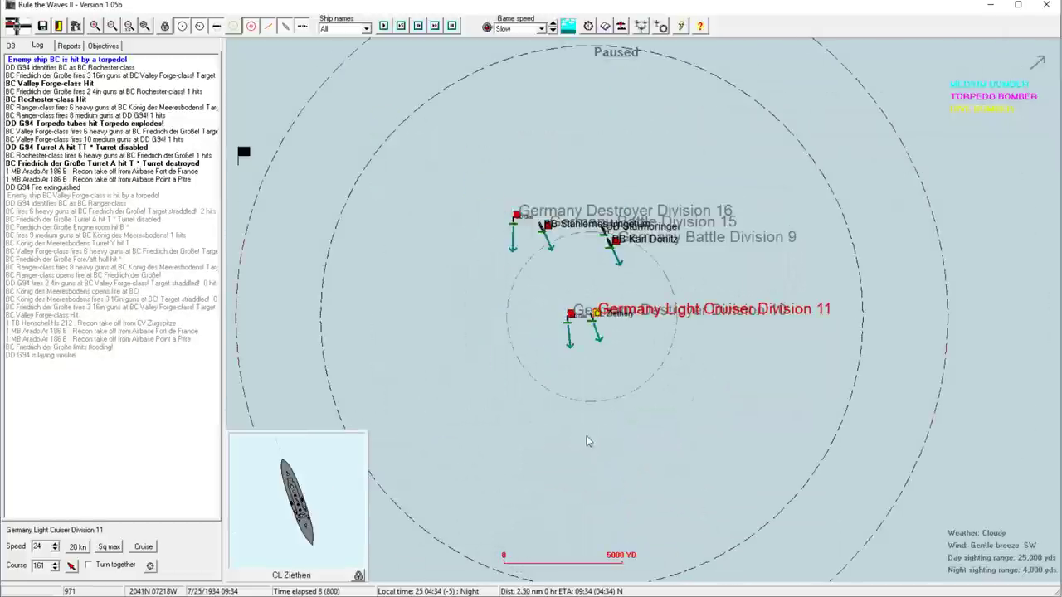
# Let the battle run, then select Destroyer Divisions 10 and 16 and close in on G86
pyautogui.click(514, 218)
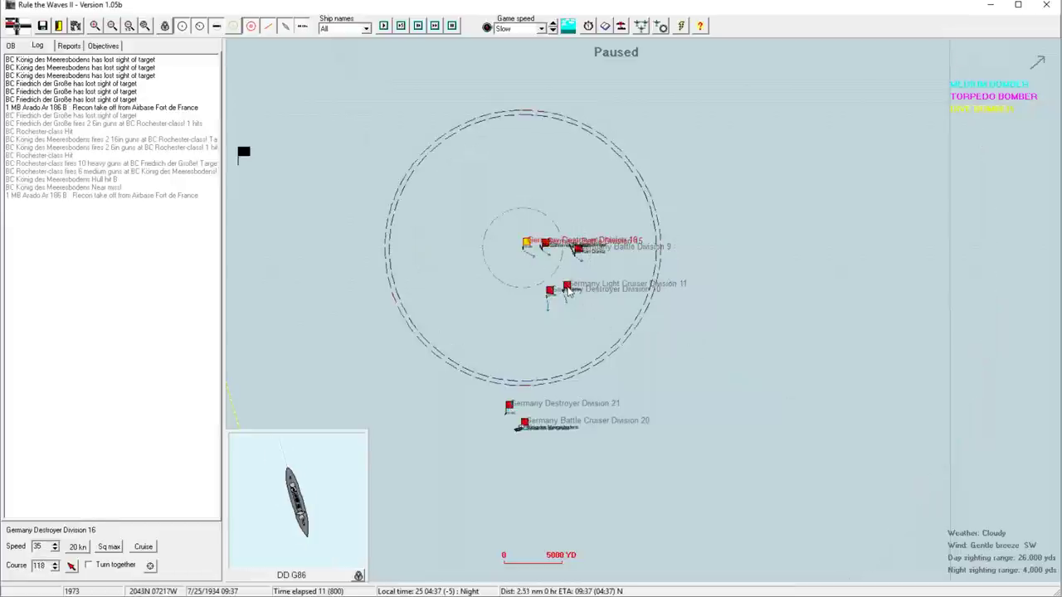
pyautogui.click(550, 290)
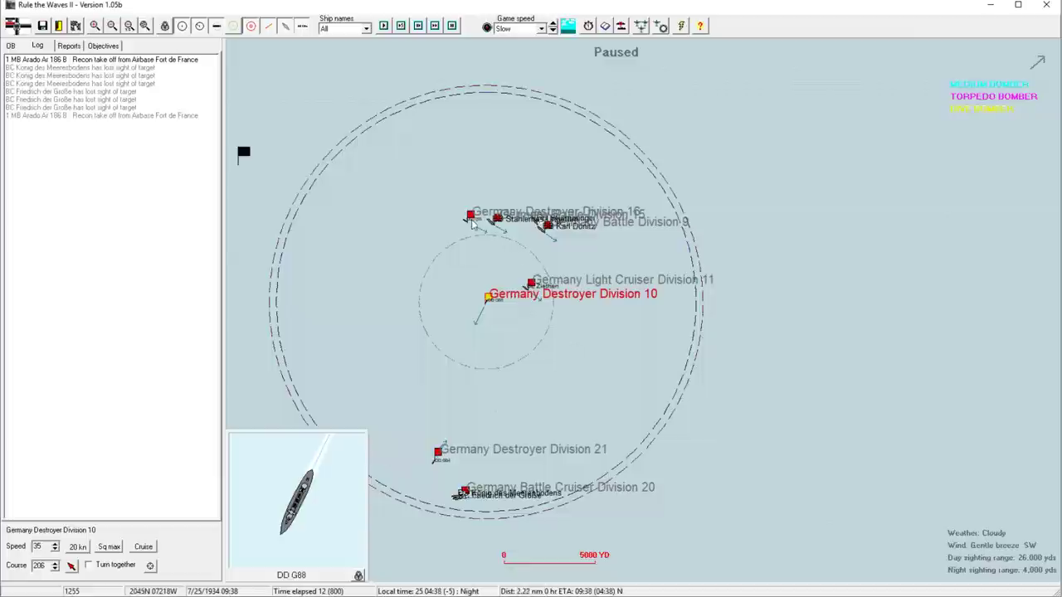
pyautogui.click(471, 218)
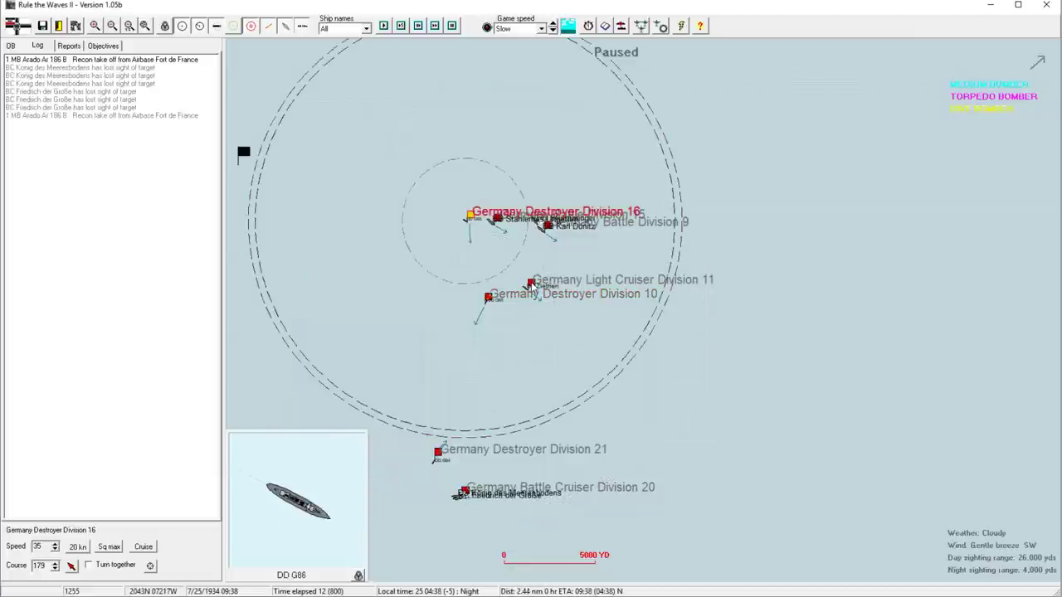
pyautogui.click(531, 282)
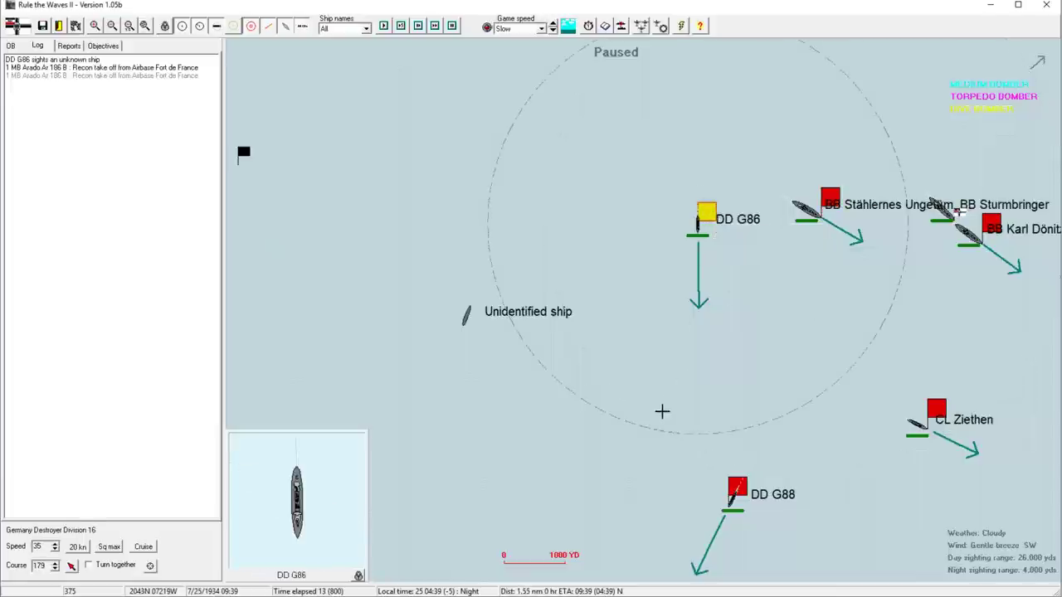
# Select Destroyer Division 21 to view destroyer G94 near the two battlecruisers
pyautogui.click(658, 458)
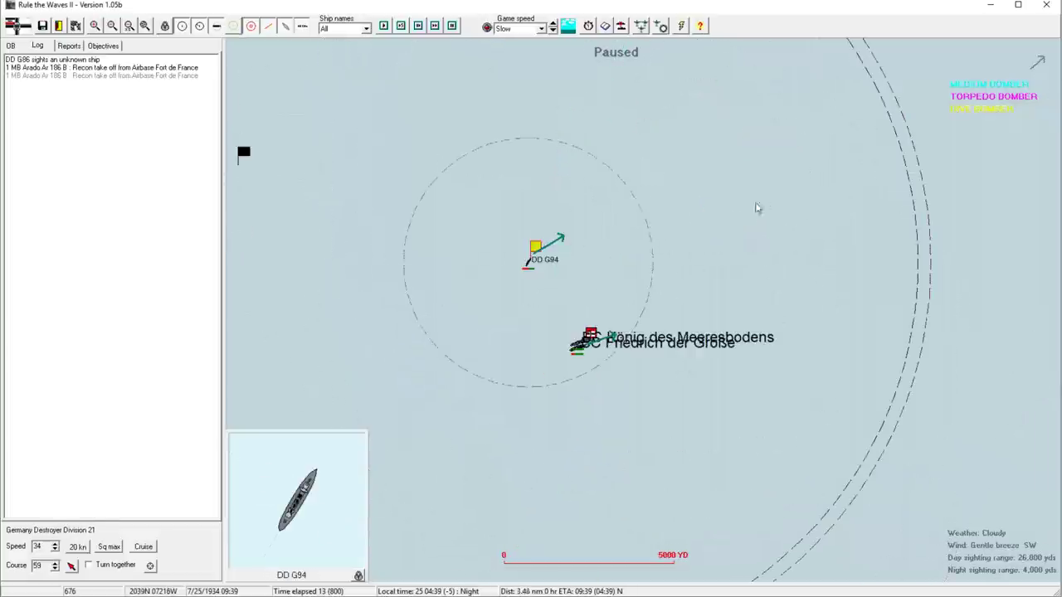
# Order Battle Cruiser Division 20 onto course 71 with its ships turning together
pyautogui.click(589, 340)
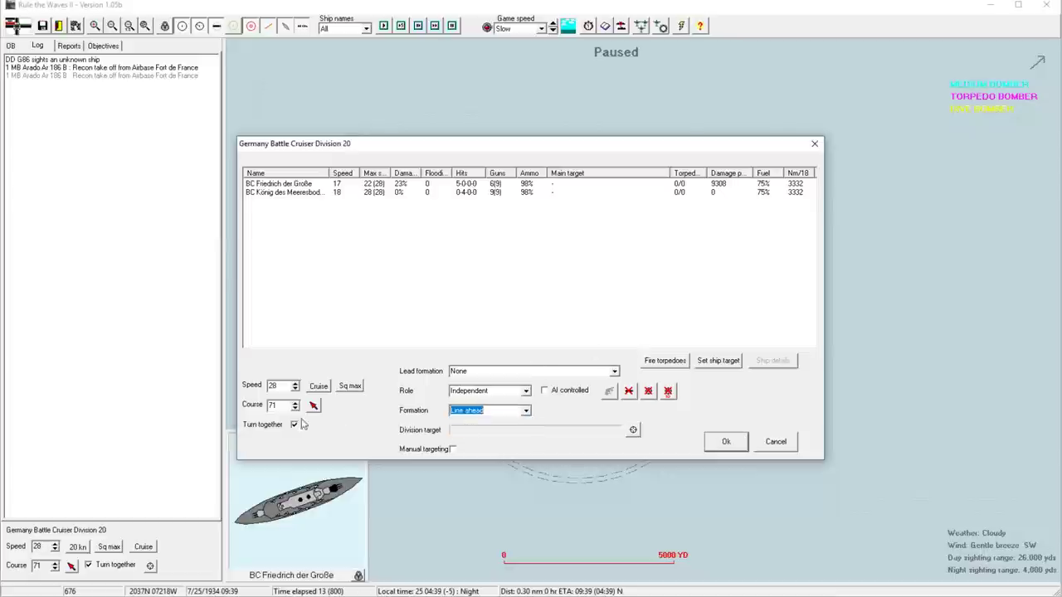
pyautogui.click(725, 441)
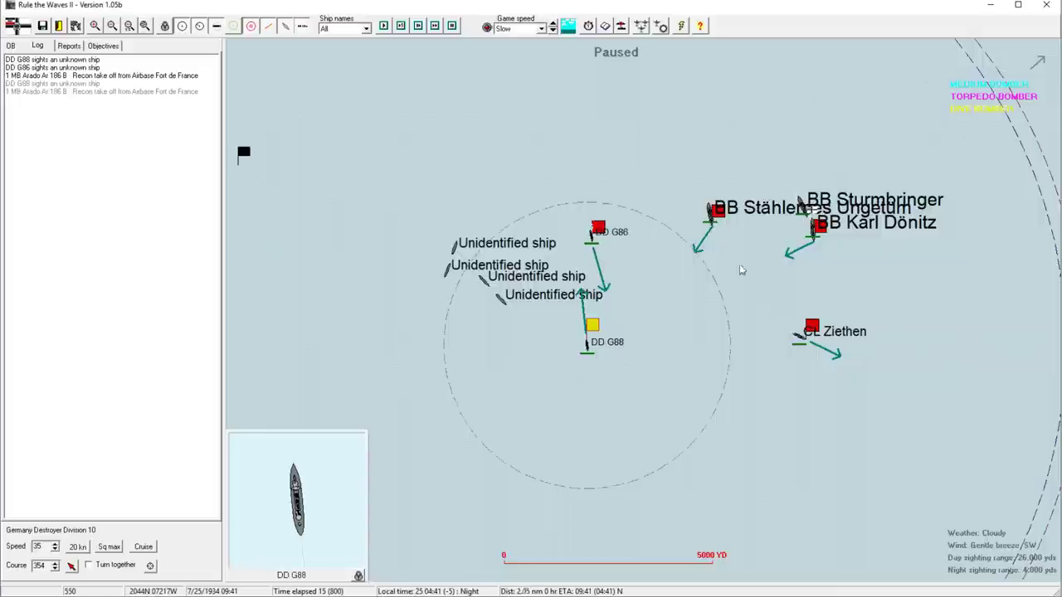
# Select battleship Stählernes Ungetüm's division, then bring up Carrier Division 5's strike setup
pyautogui.click(718, 209)
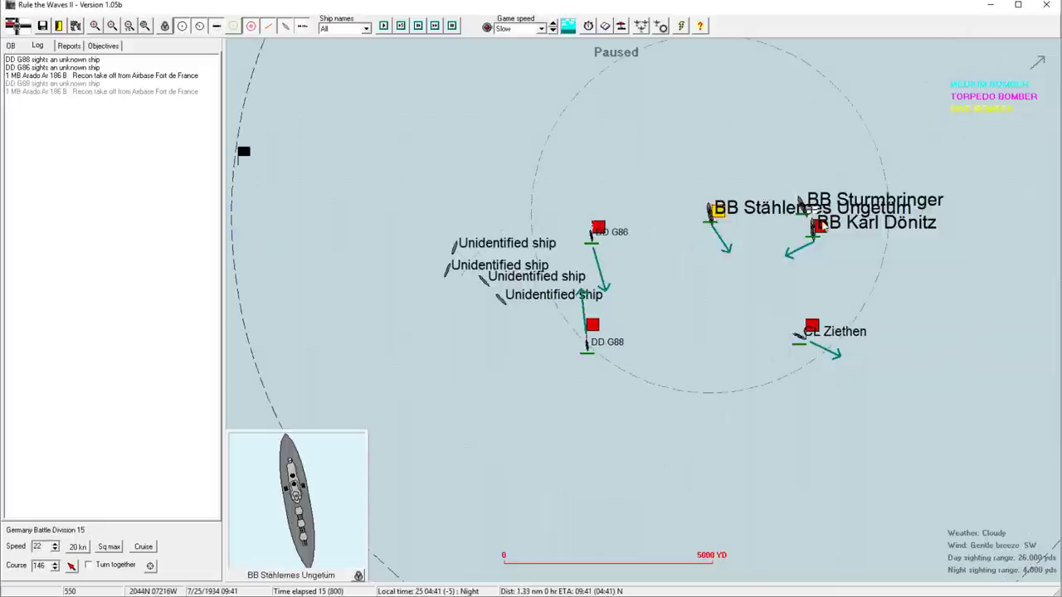
pyautogui.click(811, 324)
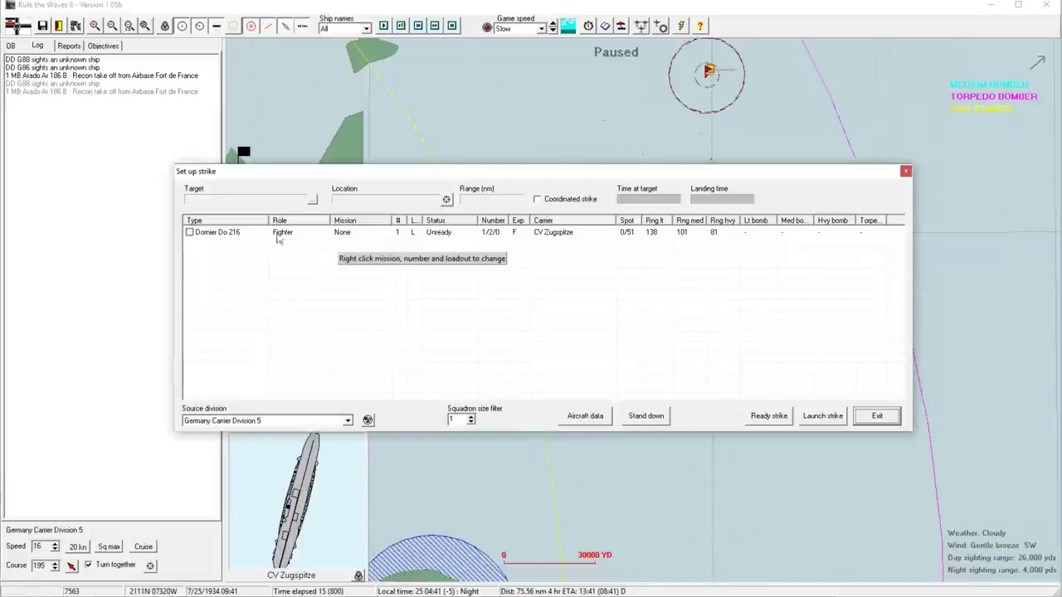
pyautogui.click(876, 415)
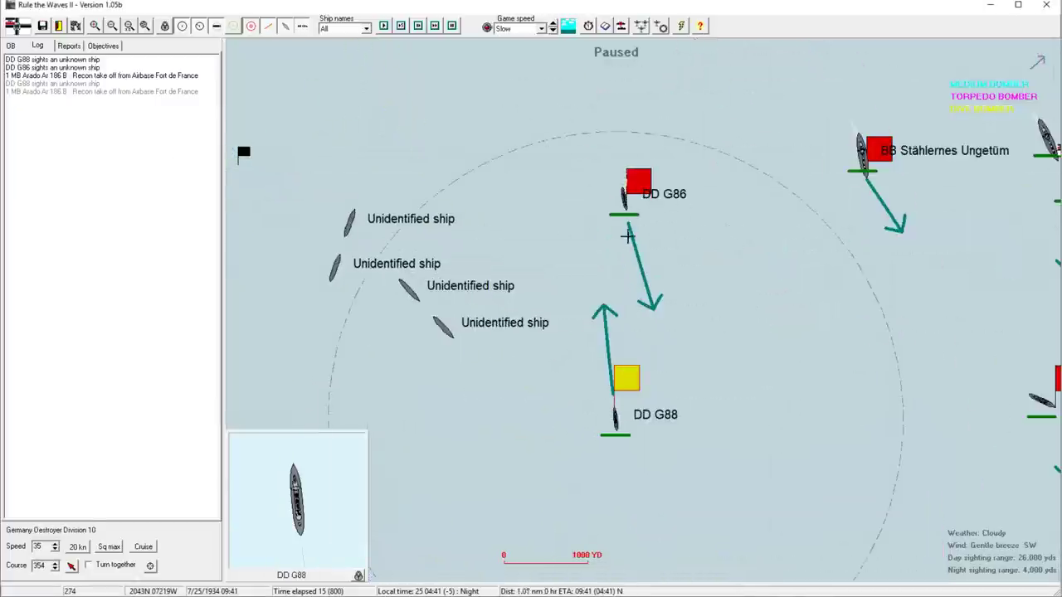
pyautogui.click(626, 378)
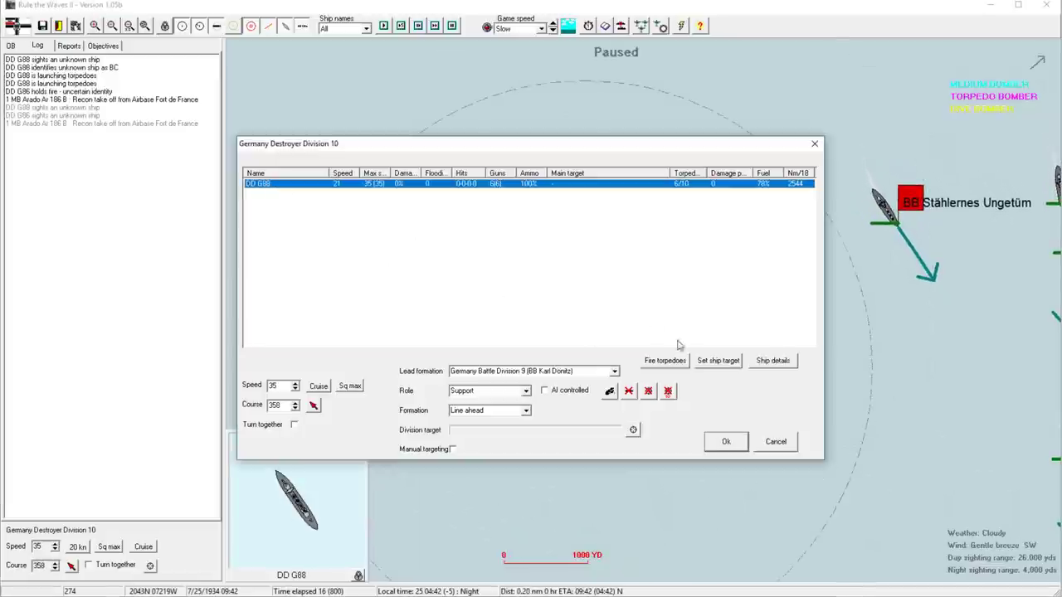
# Order destroyer G88 to fire torpedoes at the battlecruiser 1500 yards away
pyautogui.click(663, 360)
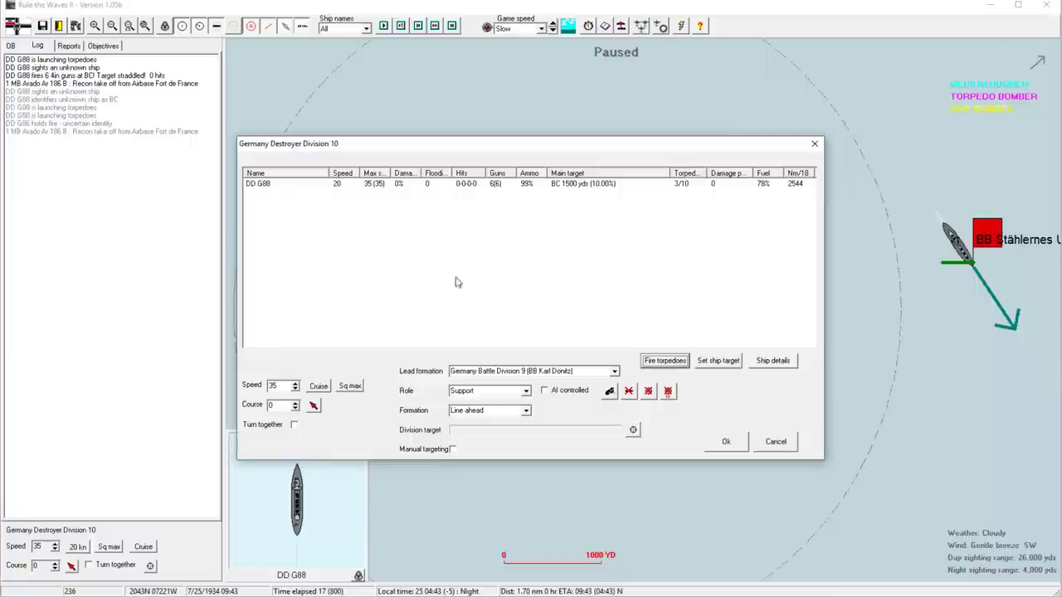
pyautogui.click(725, 441)
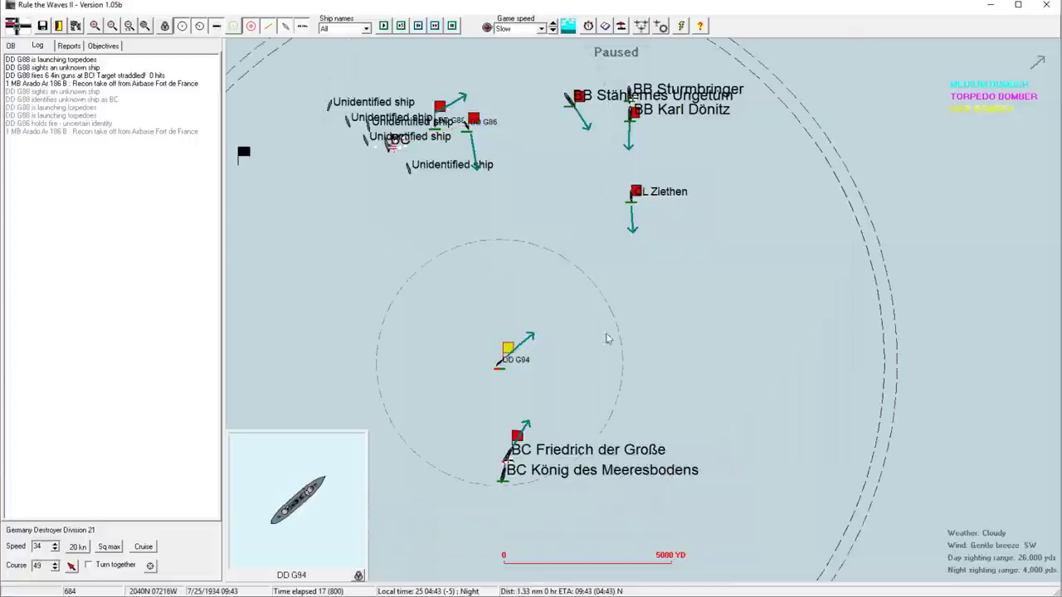
# Open destroyer G86's Torpedo targets window from the division panel
pyautogui.click(516, 437)
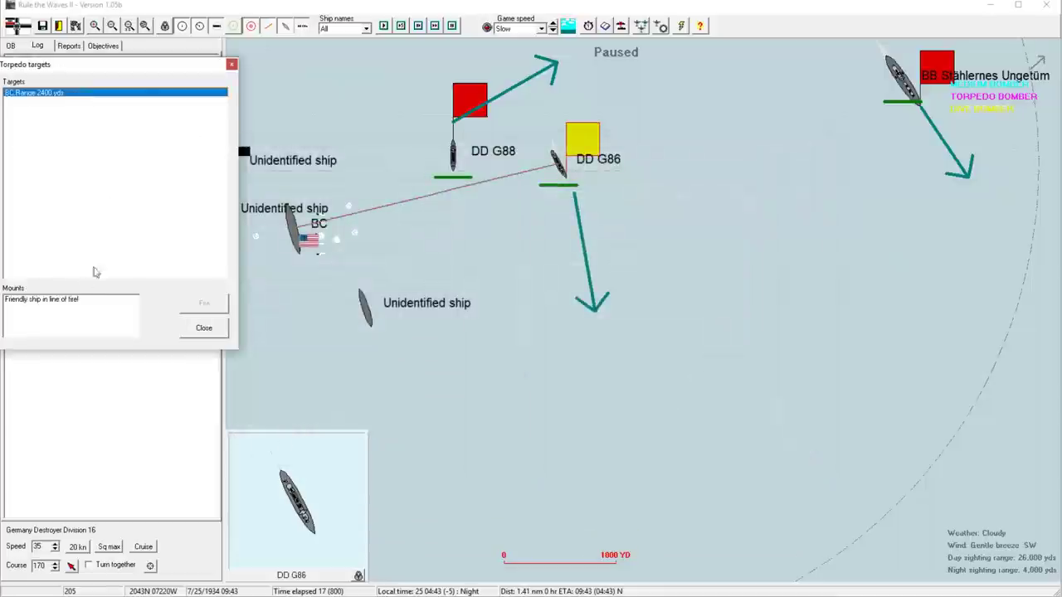
# Close the targets list and acknowledge the torpedo hit reports on the enemy battlecruiser
pyautogui.click(203, 327)
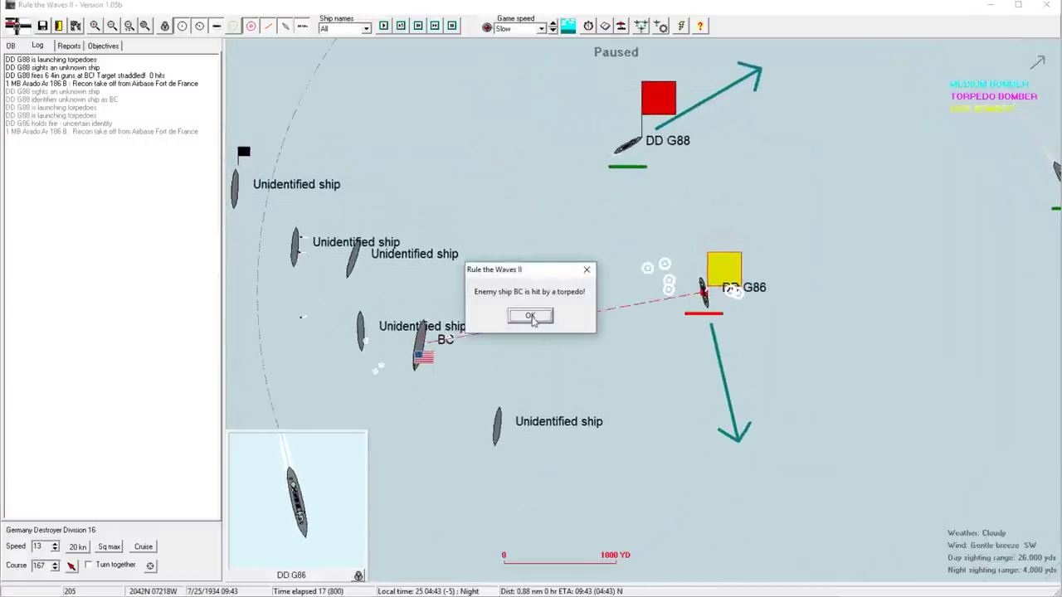
pyautogui.click(530, 316)
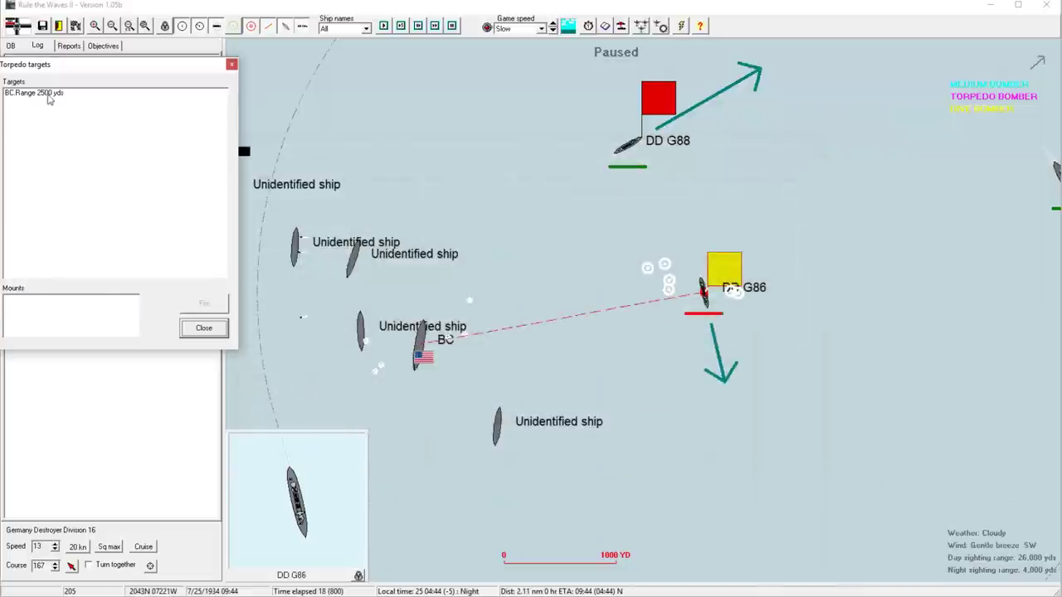
pyautogui.click(116, 92)
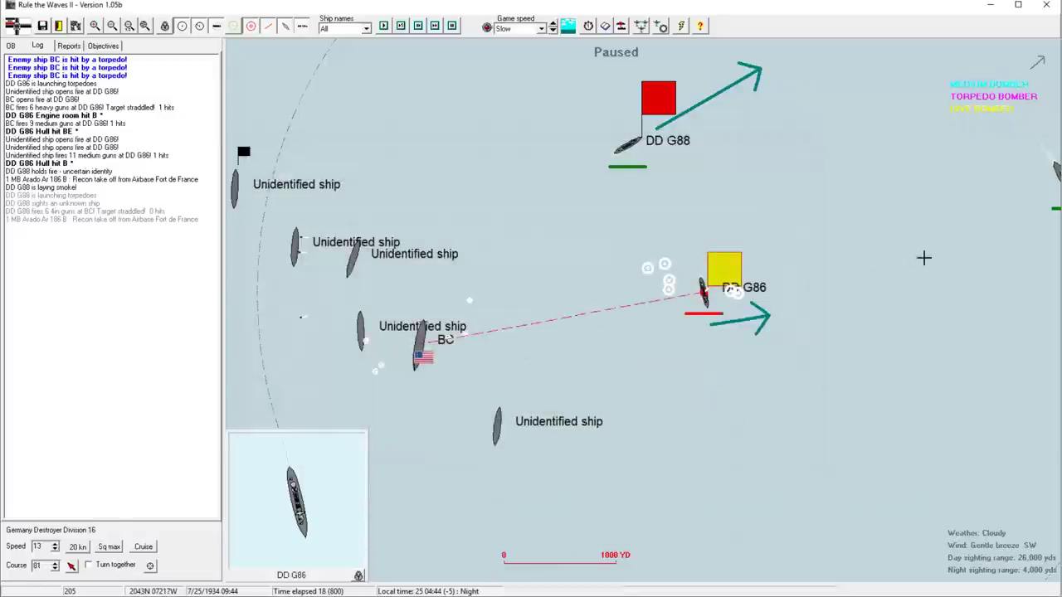
pyautogui.moveTo(761, 407)
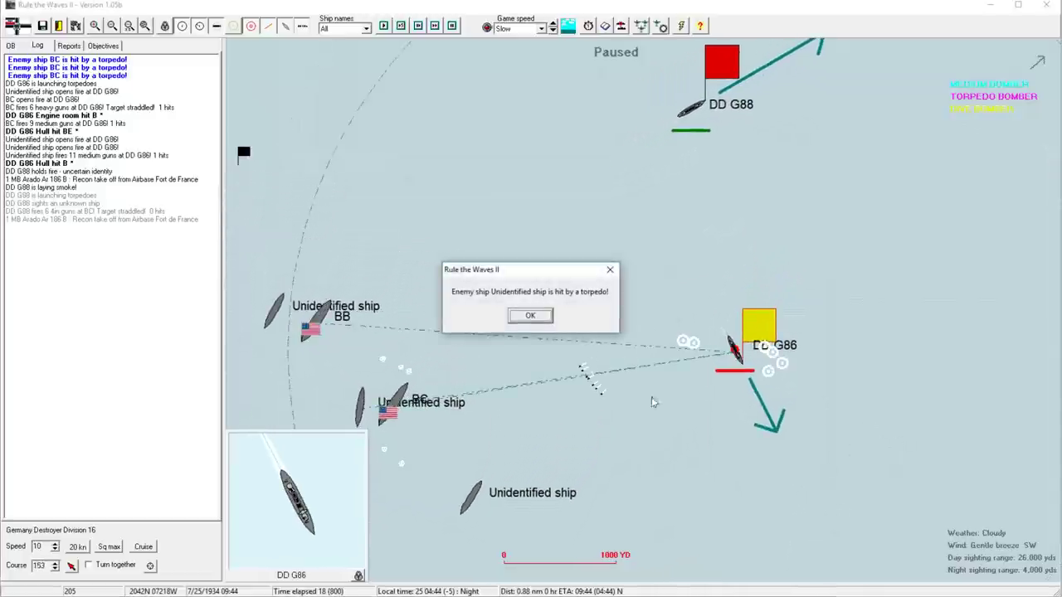
pyautogui.click(530, 316)
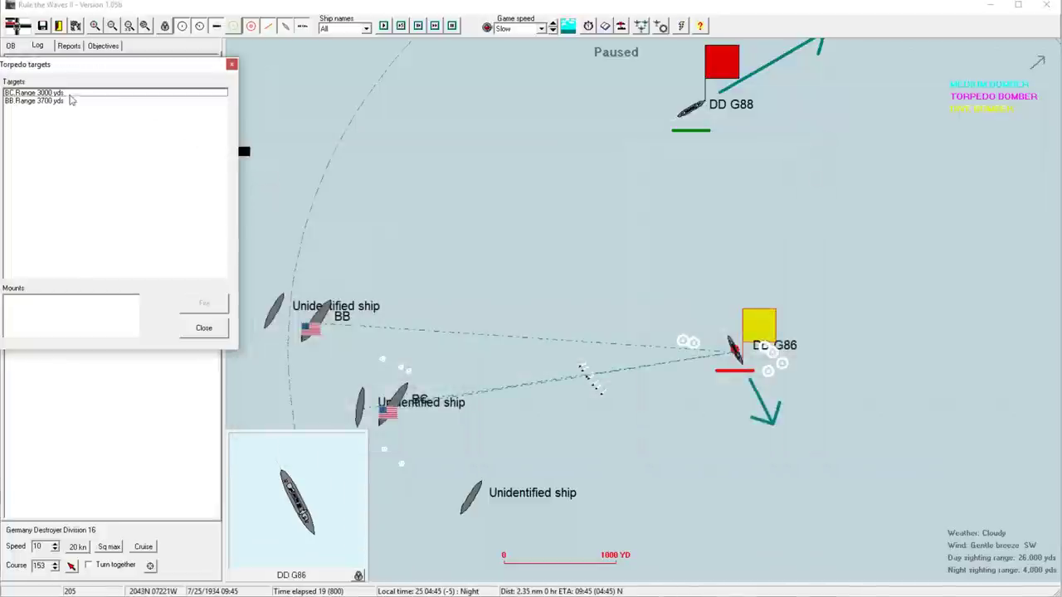
# Target the battlecruiser at 3000 yards and fire the mount's remaining torpedoes
pyautogui.click(33, 92)
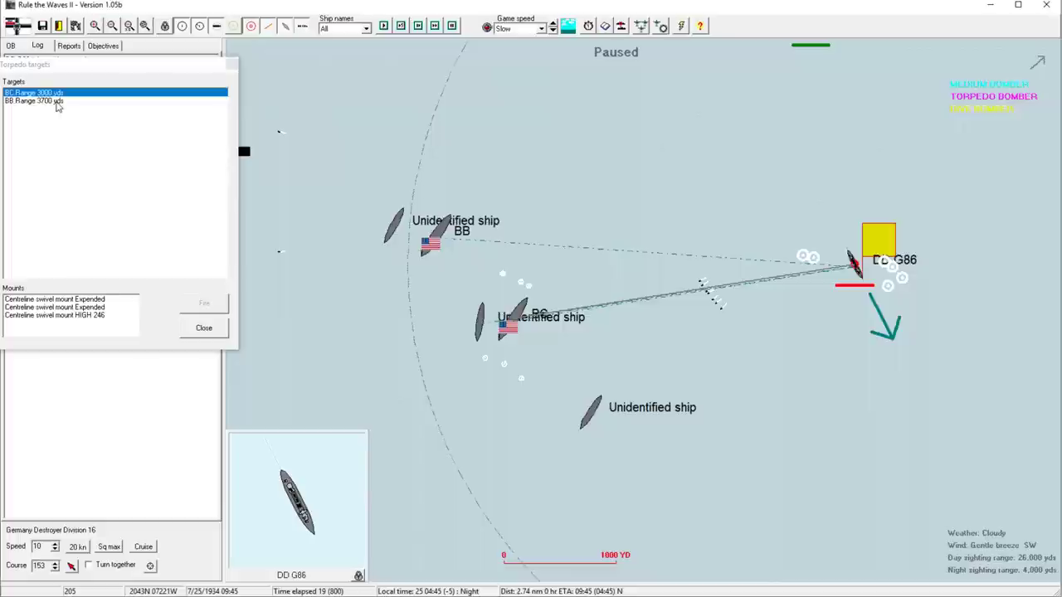
pyautogui.click(33, 92)
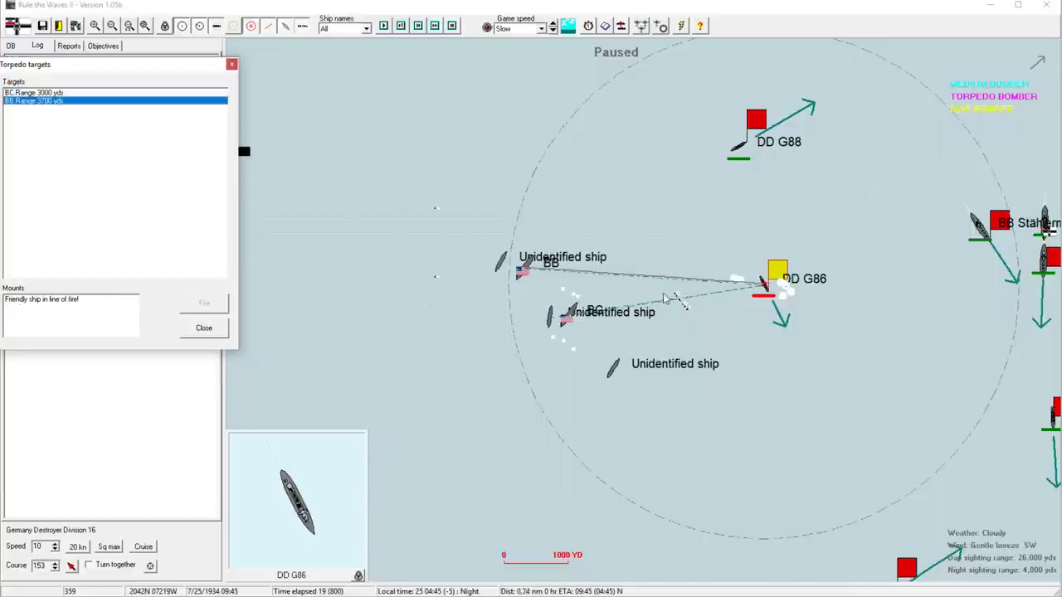
pyautogui.click(33, 92)
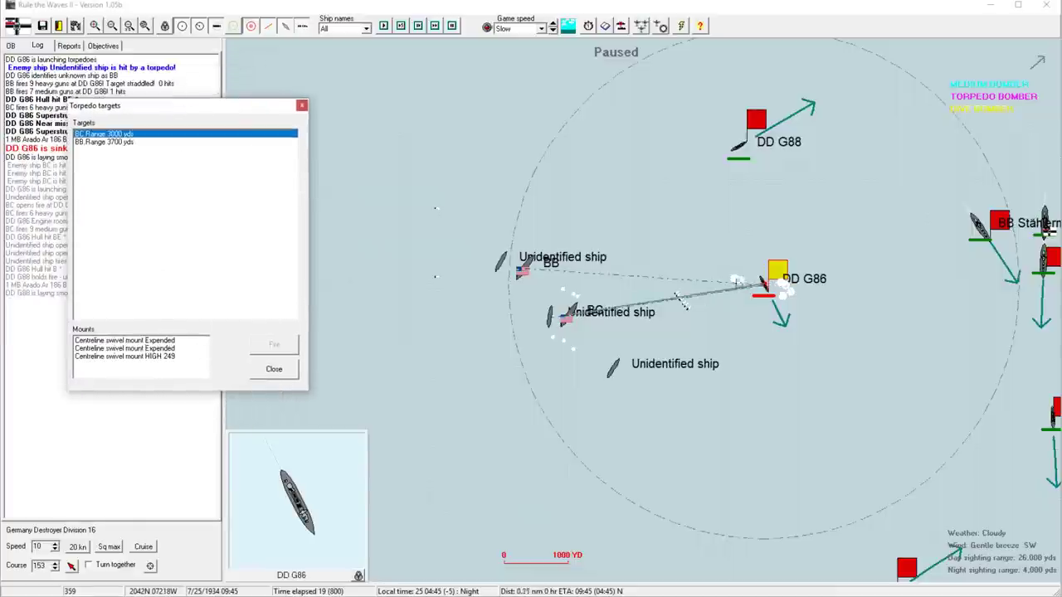
pyautogui.click(124, 356)
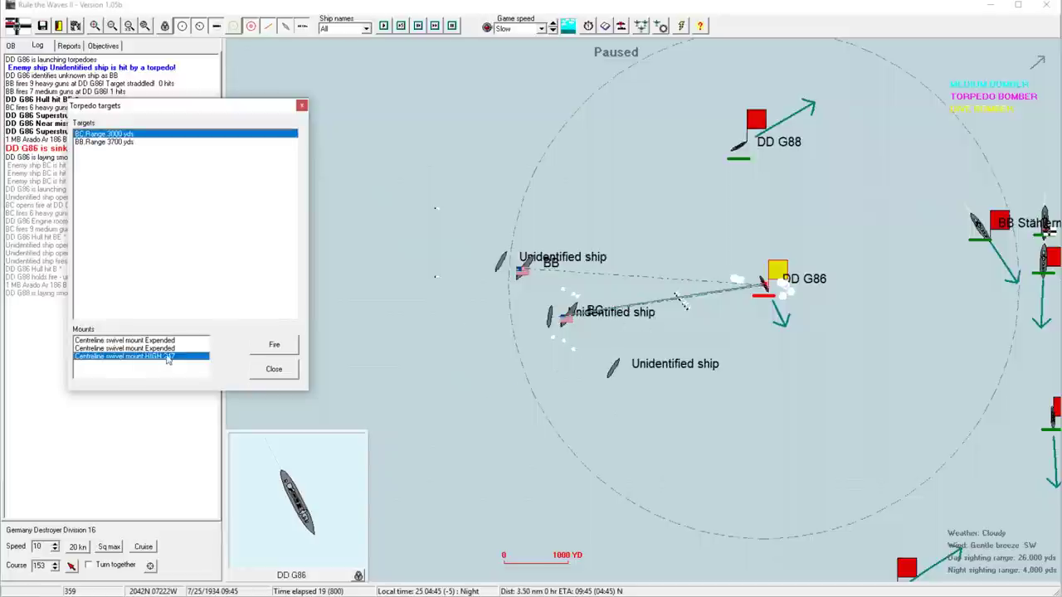
pyautogui.click(274, 344)
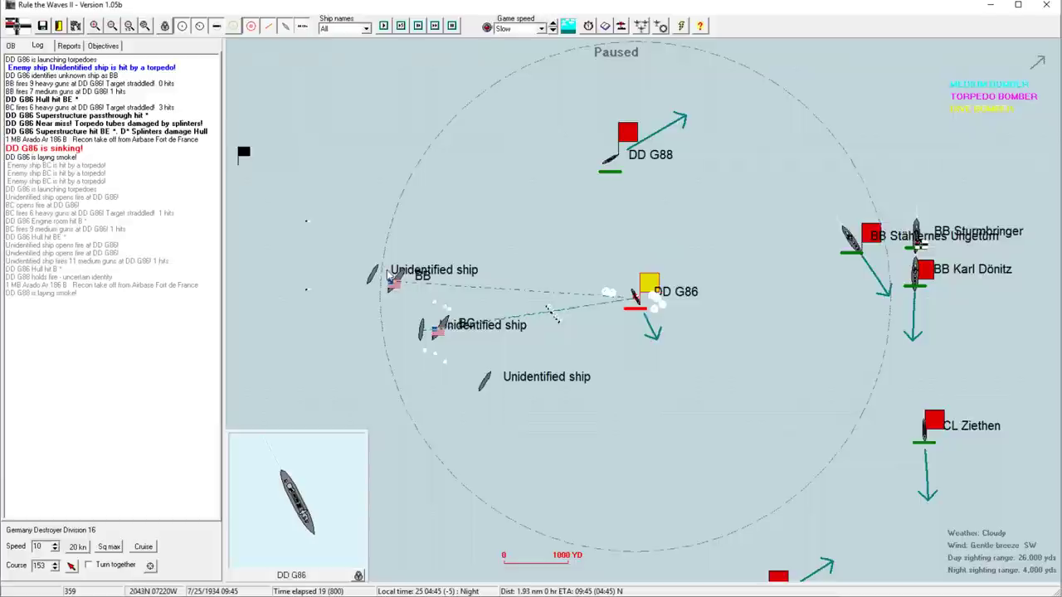
pyautogui.moveTo(419, 361)
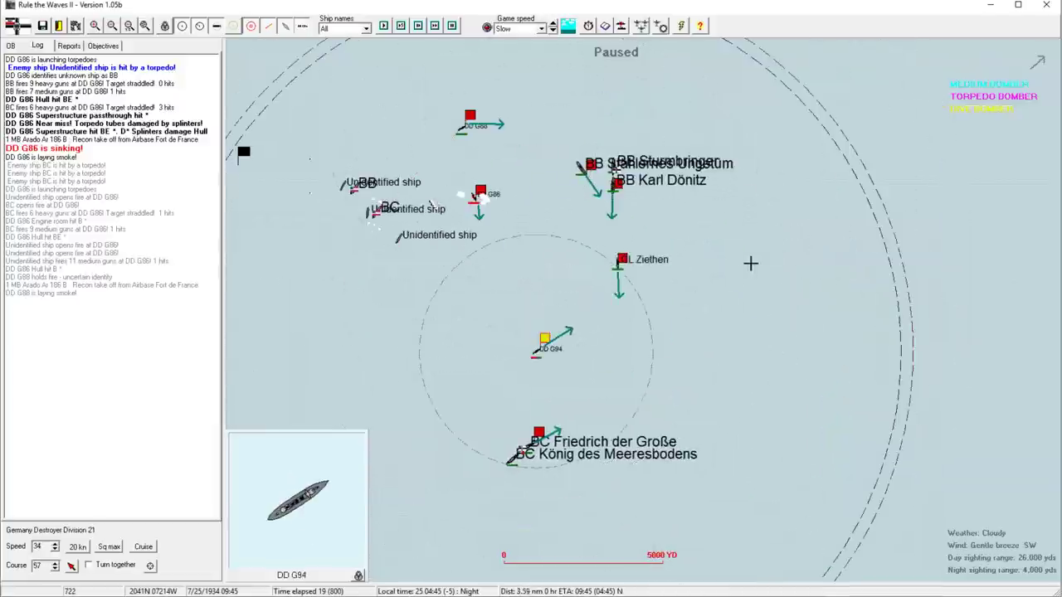
# Select battleship Karl Dönitz, then Carrier Division 5 so CV Zugspitze appears
pyautogui.click(621, 259)
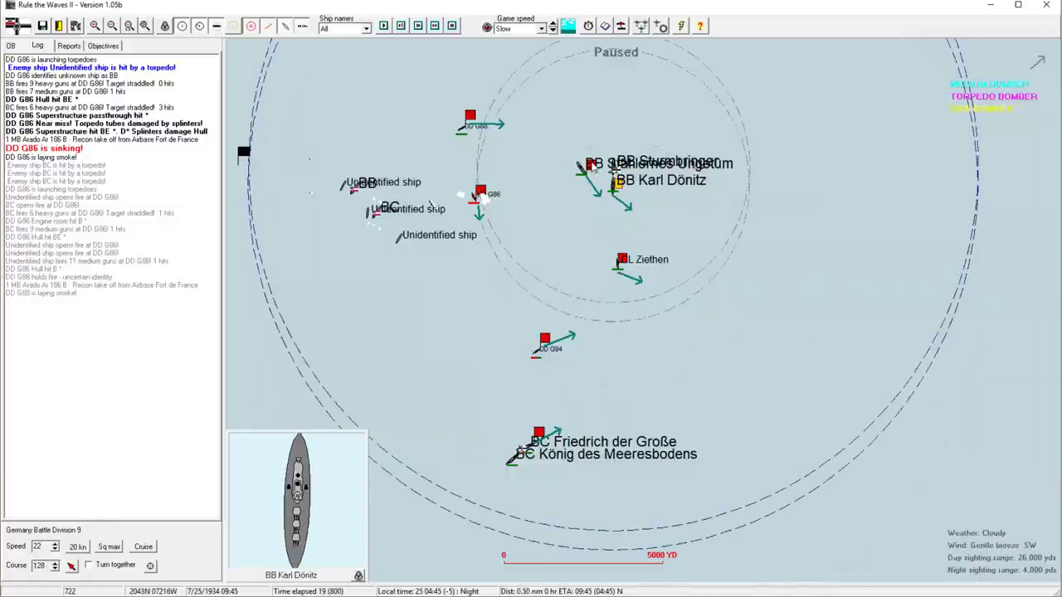
pyautogui.click(538, 433)
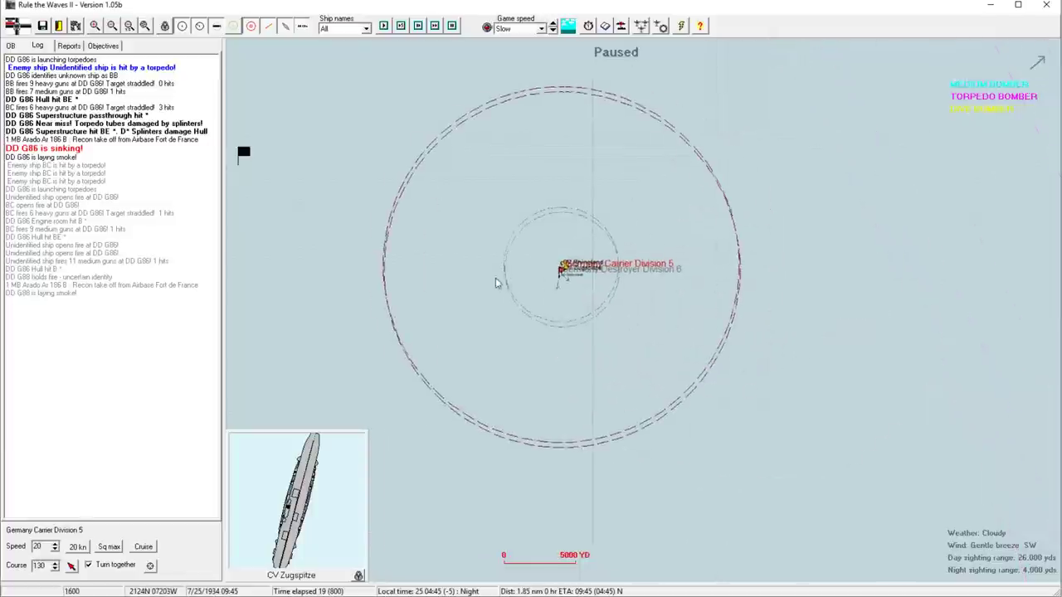
# Zoom out to the strategic map, review the carrier's strike setup, and exit it
pyautogui.click(127, 26)
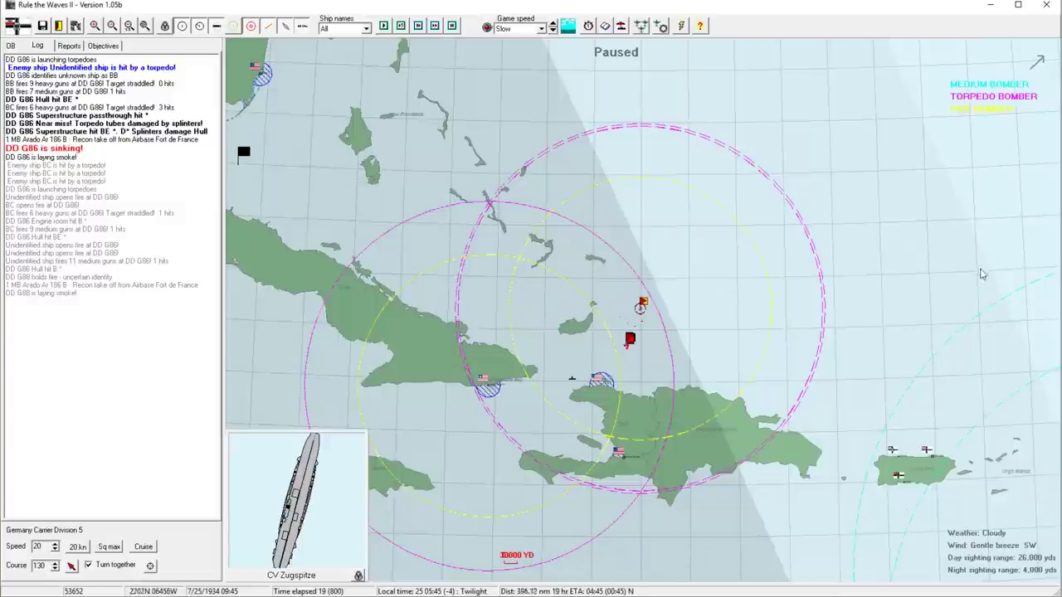
pyautogui.moveTo(939, 169)
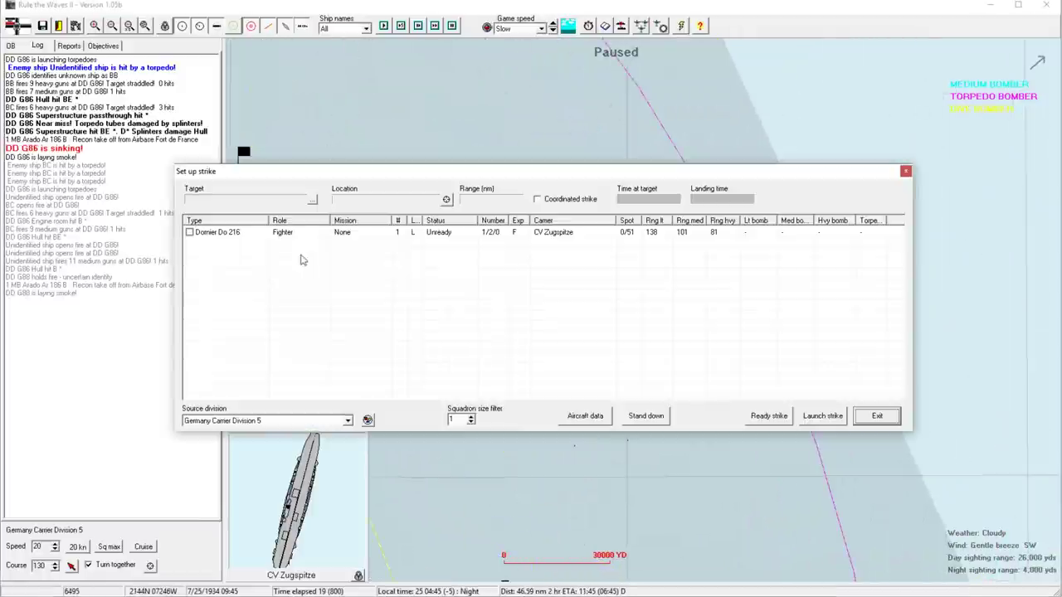
pyautogui.click(876, 416)
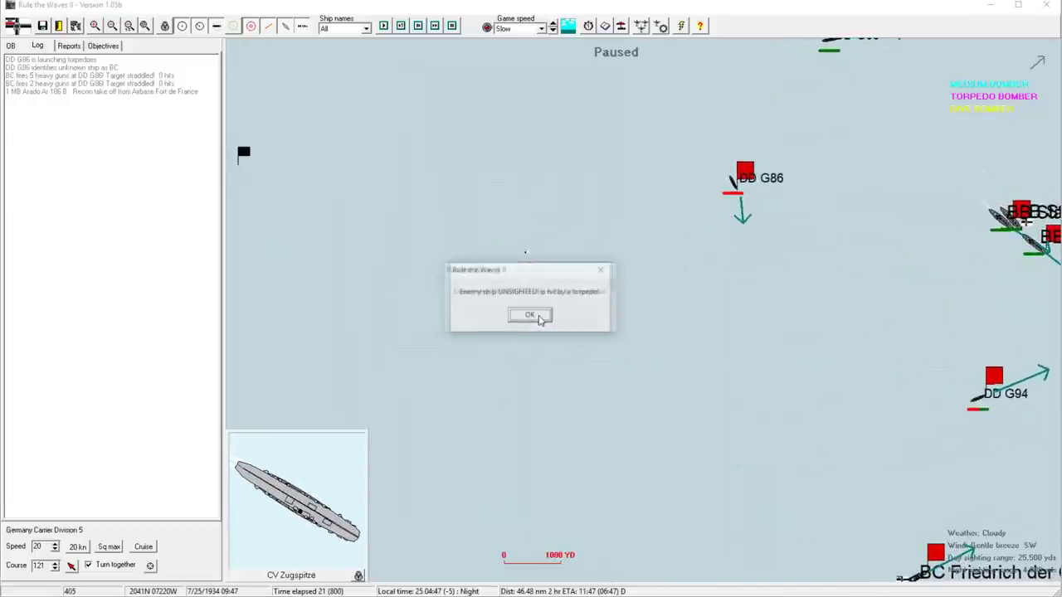
# Dismiss the torpedo report, slow Destroyer Division 10 to 20 knots, and select Karl Dönitz and G94
pyautogui.click(529, 315)
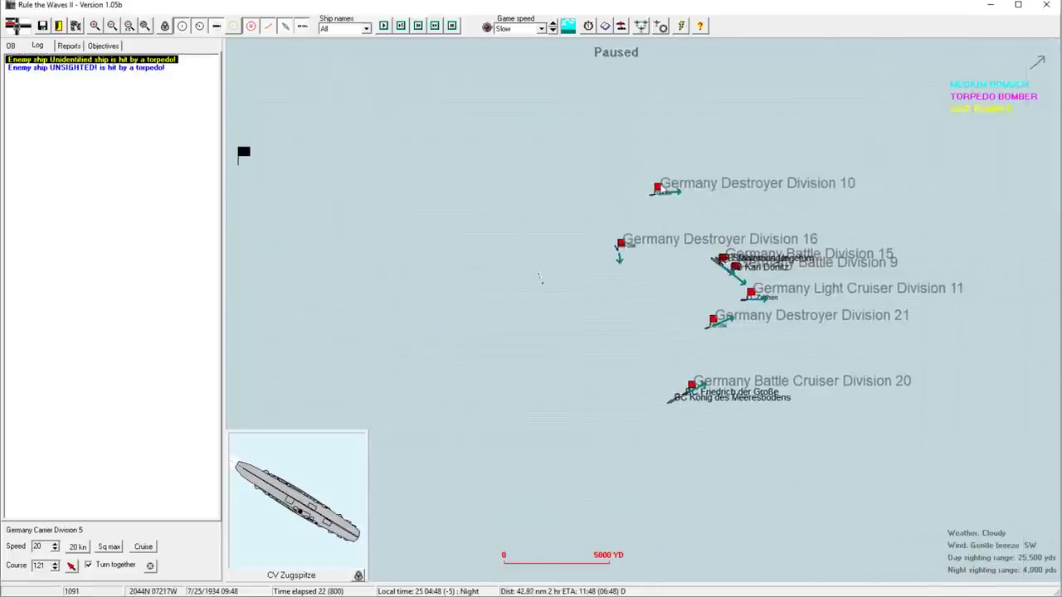
pyautogui.click(659, 185)
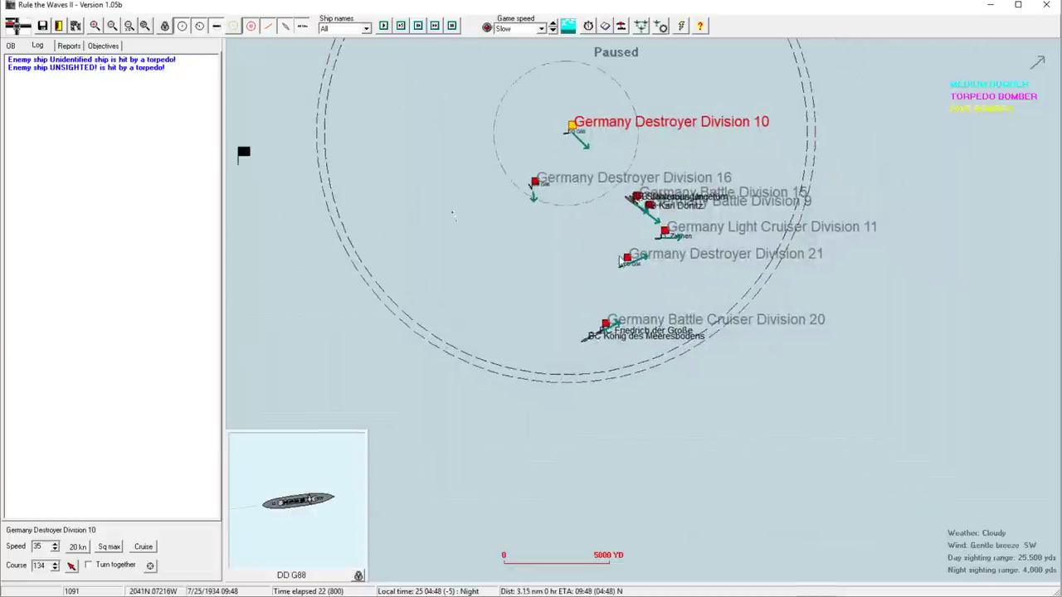
pyautogui.click(626, 260)
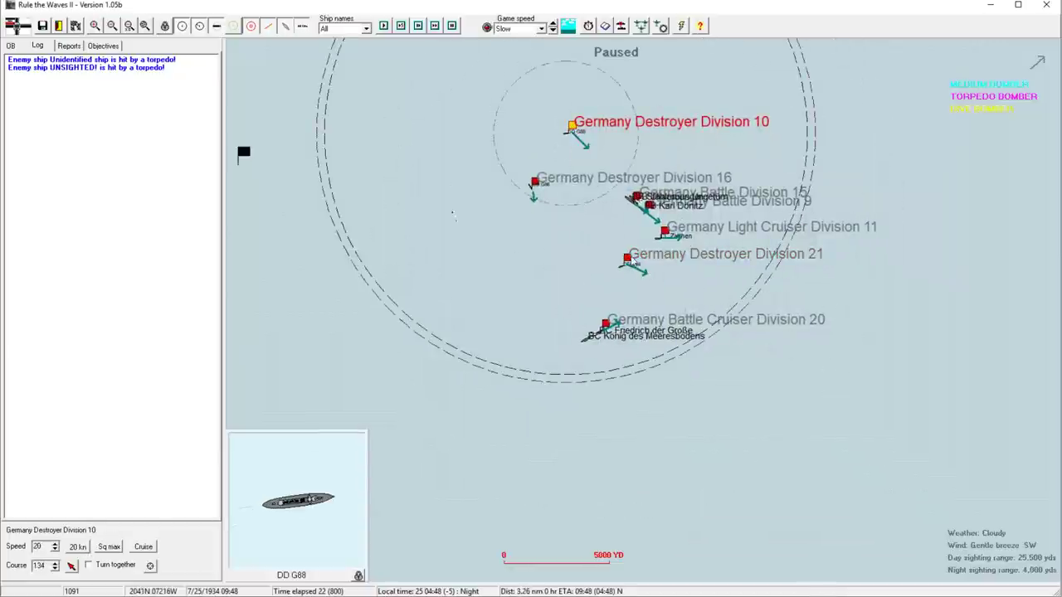
pyautogui.click(627, 259)
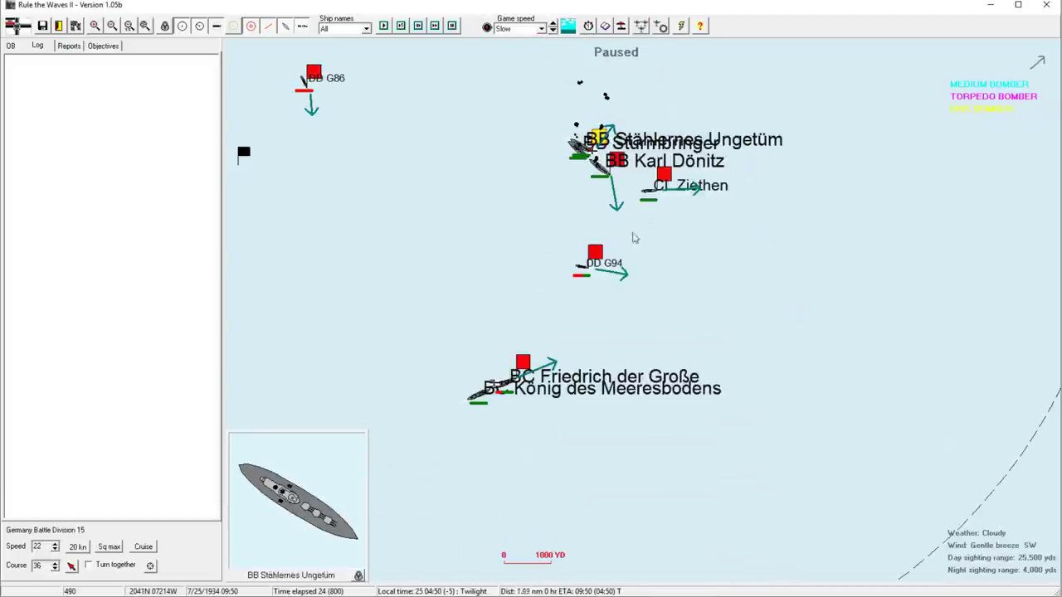
pyautogui.click(522, 363)
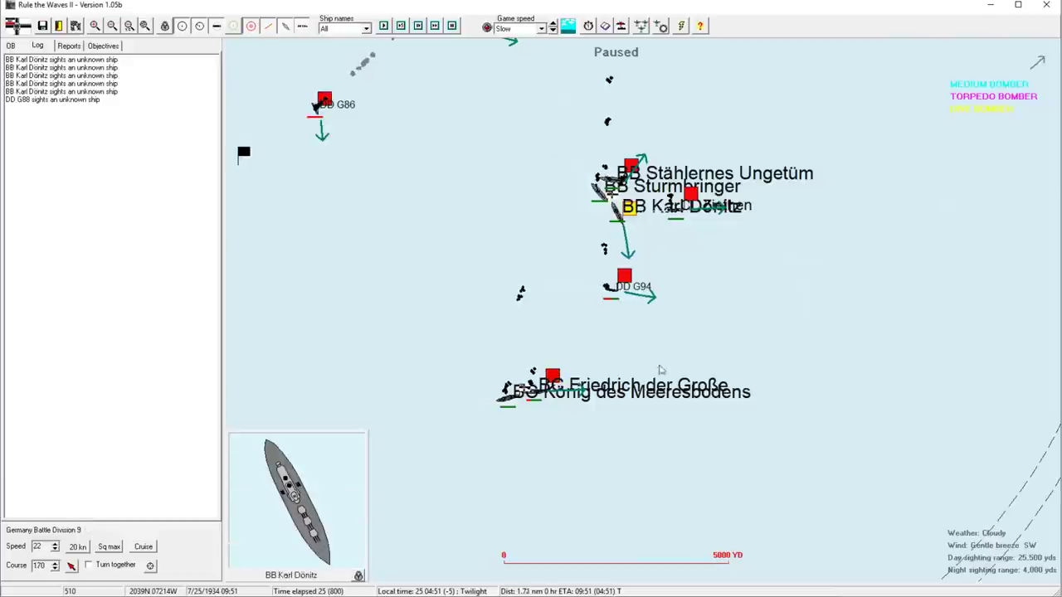
pyautogui.click(625, 276)
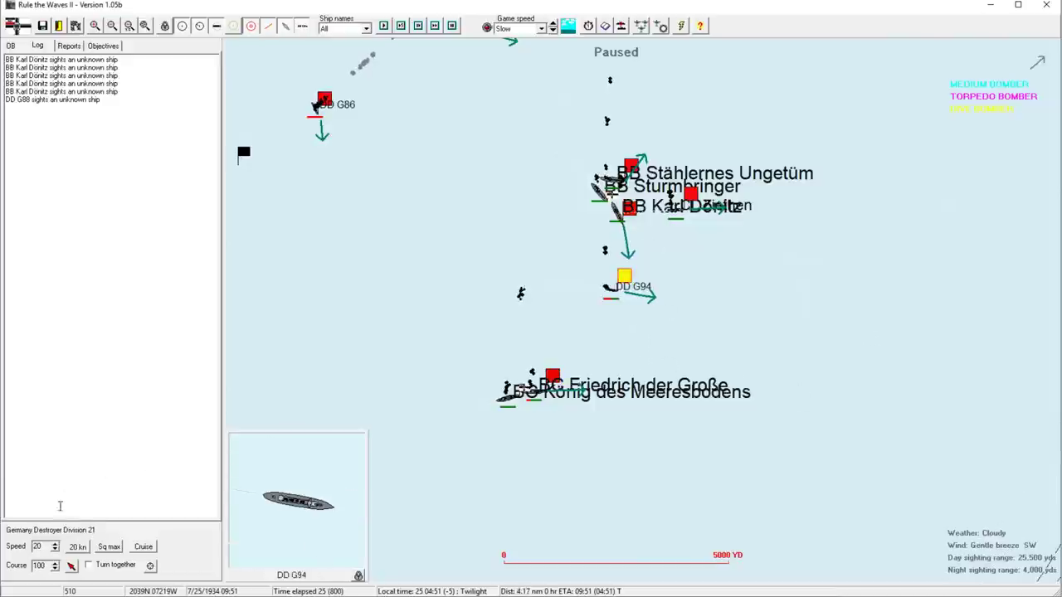
# Resume play until 09:52, when Friedrich der Große's magazine explodes
pyautogui.click(54, 543)
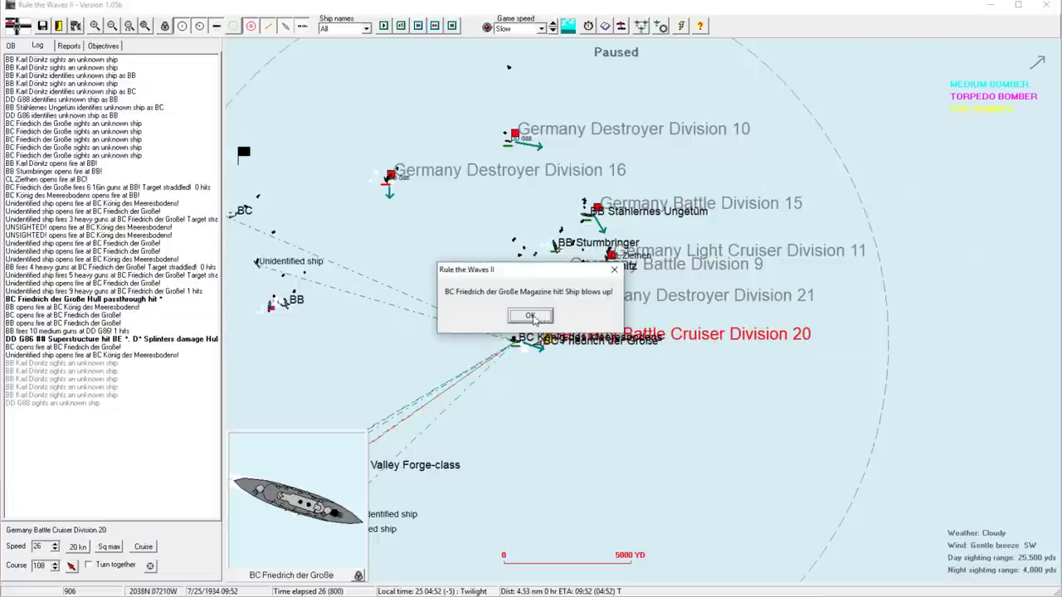
# Dismiss the explosion report, close Karl Dönitz's data sheet, select G94 and open Carrier Division 5's strike setup
pyautogui.click(530, 316)
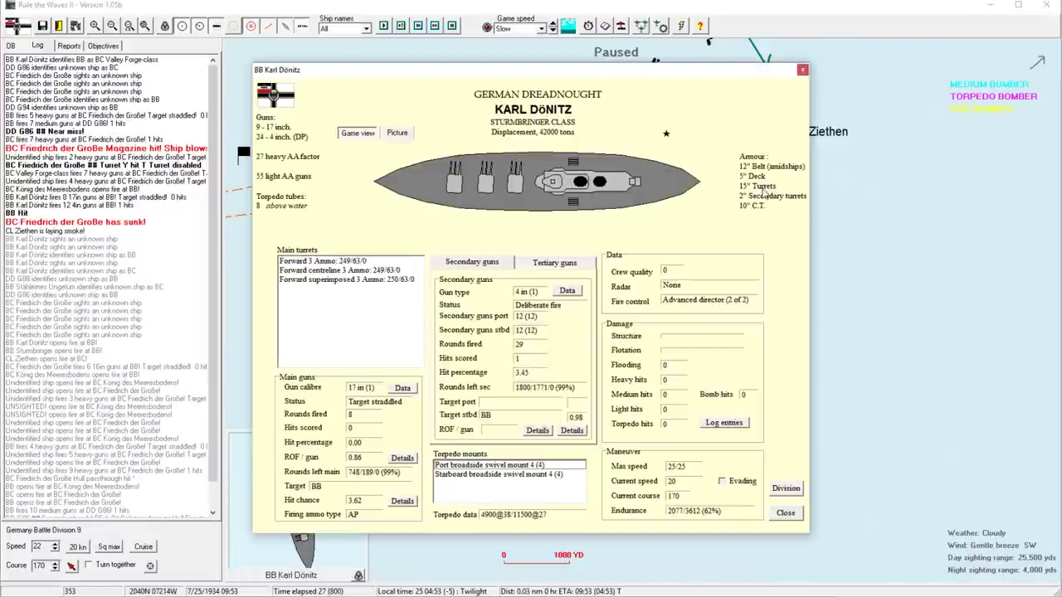
pyautogui.click(785, 513)
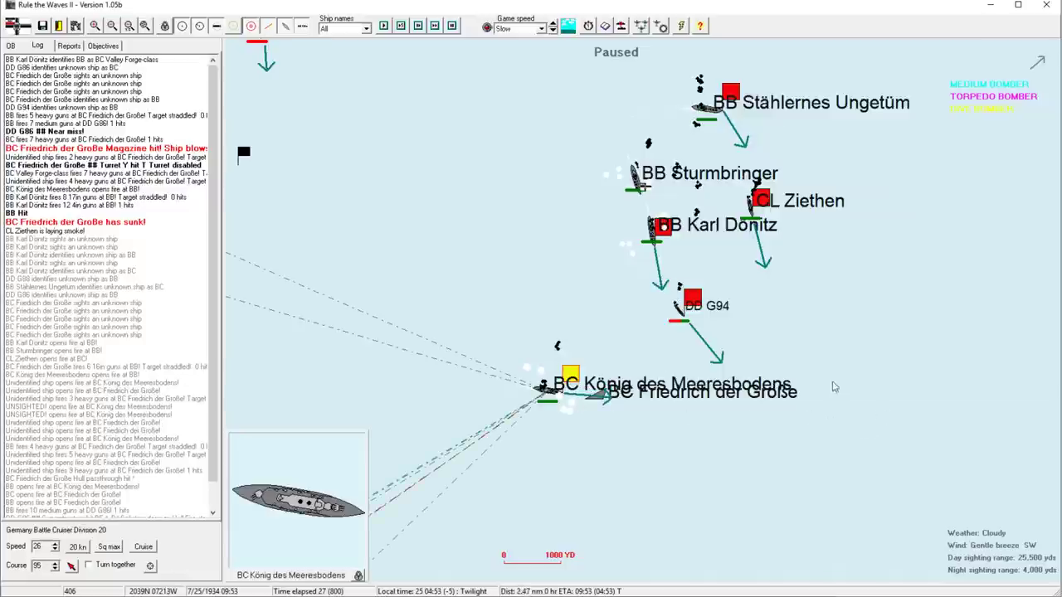
pyautogui.click(692, 297)
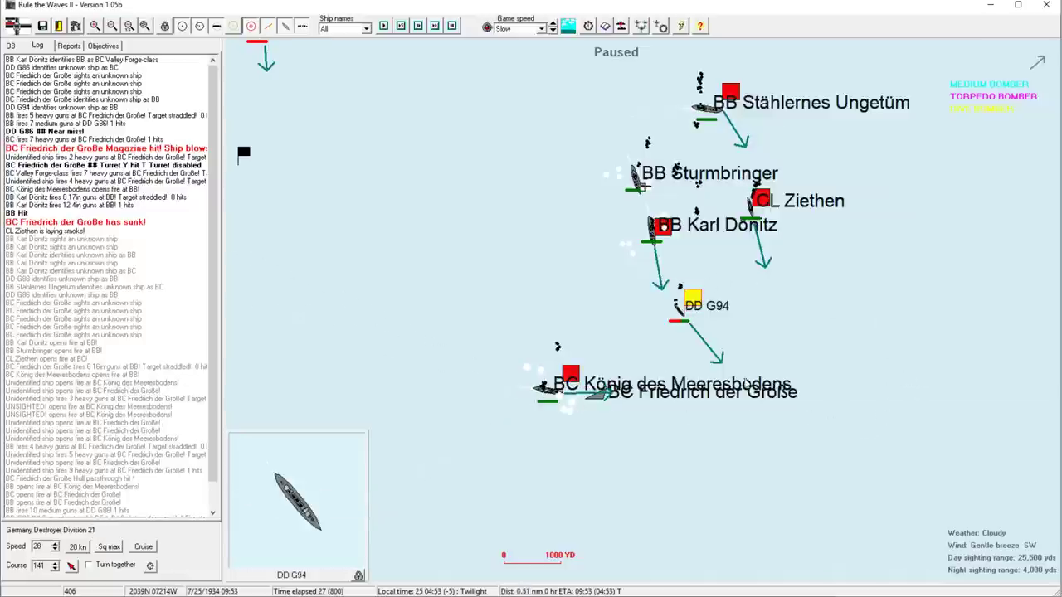
pyautogui.click(663, 227)
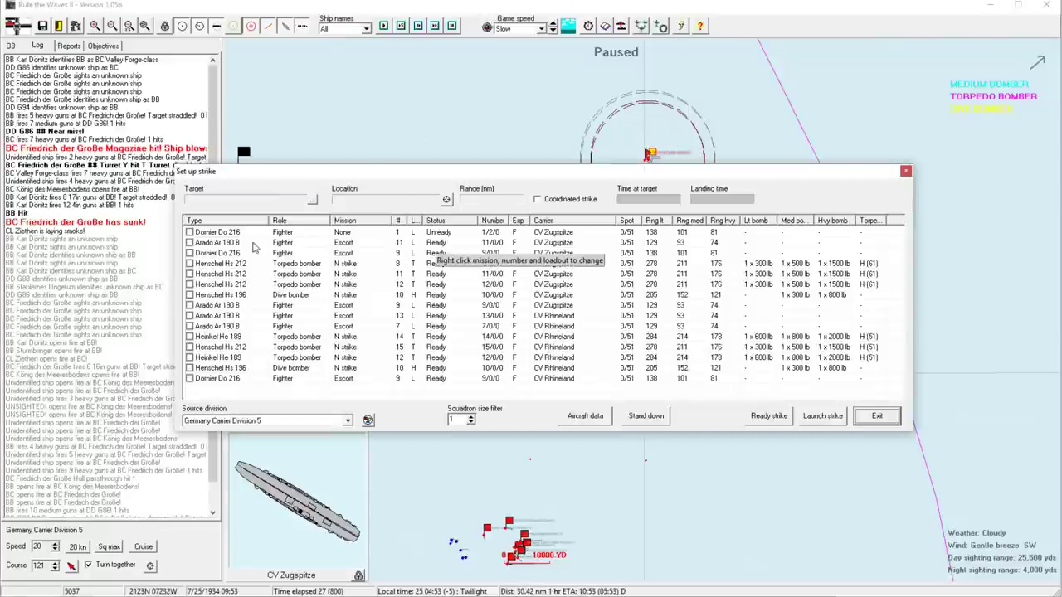
# Mark Zugspitze's first Henschel torpedo bomber squadron for the strike
pyautogui.click(217, 263)
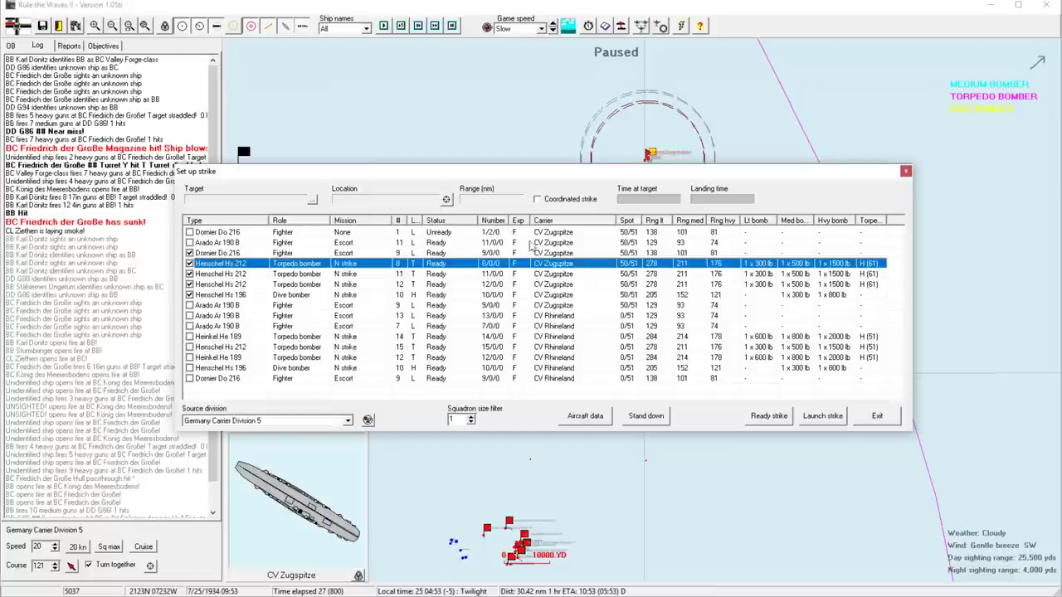
pyautogui.moveTo(538, 204)
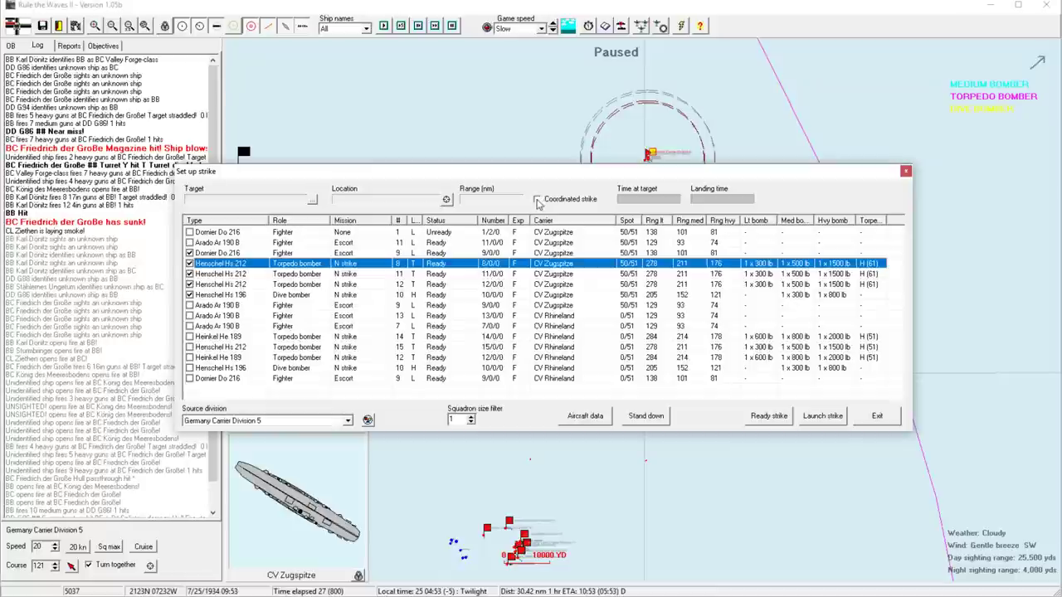
pyautogui.moveTo(220, 347)
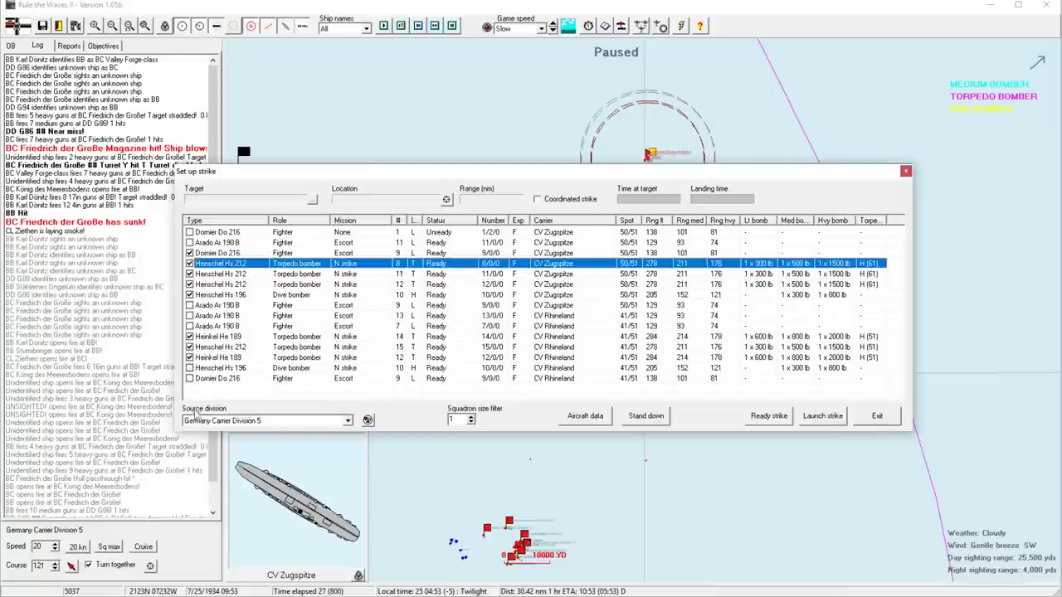
pyautogui.moveTo(191, 381)
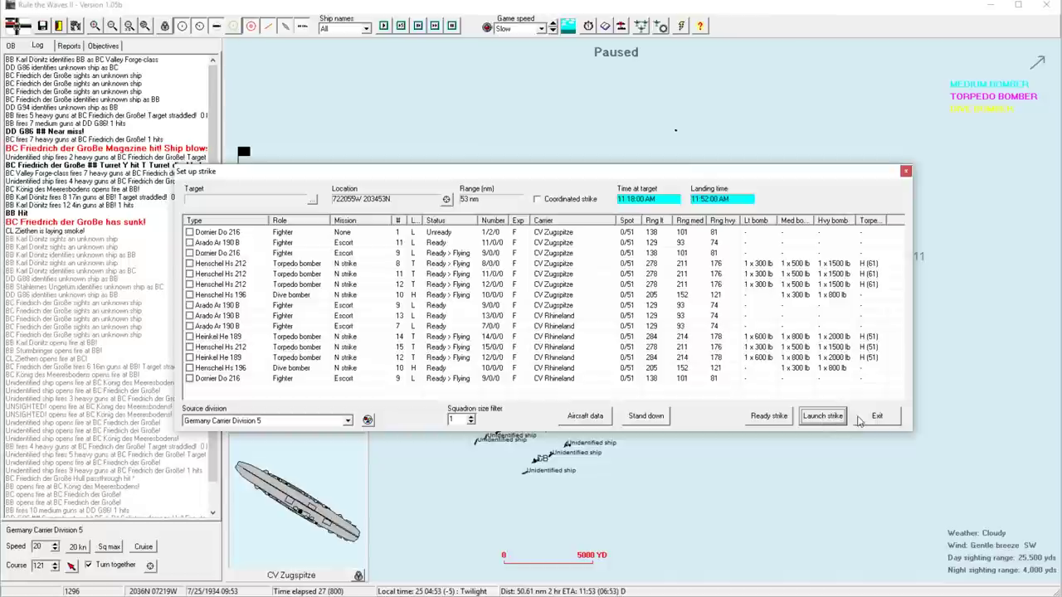
# Close air strike planning and bring up battleship Sturmbringer's status report
pyautogui.click(876, 416)
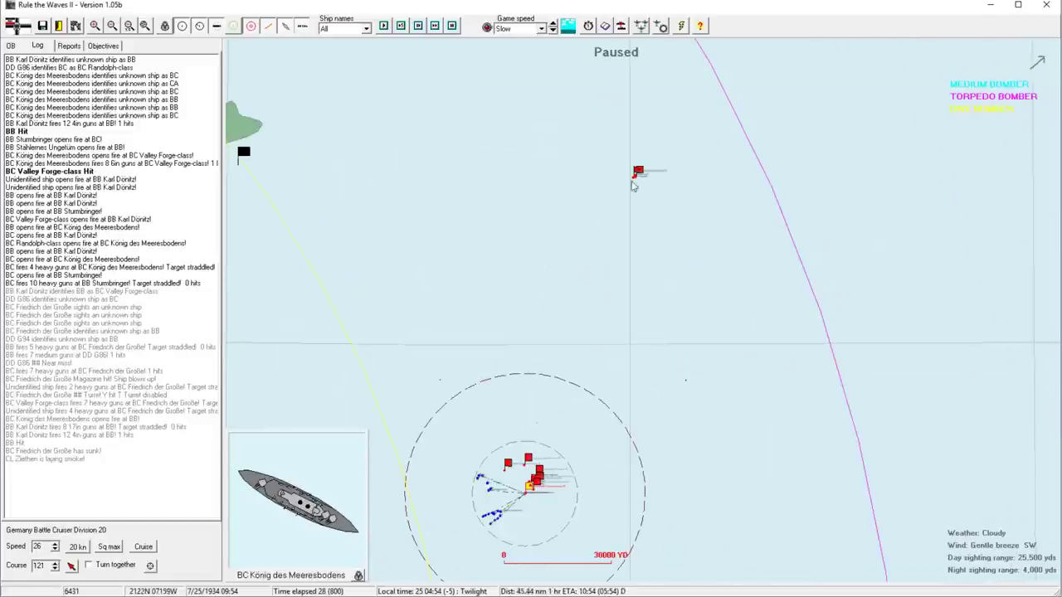
pyautogui.click(637, 172)
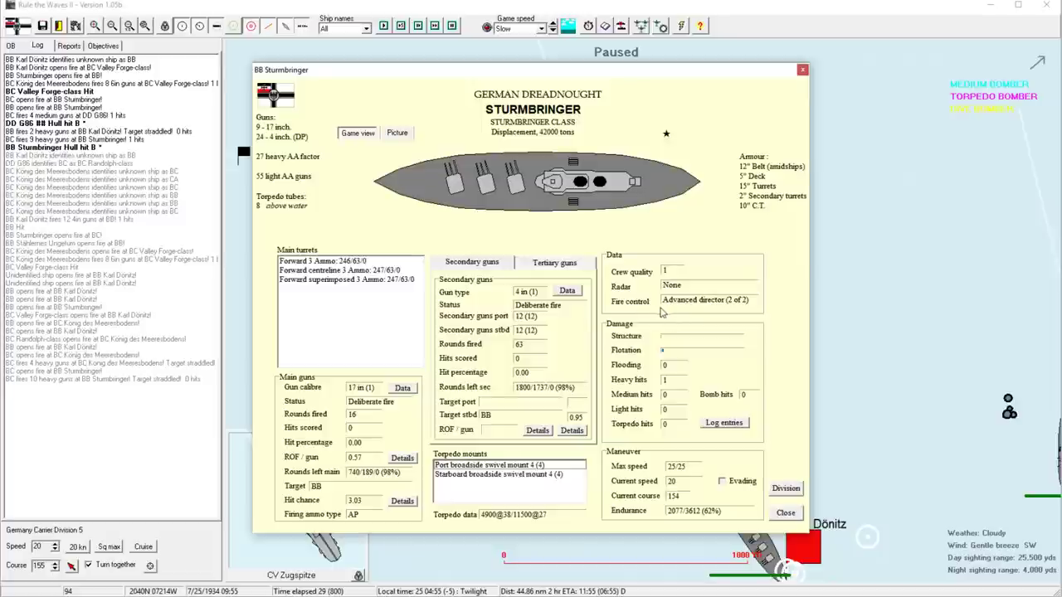
pyautogui.click(785, 512)
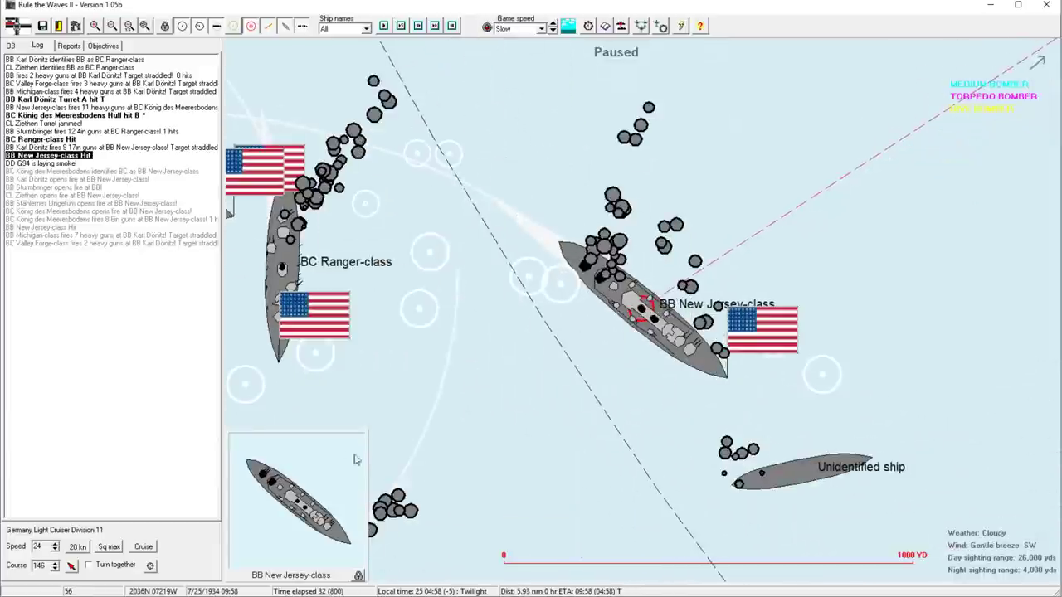
pyautogui.moveTo(294, 502)
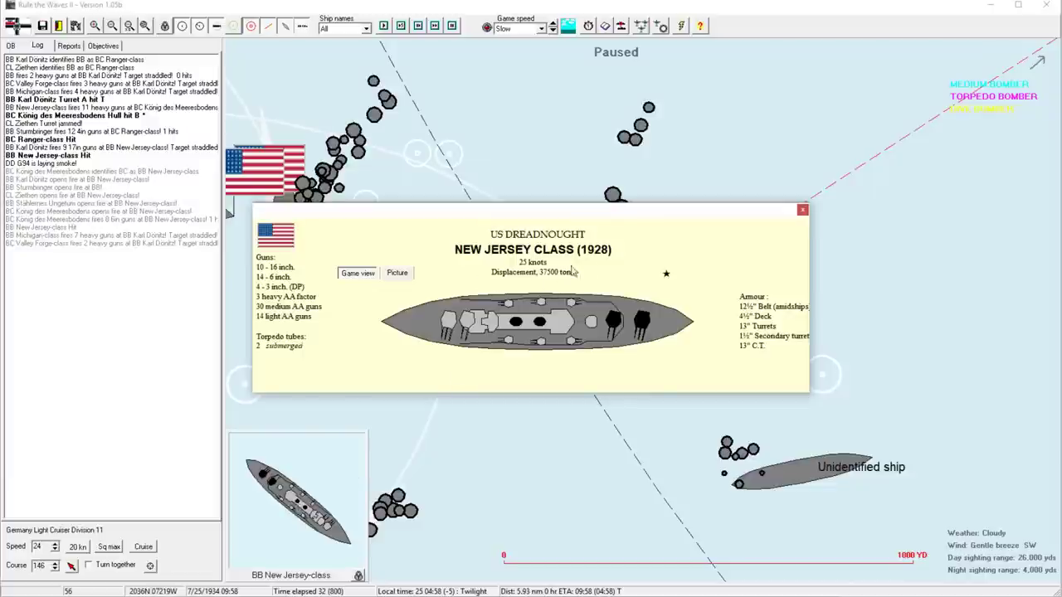
pyautogui.moveTo(751, 333)
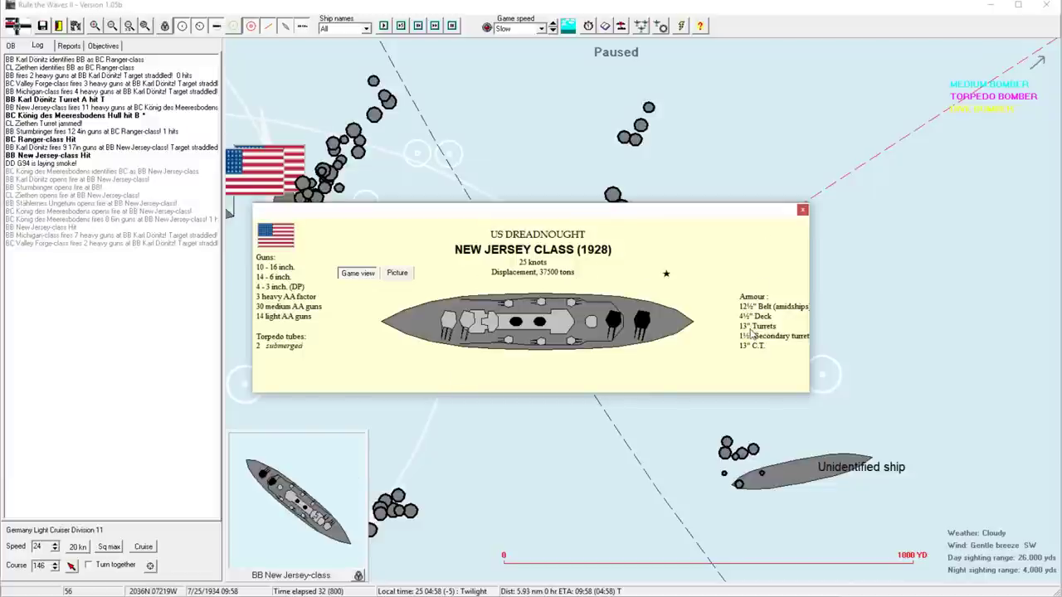
# Close the New Jersey-class specification card and let the battle run on toward 10:01
pyautogui.click(801, 209)
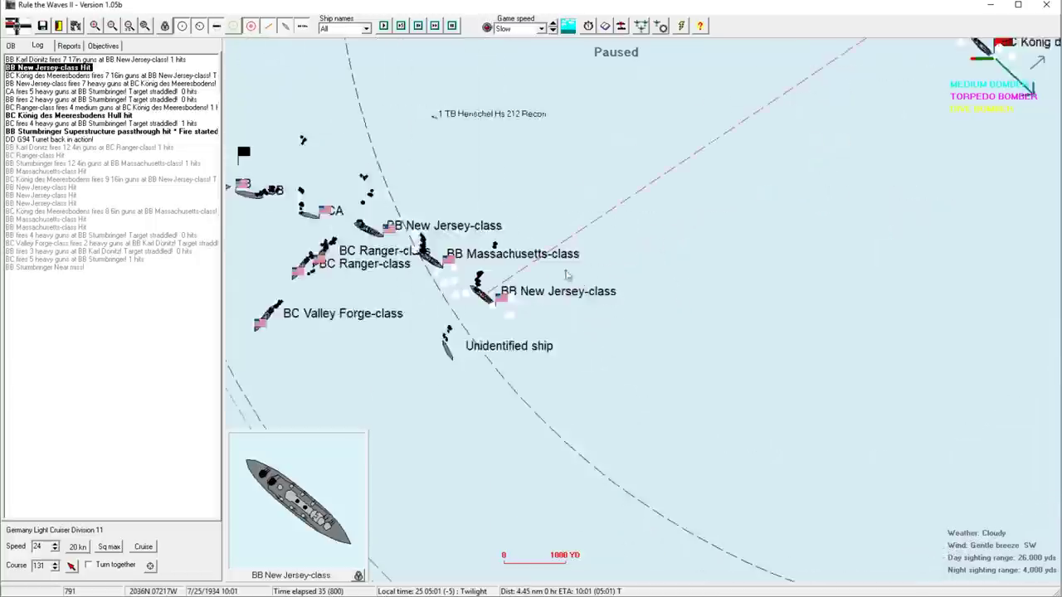
# View and close the New Jersey-class battleship and Oriskany-class battlecruiser specification cards
pyautogui.click(442, 224)
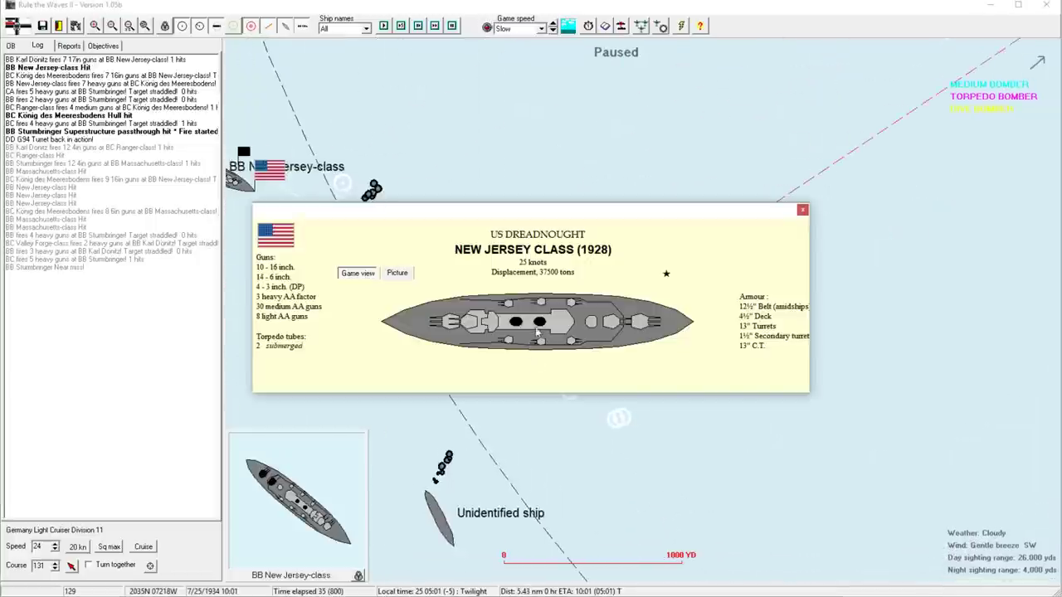
pyautogui.click(802, 209)
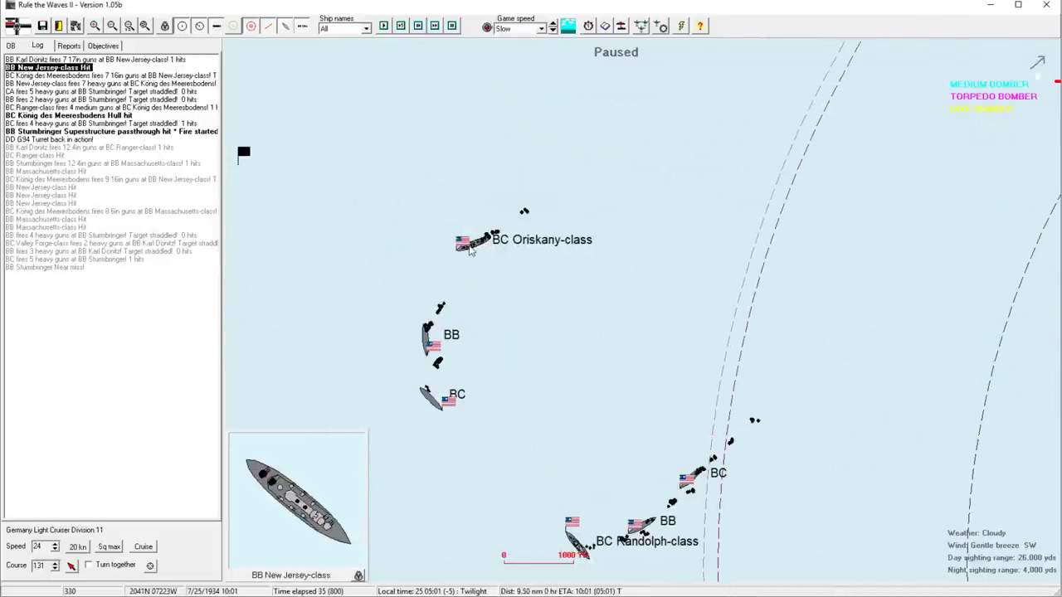
pyautogui.click(472, 243)
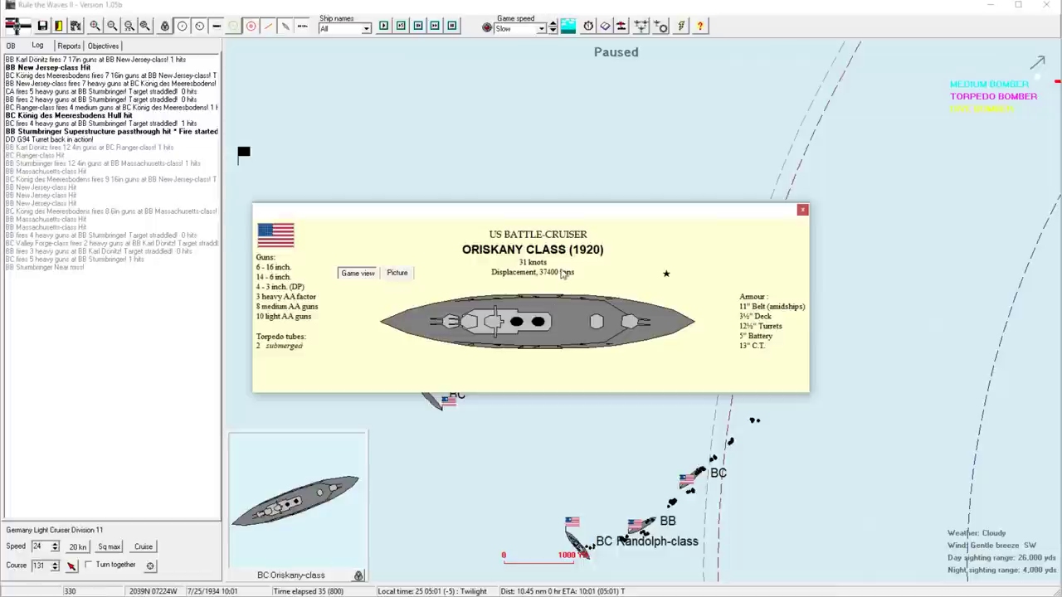
pyautogui.moveTo(544, 283)
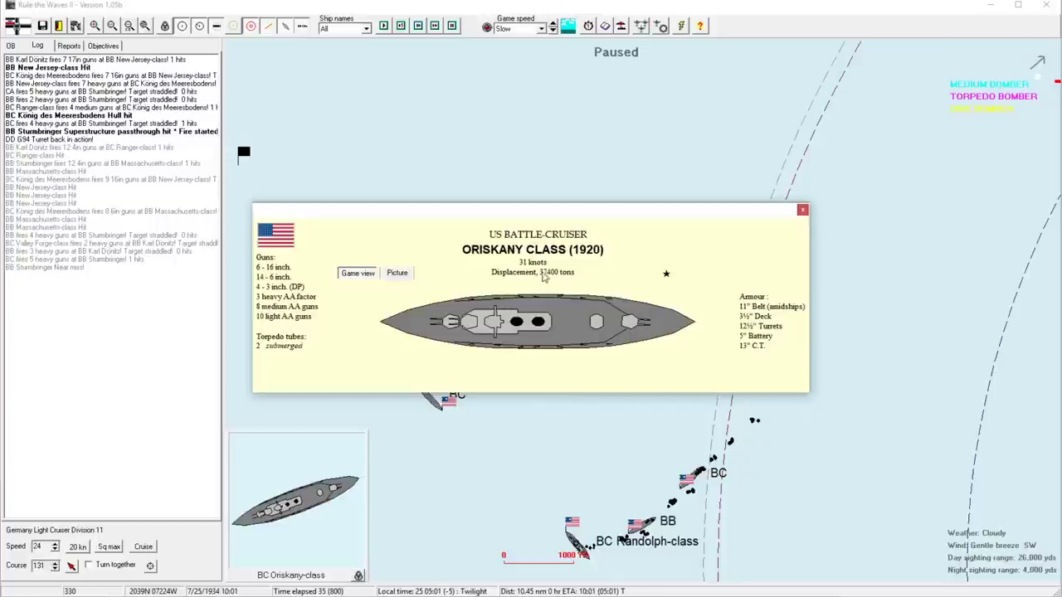
pyautogui.moveTo(554, 282)
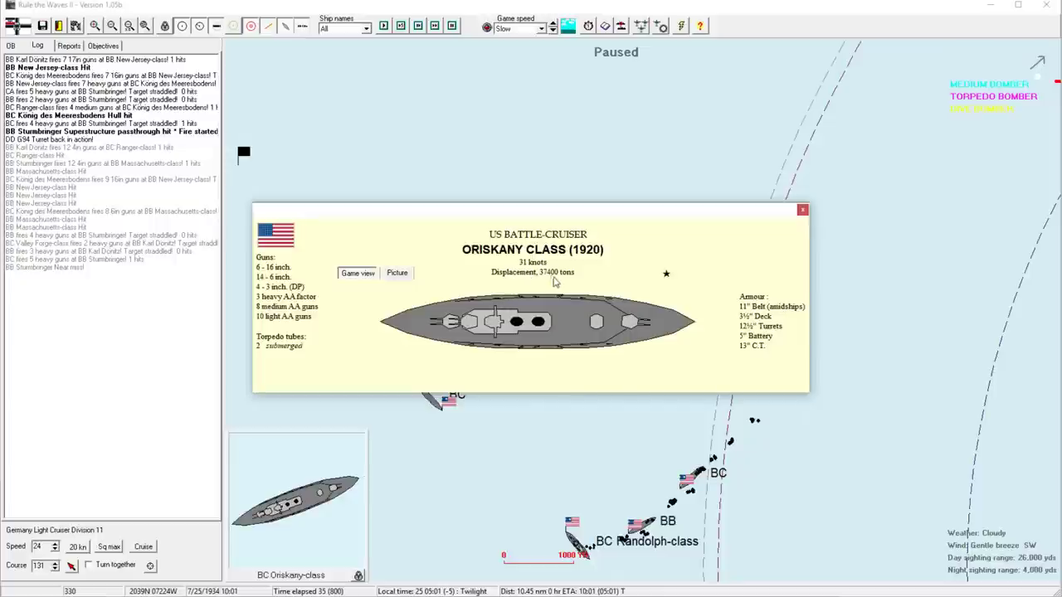
pyautogui.click(801, 210)
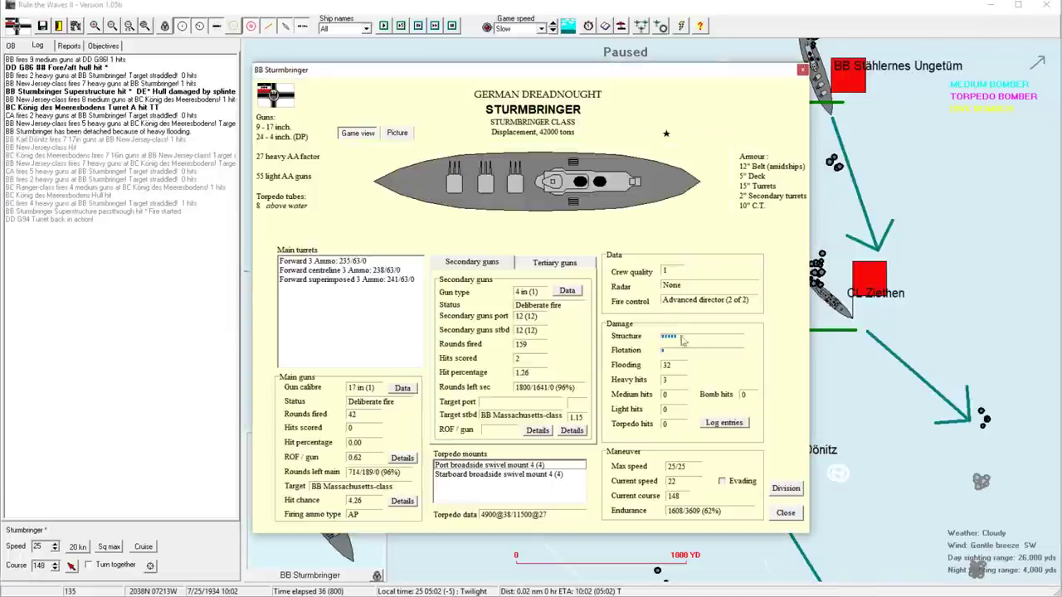
pyautogui.moveTo(692, 484)
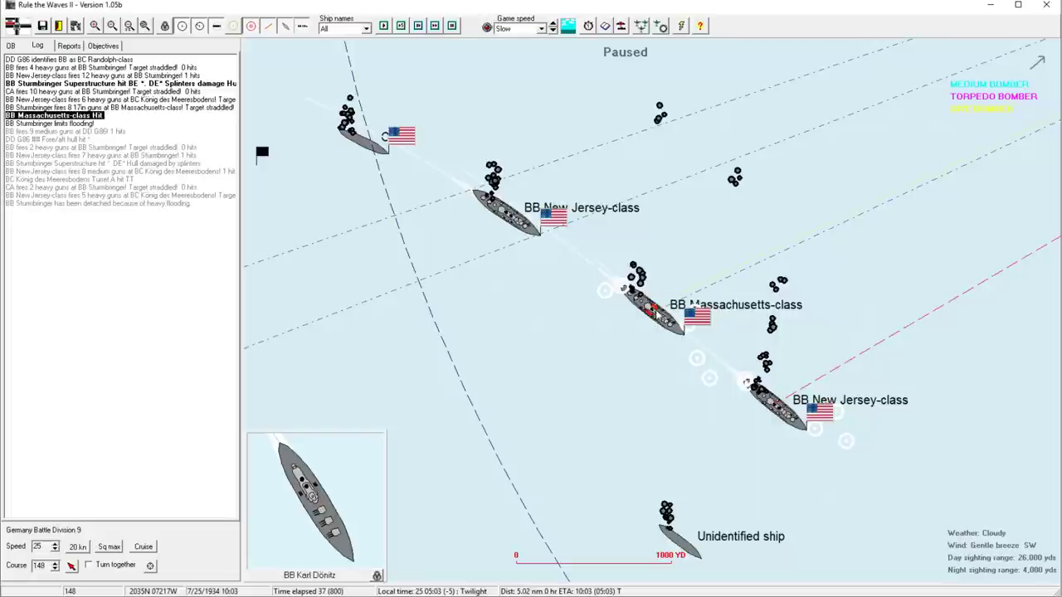
# Review the Massachusetts-class card, then select battleship Sturmbringer and light cruiser Ziethen
pyautogui.click(656, 311)
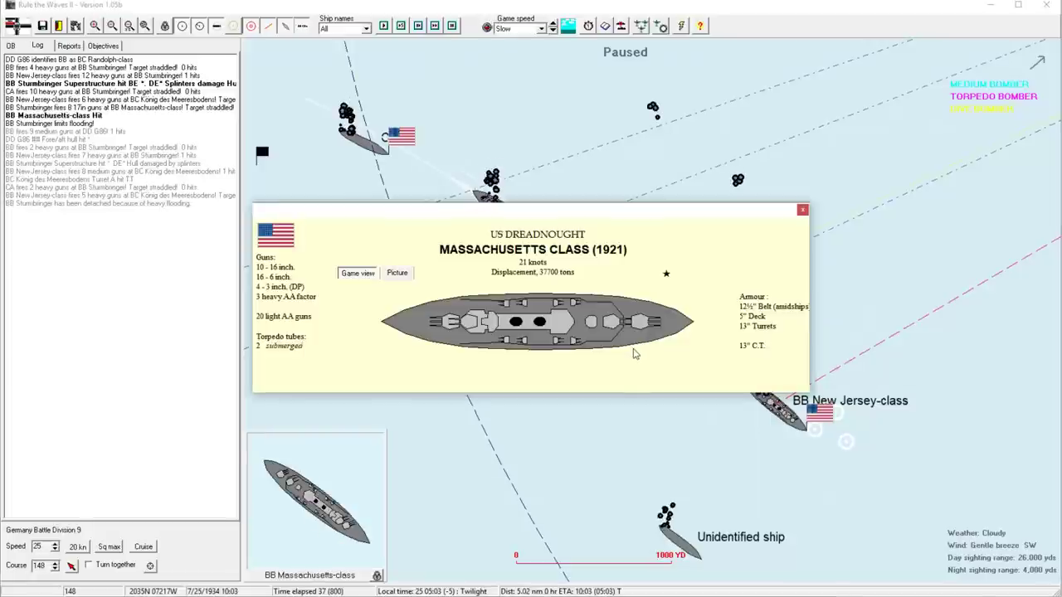
pyautogui.moveTo(620, 350)
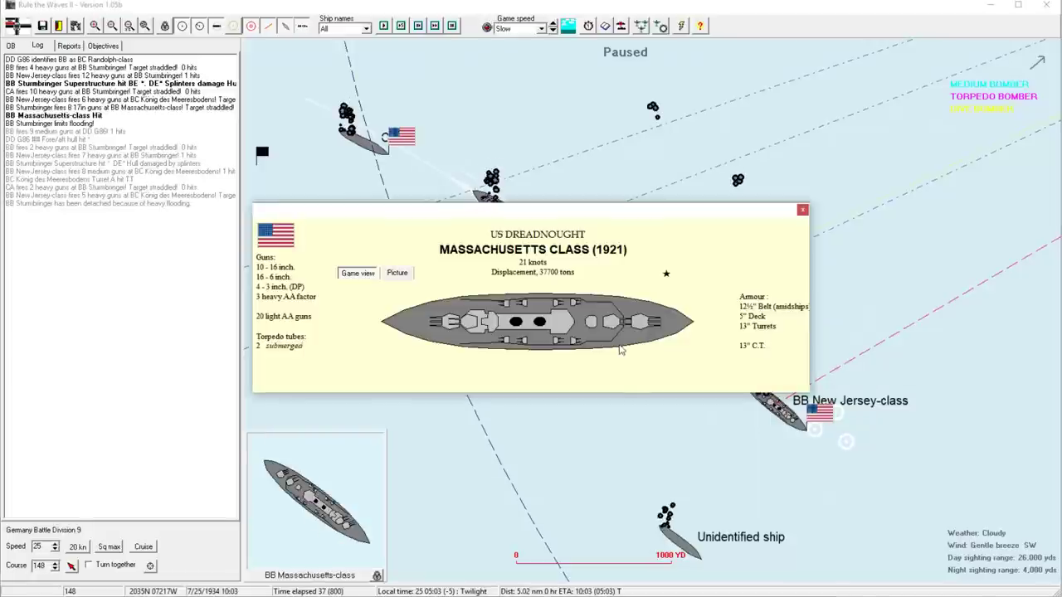
pyautogui.click(801, 209)
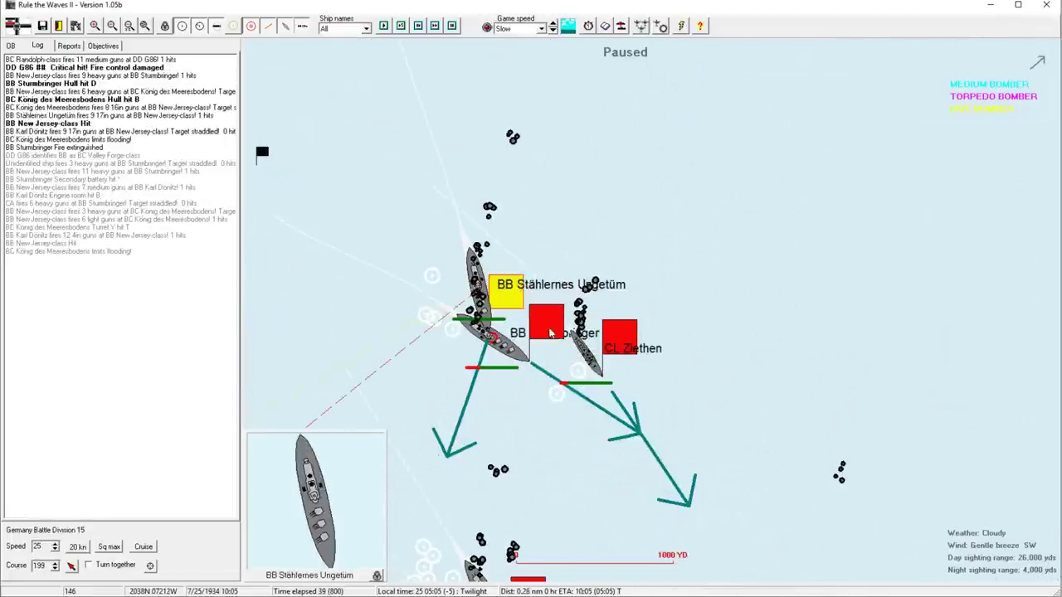
pyautogui.click(546, 322)
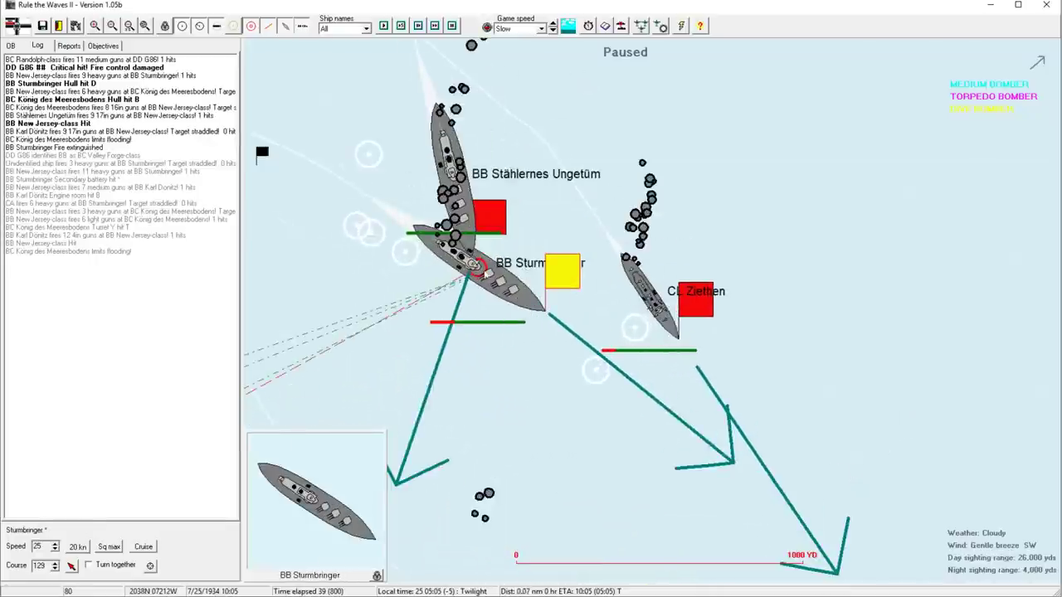
pyautogui.click(696, 305)
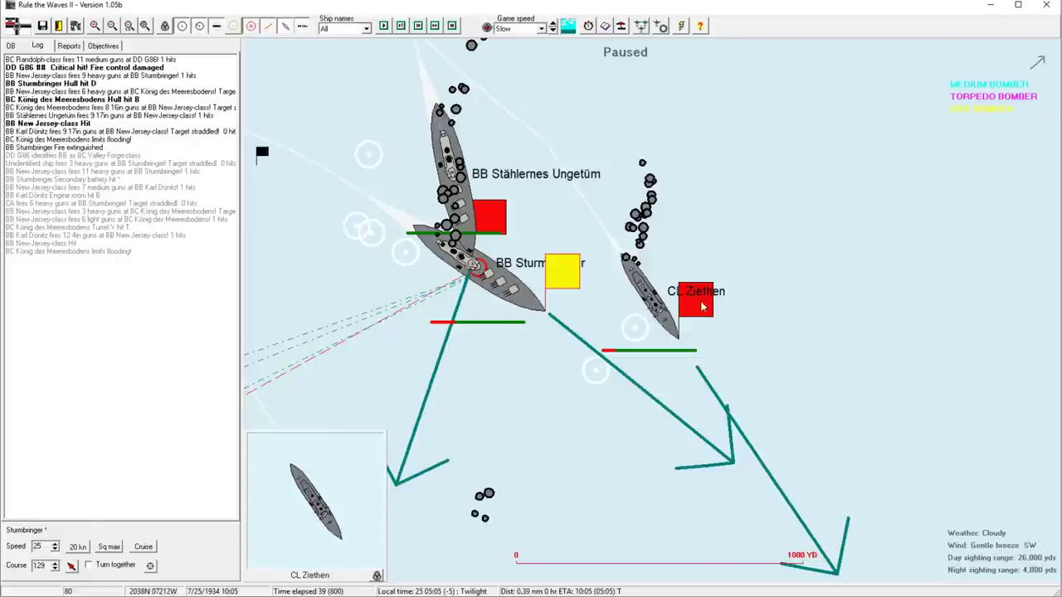
pyautogui.click(695, 302)
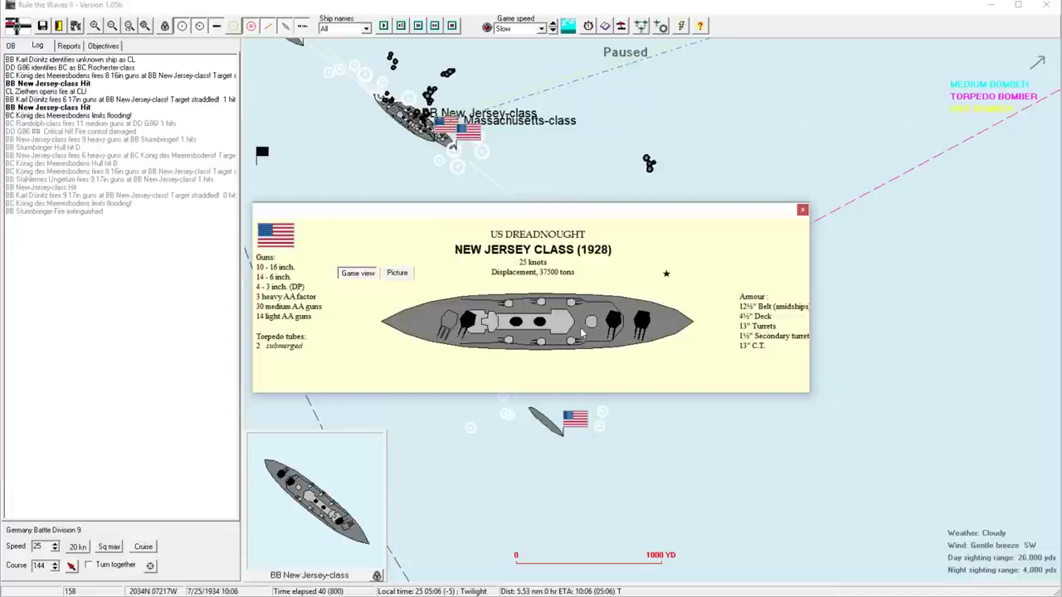
# Close the New Jersey-class card and run the battle until Karl Dönitz's bridge is destroyed
pyautogui.click(802, 209)
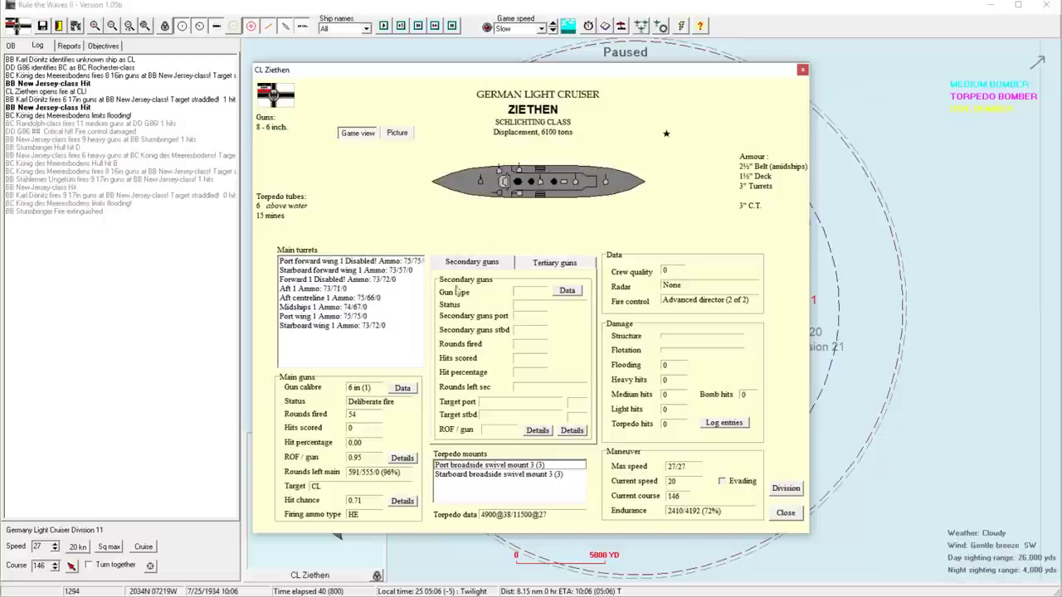
pyautogui.click(783, 512)
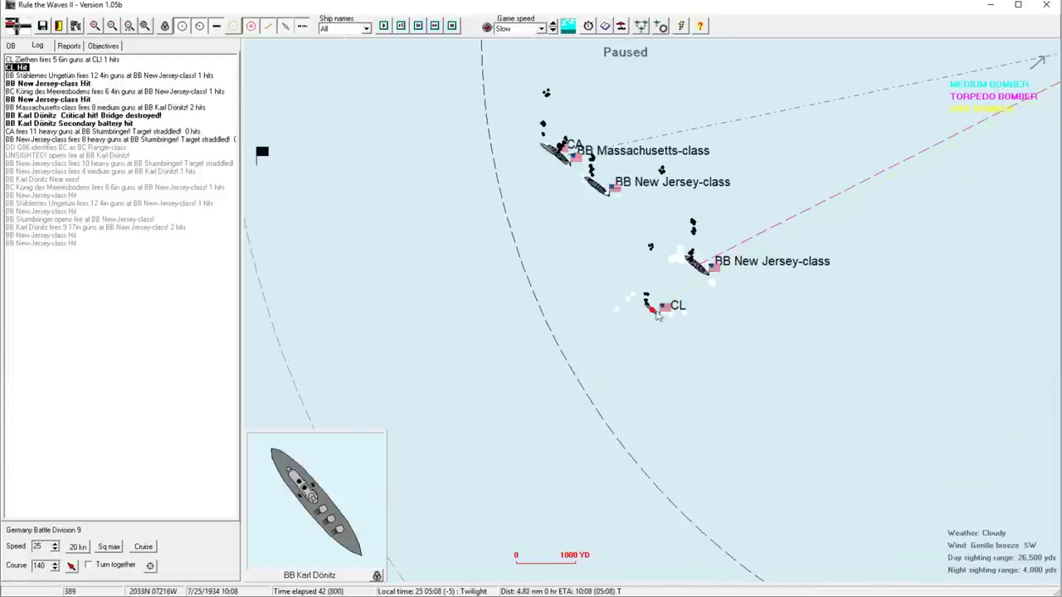
# View and then close the New Jersey-class battleship's specification card
pyautogui.click(128, 25)
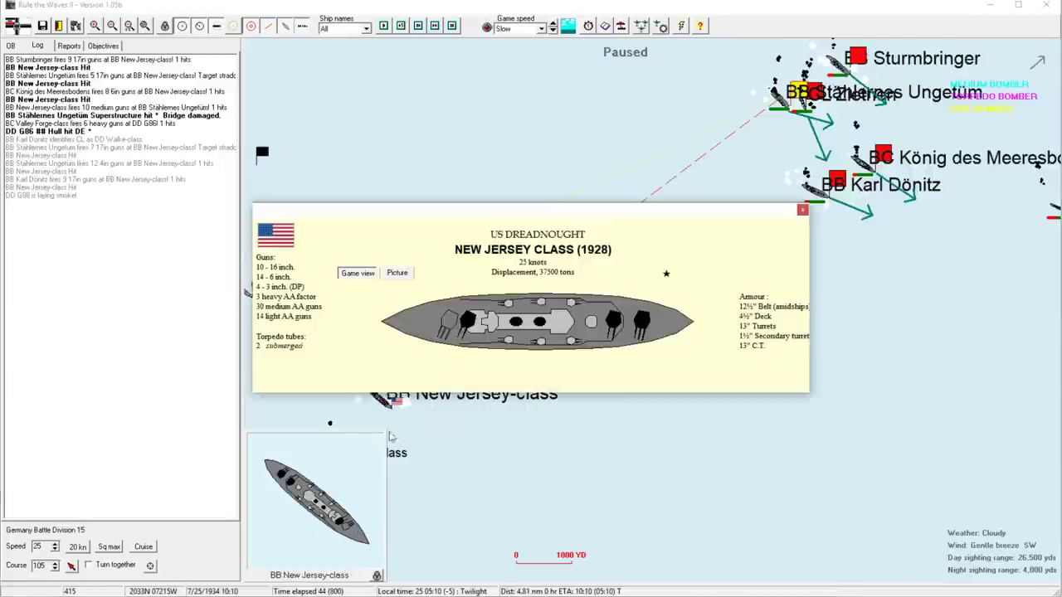
pyautogui.click(801, 209)
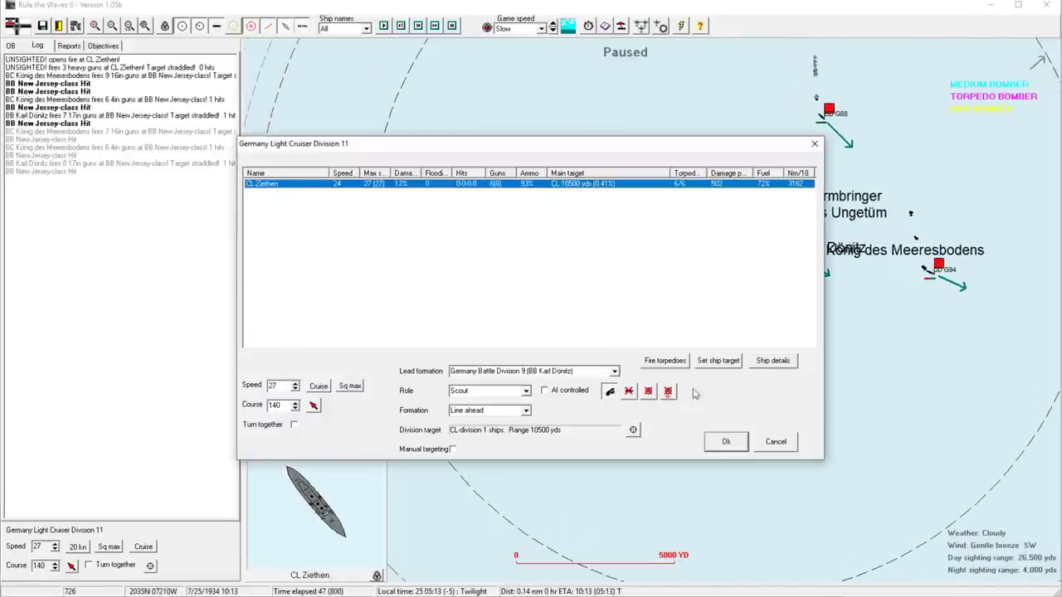
# Try Ziethen's torpedoes on both New Jersey-class battleships and the Arkansas-class, then close without firing
pyautogui.click(664, 360)
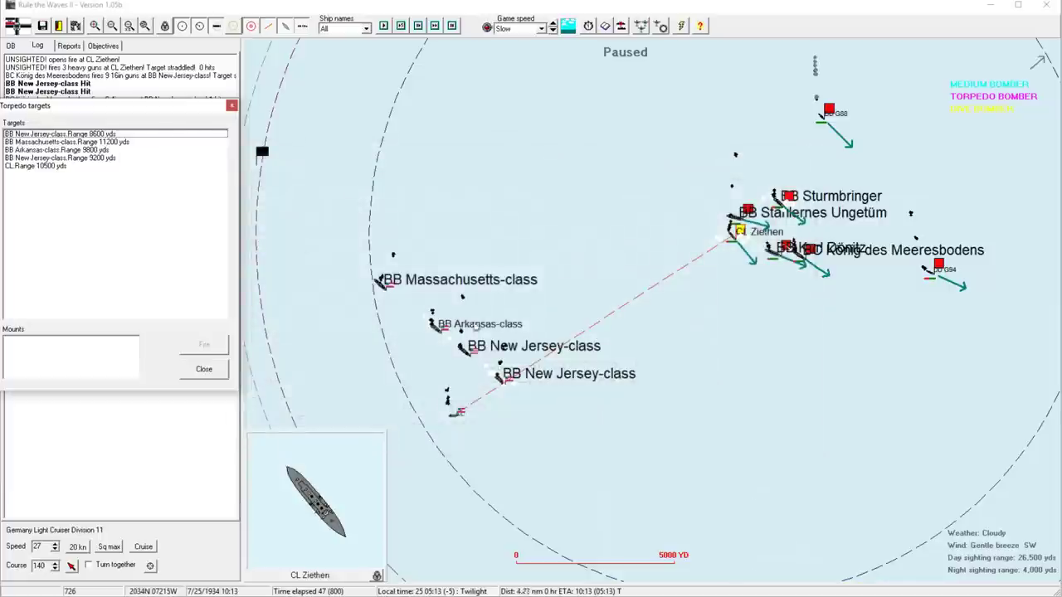
pyautogui.click(58, 134)
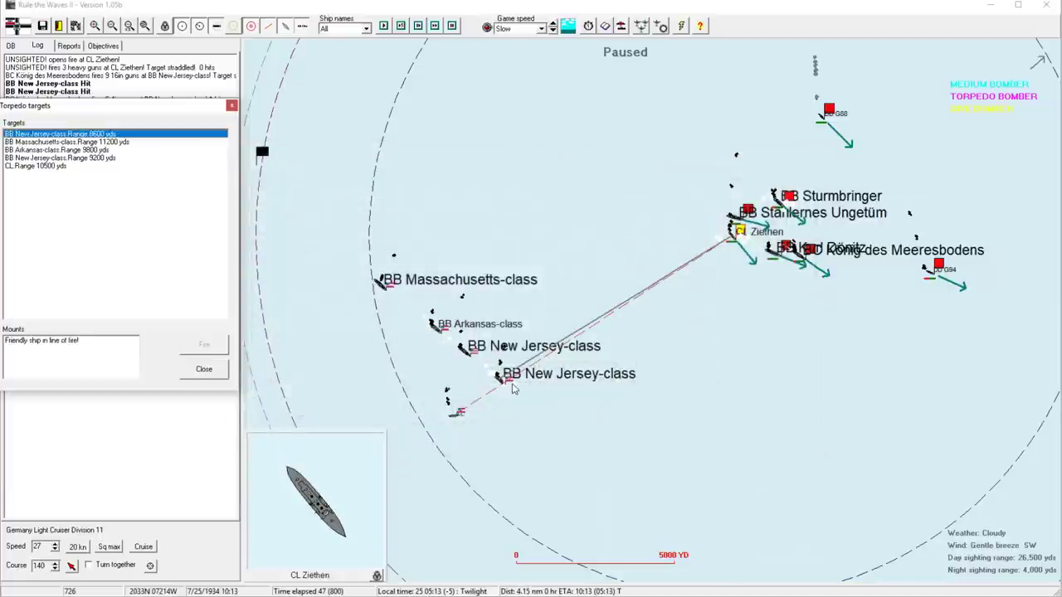
pyautogui.click(59, 157)
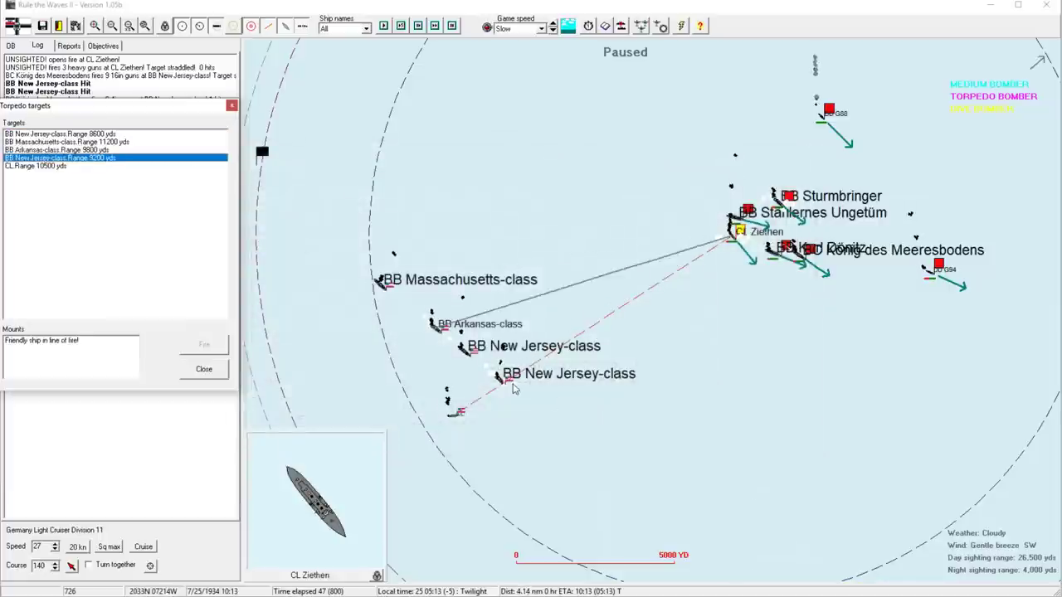
pyautogui.click(58, 151)
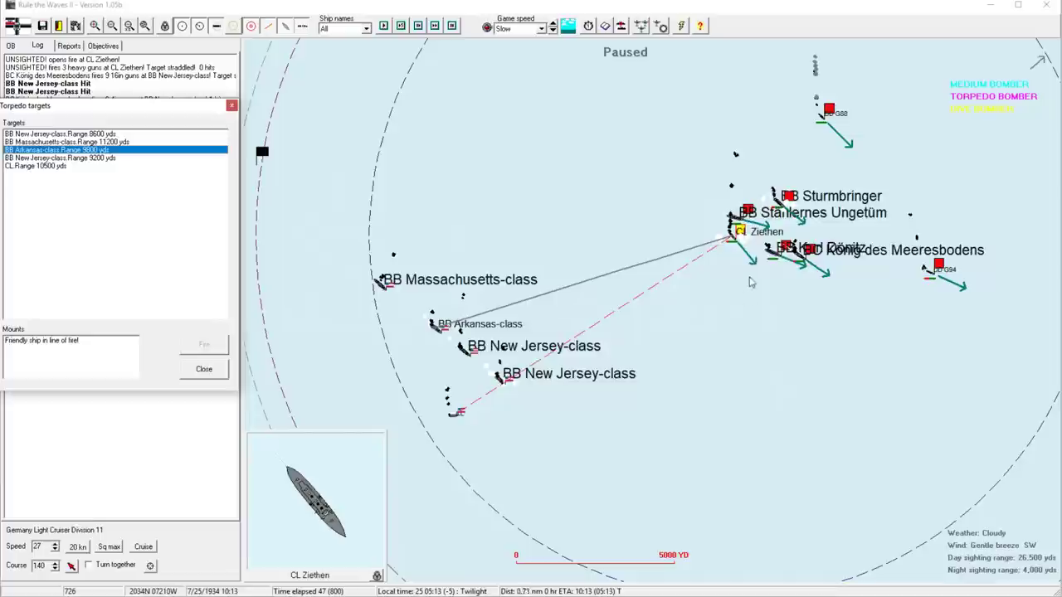
pyautogui.click(60, 134)
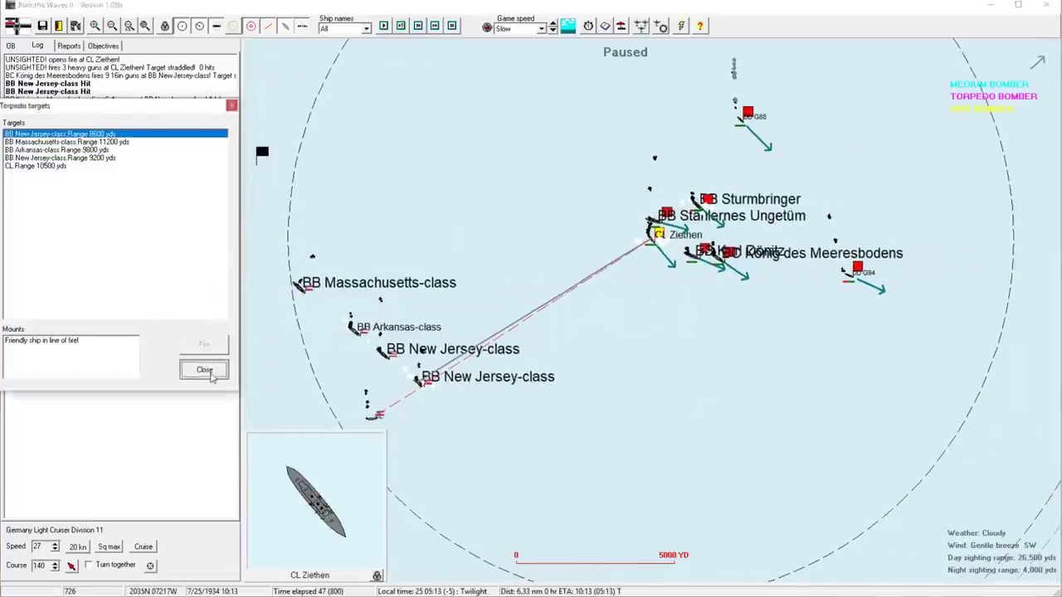
pyautogui.click(204, 369)
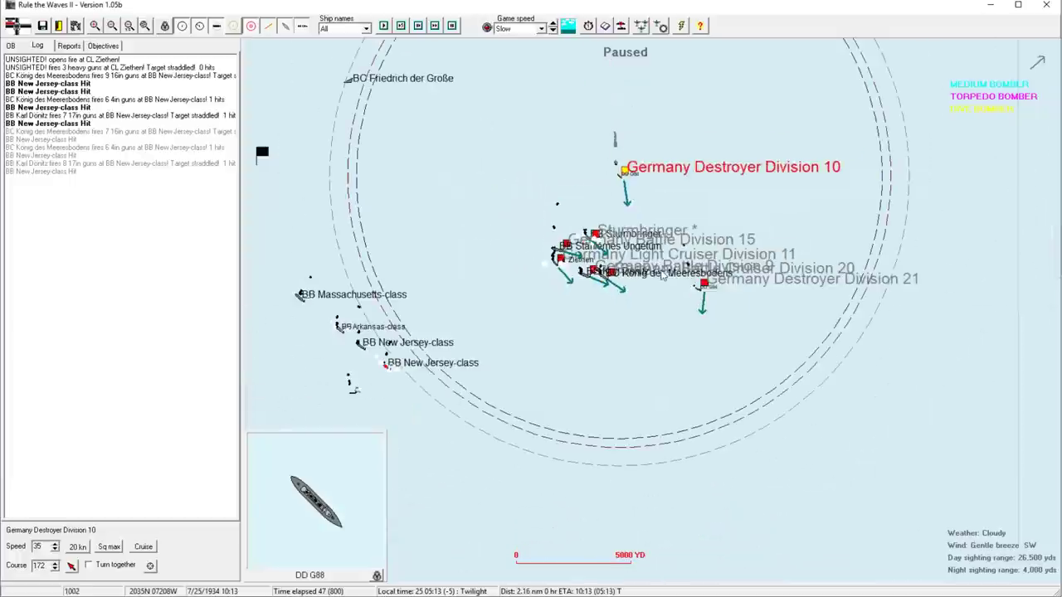
# Select Destroyer Division 21 and order it to maximum speed
pyautogui.click(703, 287)
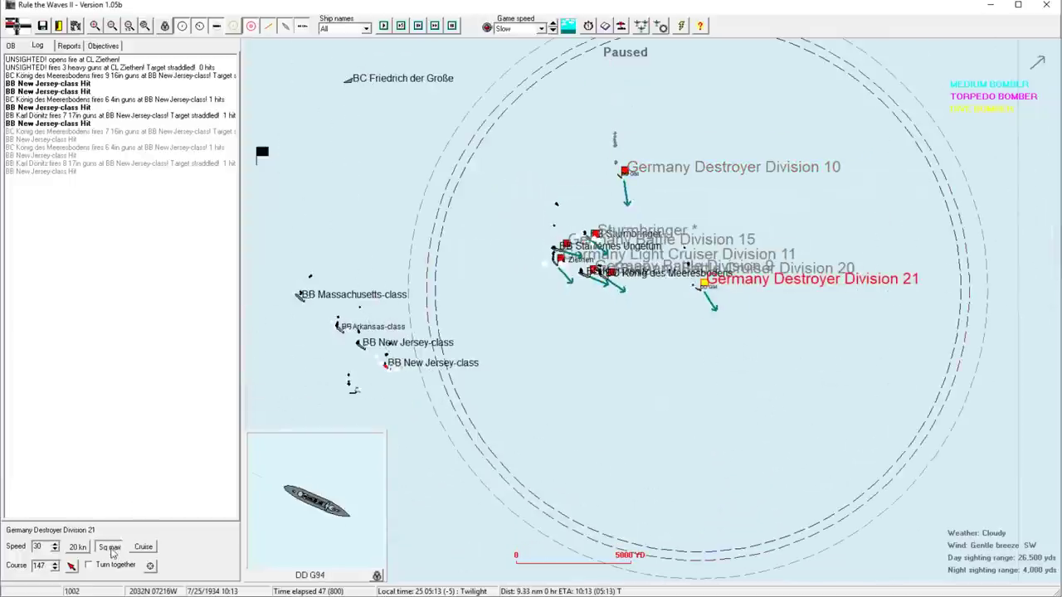
pyautogui.click(108, 546)
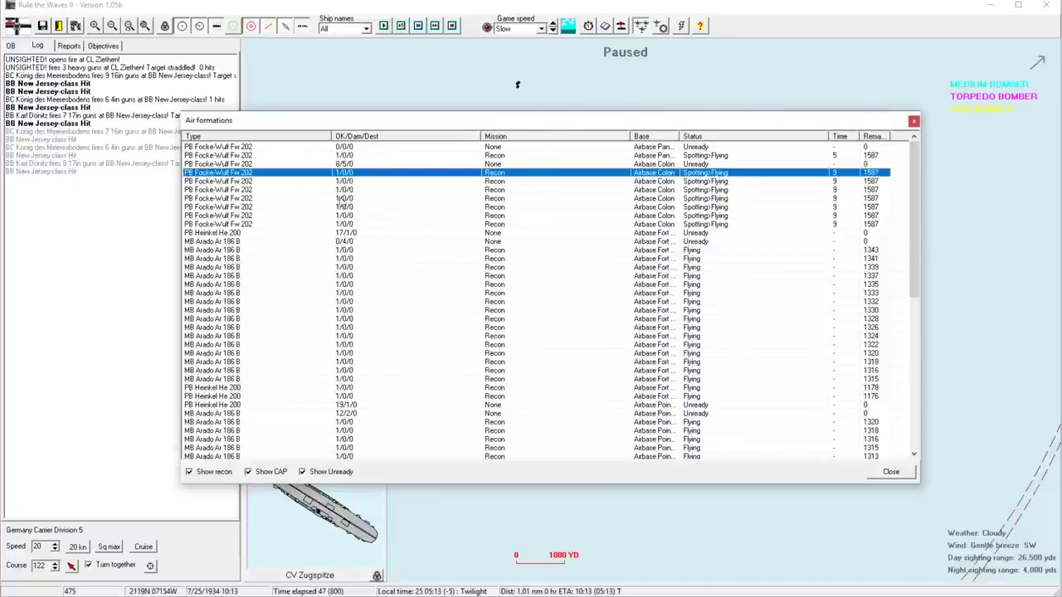
# Scroll the air formations list and close it
pyautogui.scroll(-3)
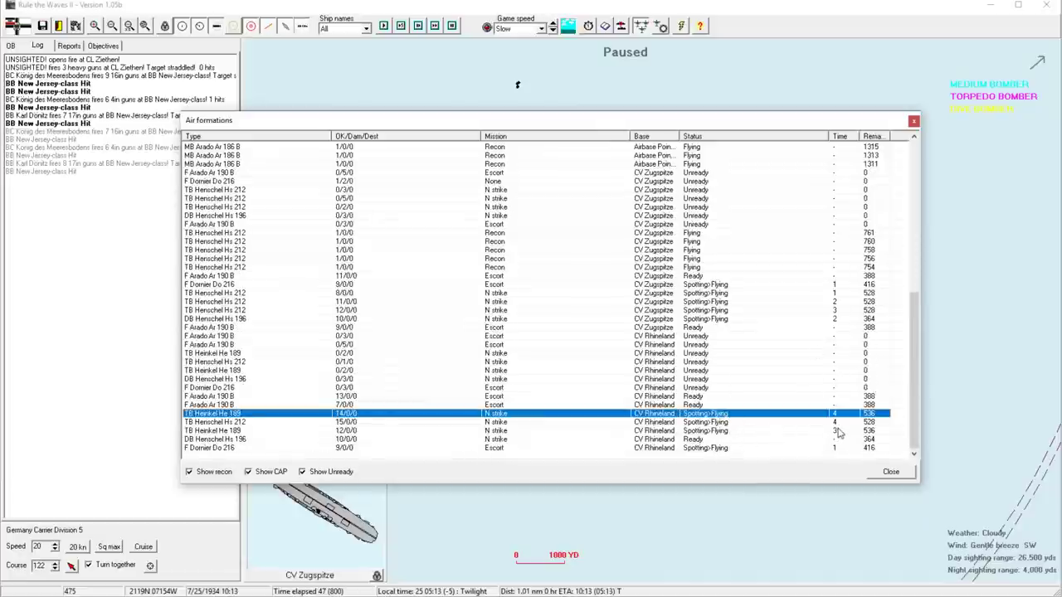
pyautogui.click(890, 471)
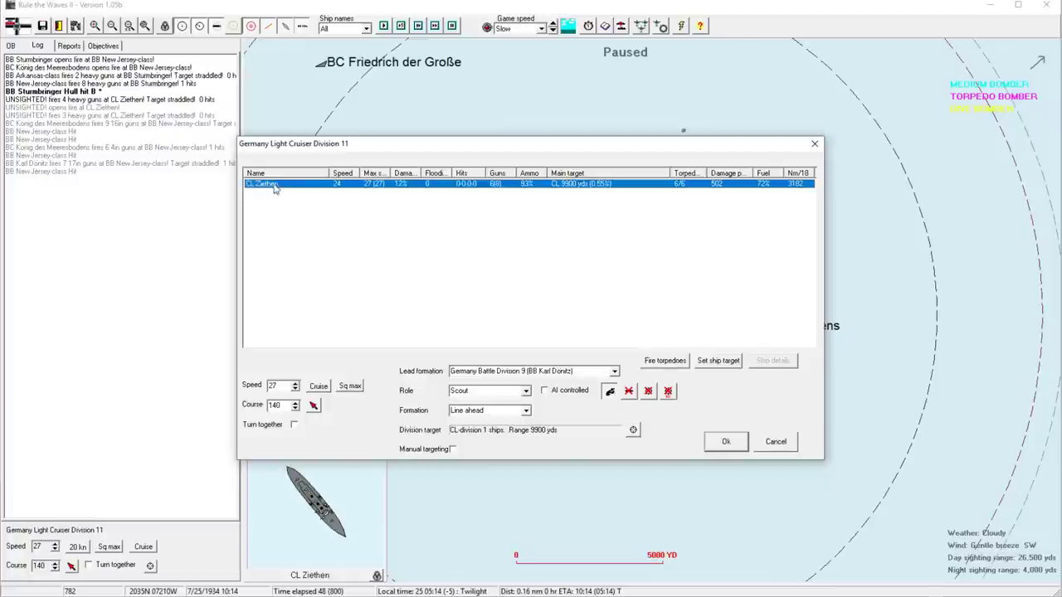
# Close Ziethen's torpedo target choices without firing and advance the battle one minute
pyautogui.click(664, 360)
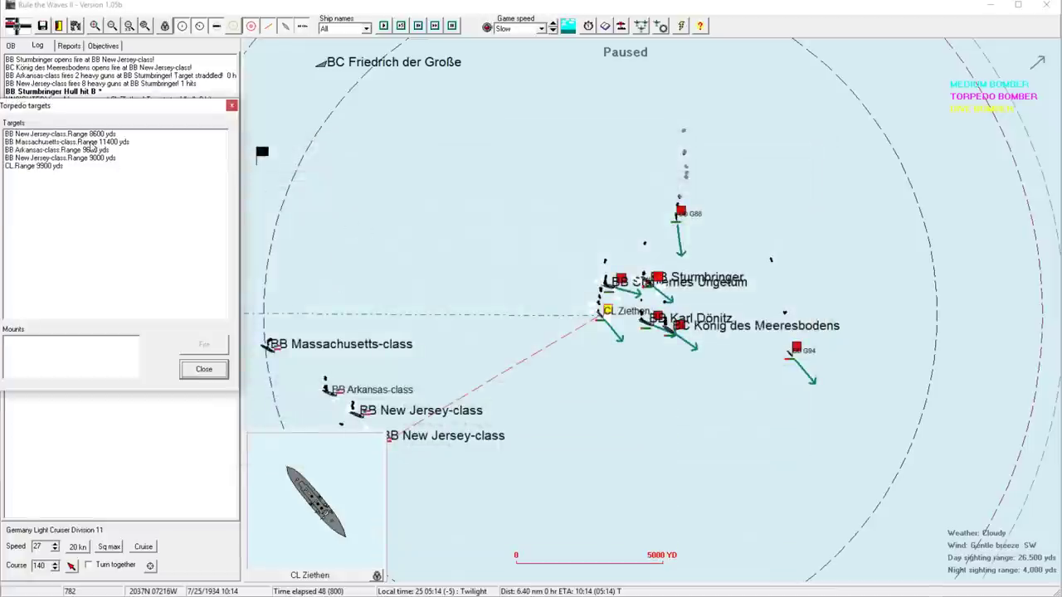
pyautogui.click(58, 166)
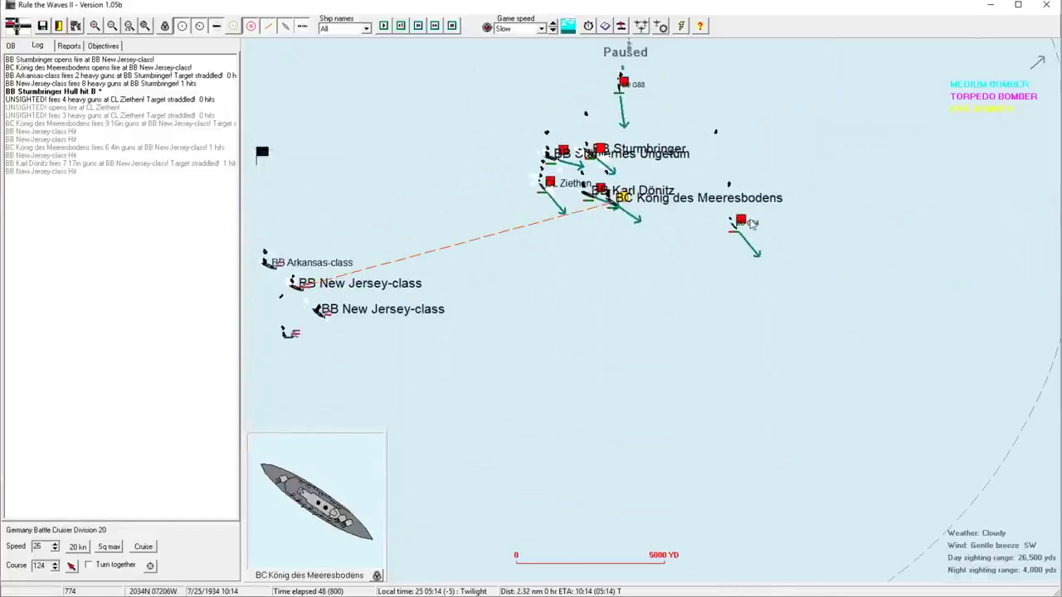
pyautogui.click(740, 221)
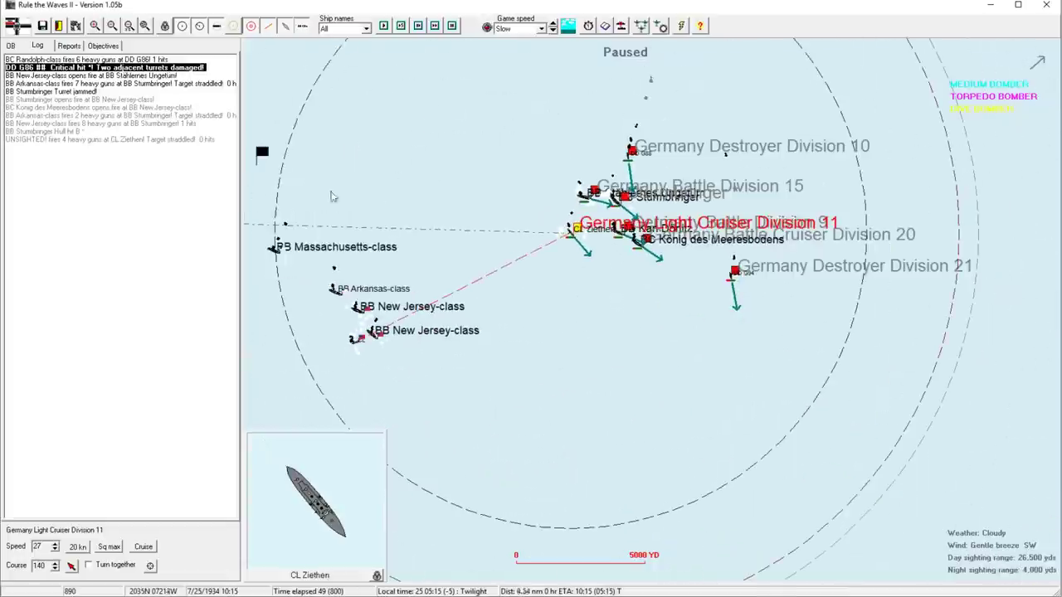
pyautogui.moveTo(506, 239)
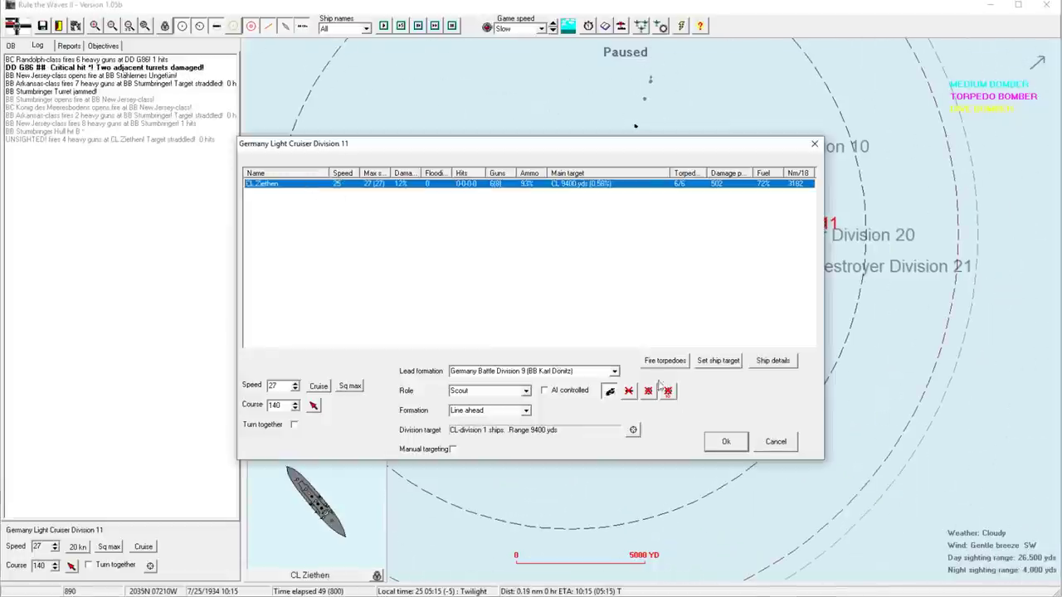
# Fire Ziethen's torpedoes at the 8800-yard New Jersey-class battleship and accept the division orders
pyautogui.click(663, 360)
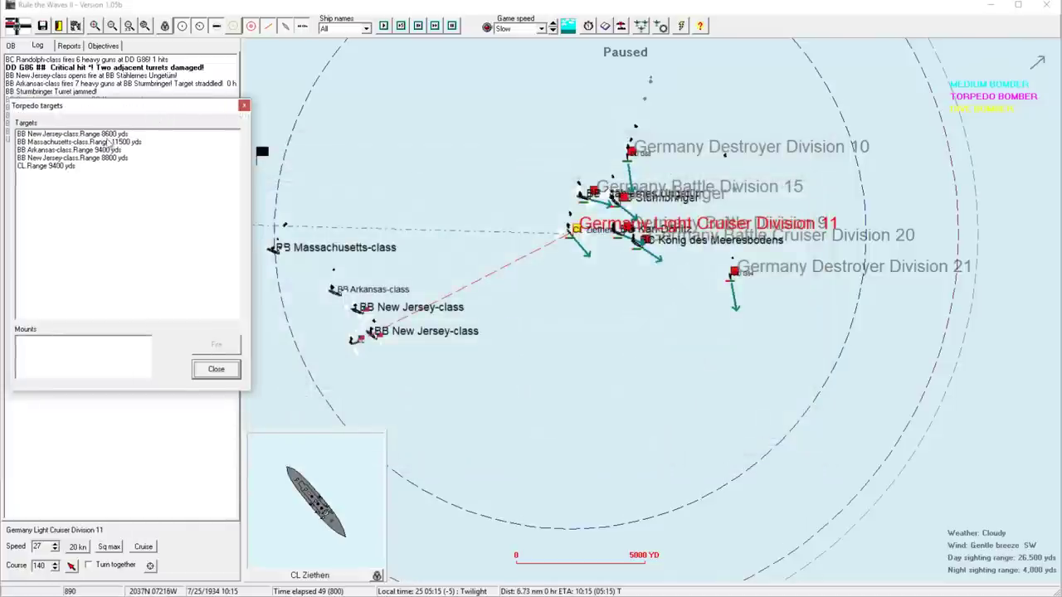
pyautogui.click(79, 142)
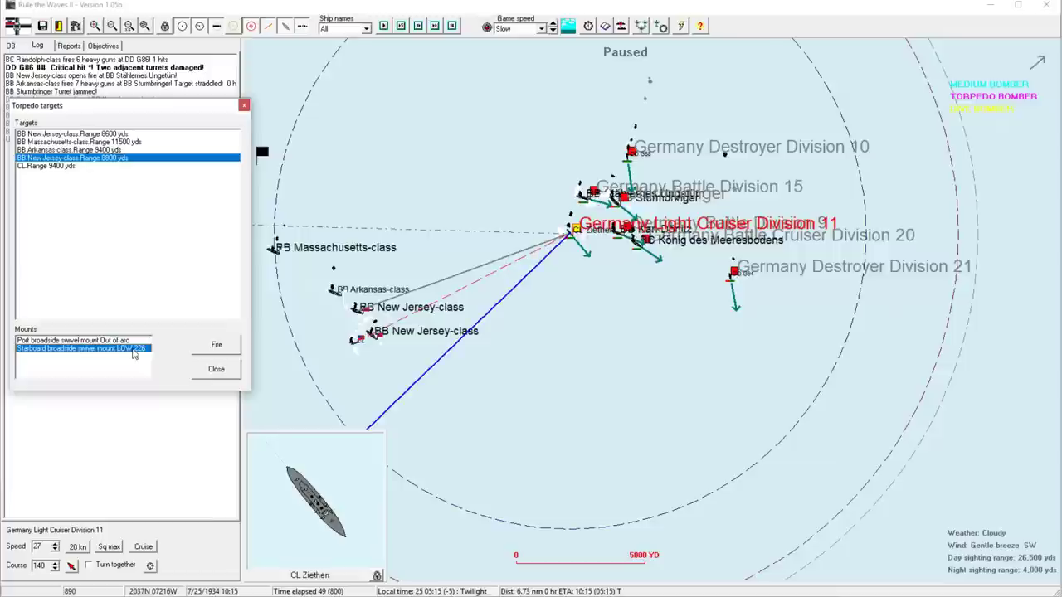
pyautogui.moveTo(168, 352)
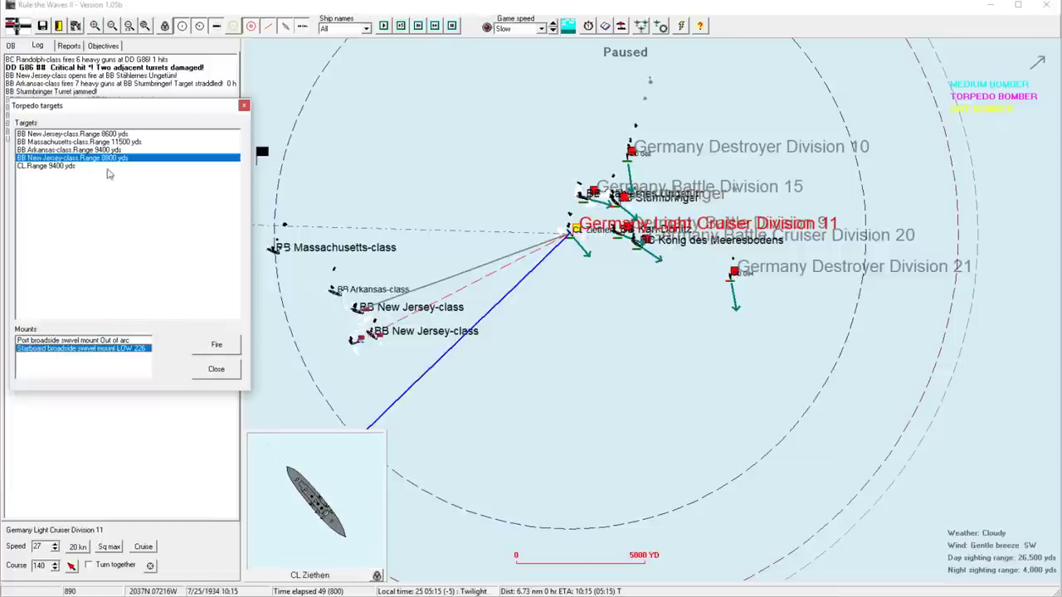
pyautogui.click(75, 149)
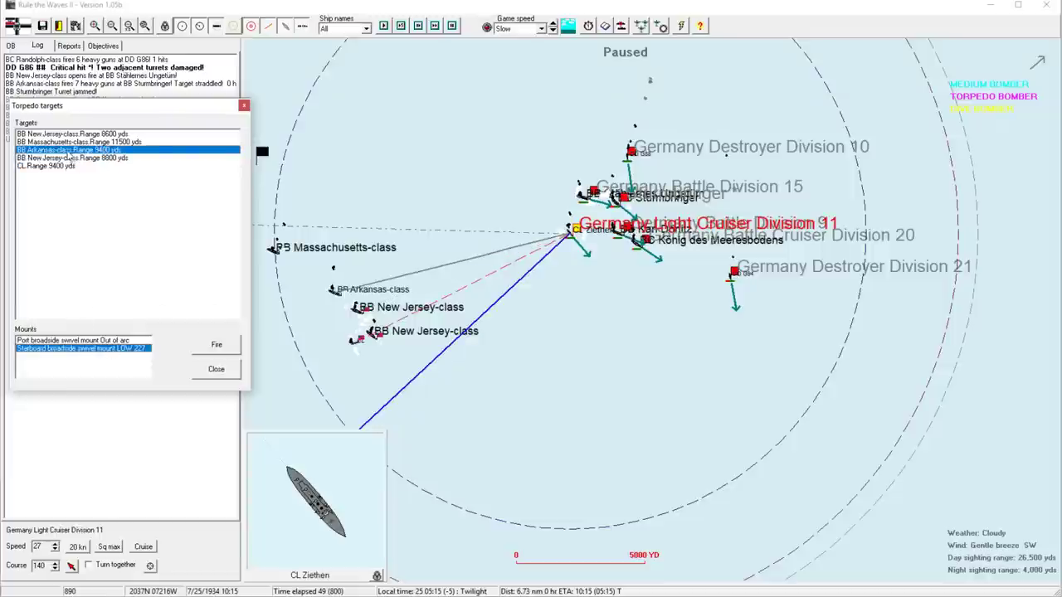
pyautogui.click(72, 158)
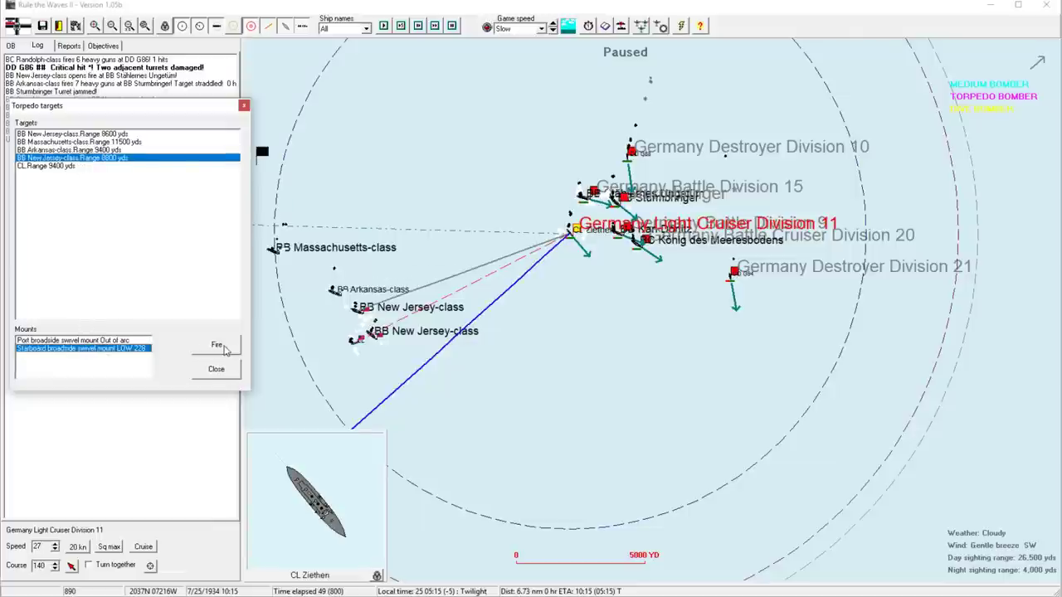
pyautogui.click(216, 344)
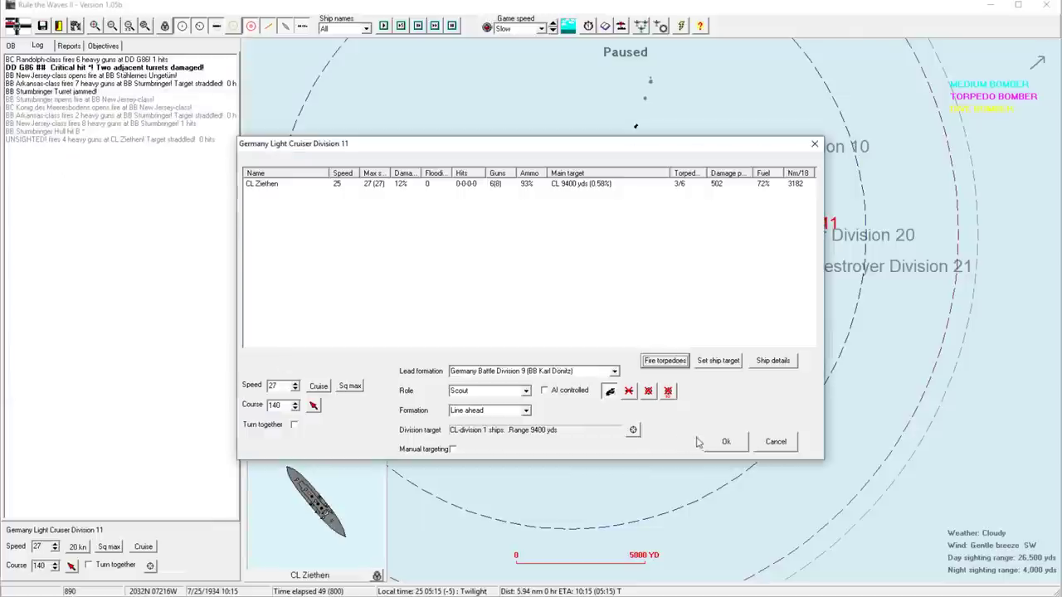
pyautogui.click(724, 441)
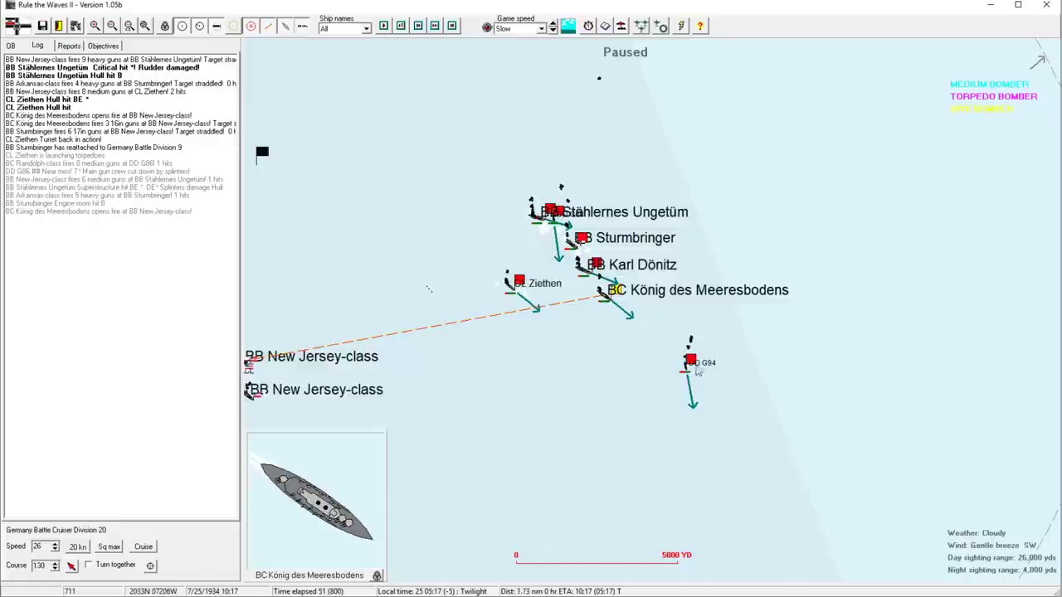
# Open BB Stählernes Ungetüm's details showing the jammed rudder, then close them
pyautogui.click(690, 362)
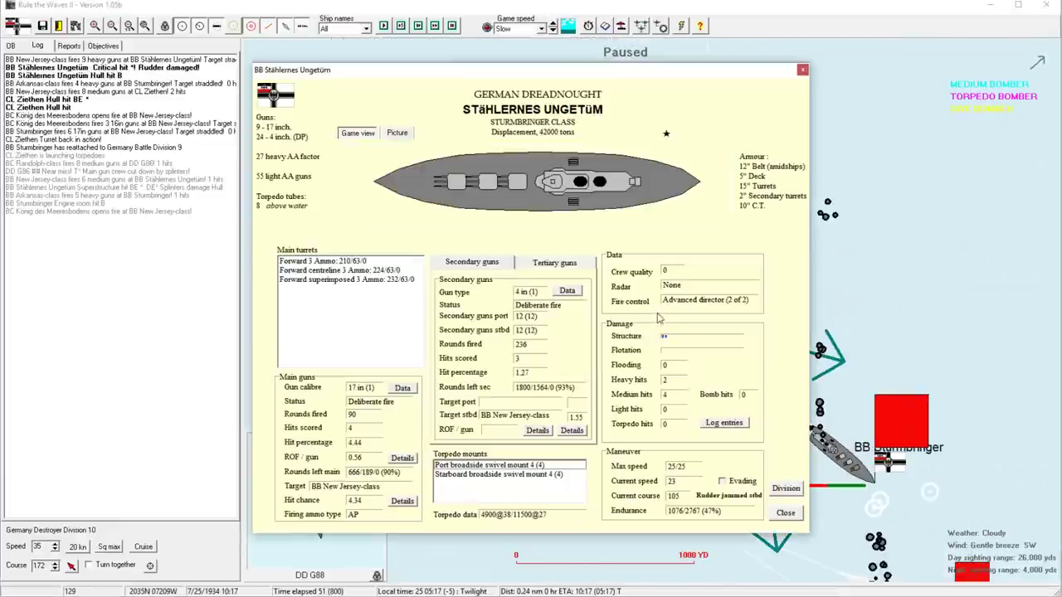
pyautogui.click(784, 512)
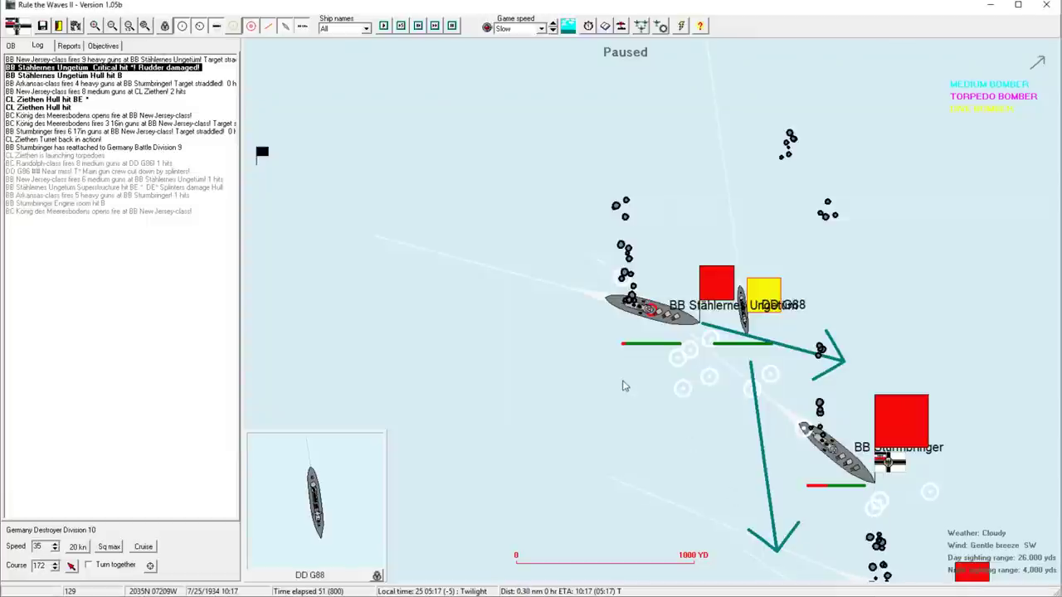
pyautogui.moveTo(654, 389)
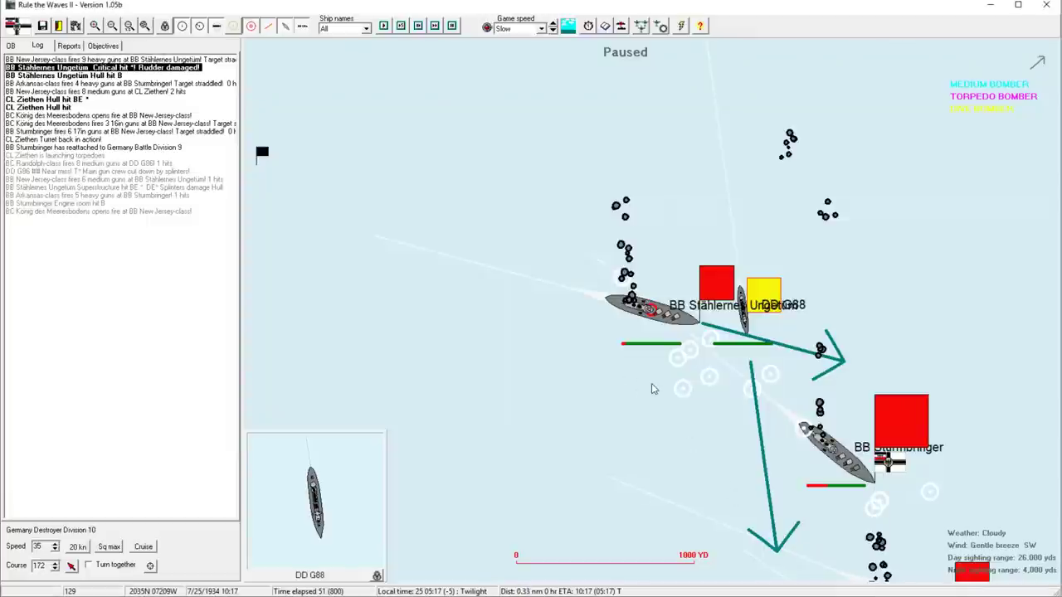
pyautogui.moveTo(699, 385)
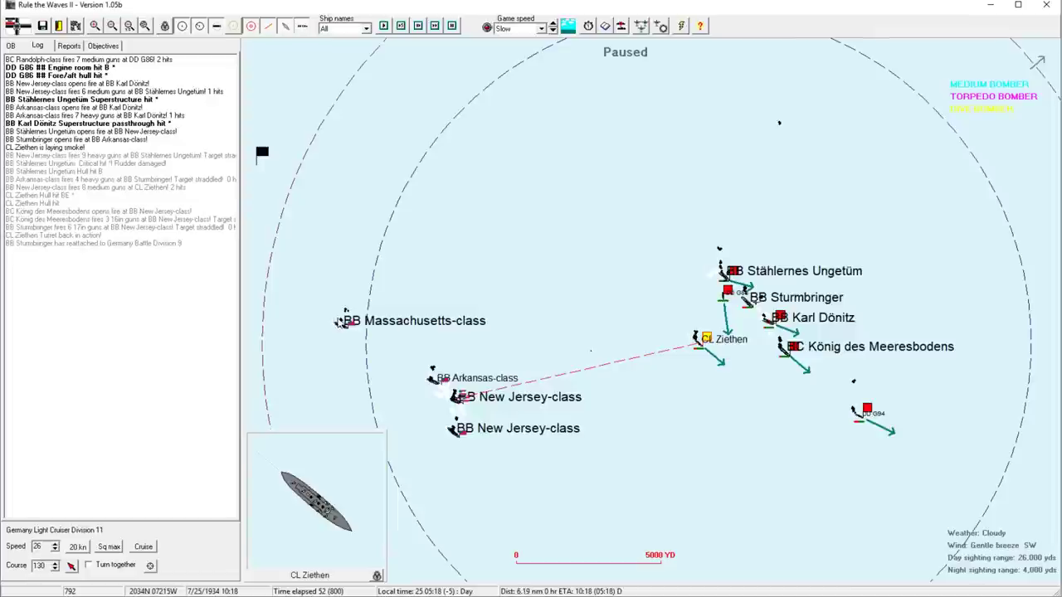
# Advance the battle turn by turn toward the Arkansas-class torpedo hit report
pyautogui.click(343, 321)
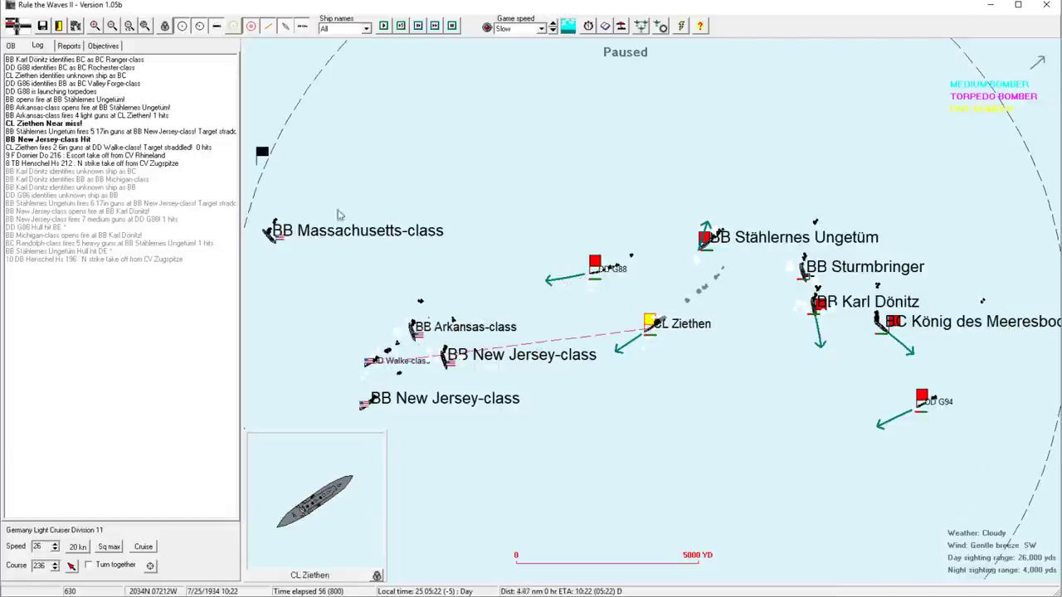
pyautogui.click(890, 321)
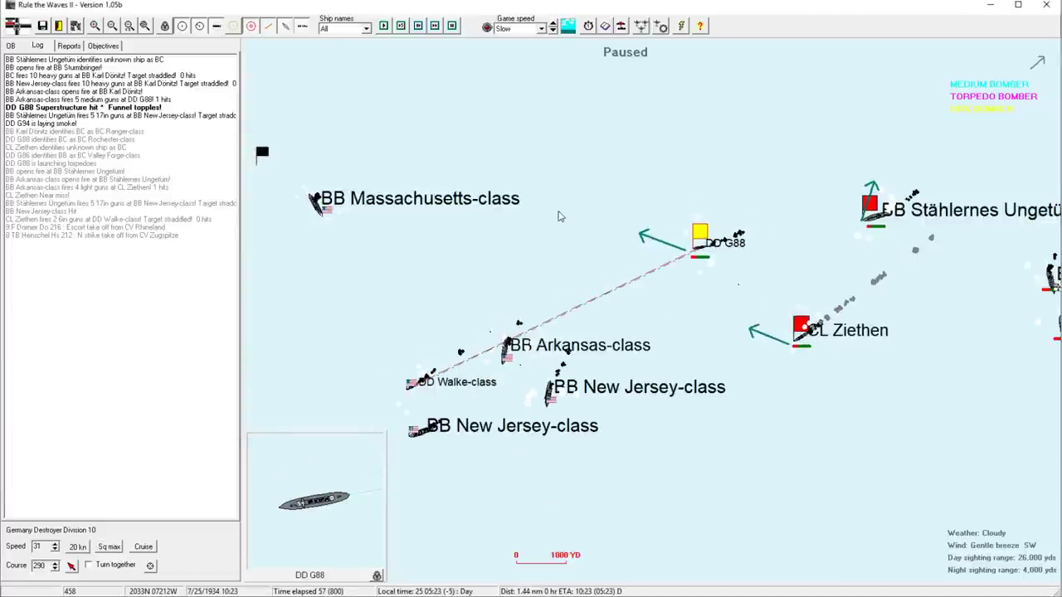
pyautogui.moveTo(529, 227)
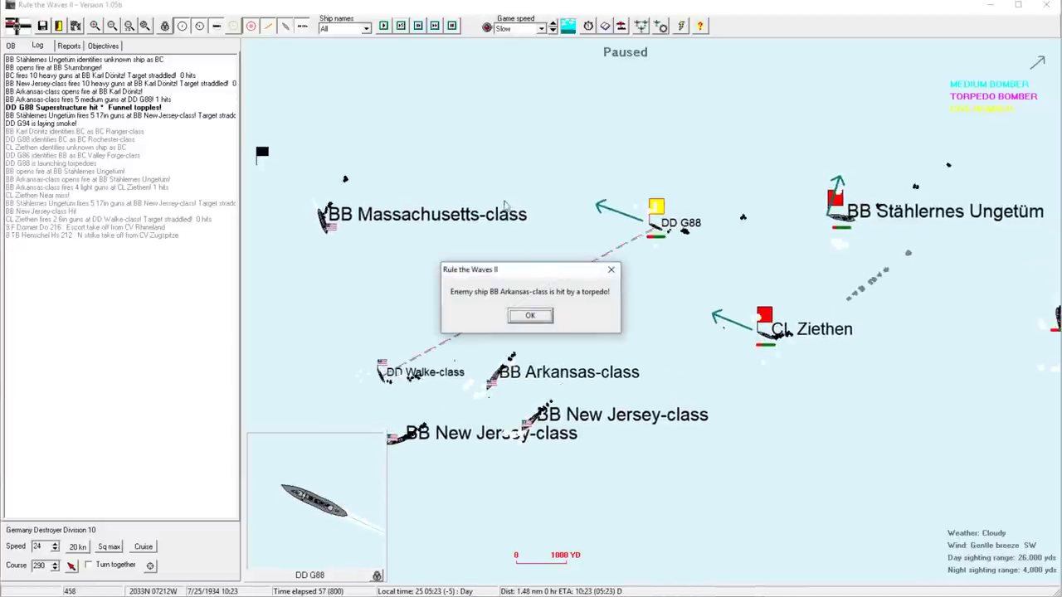
# Acknowledge the Arkansas-class torpedo hit and close Destroyer Division 10's orders
pyautogui.click(529, 315)
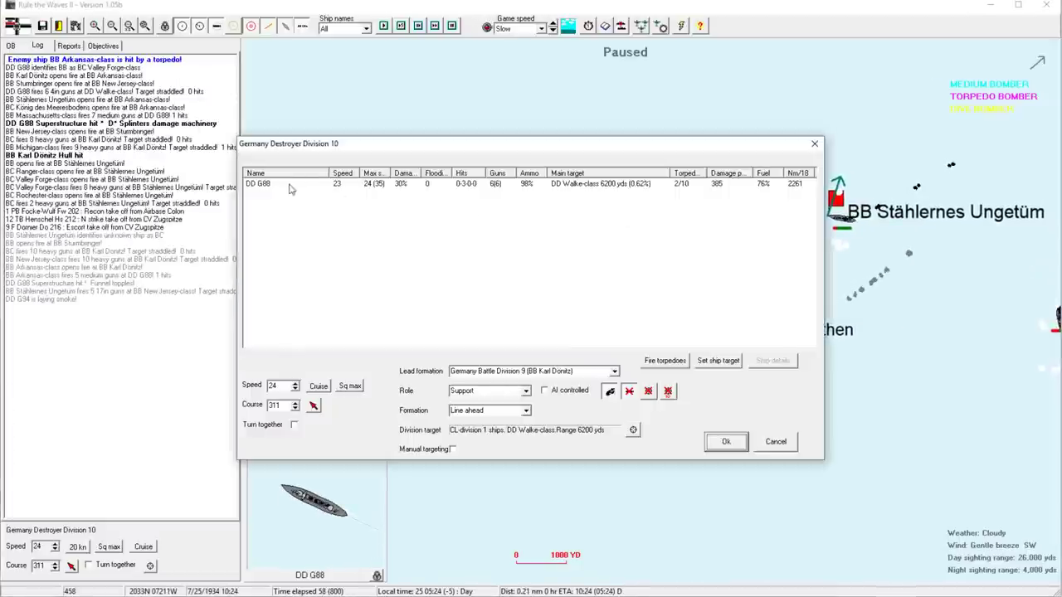
pyautogui.click(664, 360)
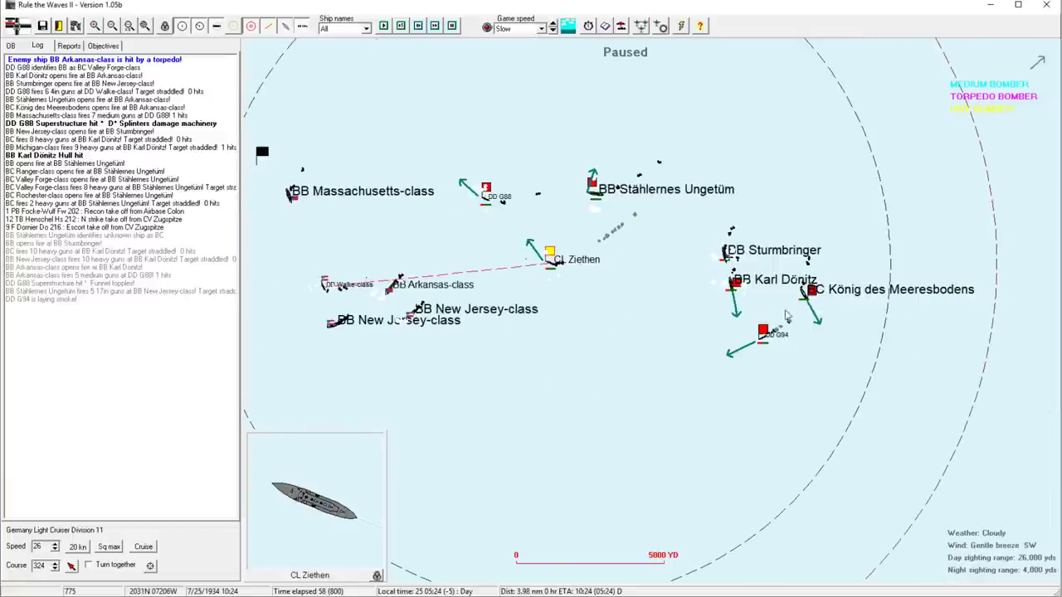
pyautogui.moveTo(685, 298)
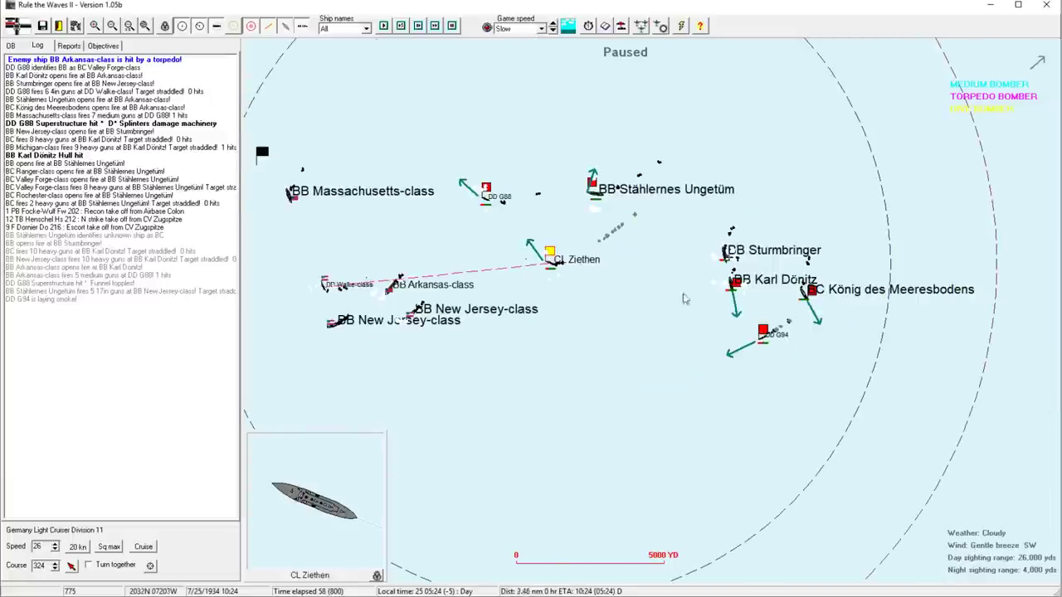
# Move the map to show the incoming 8 TB, 9 F, 10 DB and 11 TB air strikes
pyautogui.click(810, 291)
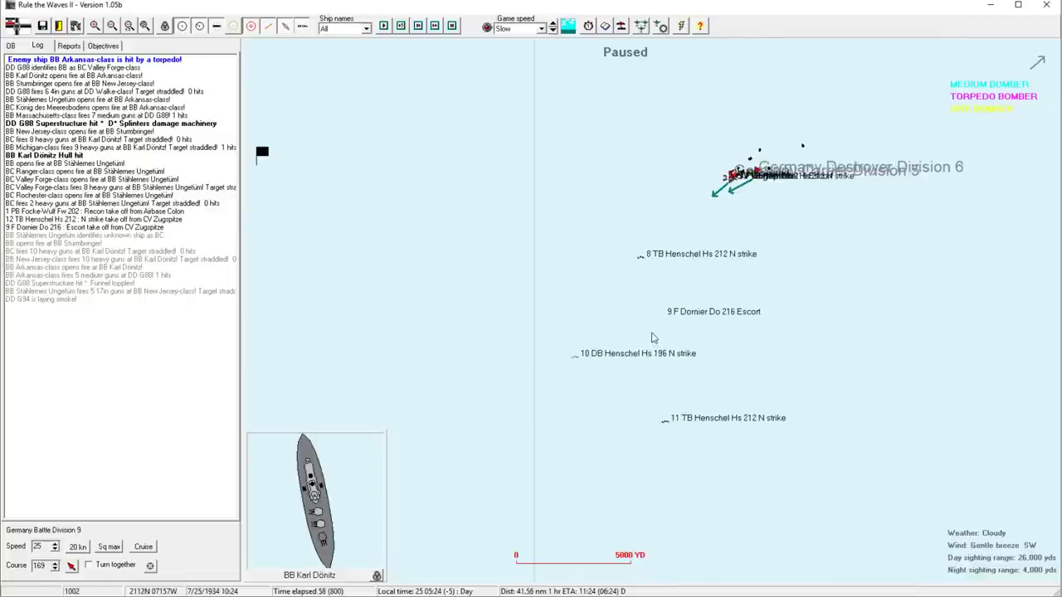
pyautogui.moveTo(643, 321)
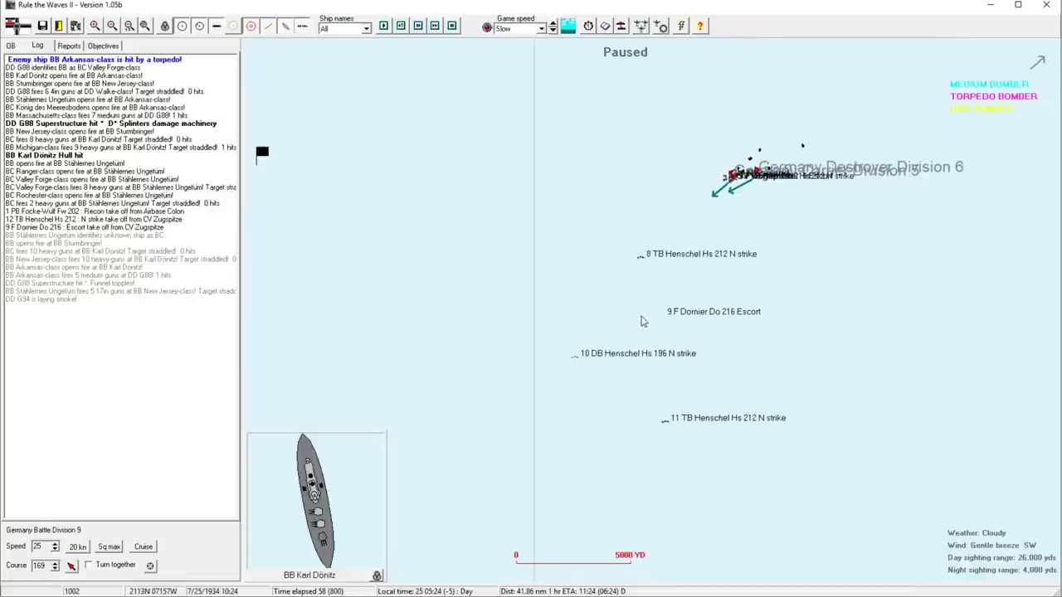